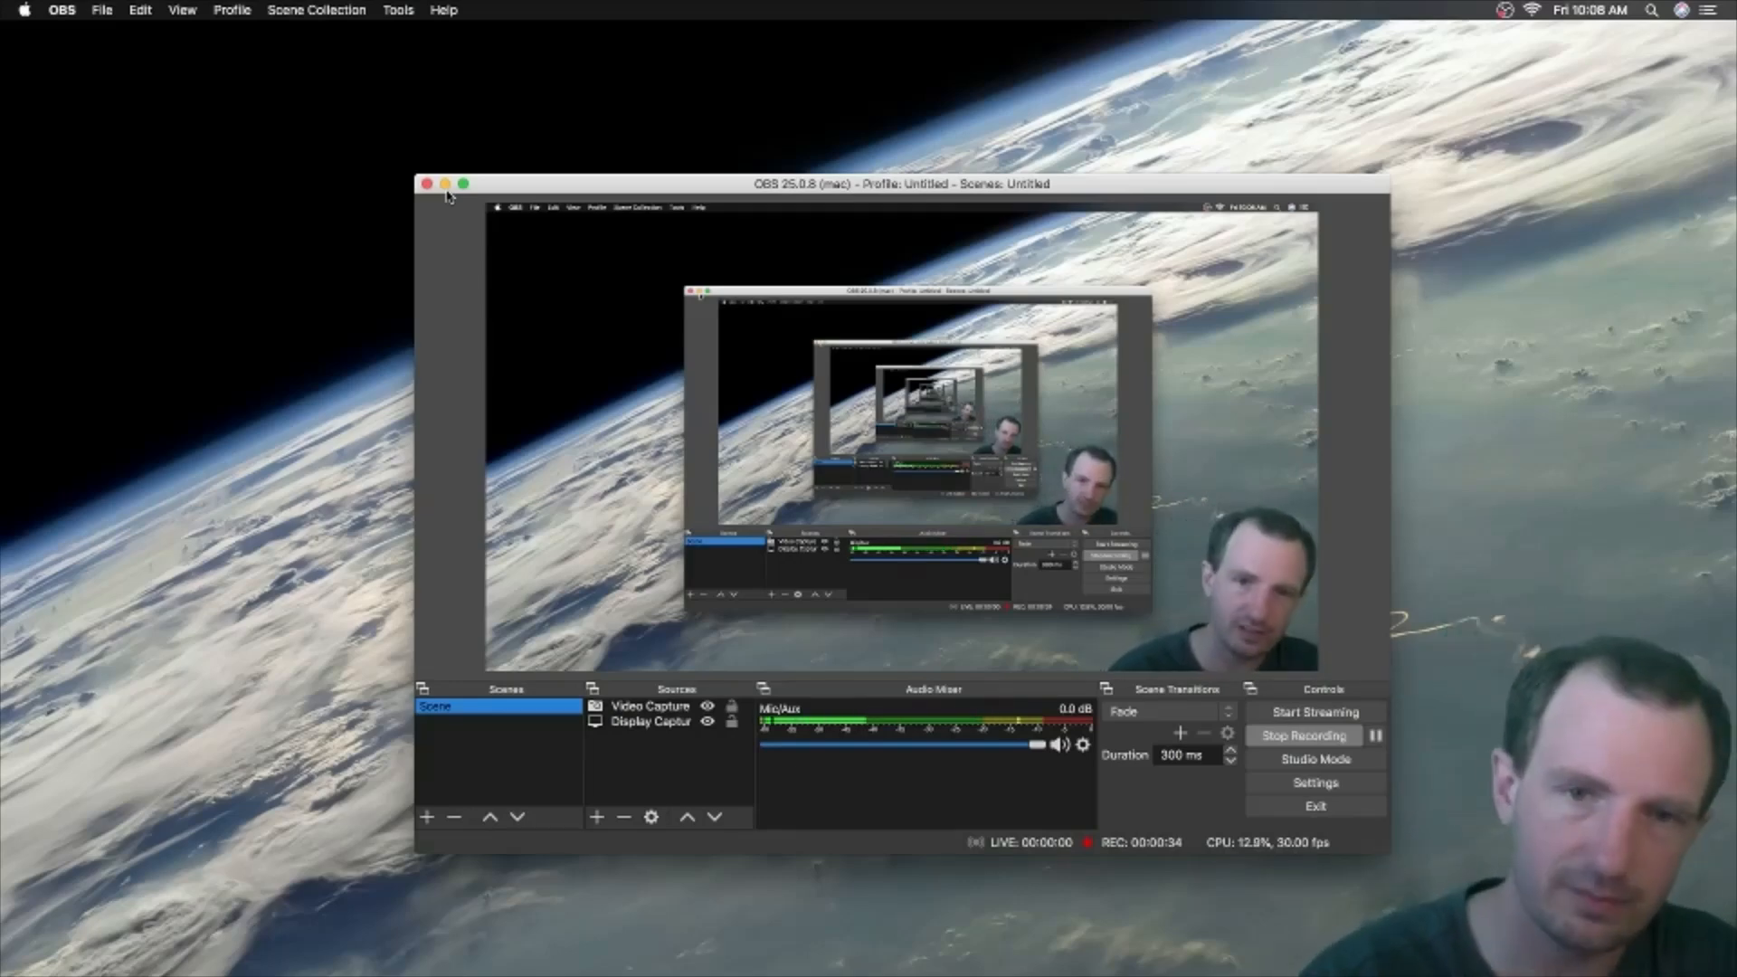
Step: Minimize the OBS window to reveal the desktop
{"action": "left_click", "coordinate": [442, 183]}
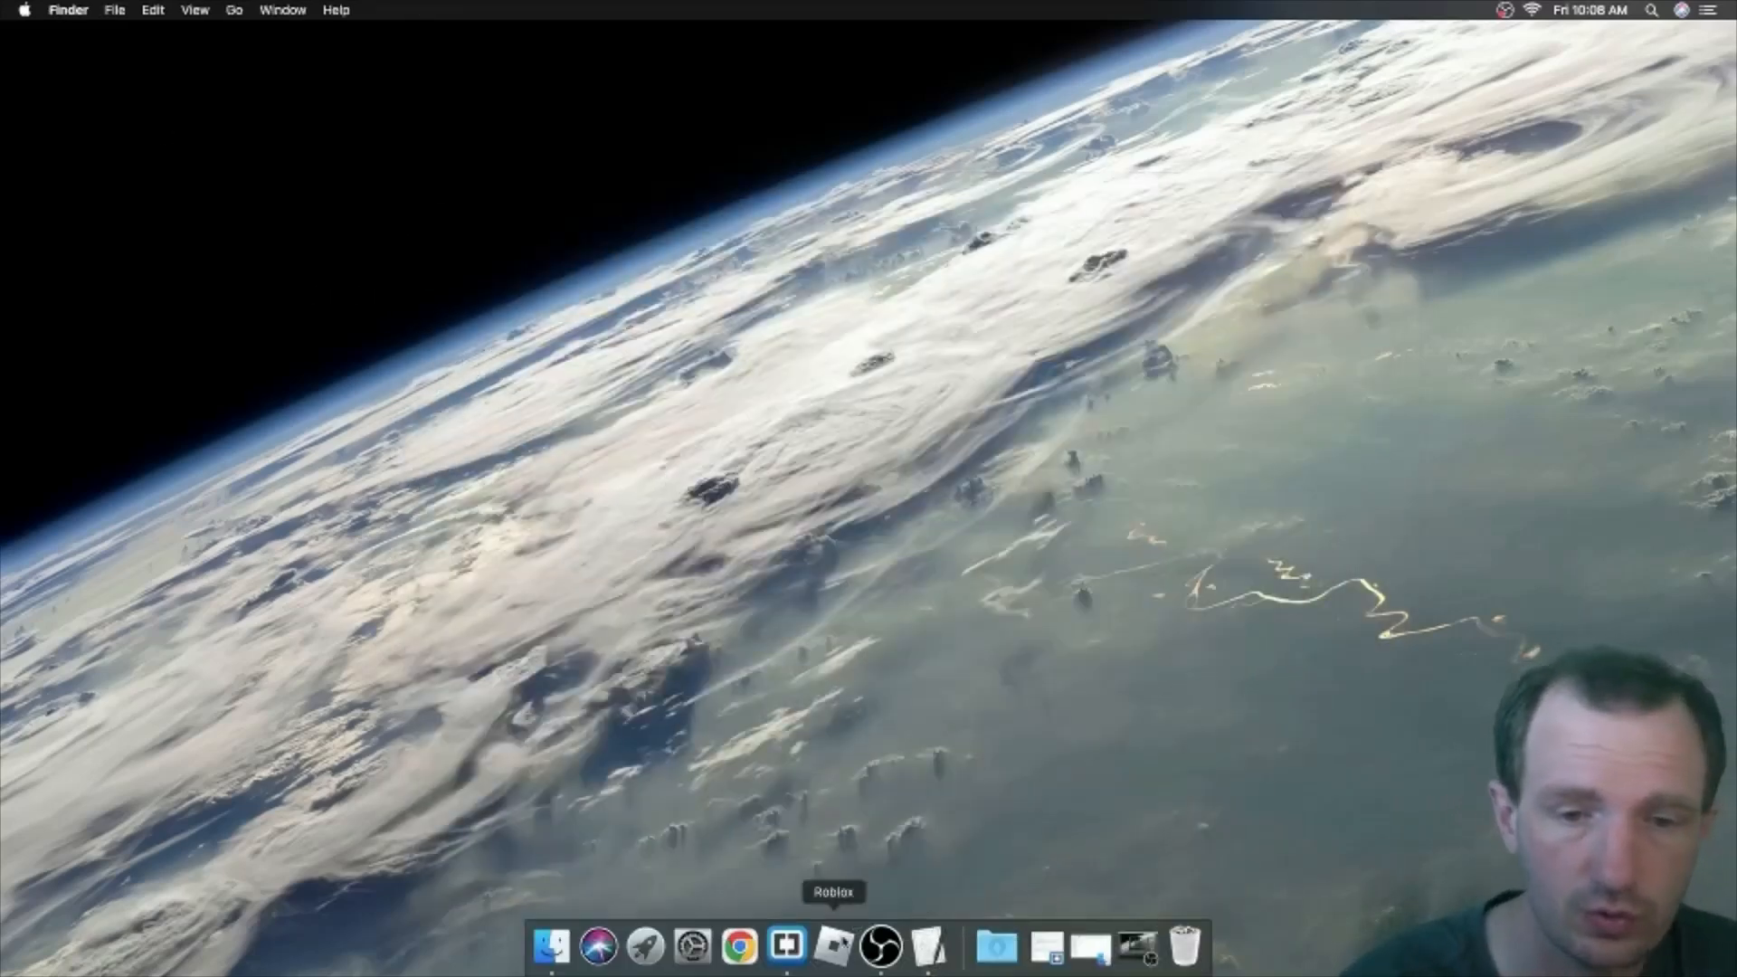
Step: Launch Automator from Launchpad's Other folder to show the new-document chooser
{"action": "left_click", "coordinate": [643, 947]}
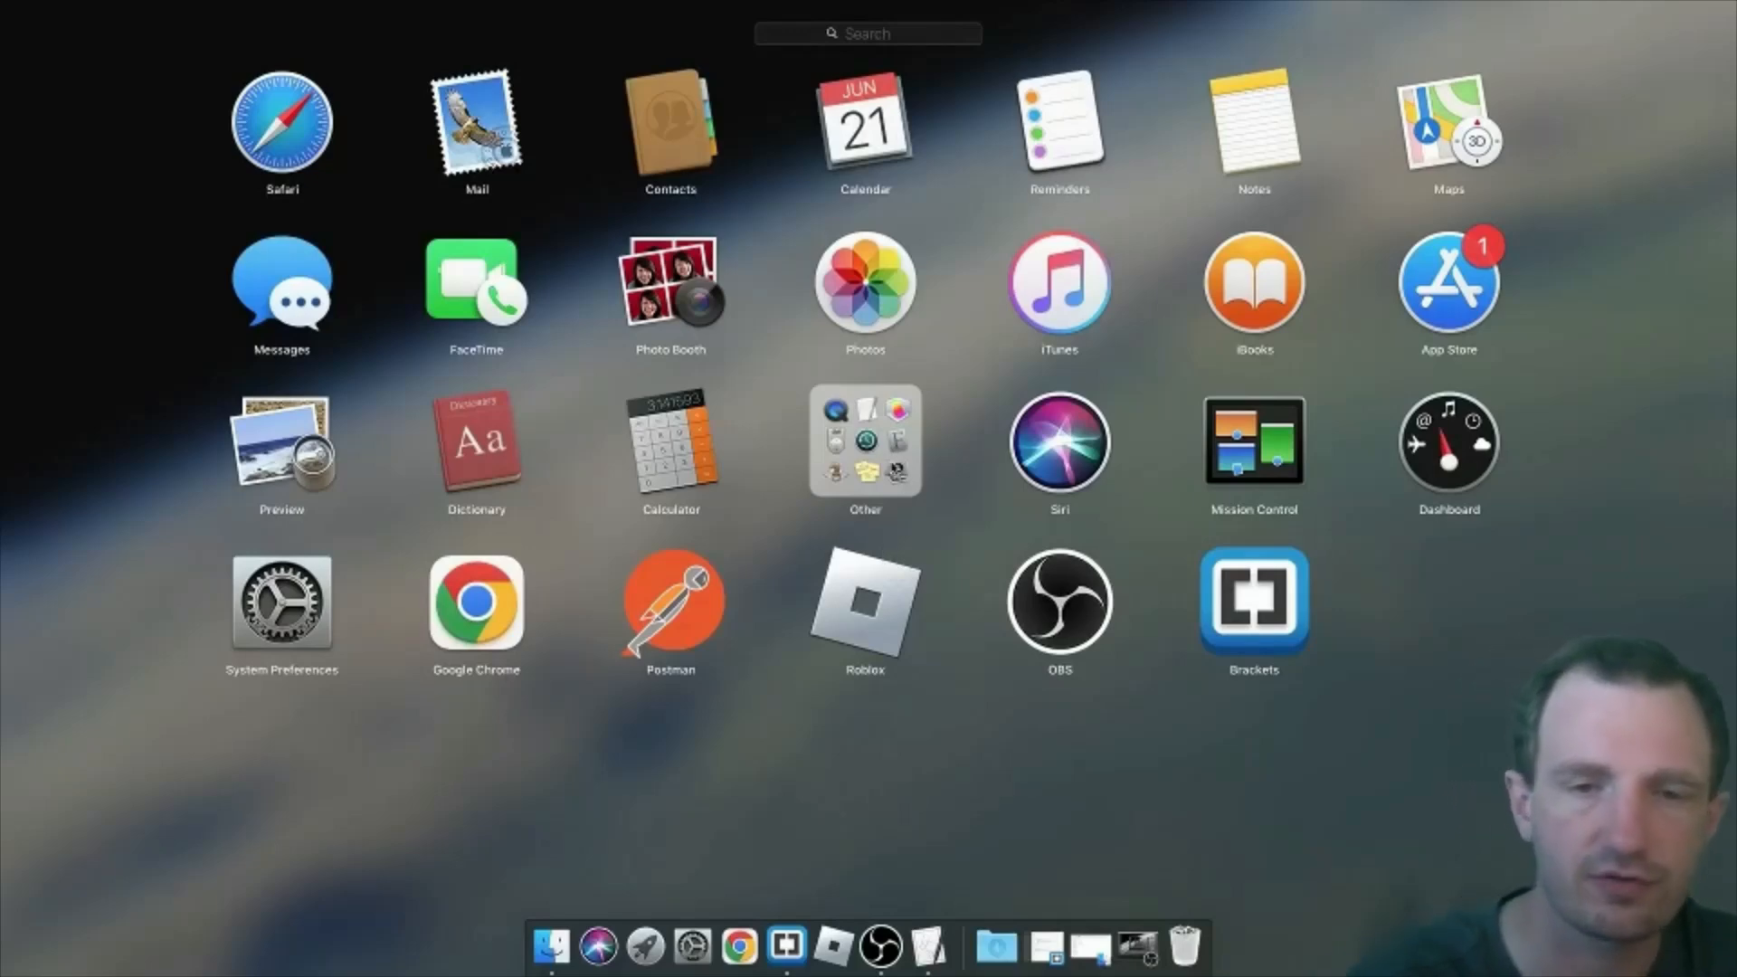
{"action": "left_click", "coordinate": [865, 441]}
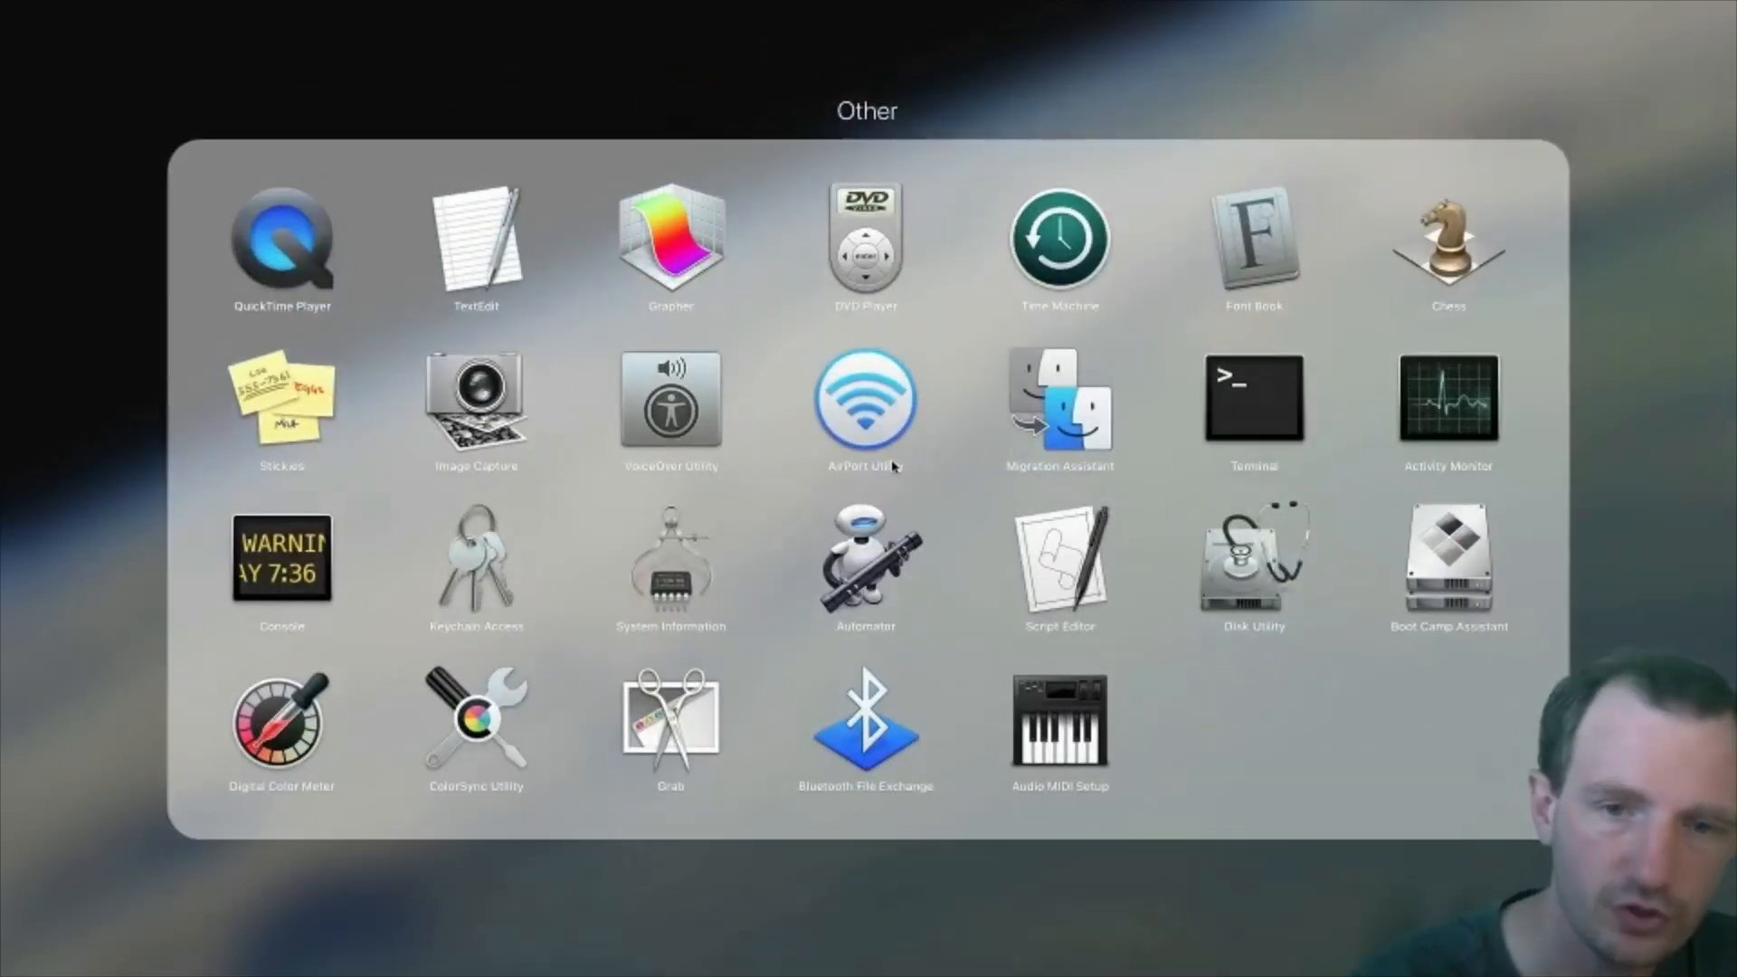
{"action": "mouse_move", "coordinate": [907, 616]}
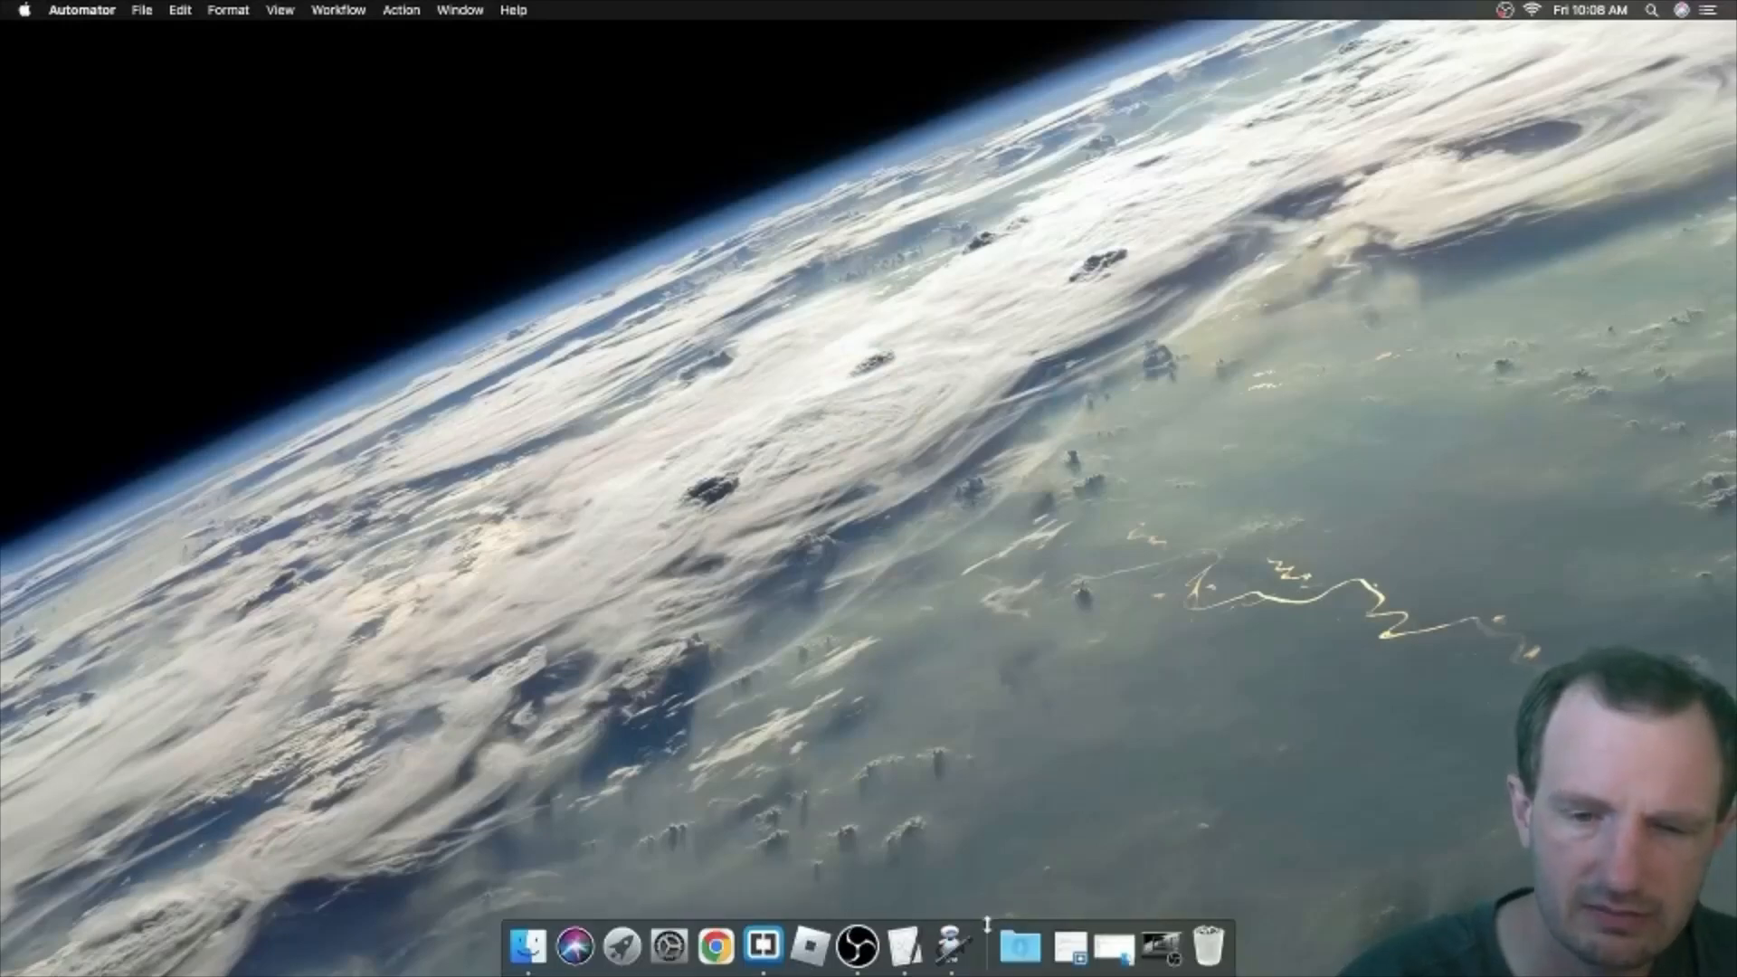
{"action": "mouse_move", "coordinate": [950, 948]}
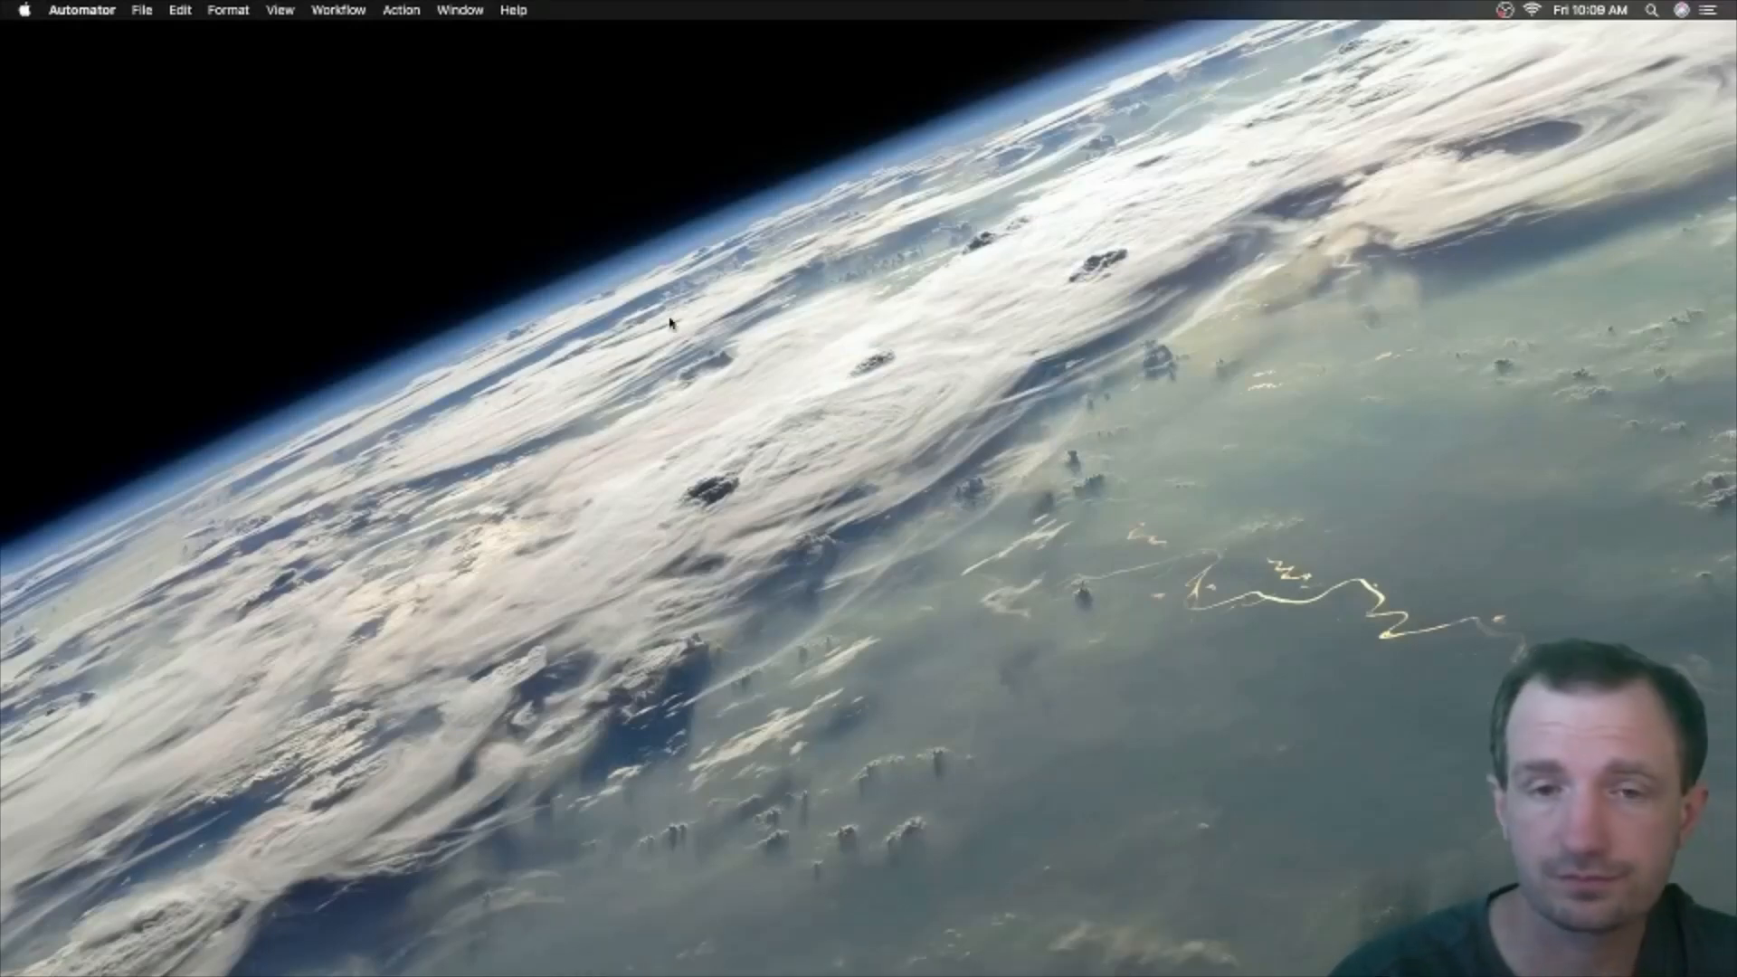
{"action": "left_click", "coordinate": [950, 947]}
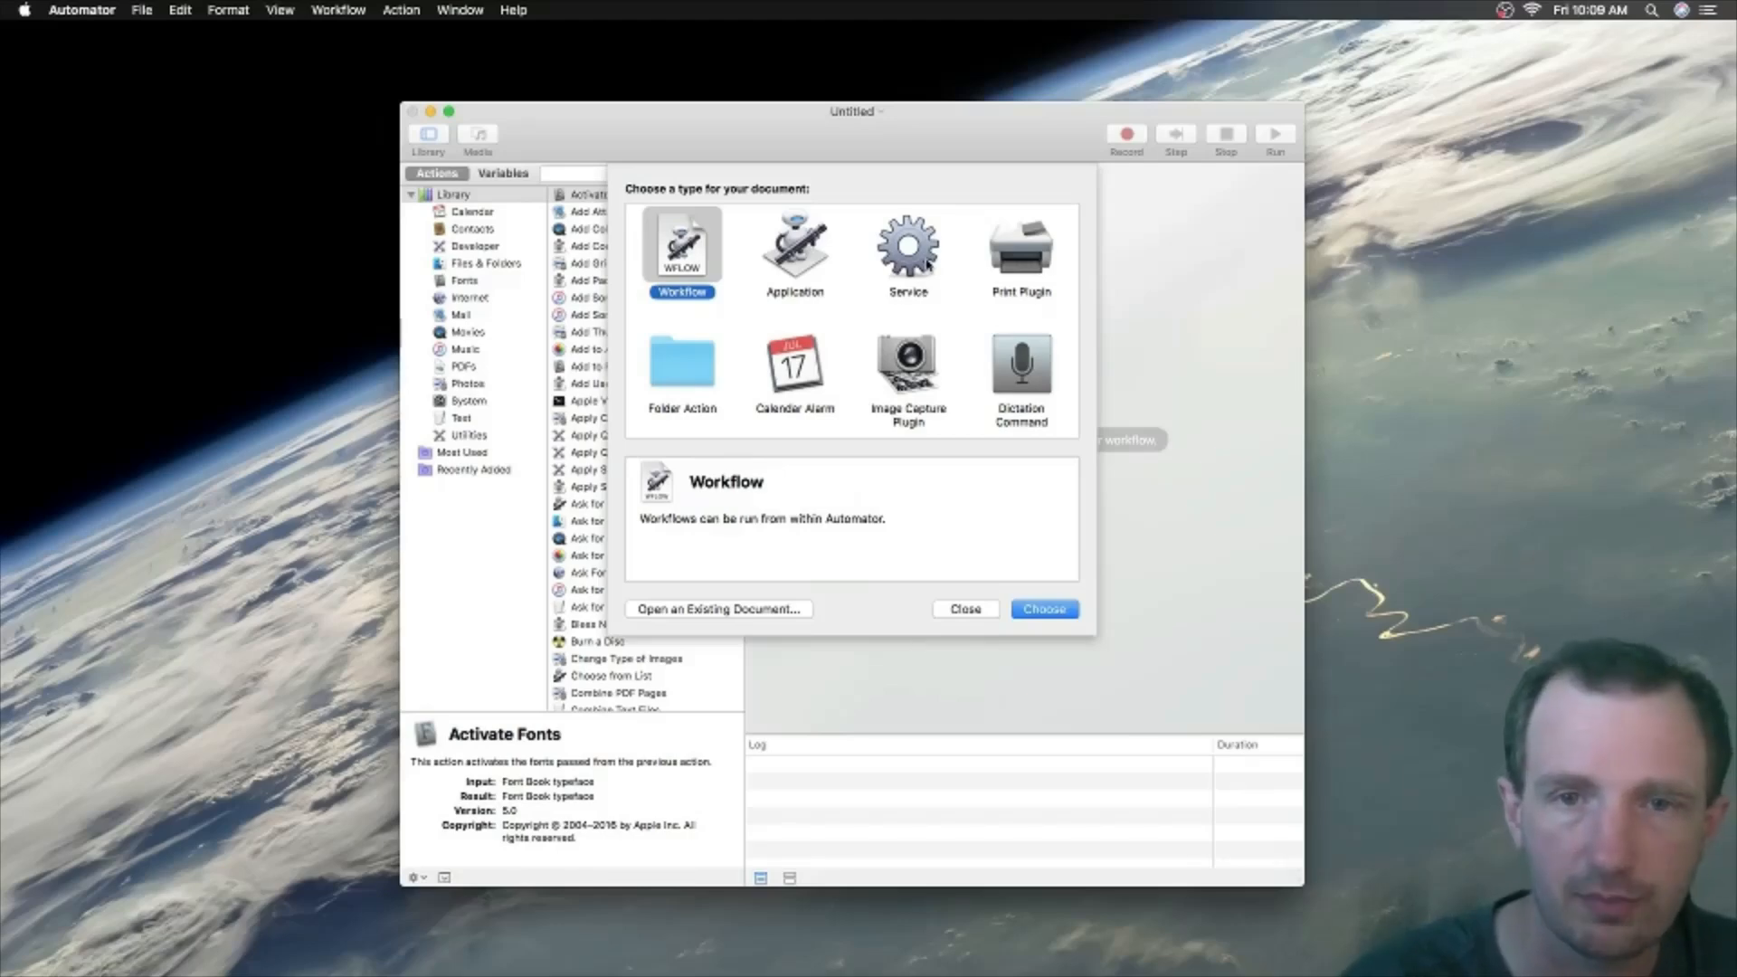
Step: Create a Service document set to receive no input in any application
{"action": "left_click", "coordinate": [908, 249]}
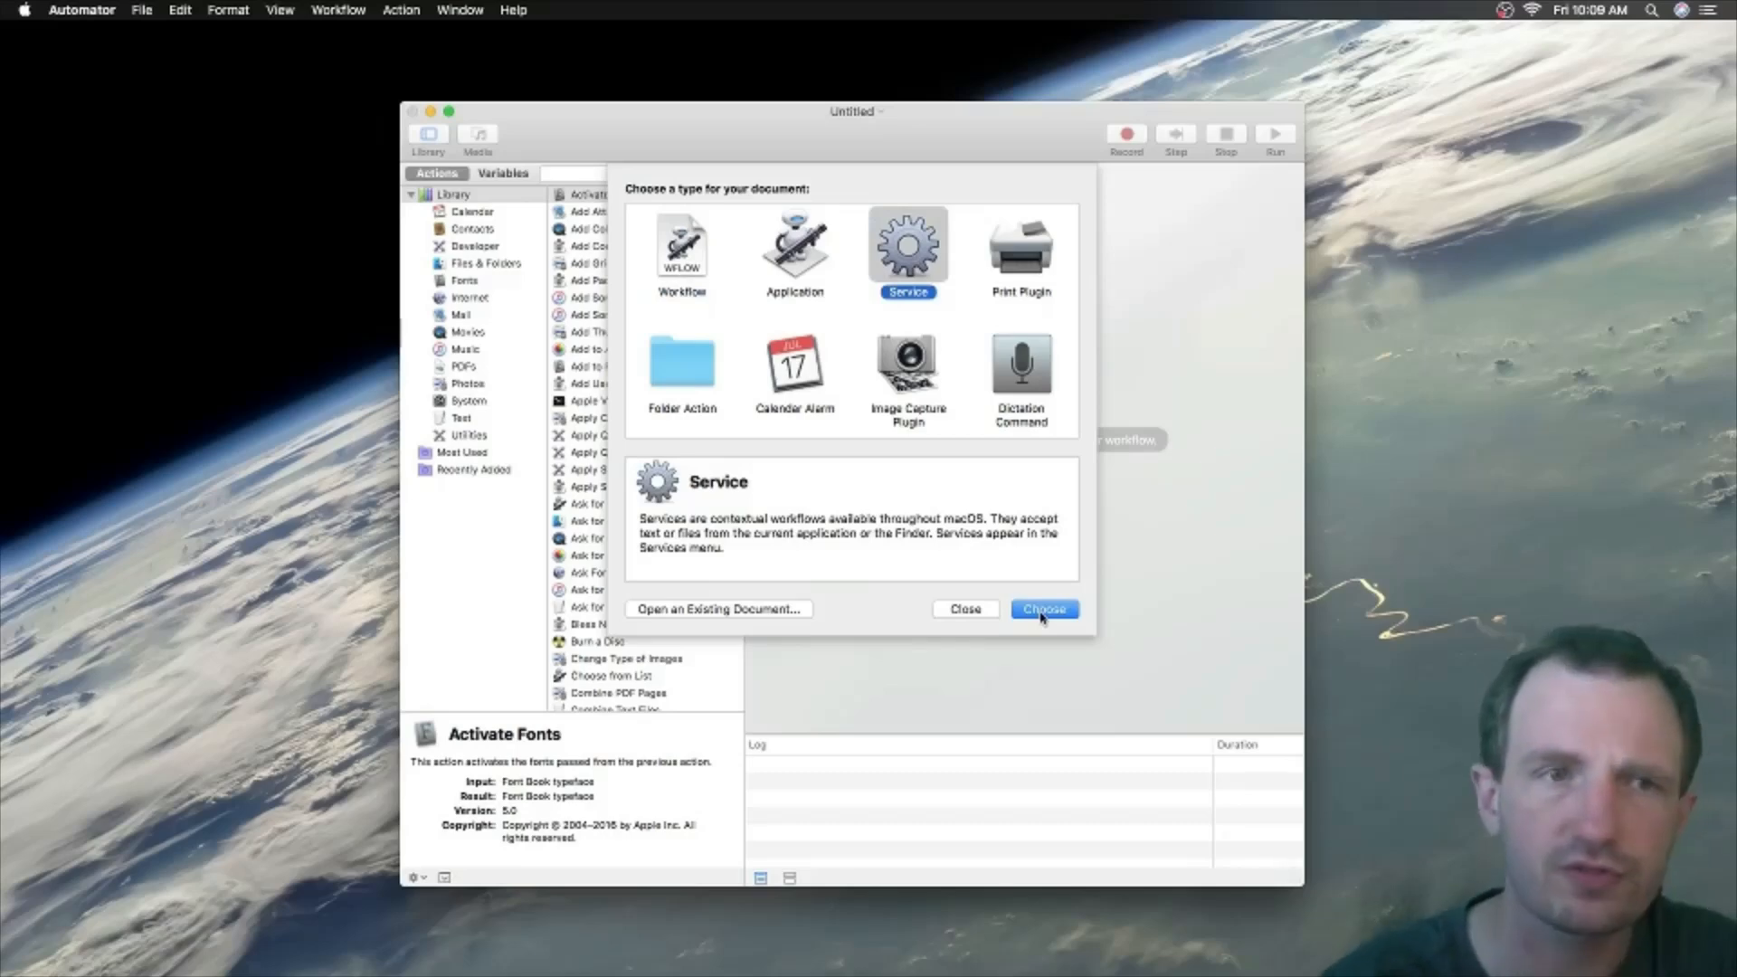
{"action": "left_click", "coordinate": [141, 10]}
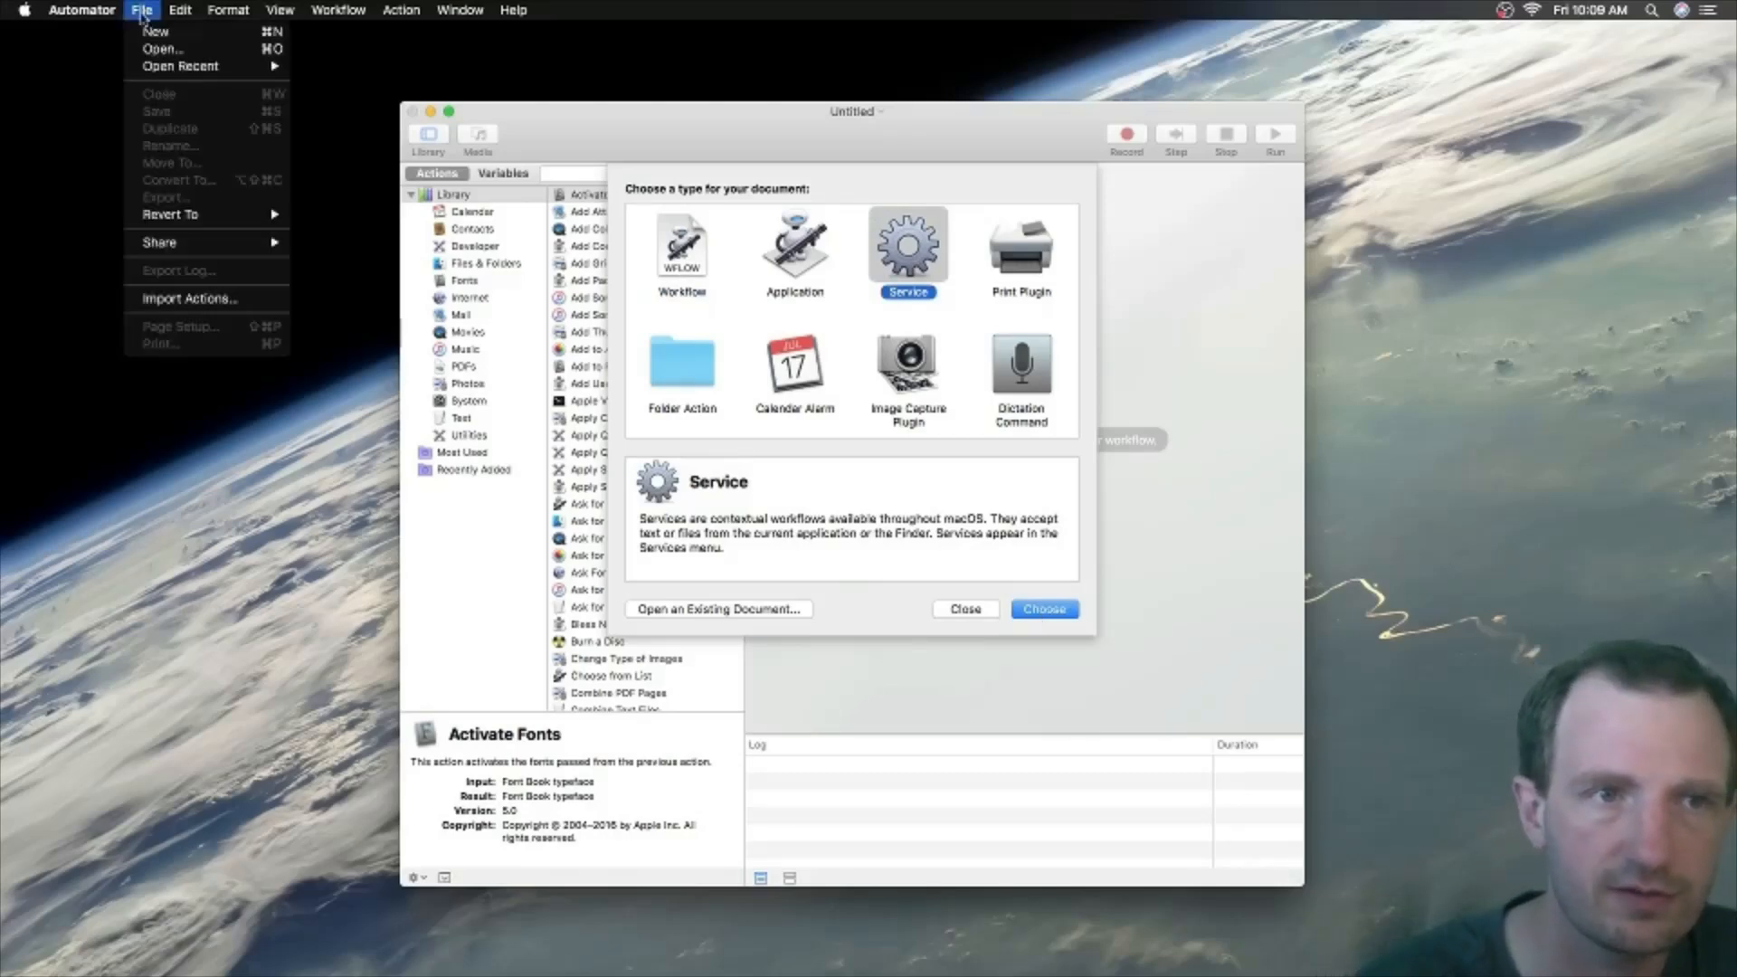
{"action": "mouse_move", "coordinate": [157, 31]}
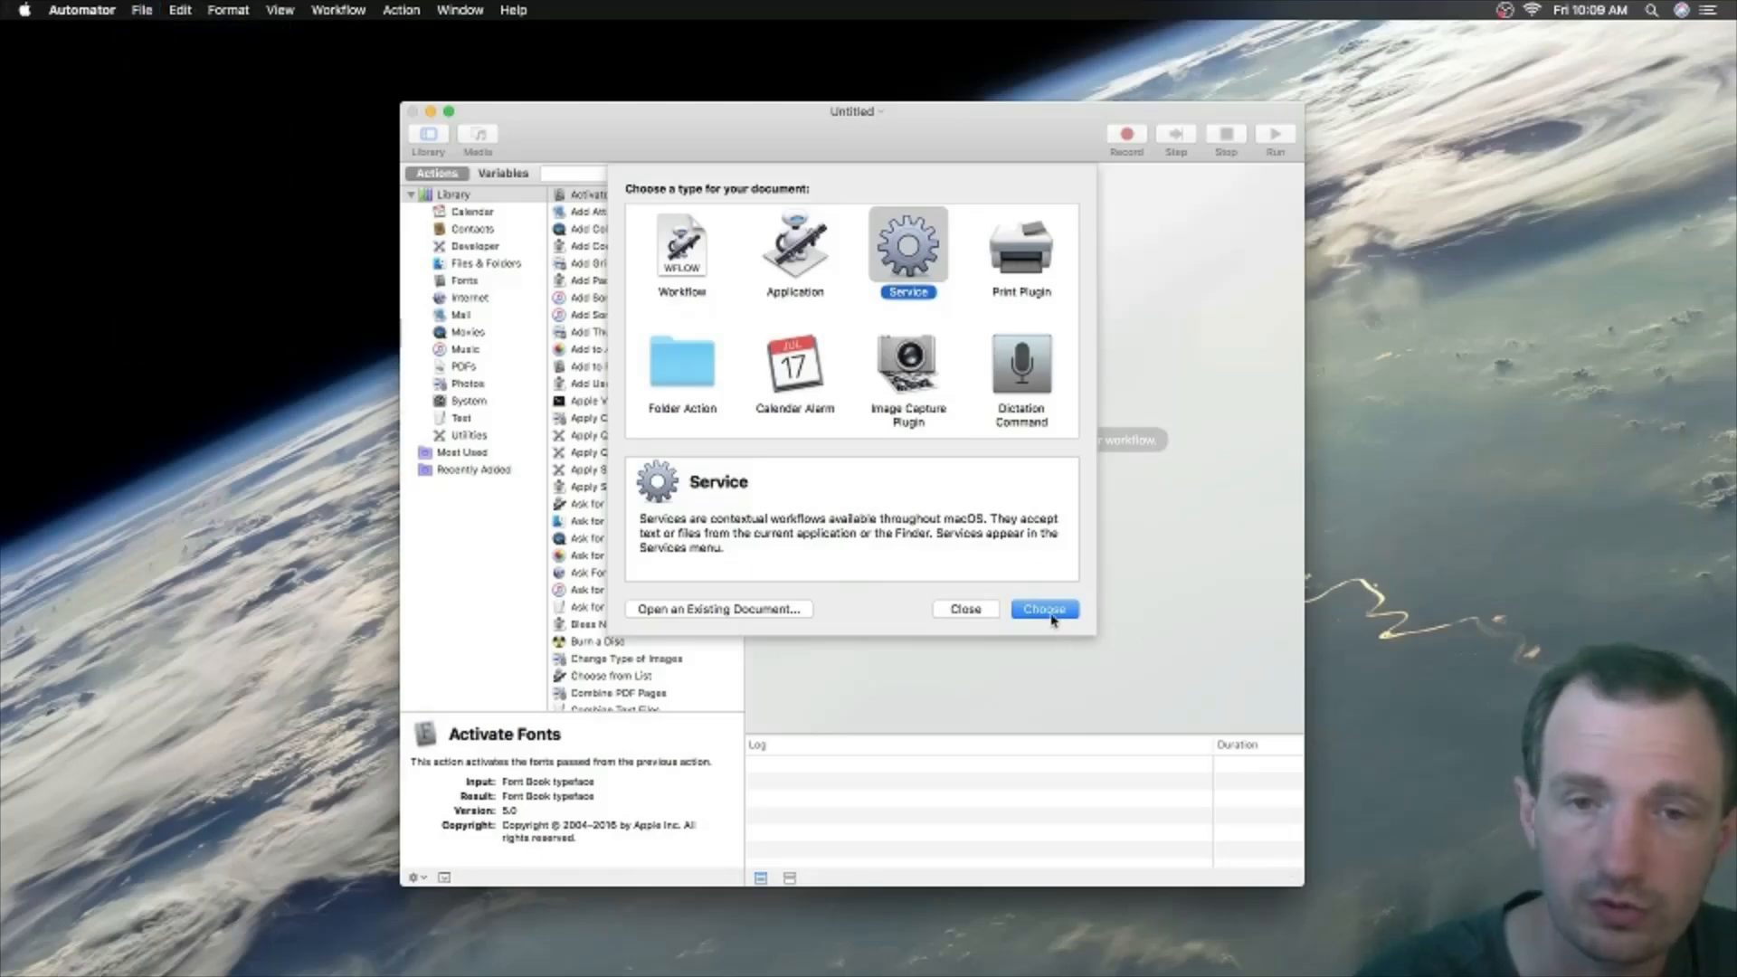
{"action": "left_click", "coordinate": [1041, 608]}
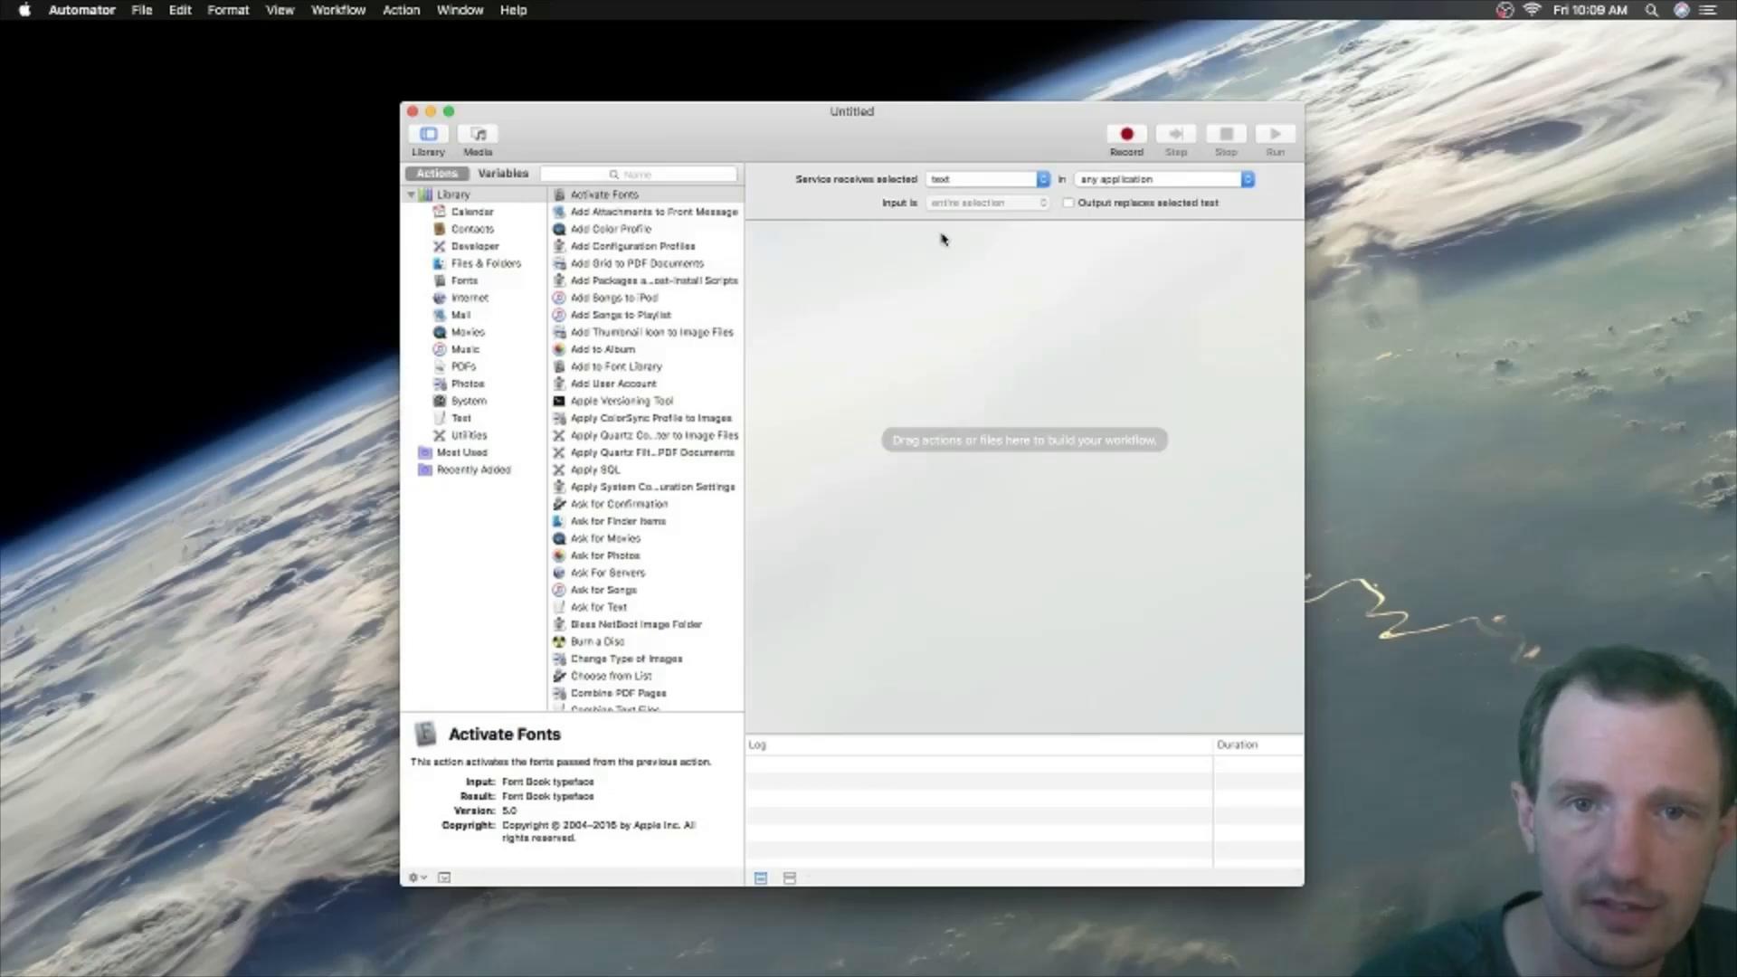
{"action": "mouse_move", "coordinate": [938, 227]}
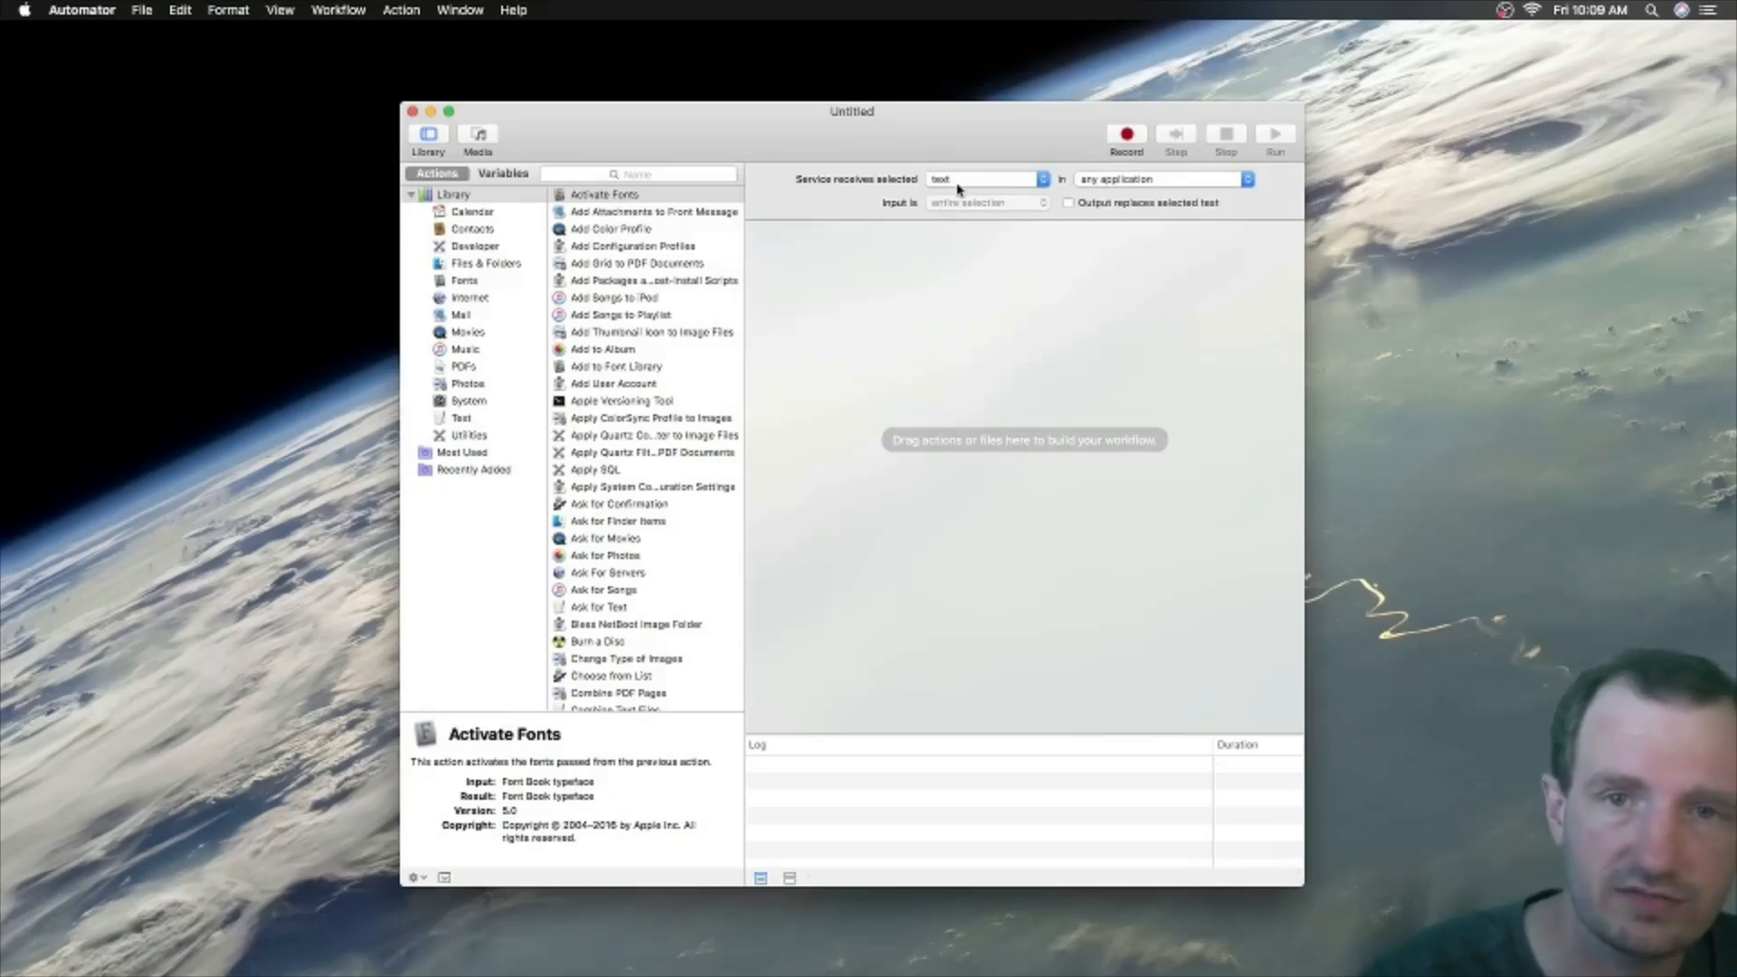
{"action": "left_click", "coordinate": [981, 178]}
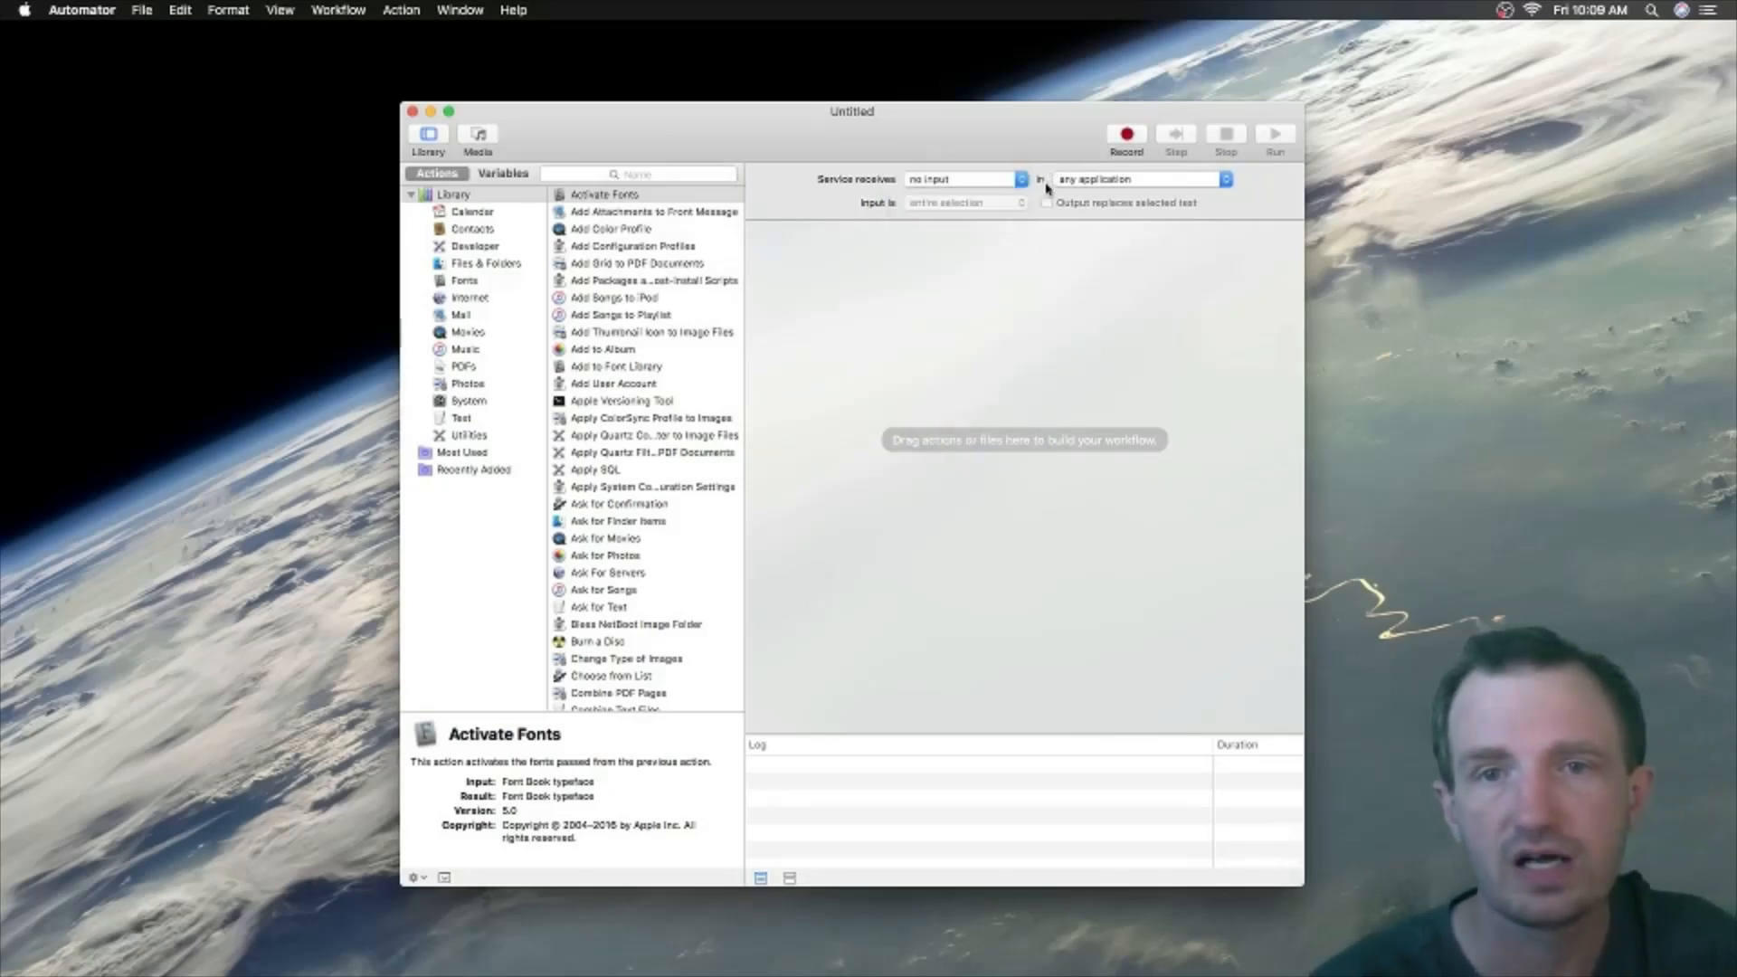
{"action": "mouse_move", "coordinate": [1104, 383]}
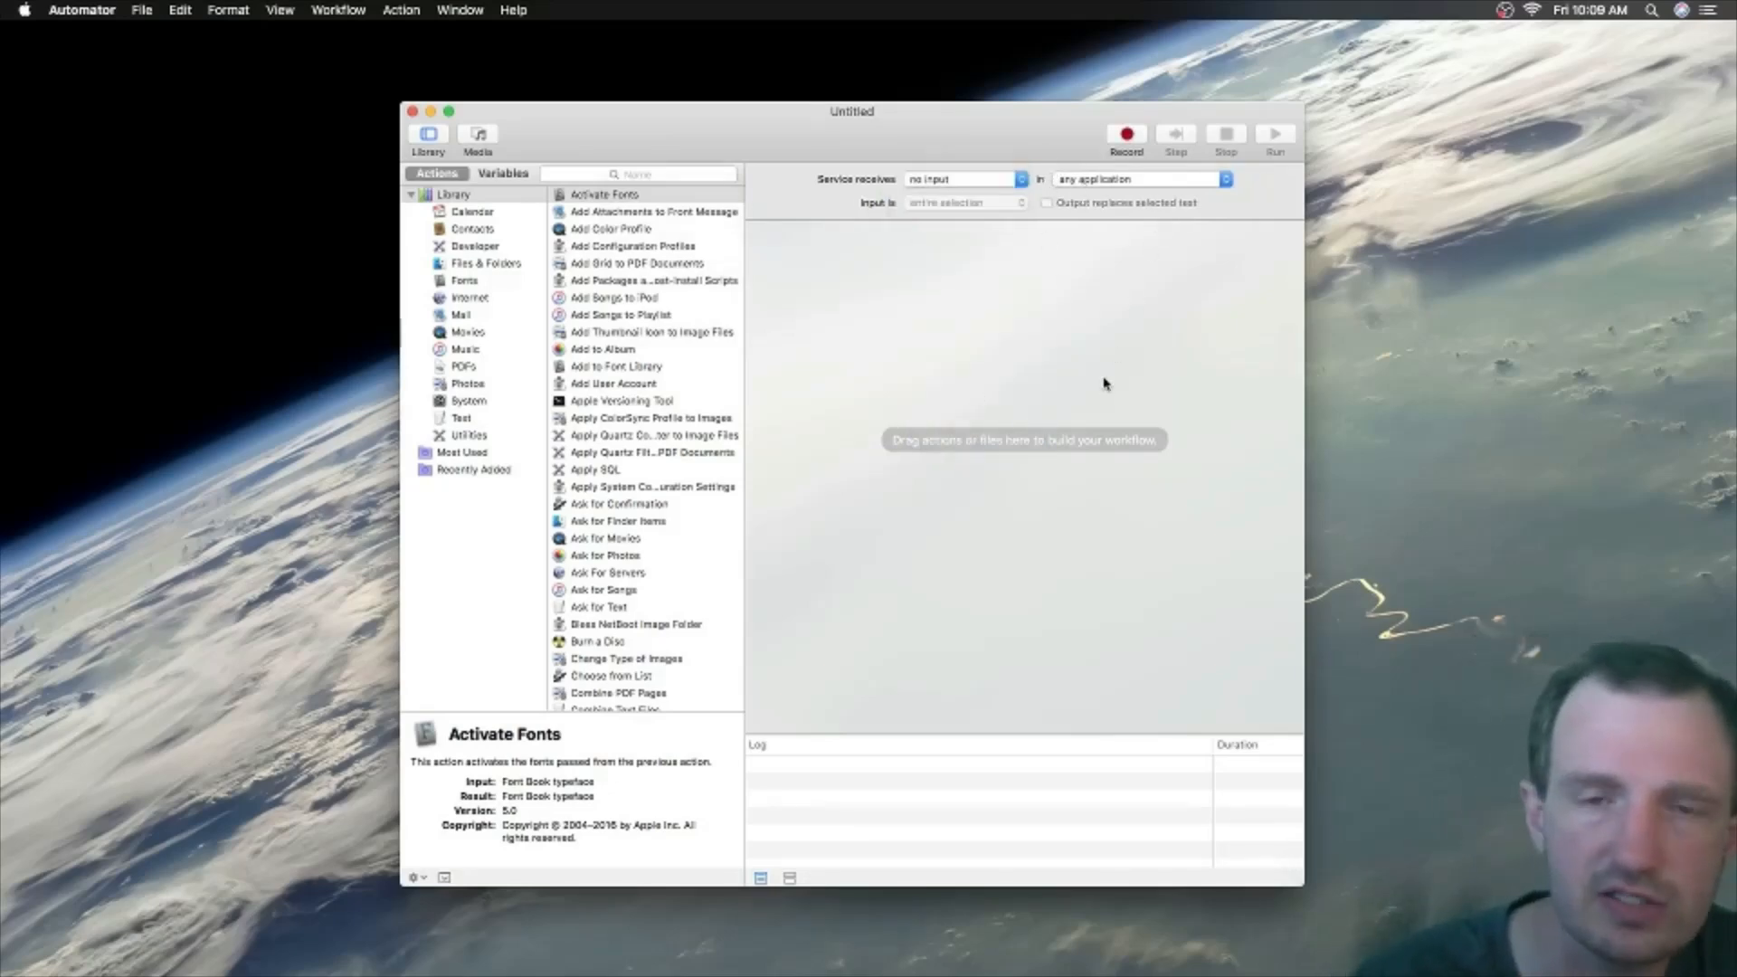
{"action": "mouse_move", "coordinate": [1134, 187]}
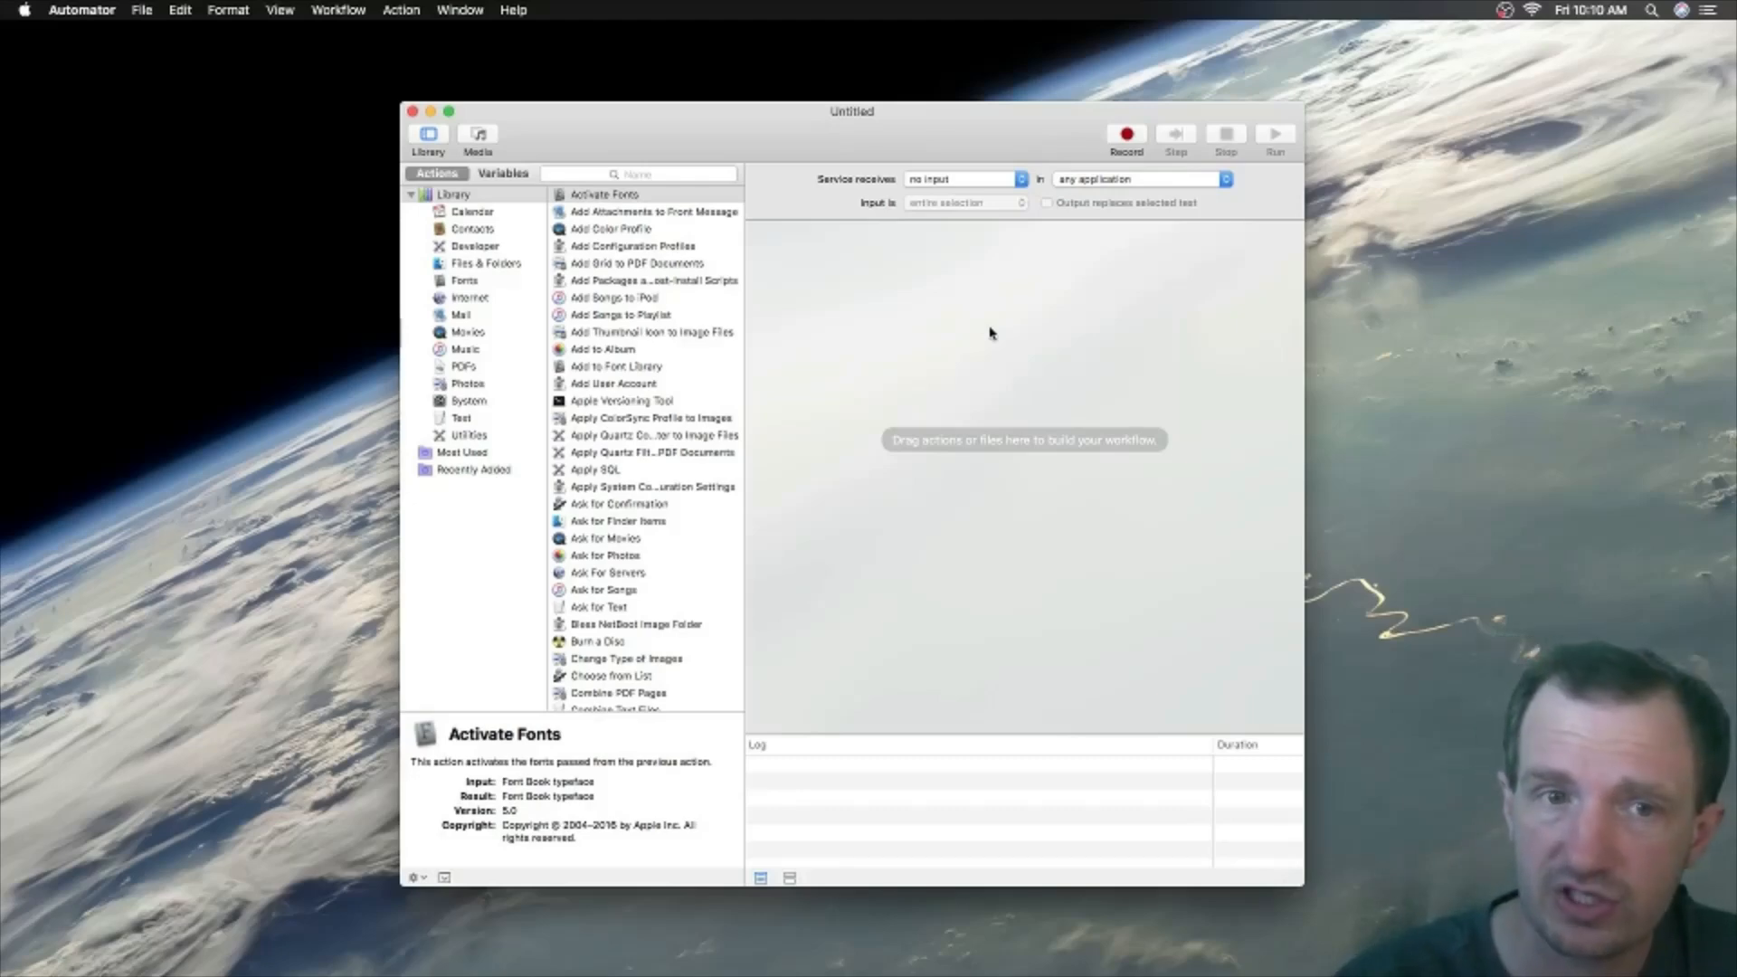
{"action": "mouse_move", "coordinate": [824, 620]}
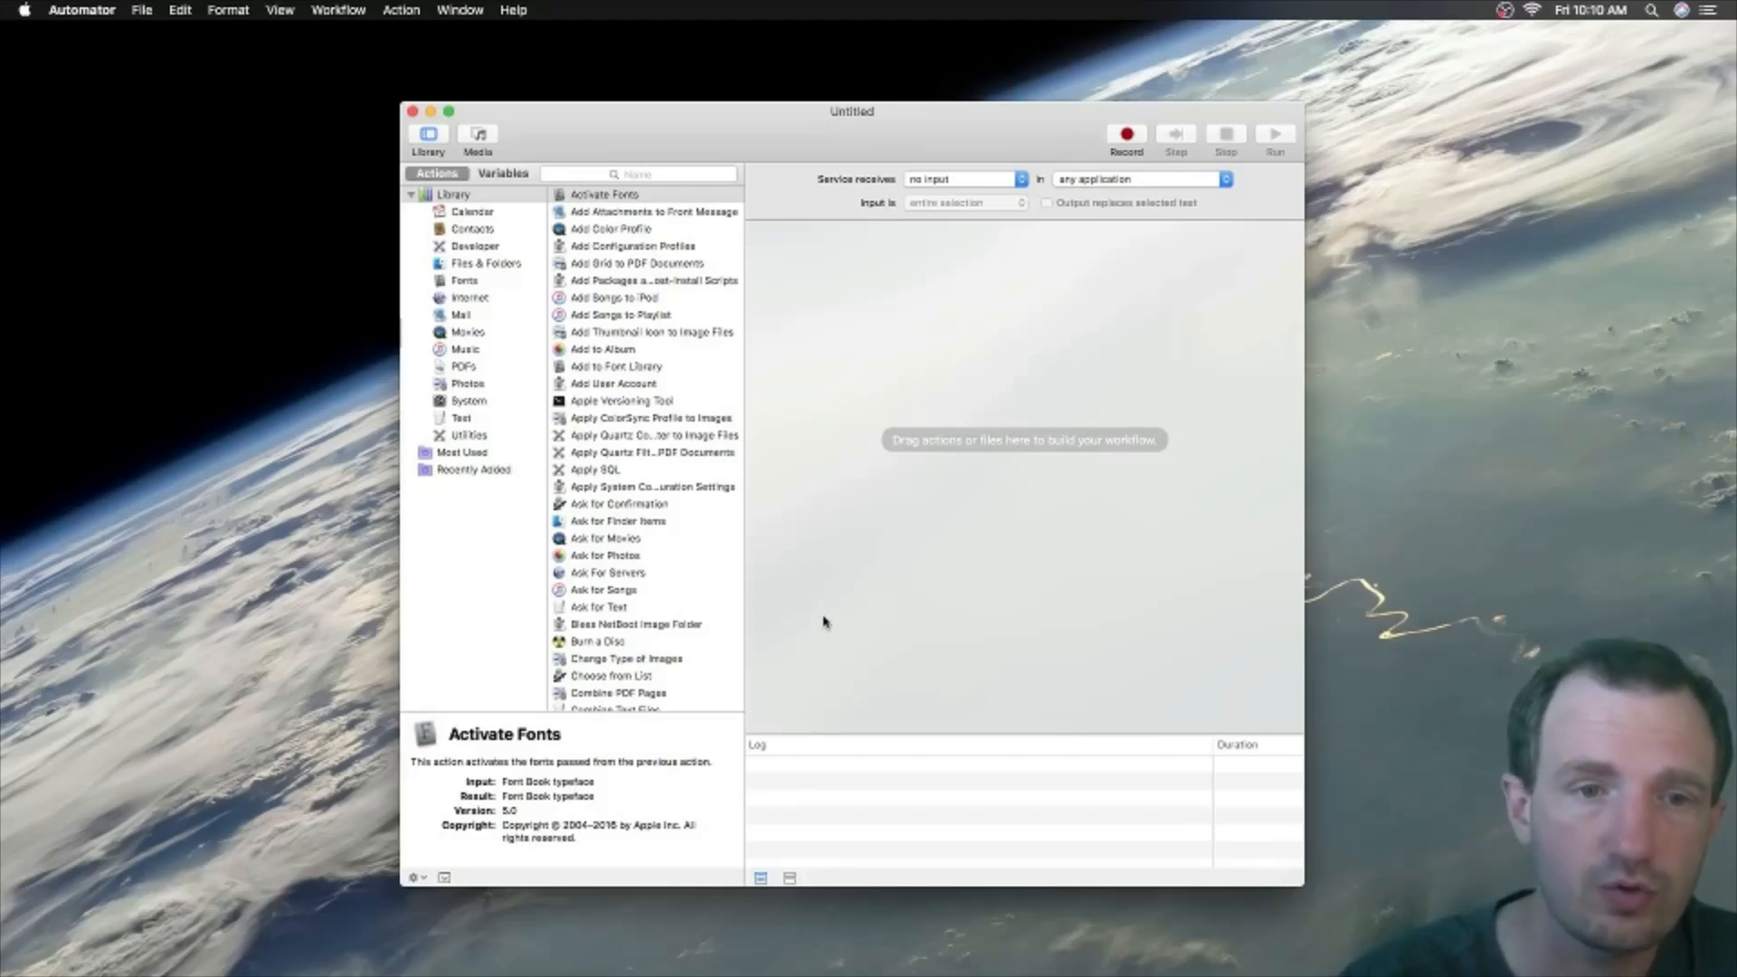
{"action": "mouse_move", "coordinate": [670, 490]}
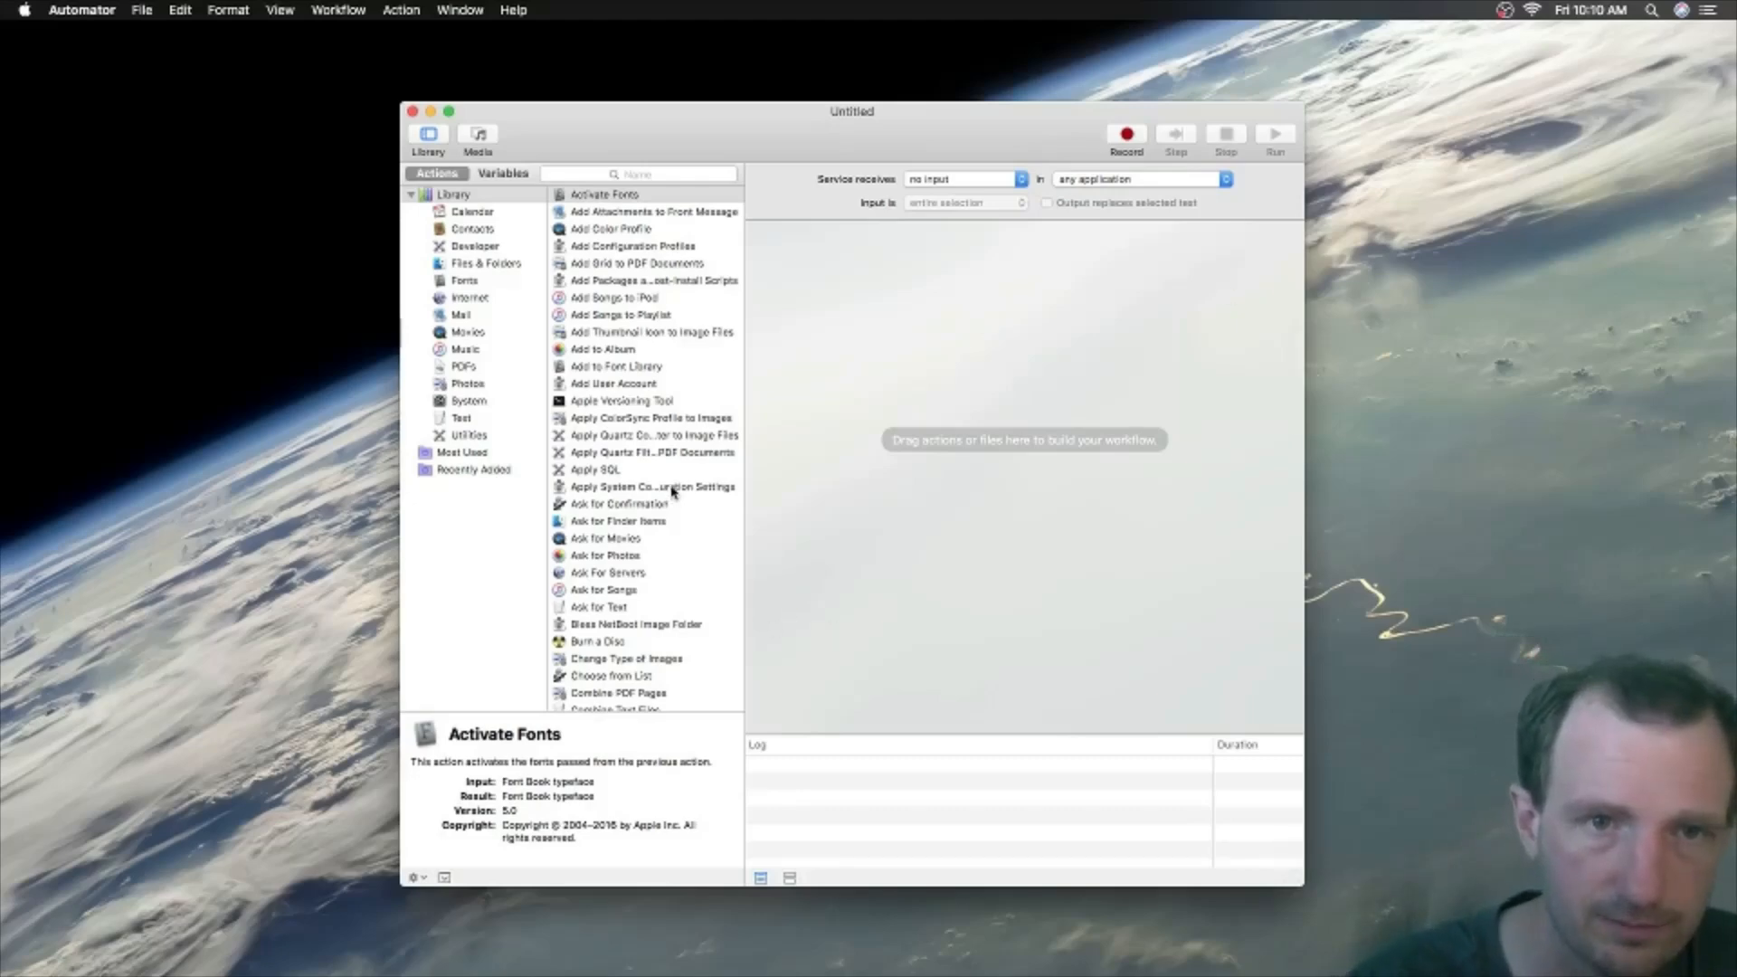
Step: Scroll the action library down and select Run AppleScript to view its description
{"action": "scroll", "scroll_direction": "down", "scroll_amount": 3}
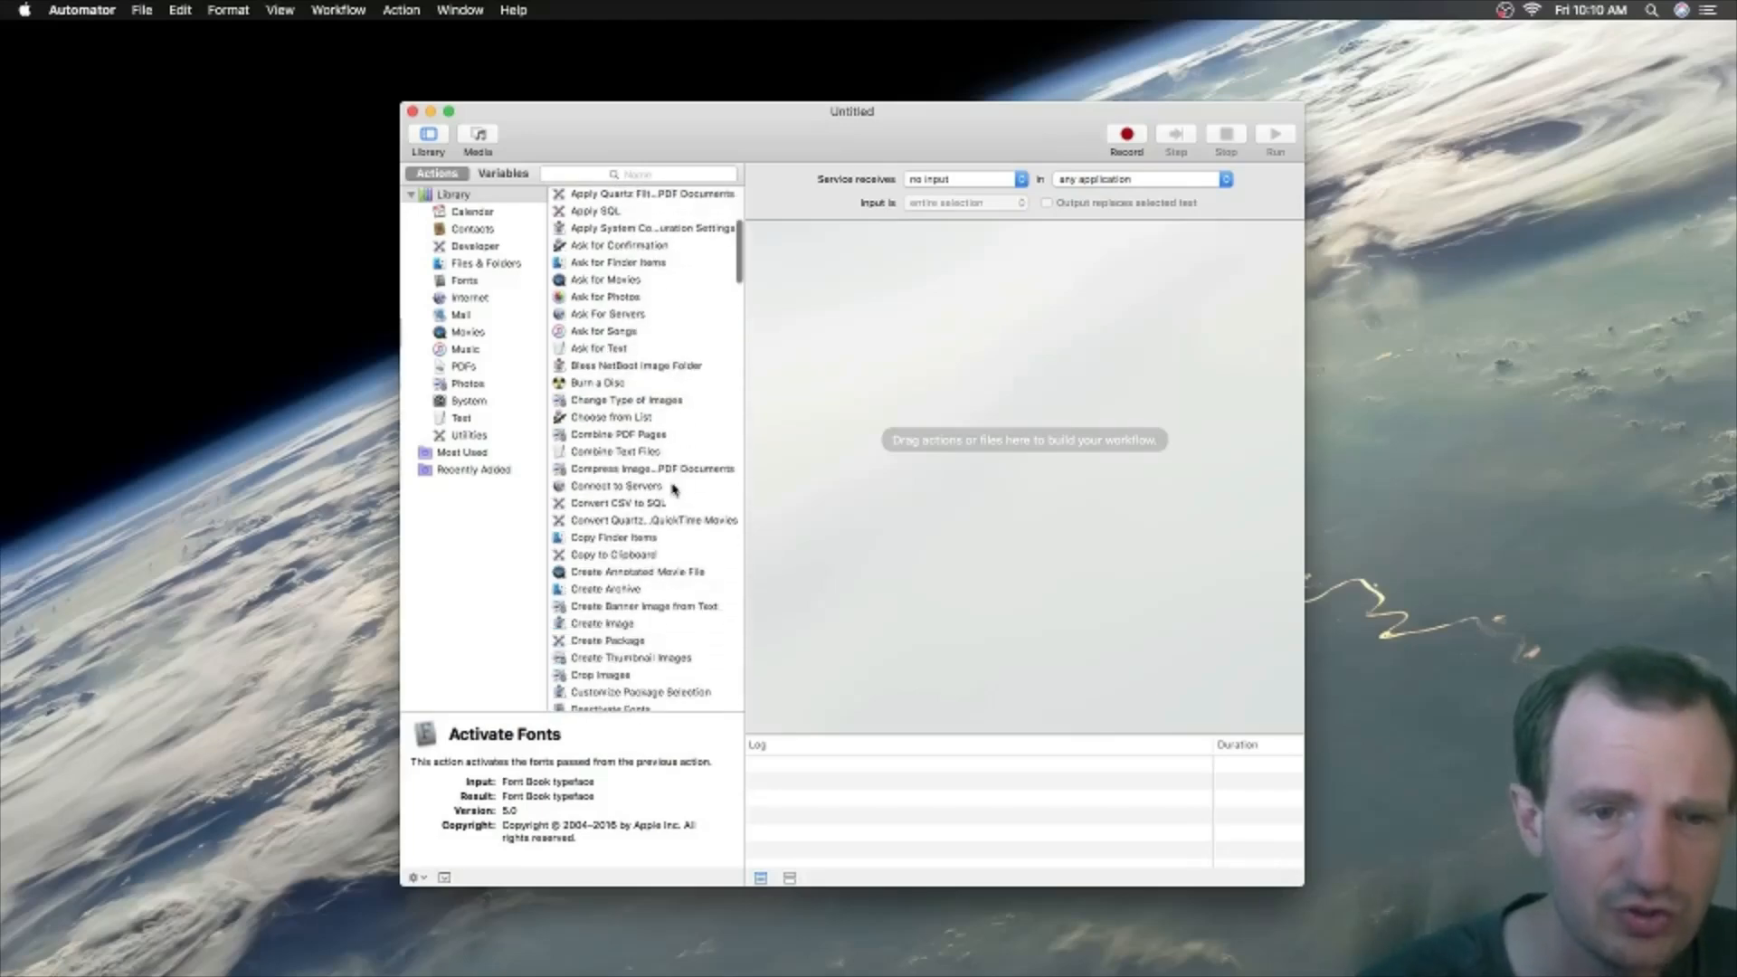
{"action": "scroll", "scroll_direction": "down", "scroll_amount": 3}
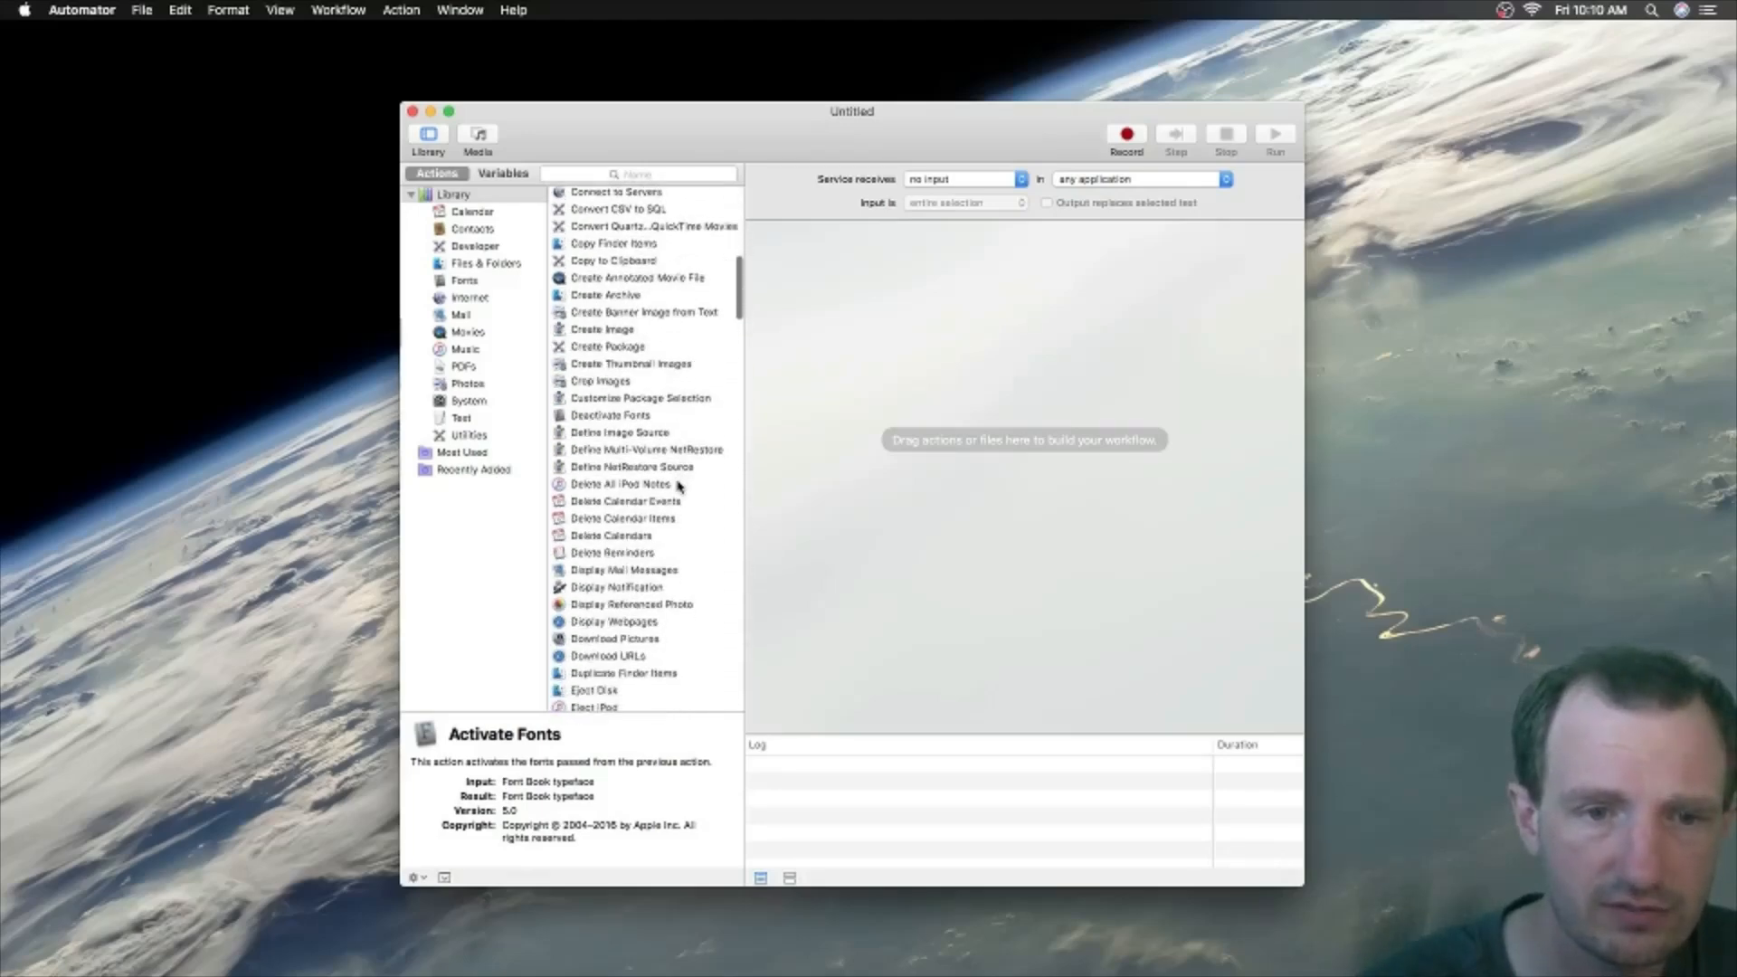
{"action": "scroll", "scroll_direction": "down", "scroll_amount": 3}
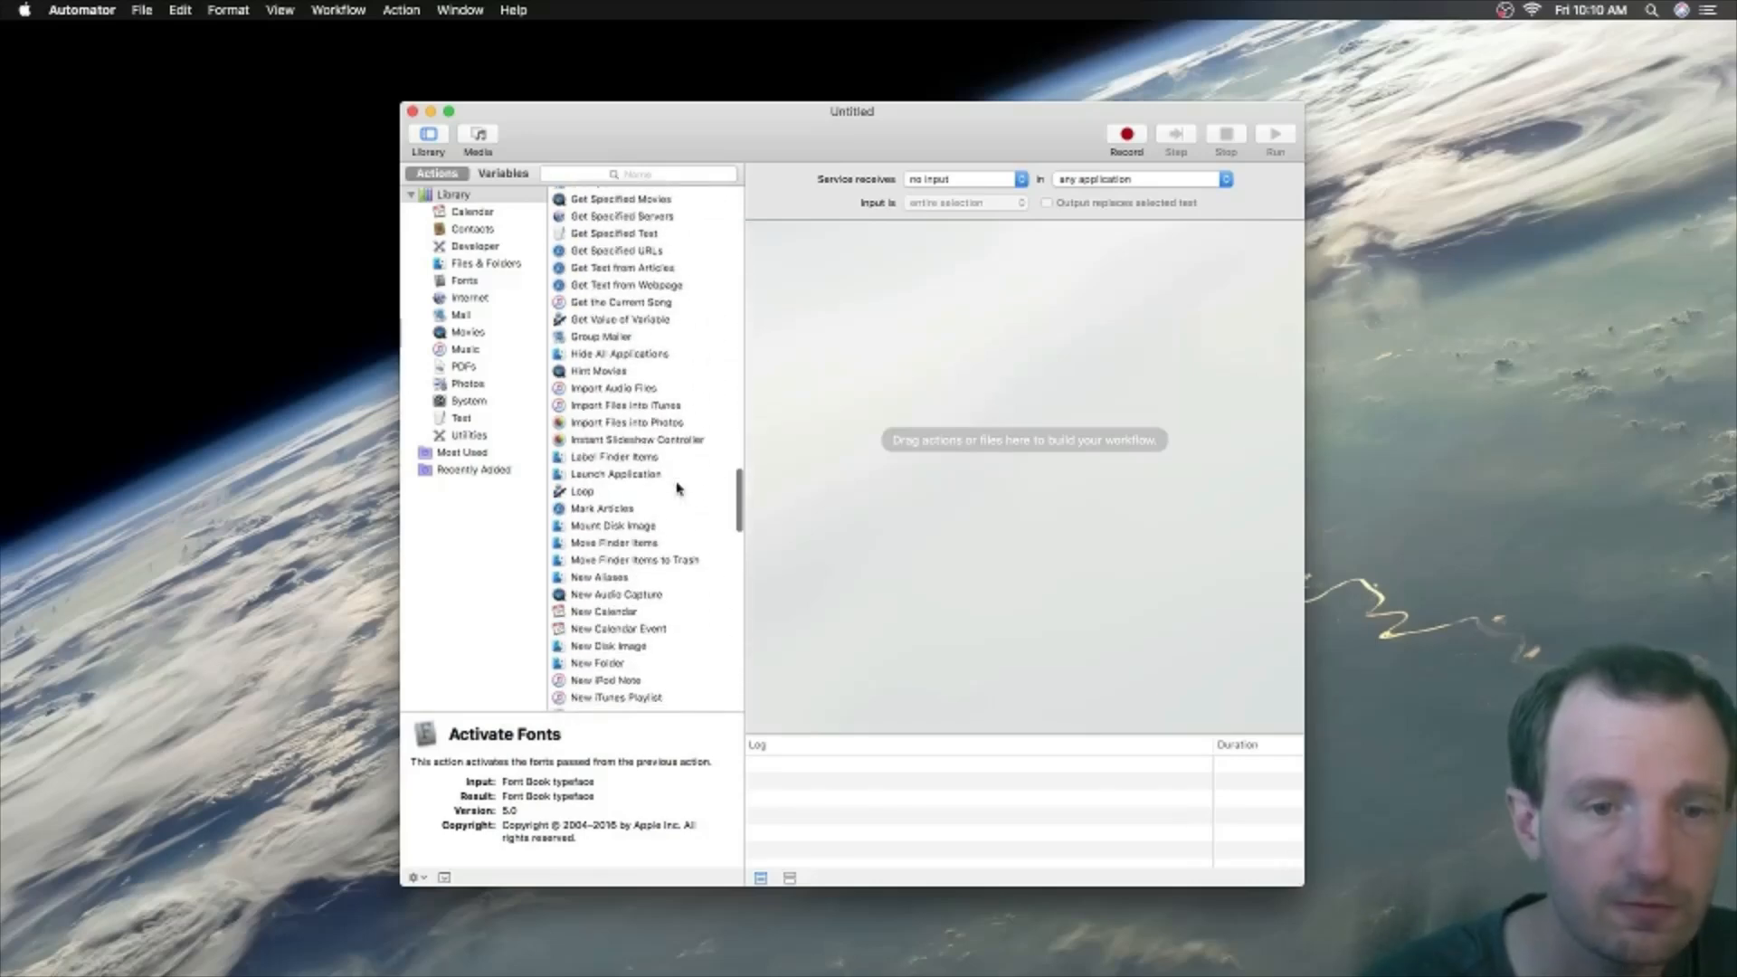
{"action": "scroll", "scroll_direction": "down", "scroll_amount": 3}
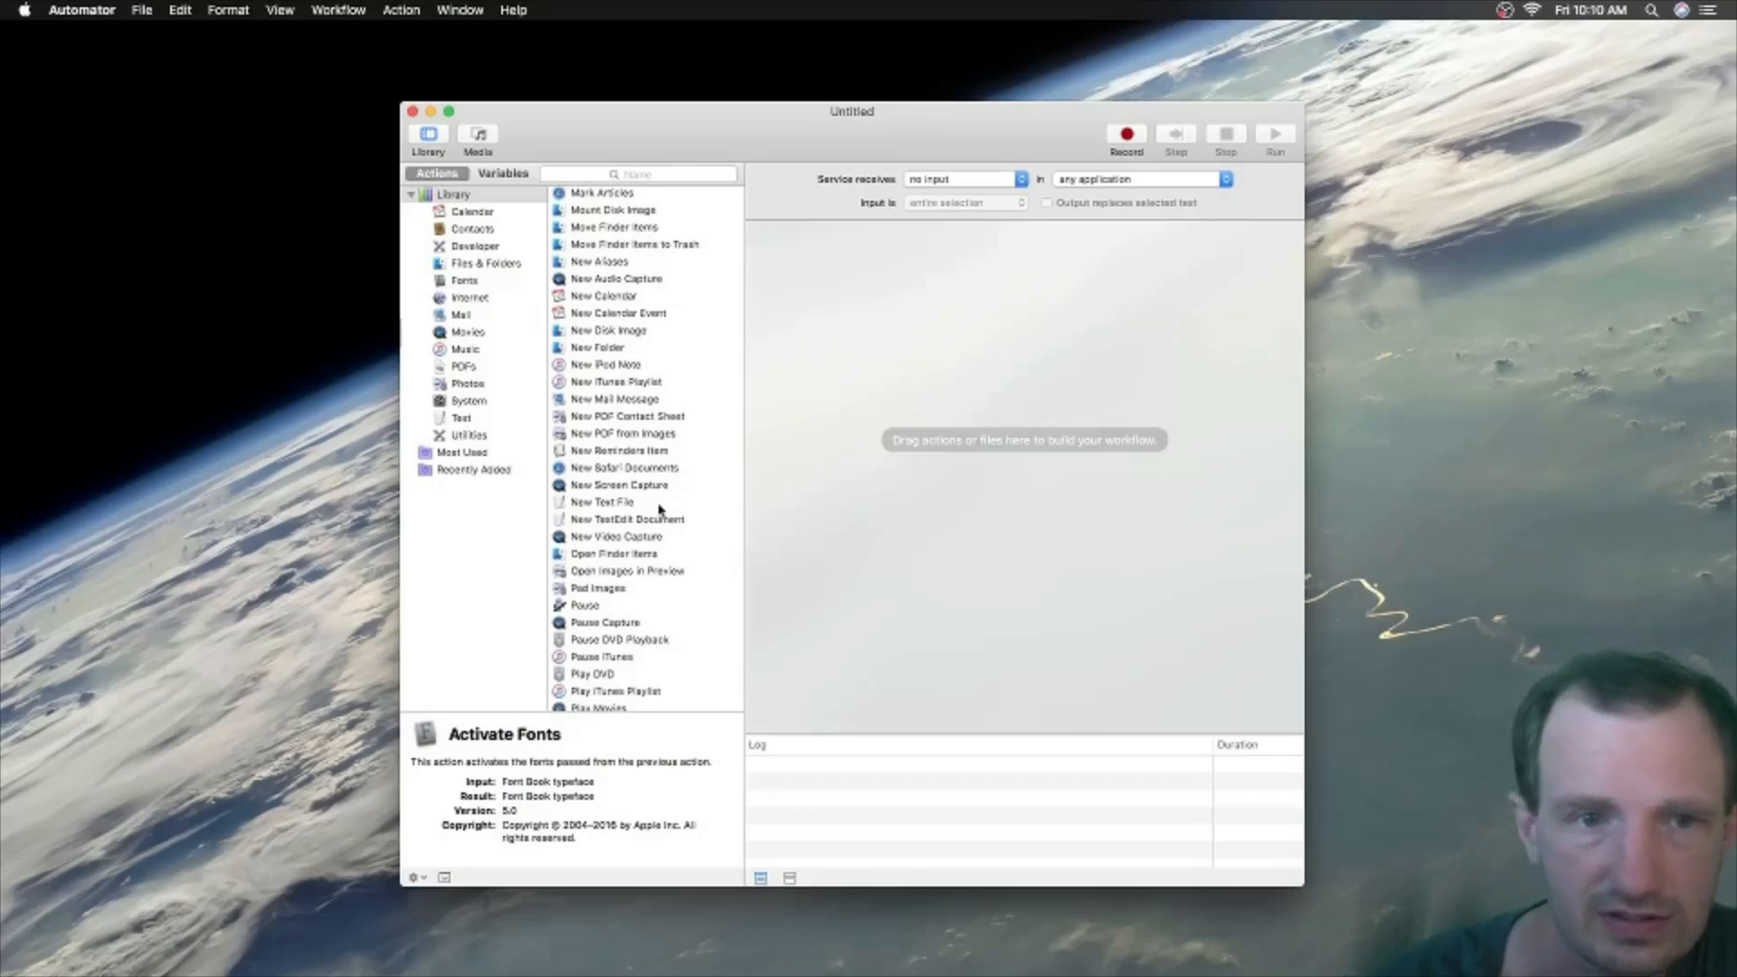
{"action": "scroll", "scroll_direction": "down", "scroll_amount": 3}
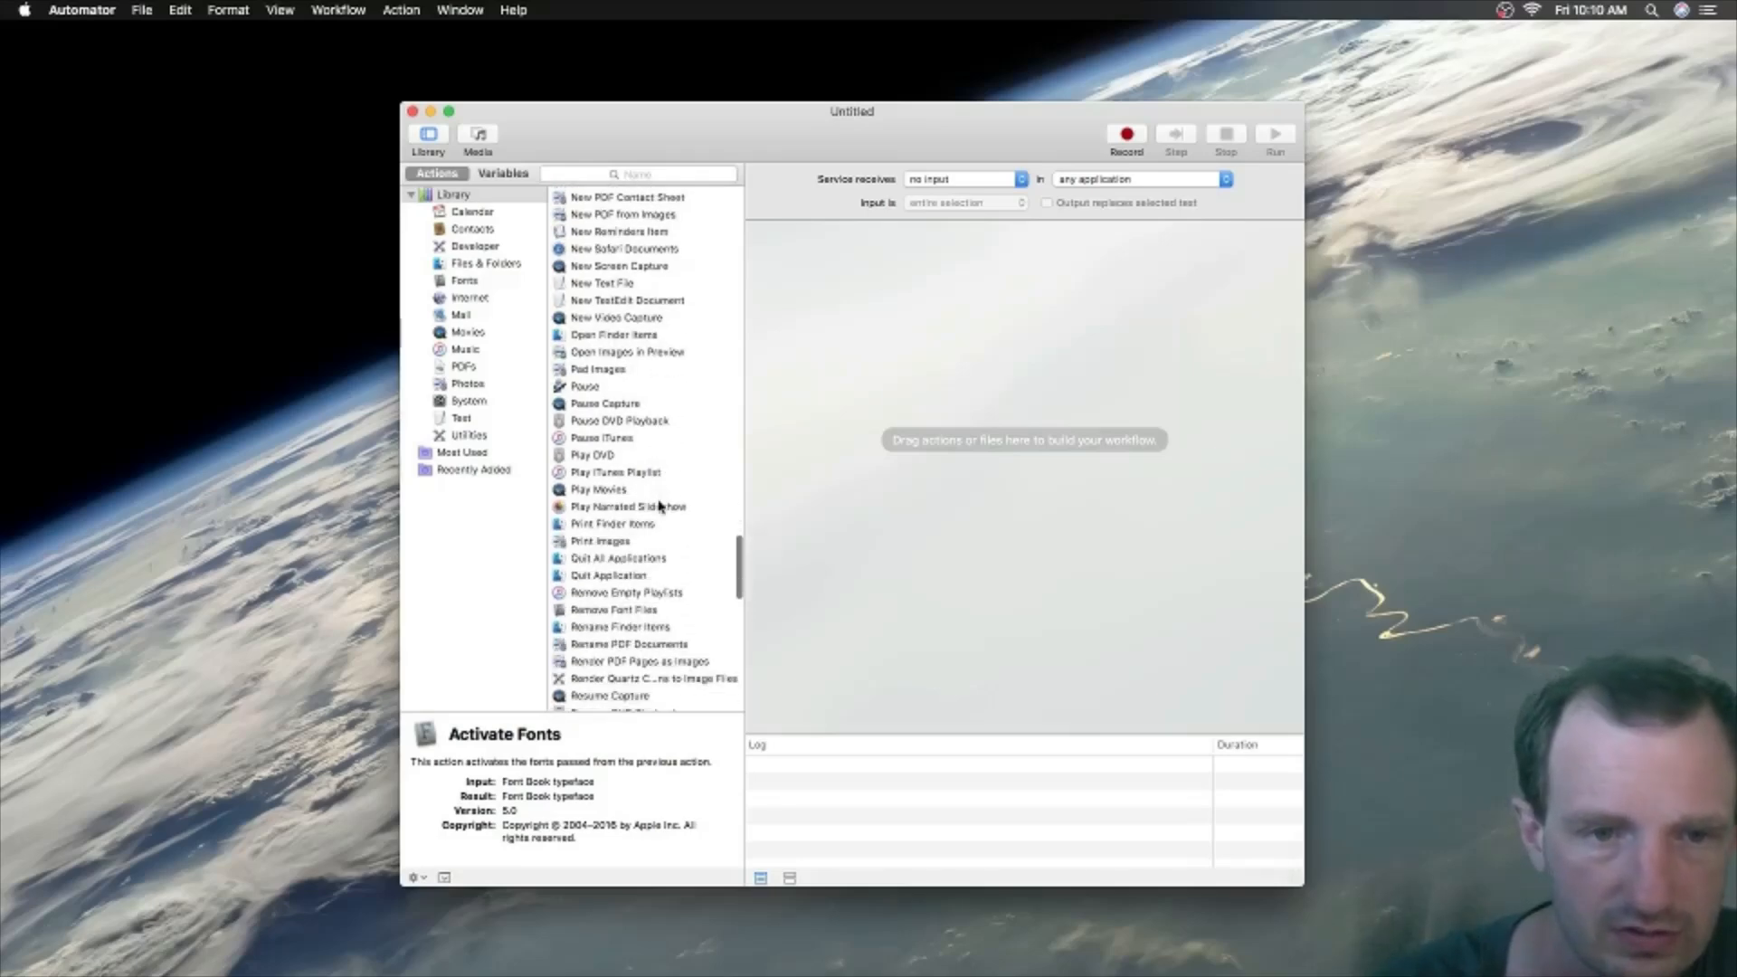
{"action": "scroll", "scroll_direction": "down", "scroll_amount": 3}
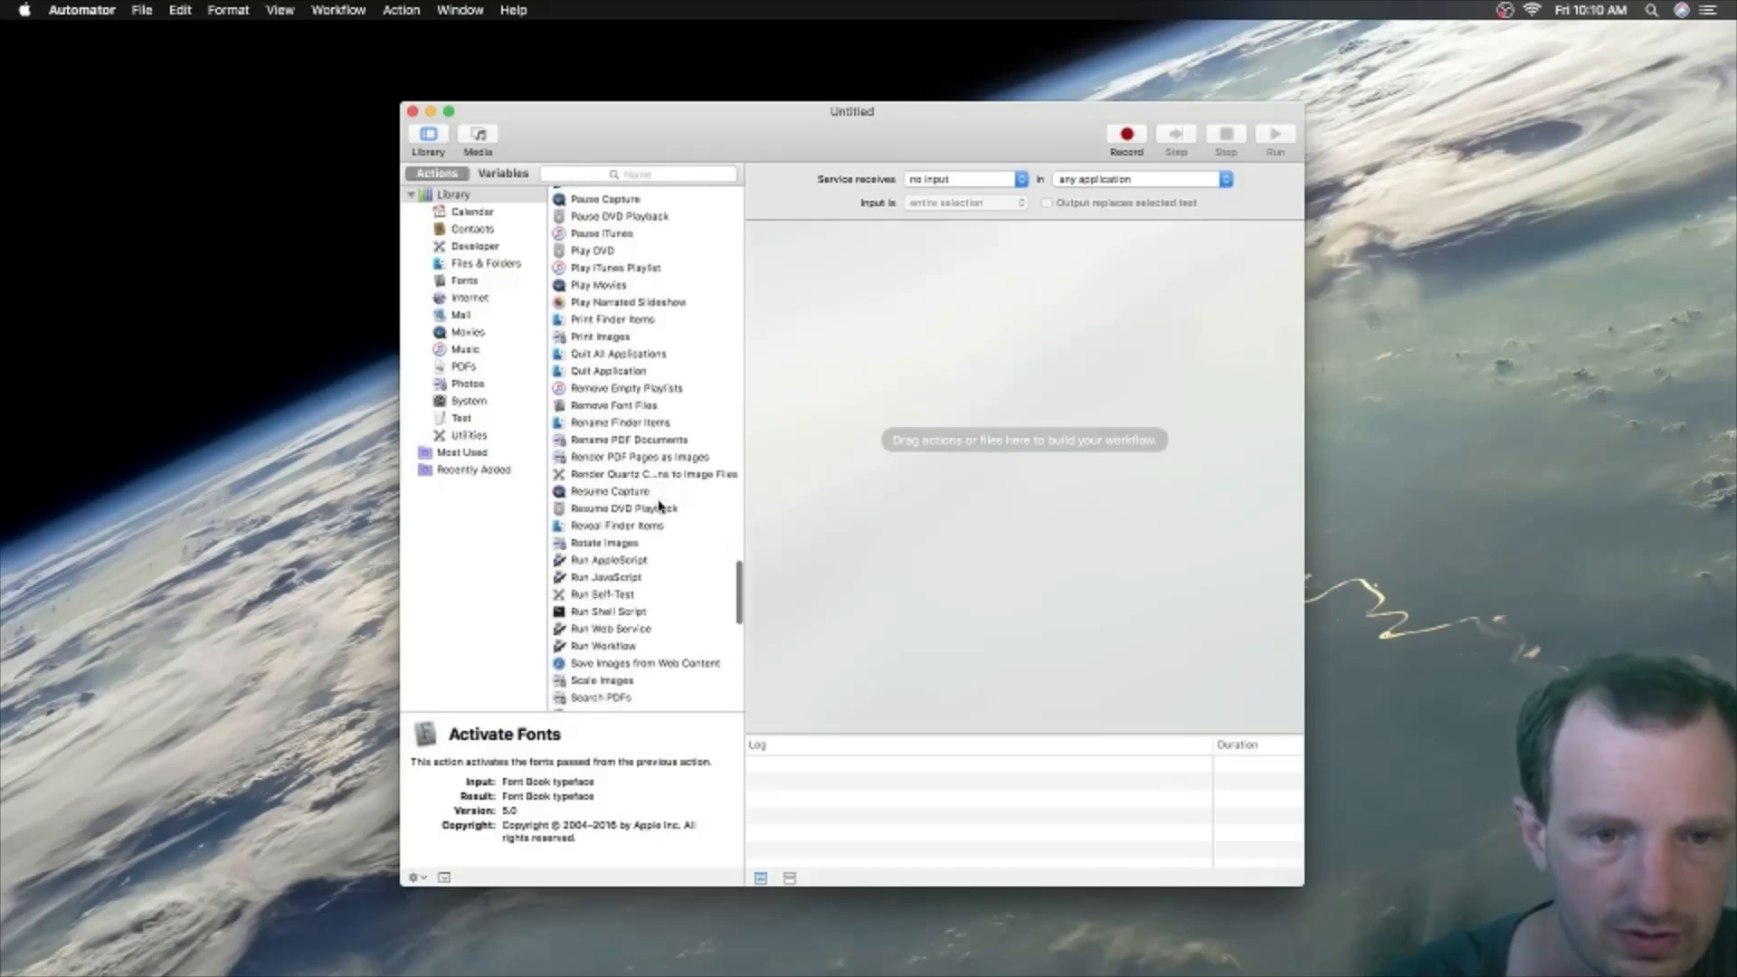
{"action": "left_click", "coordinate": [608, 559]}
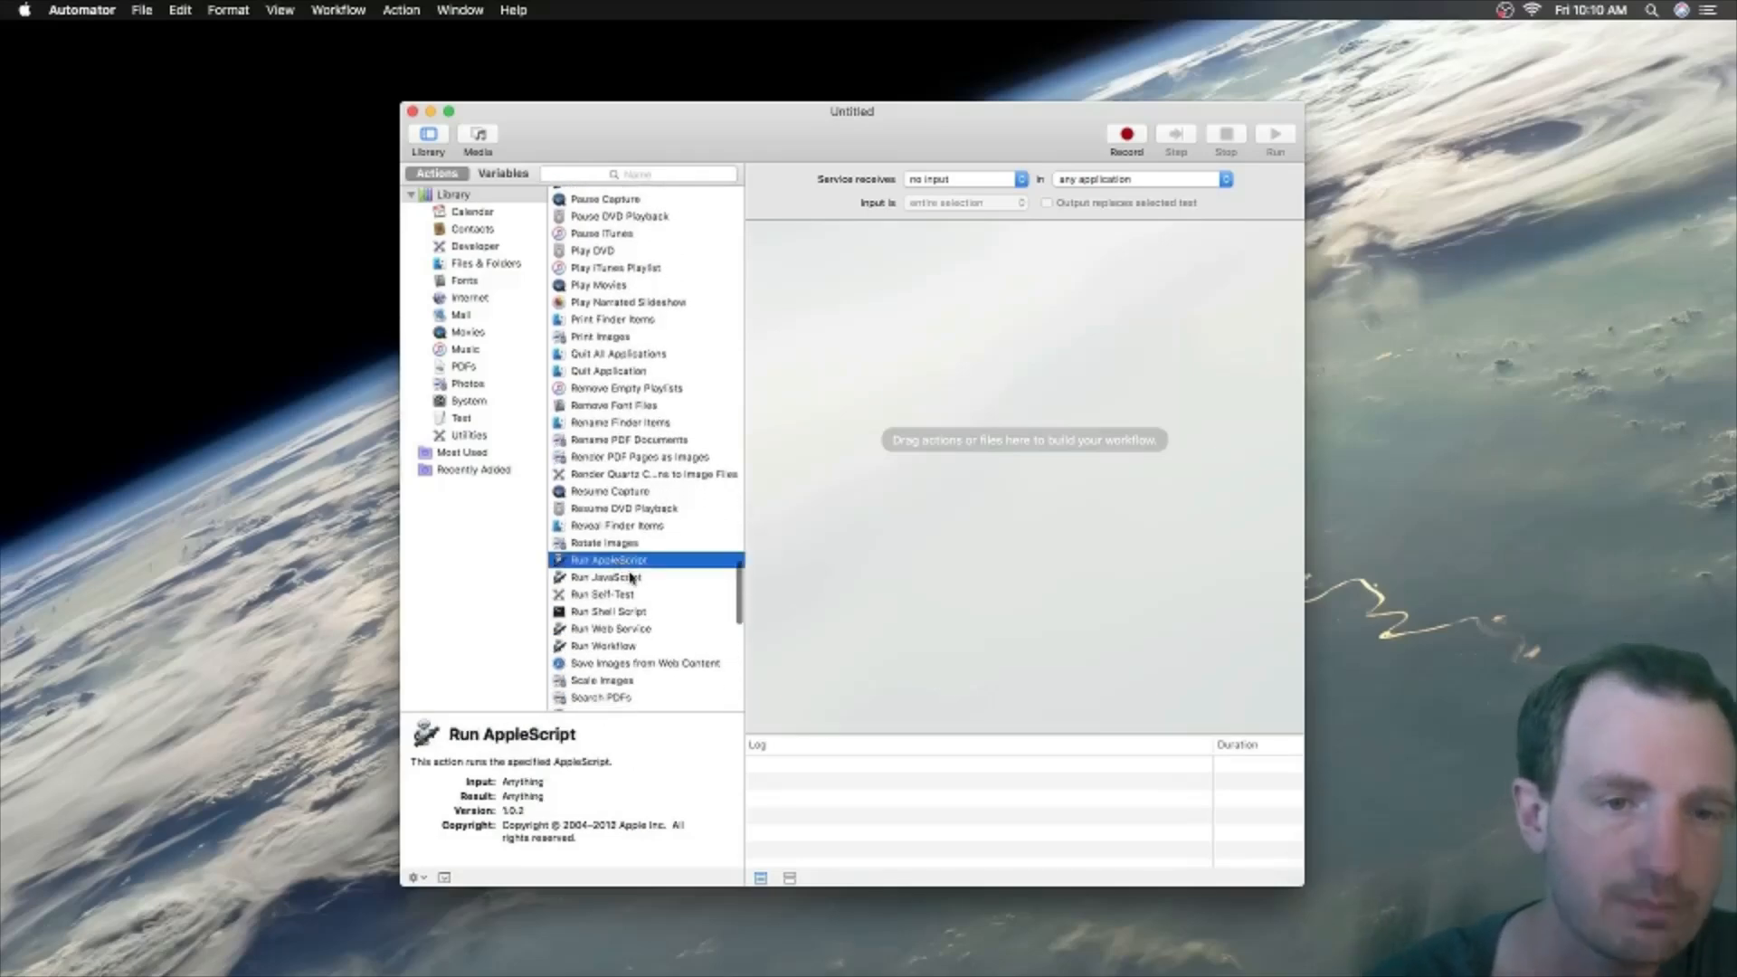
{"action": "mouse_move", "coordinate": [646, 596]}
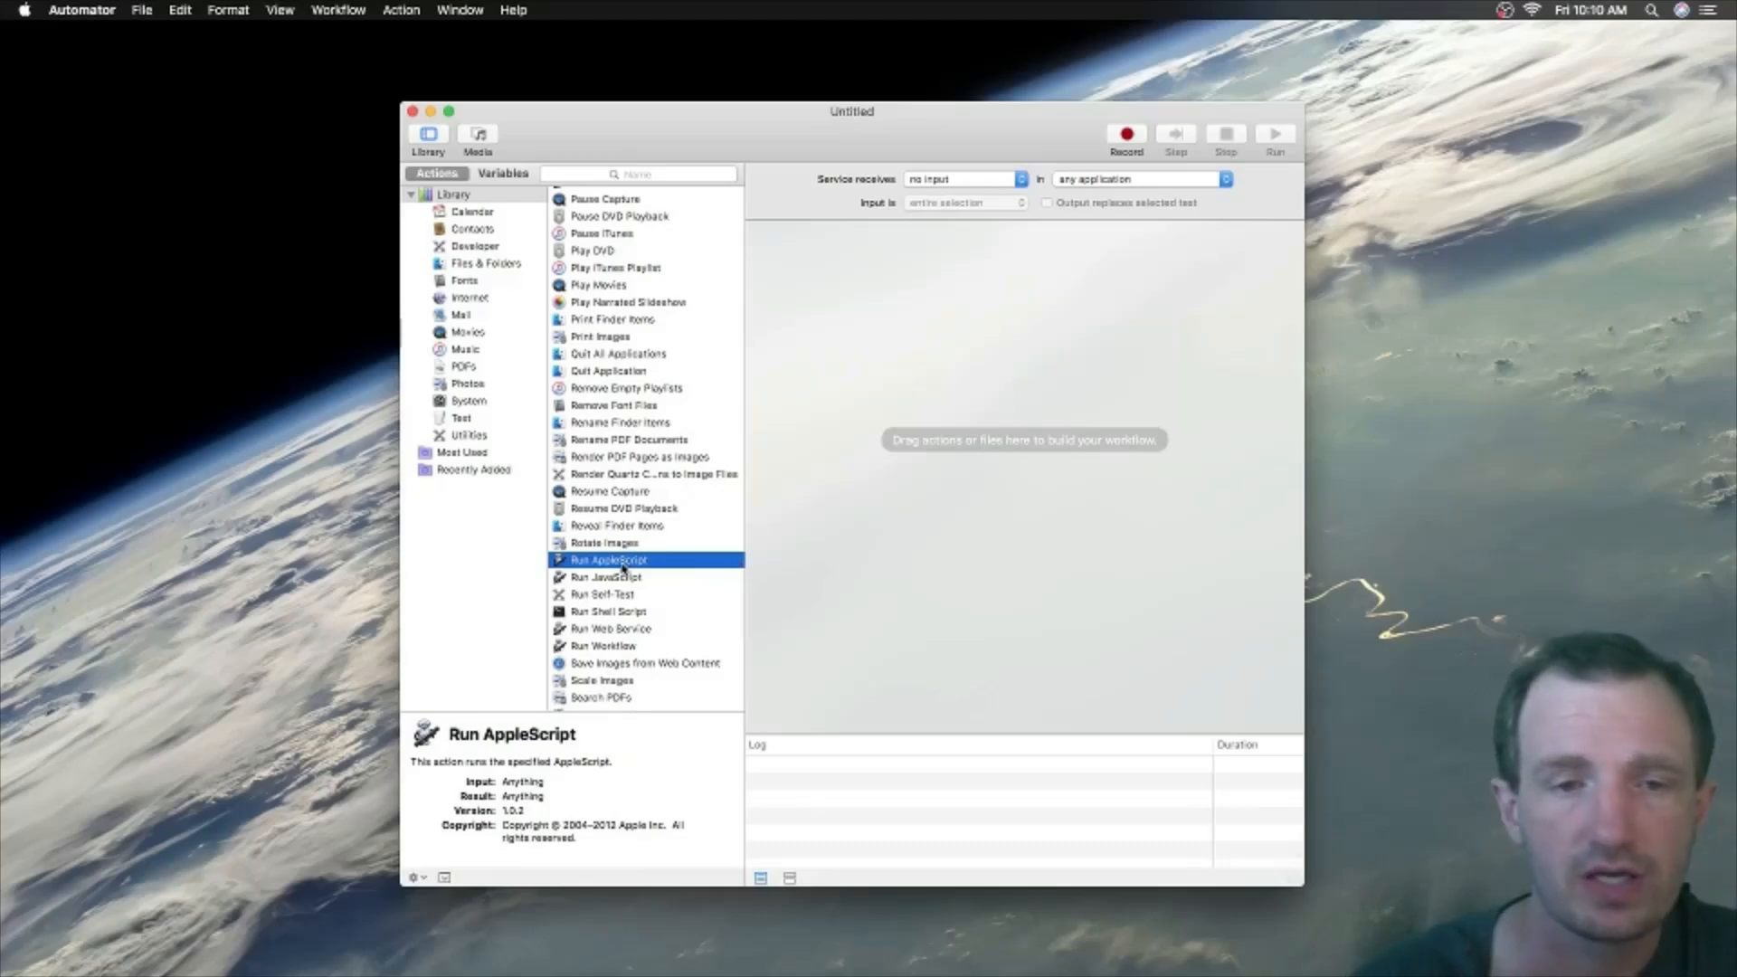
Step: Add the Run AppleScript action with its default template to the workflow pane
{"action": "double_click", "coordinate": [607, 559]}
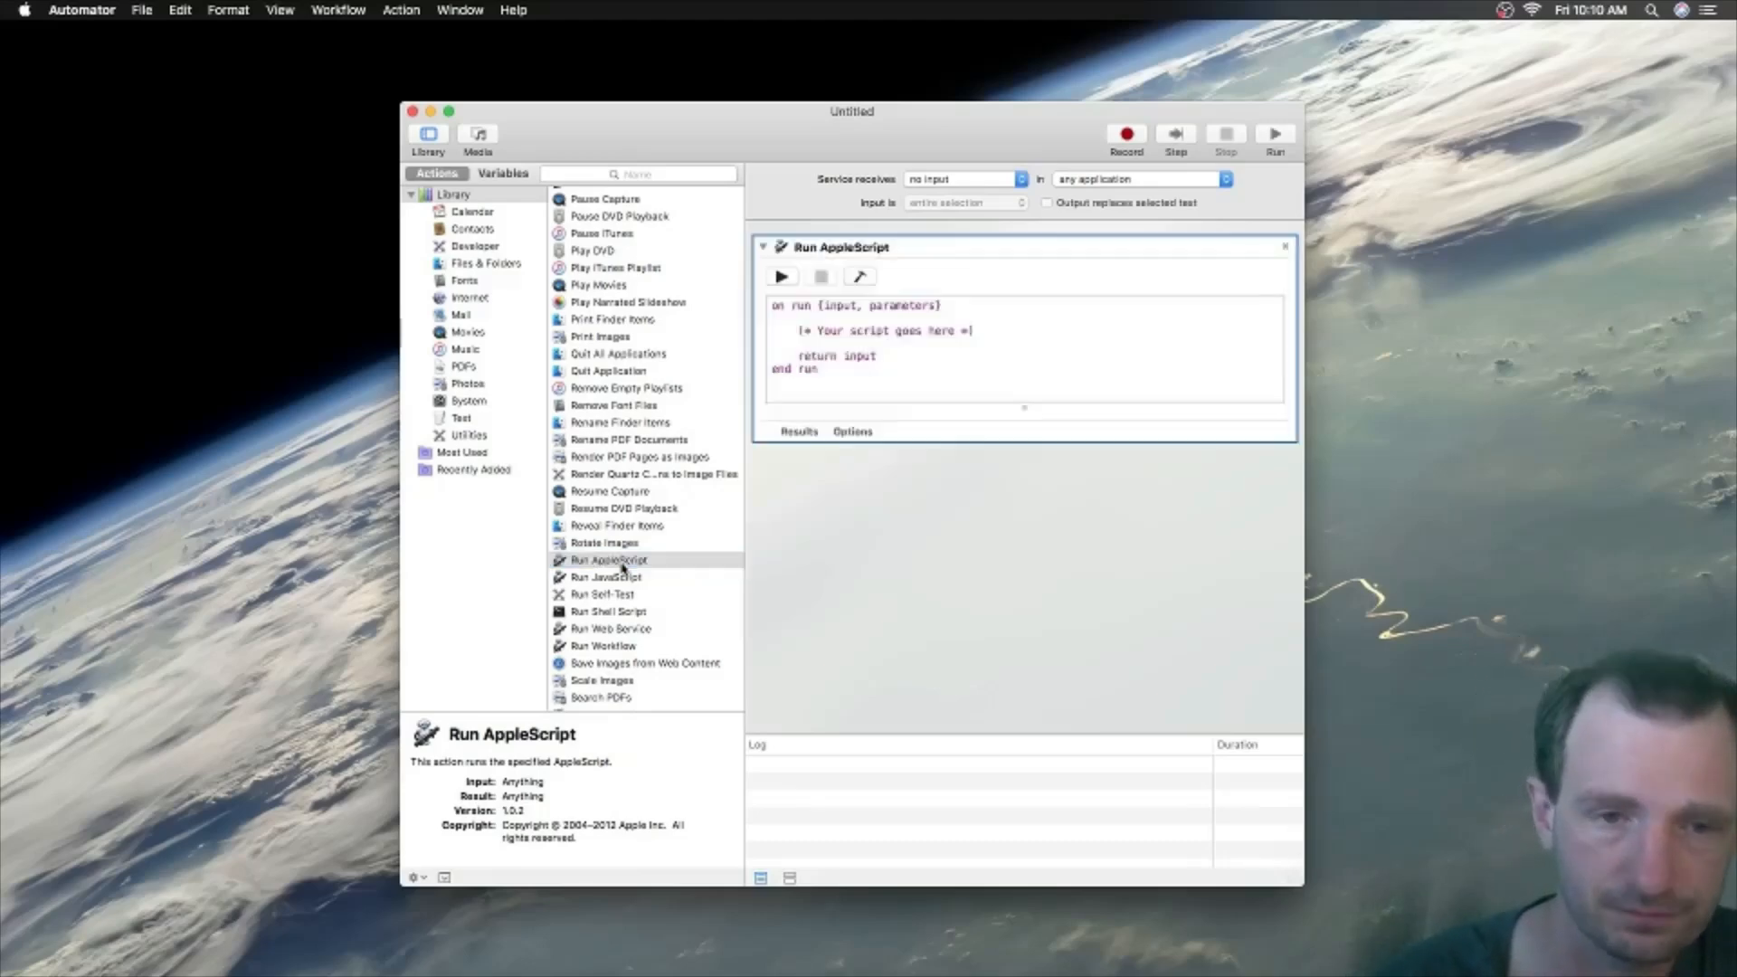
{"action": "left_click_drag", "start_coordinate": [607, 560], "coordinate": [864, 548]}
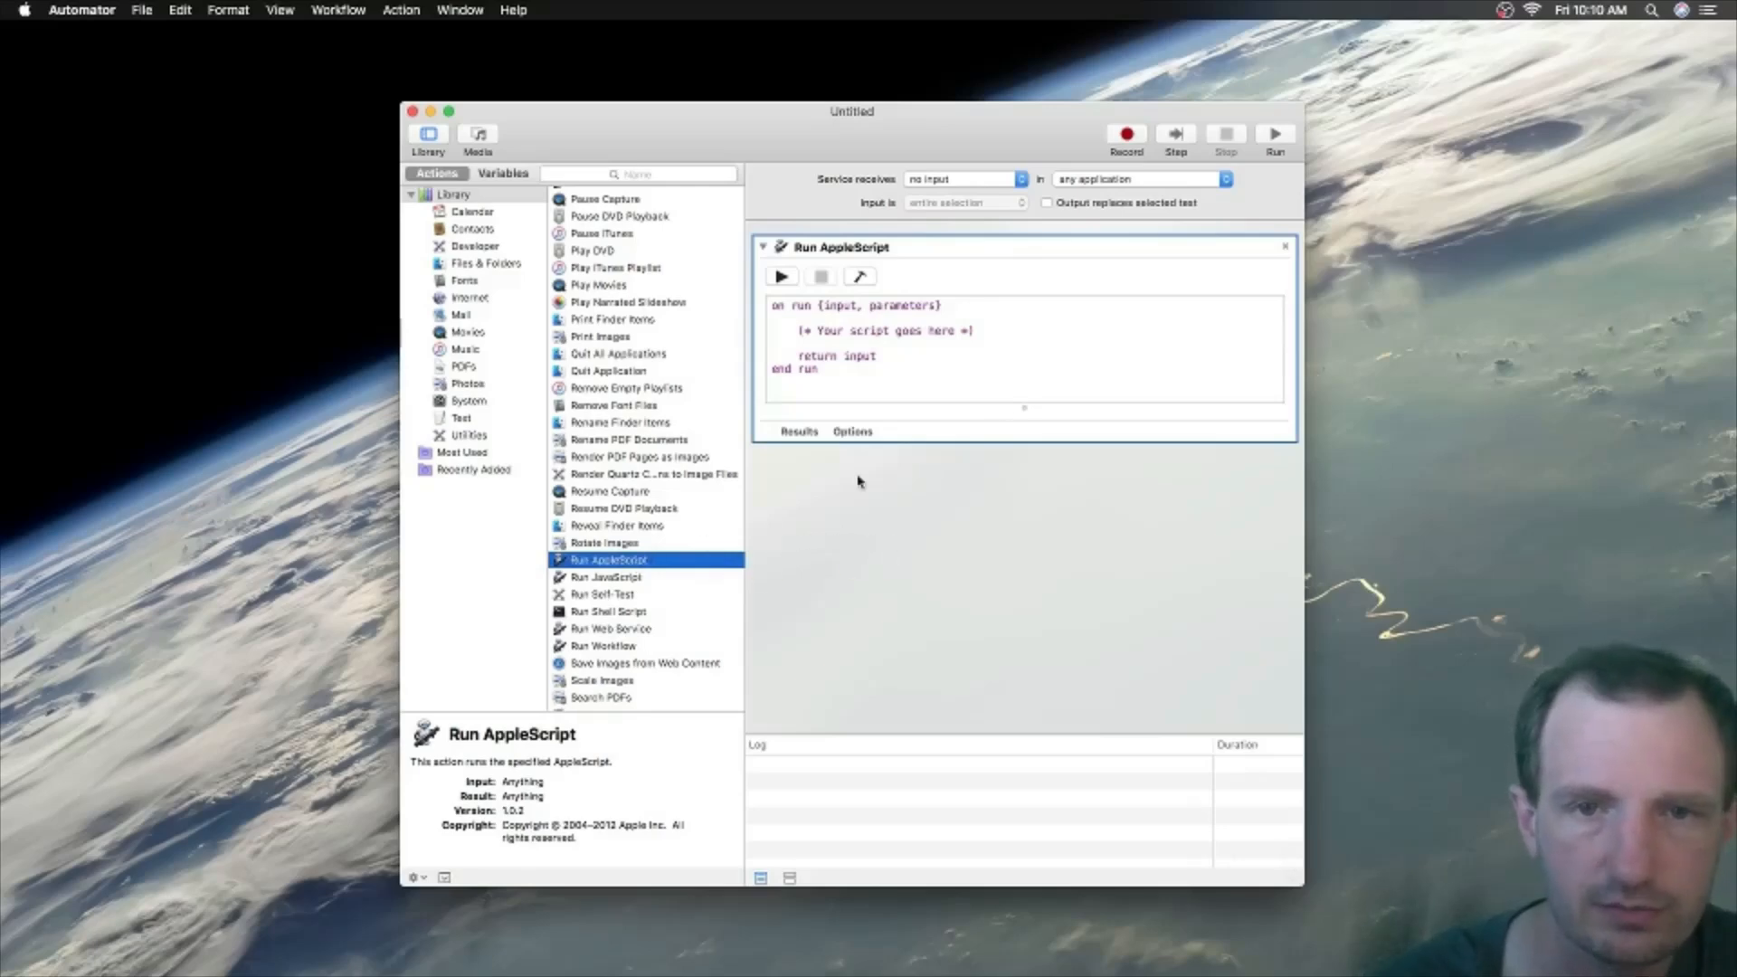
{"action": "mouse_move", "coordinate": [1091, 138]}
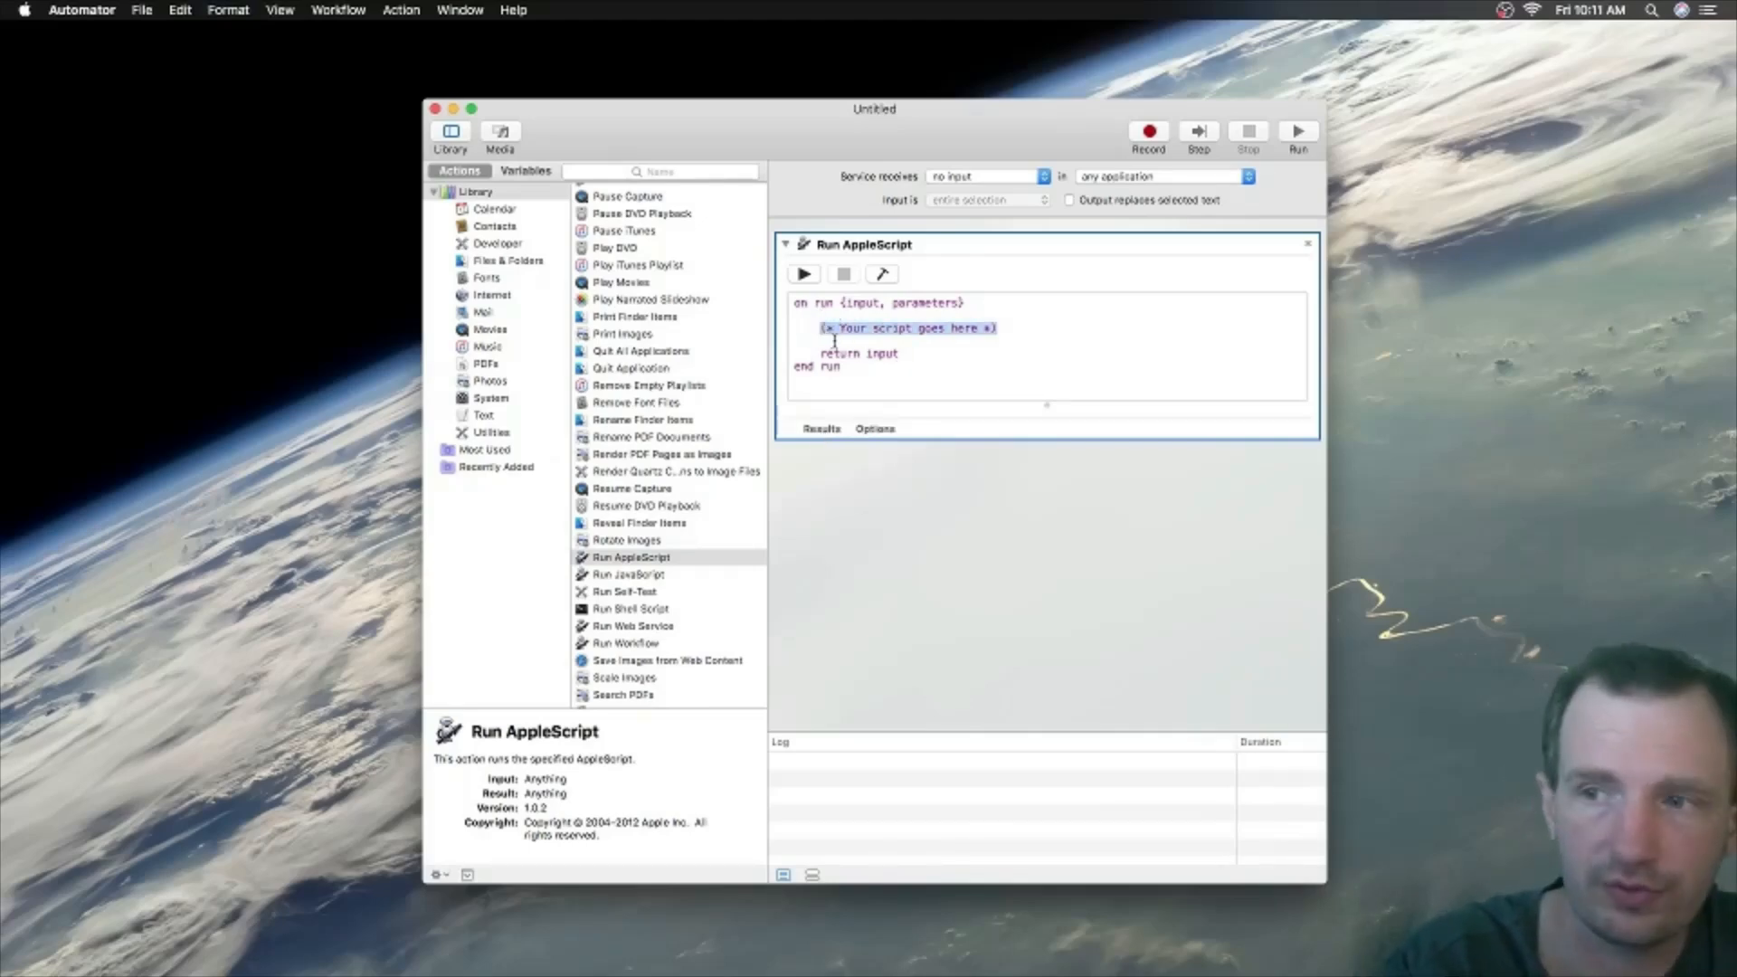
Step: Script display dialog "hello world", test-run it, and cancel the dialog
{"action": "type", "text": "displ"}
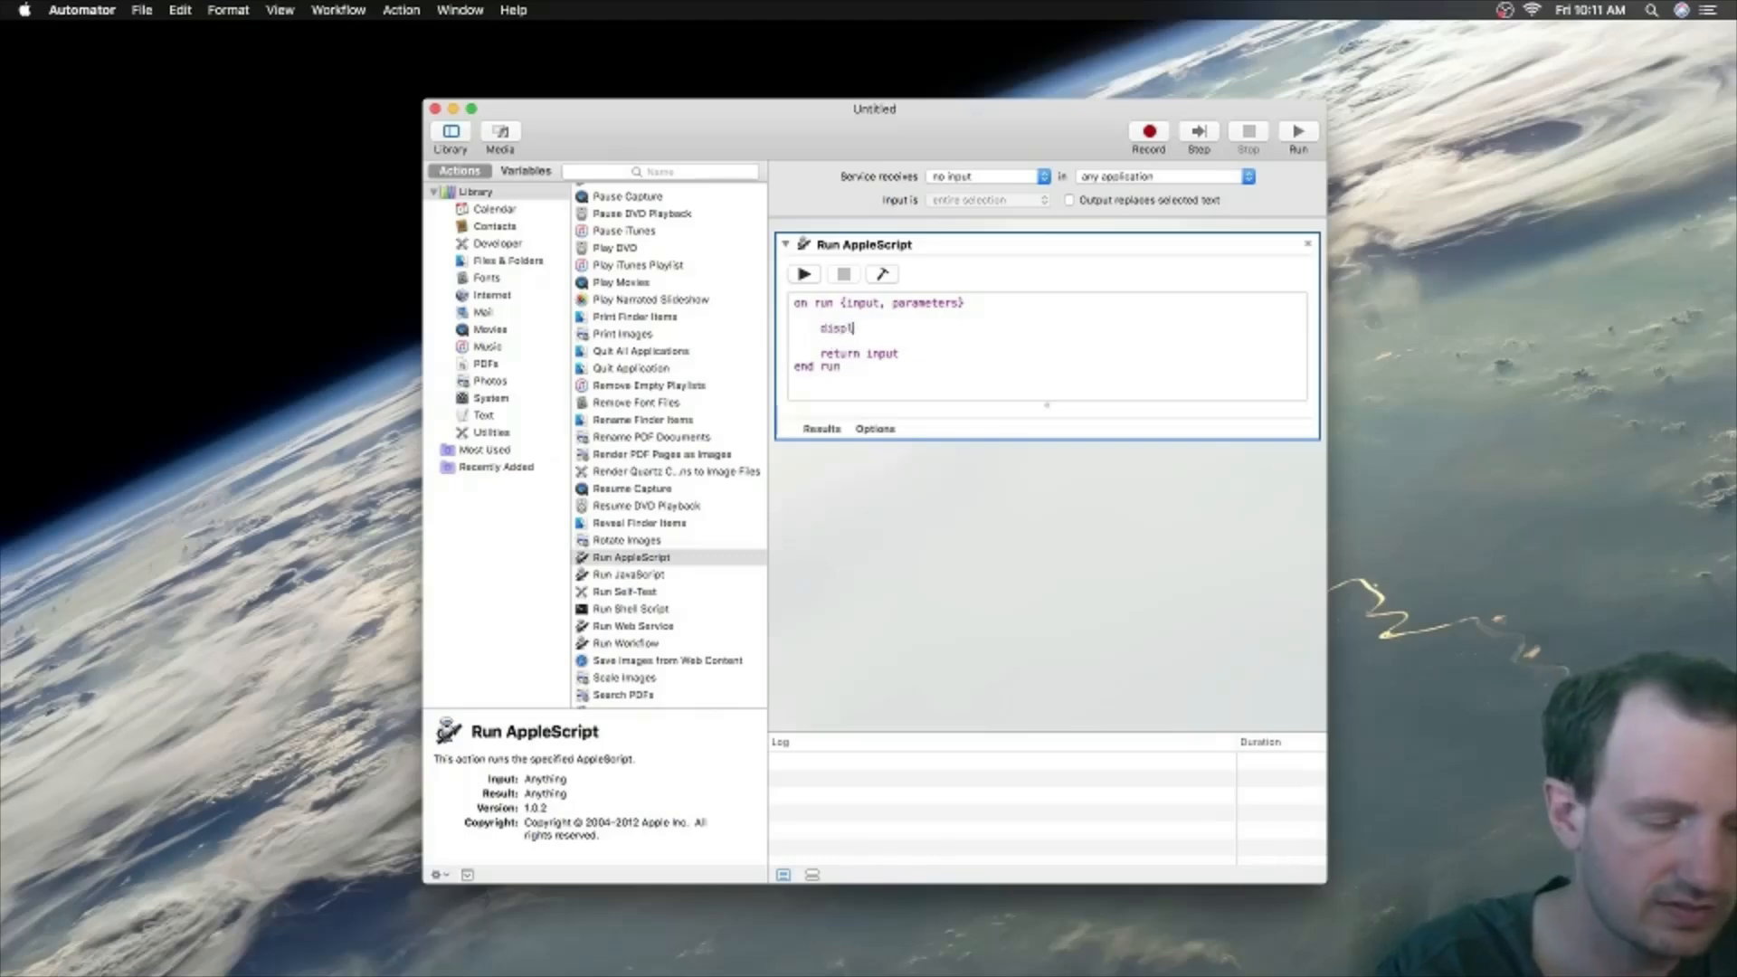
{"action": "type", "text": "ay dialog"}
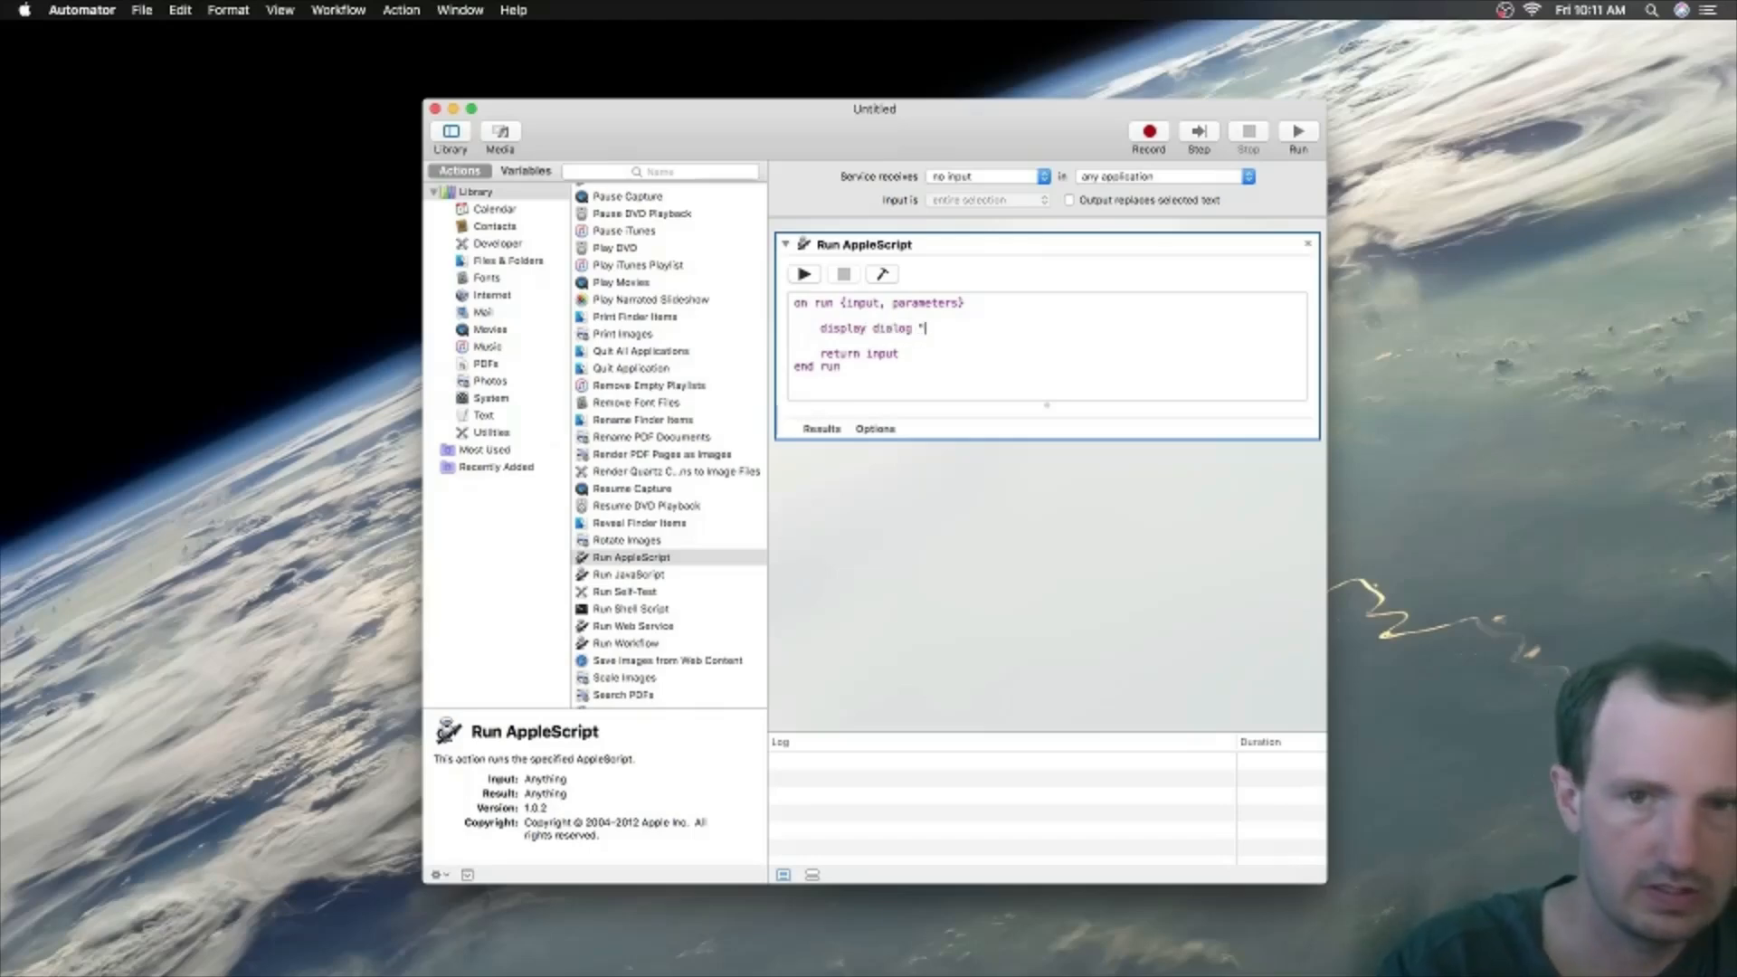
{"action": "type", "text": "\""}
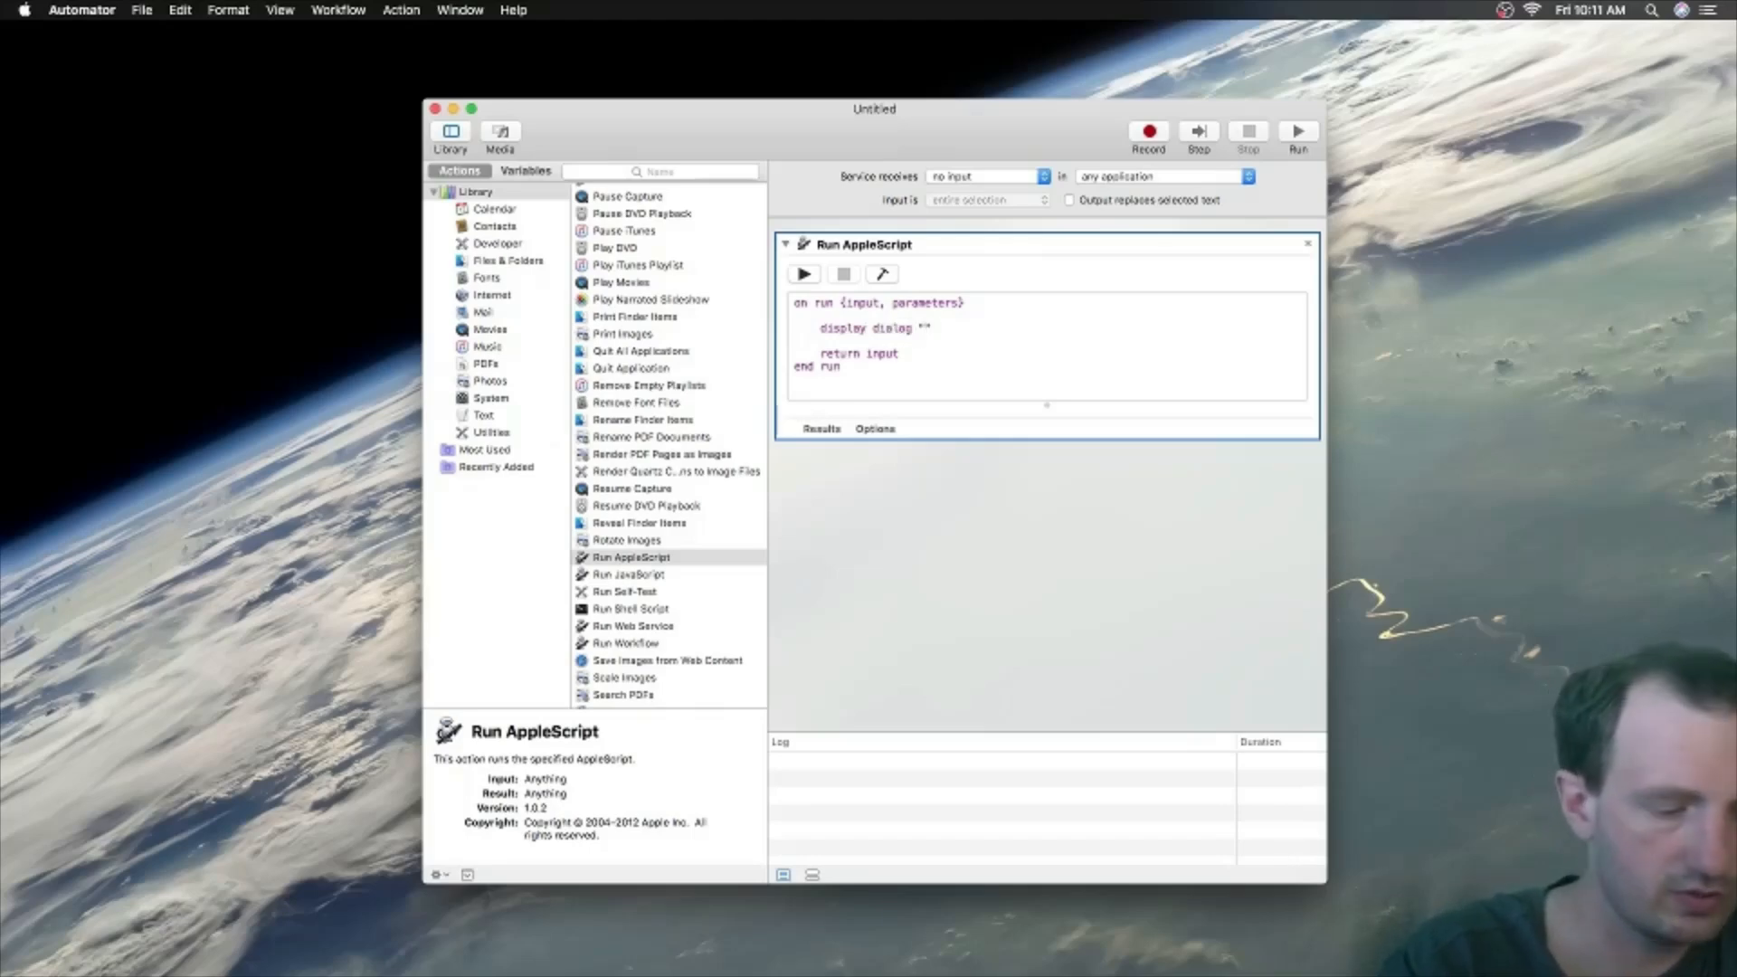
{"action": "type", "text": "hello world"}
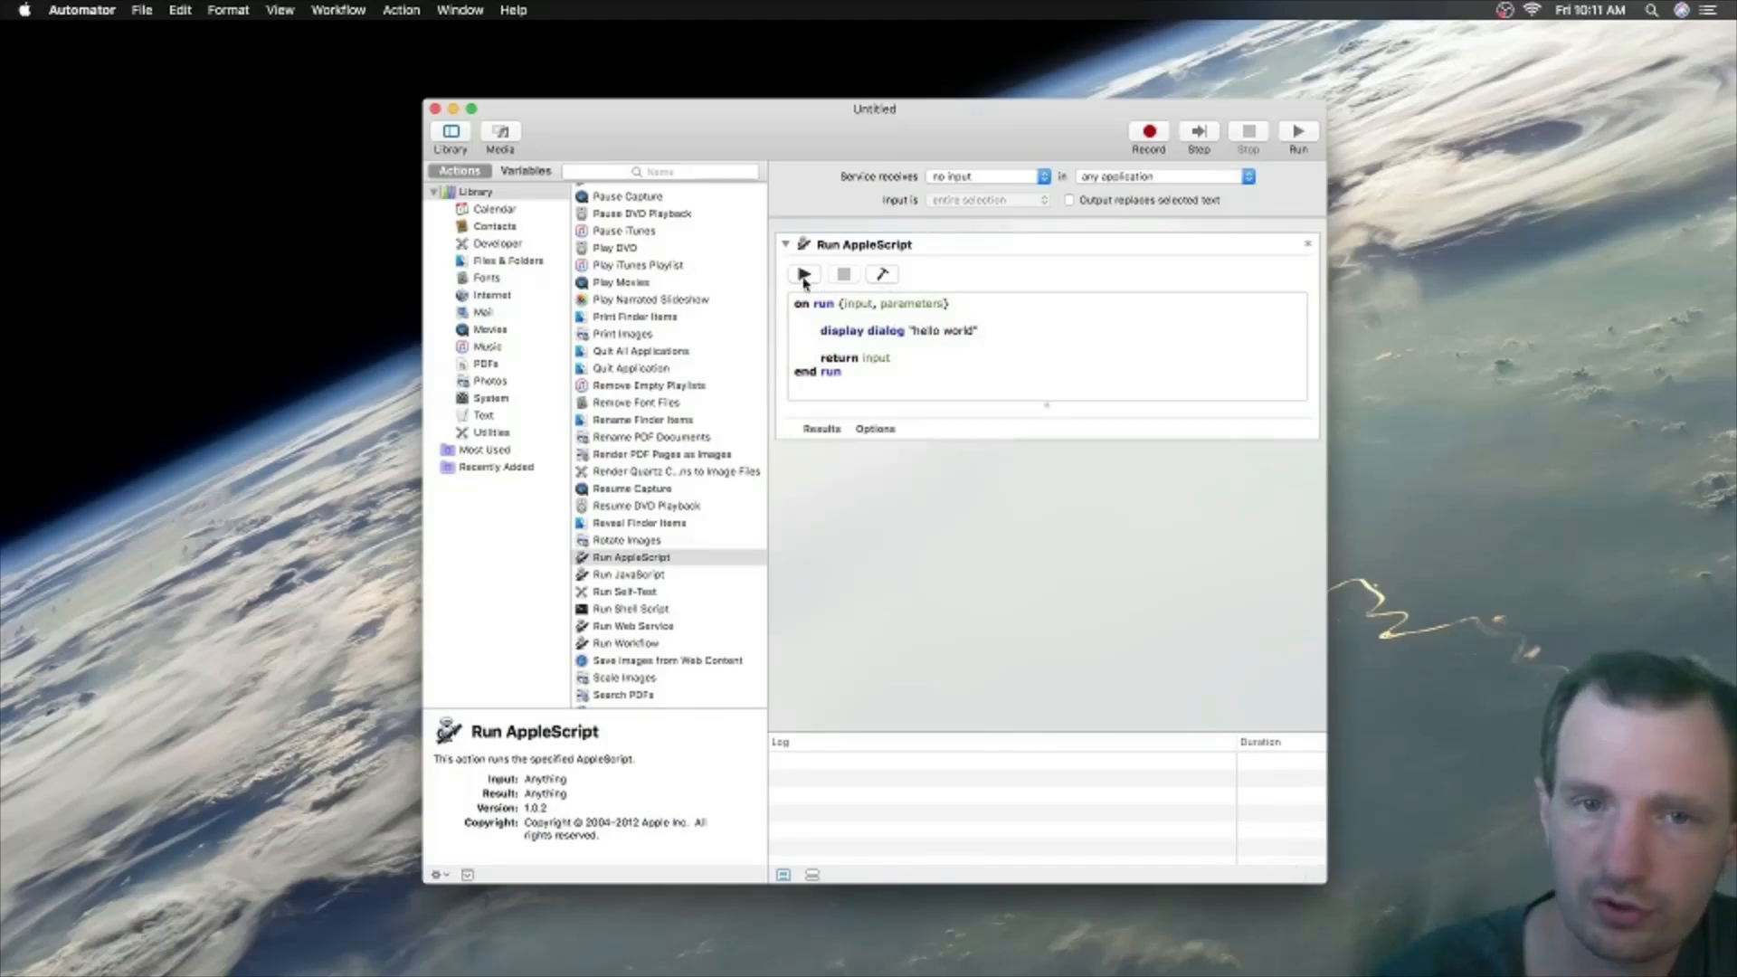
{"action": "left_click", "coordinate": [802, 273]}
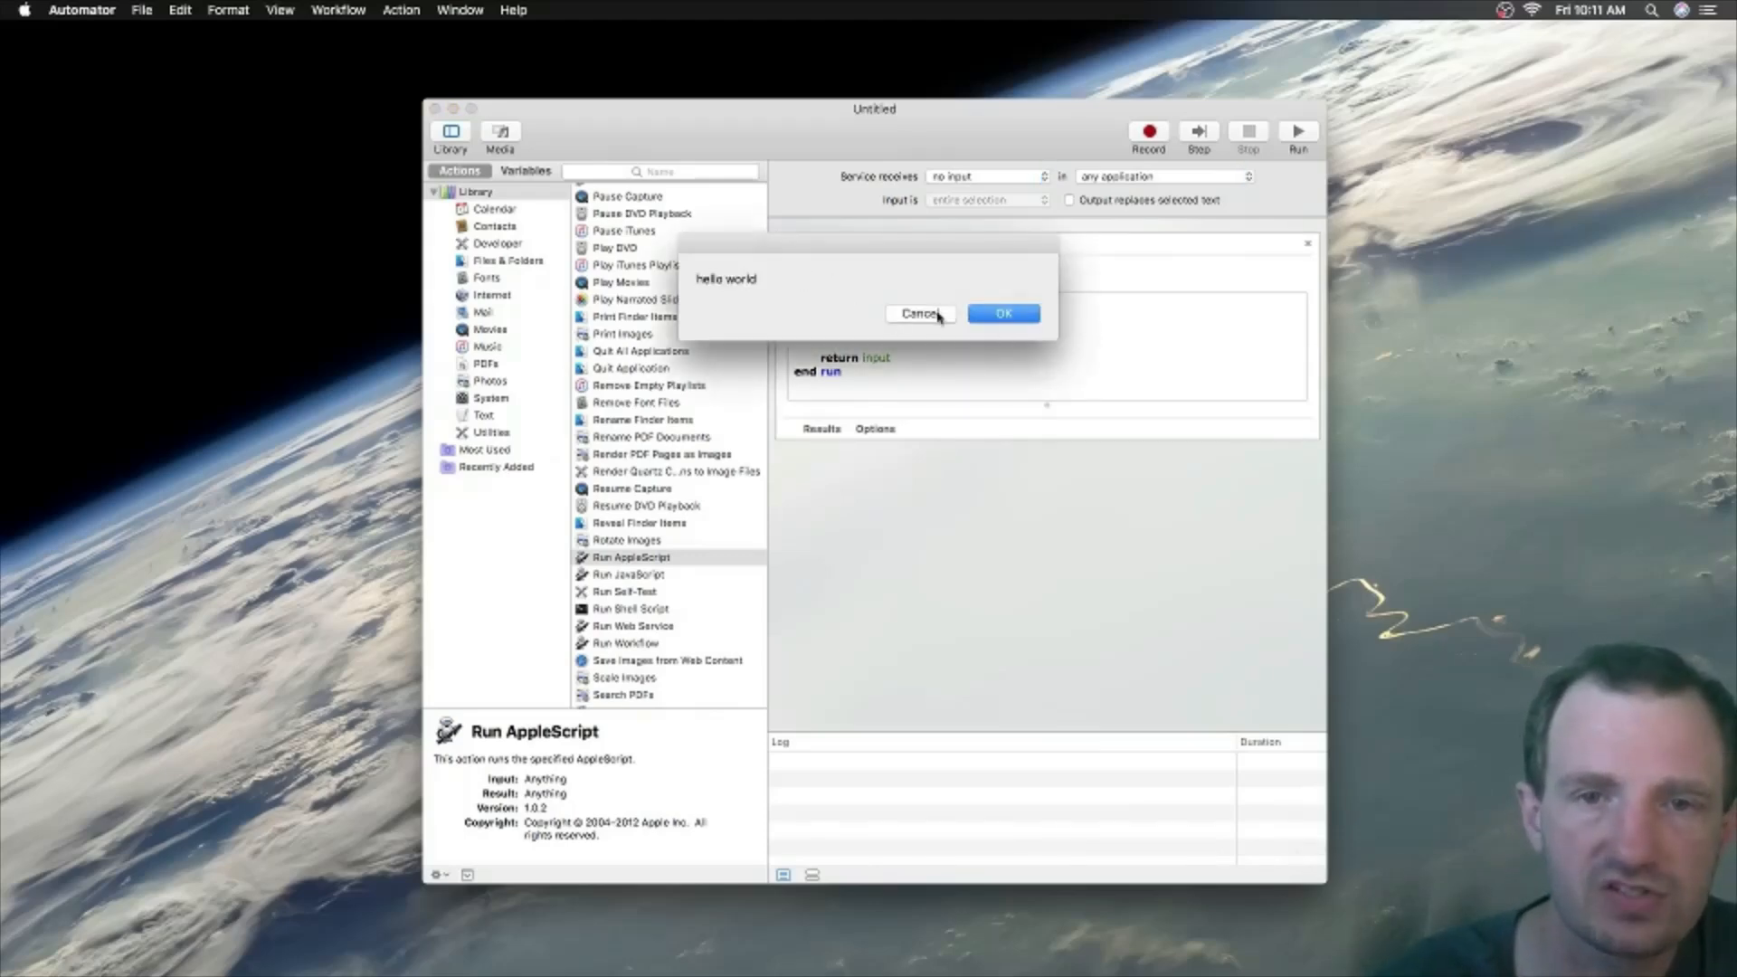
{"action": "left_click", "coordinate": [1002, 314]}
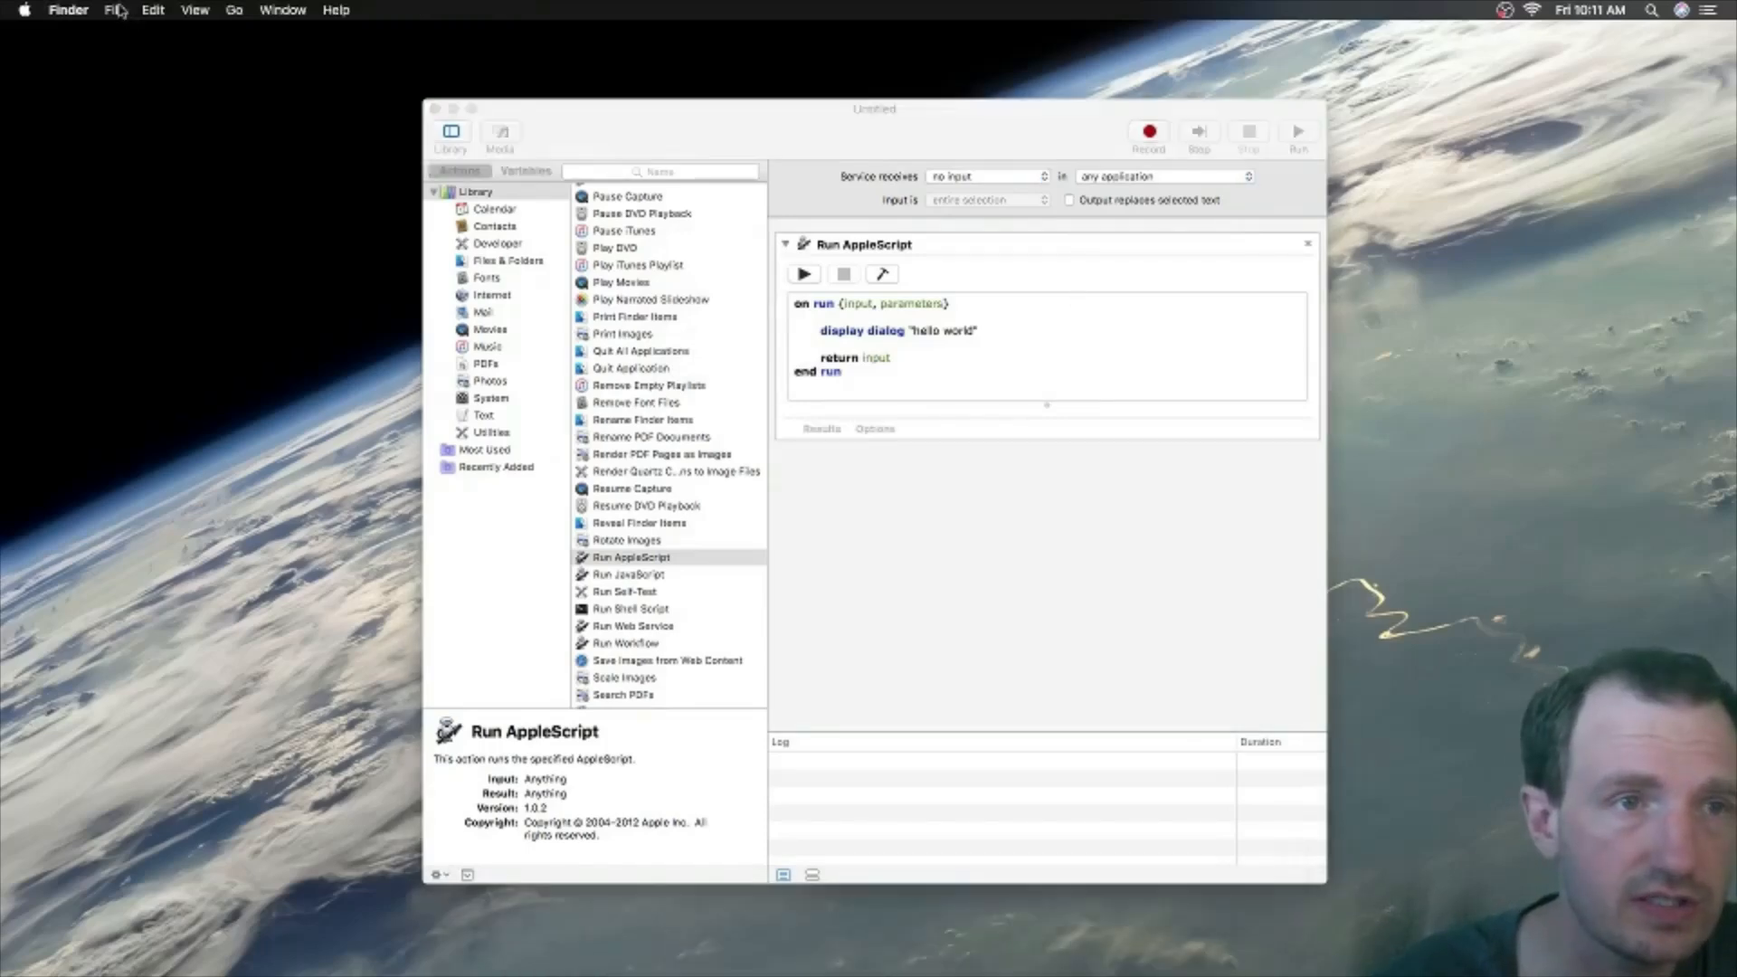
Step: Open System Preferences to Keyboard and switch to the Shortcuts tab
{"action": "left_click", "coordinate": [68, 9]}
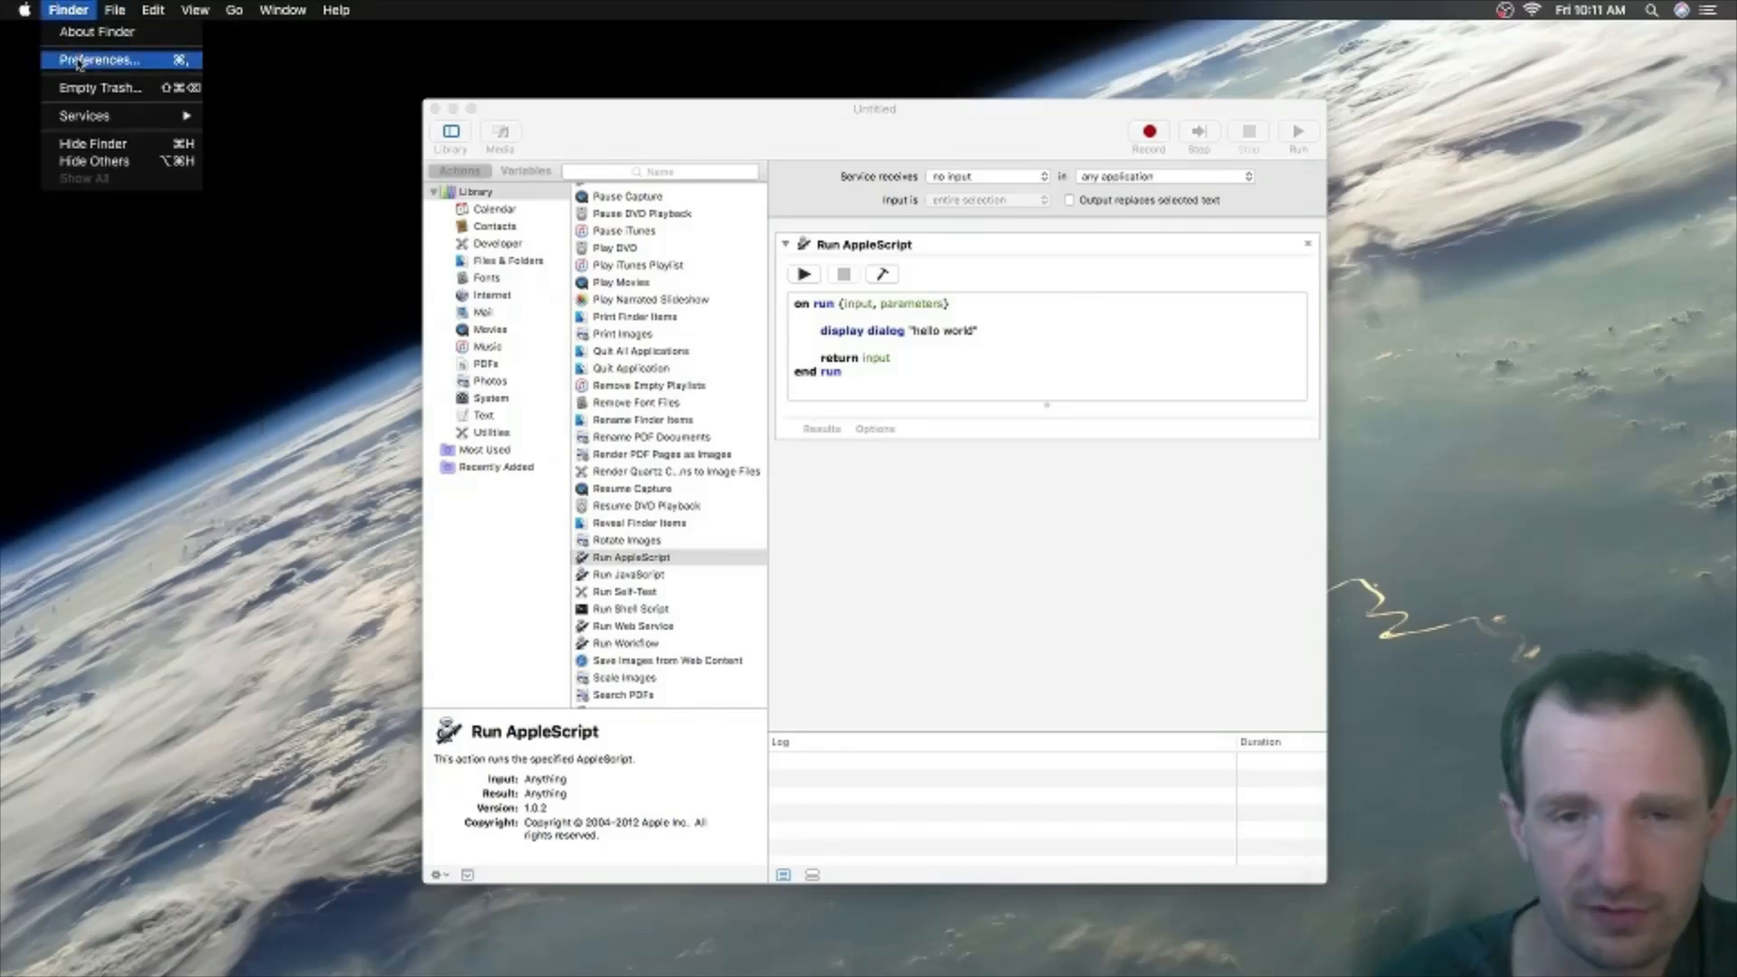
{"action": "left_click", "coordinate": [98, 59]}
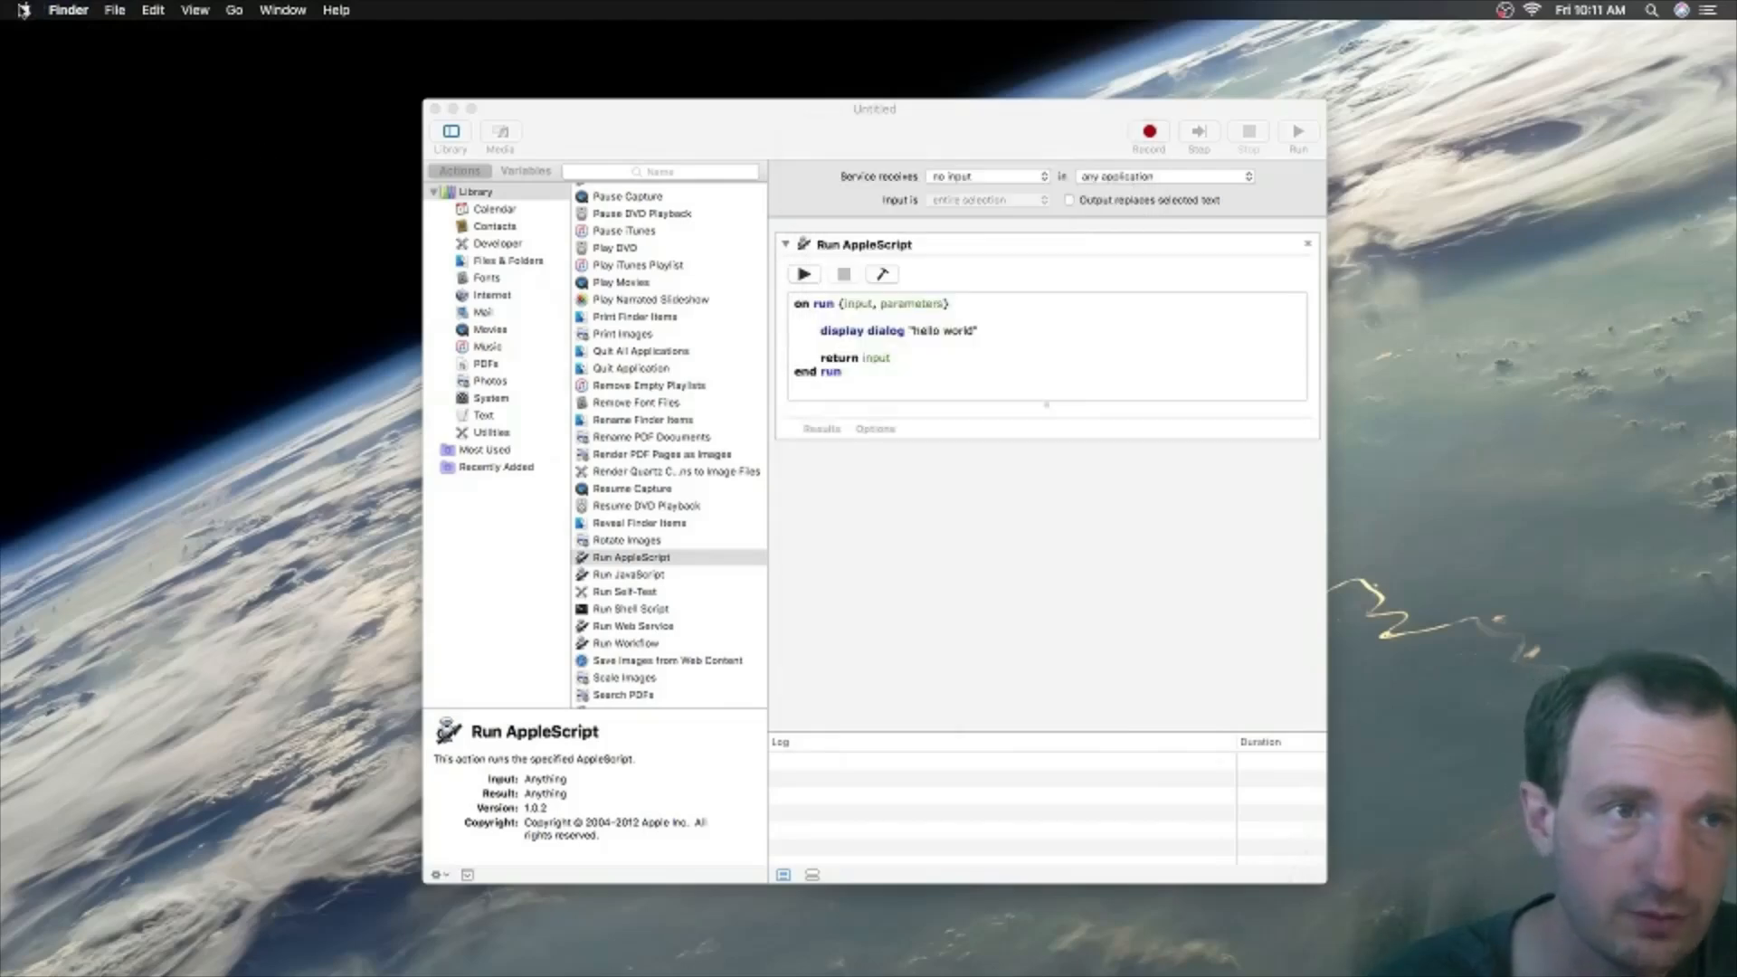
{"action": "mouse_move", "coordinate": [987, 453]}
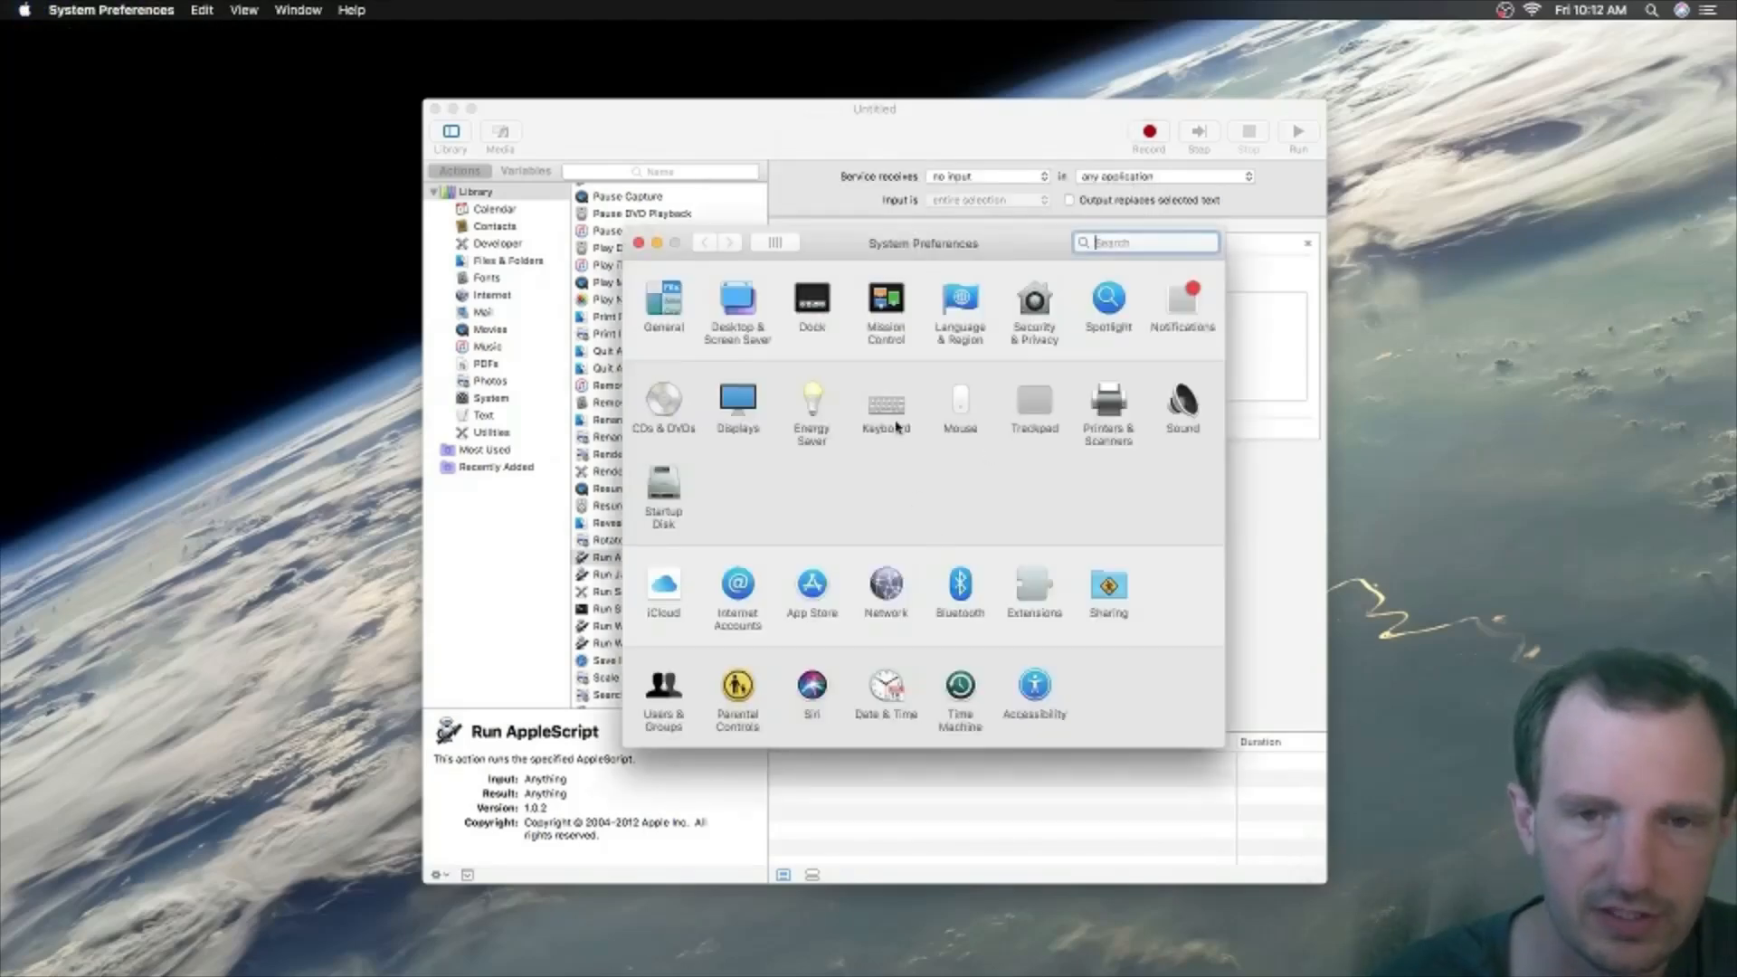
{"action": "left_click", "coordinate": [885, 400]}
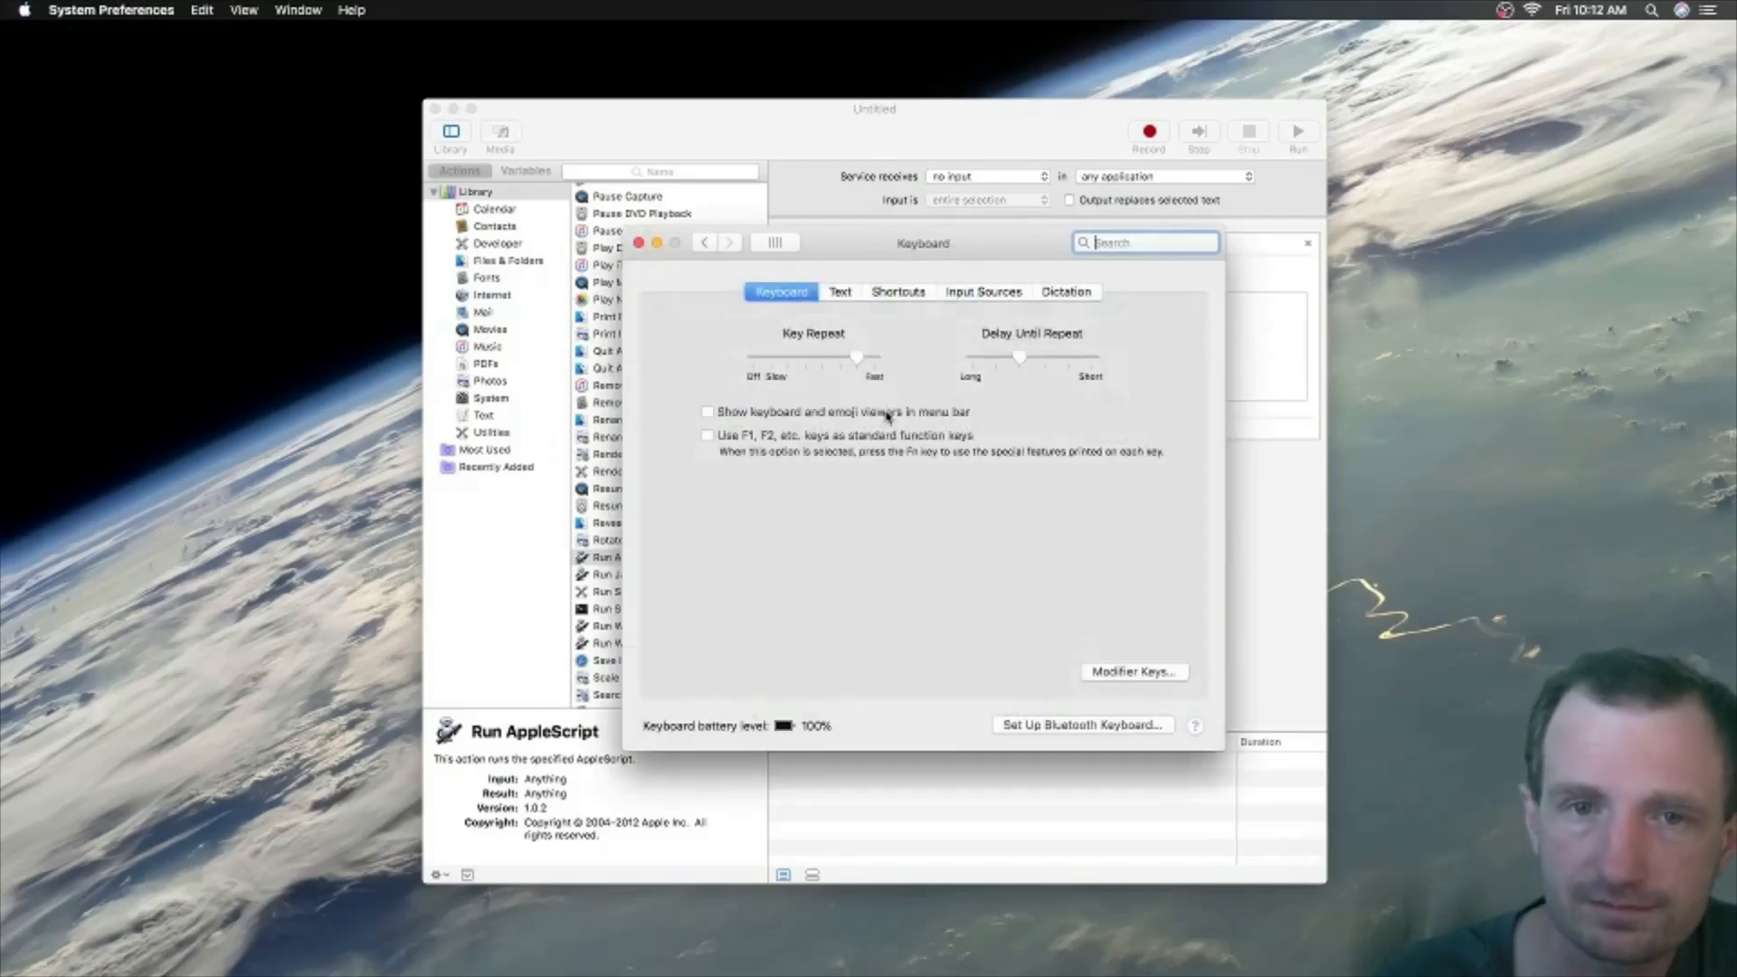
{"action": "left_click", "coordinate": [897, 291]}
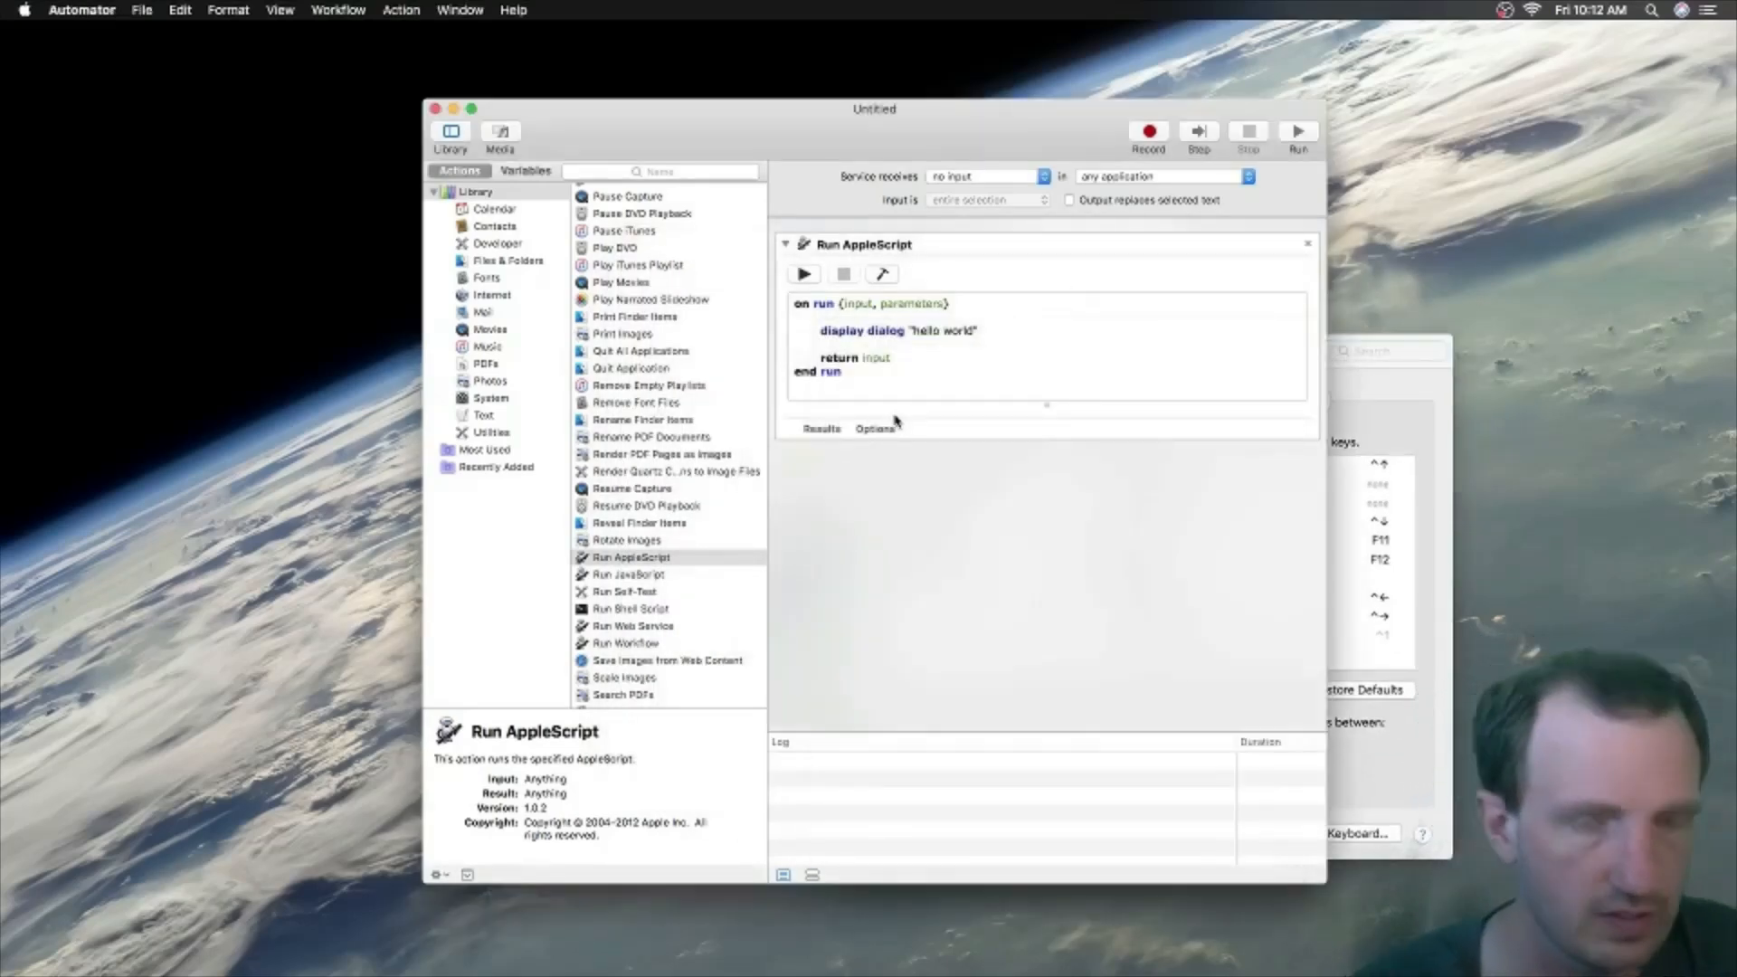
Step: Save the service as 'test test test' and close System Preferences
{"action": "key", "text": "cmd+s"}
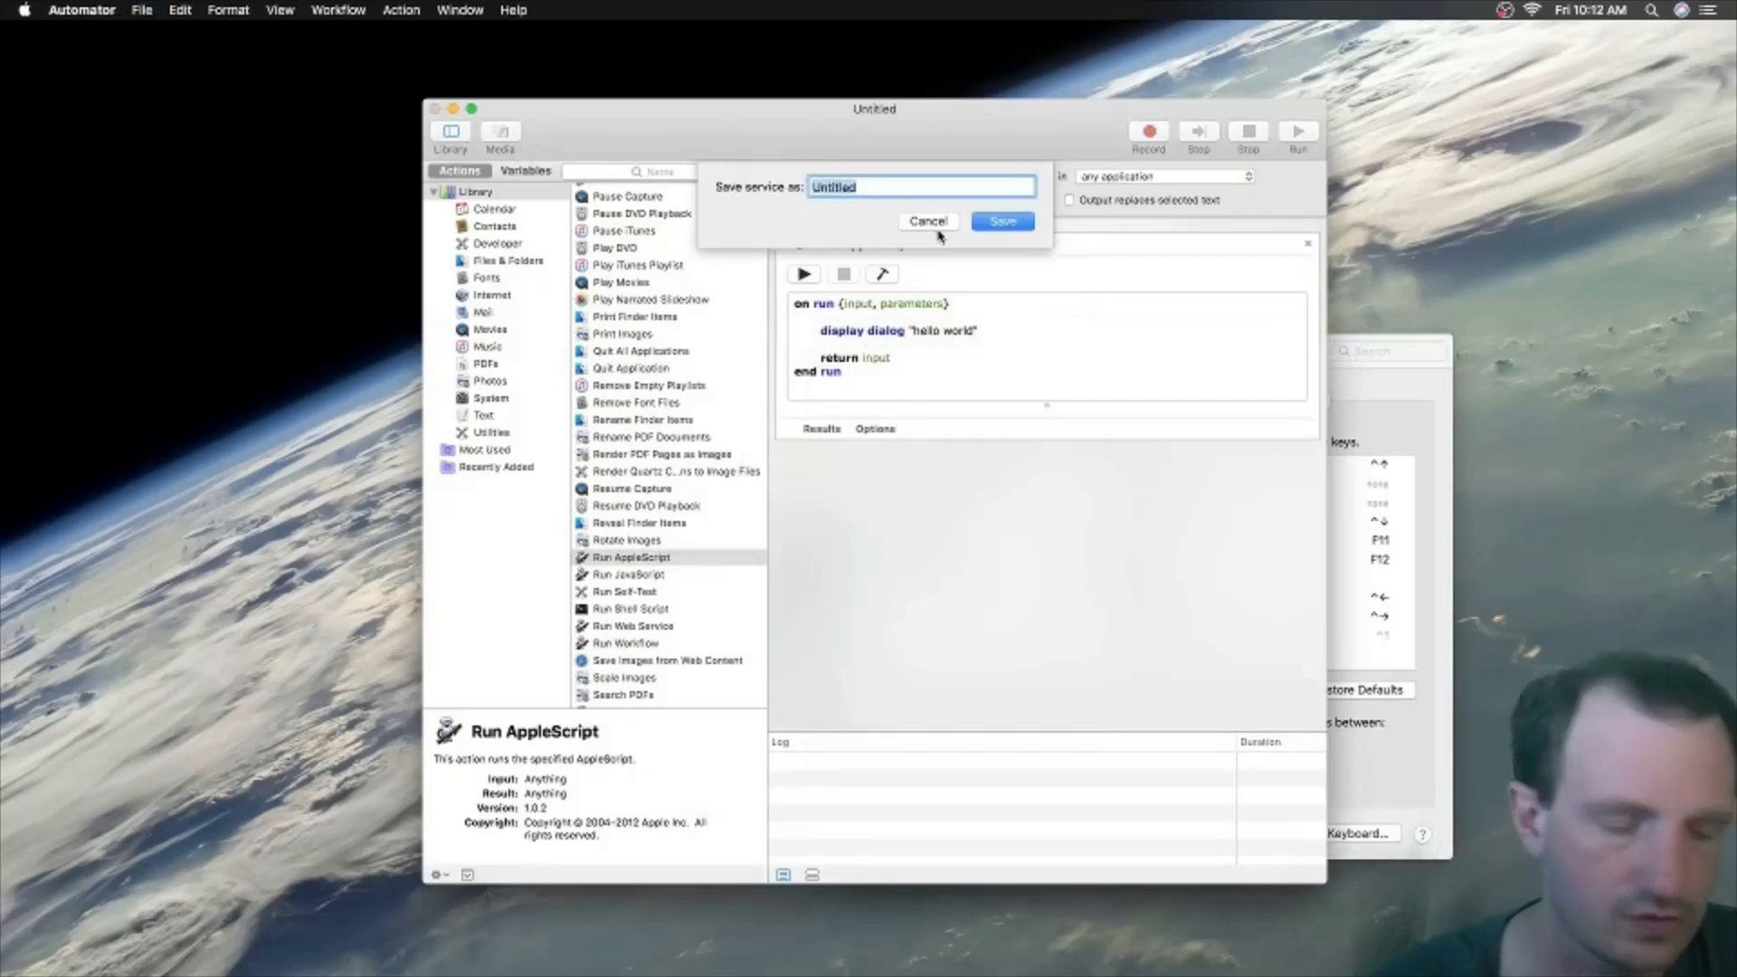
{"action": "type", "text": "test test test"}
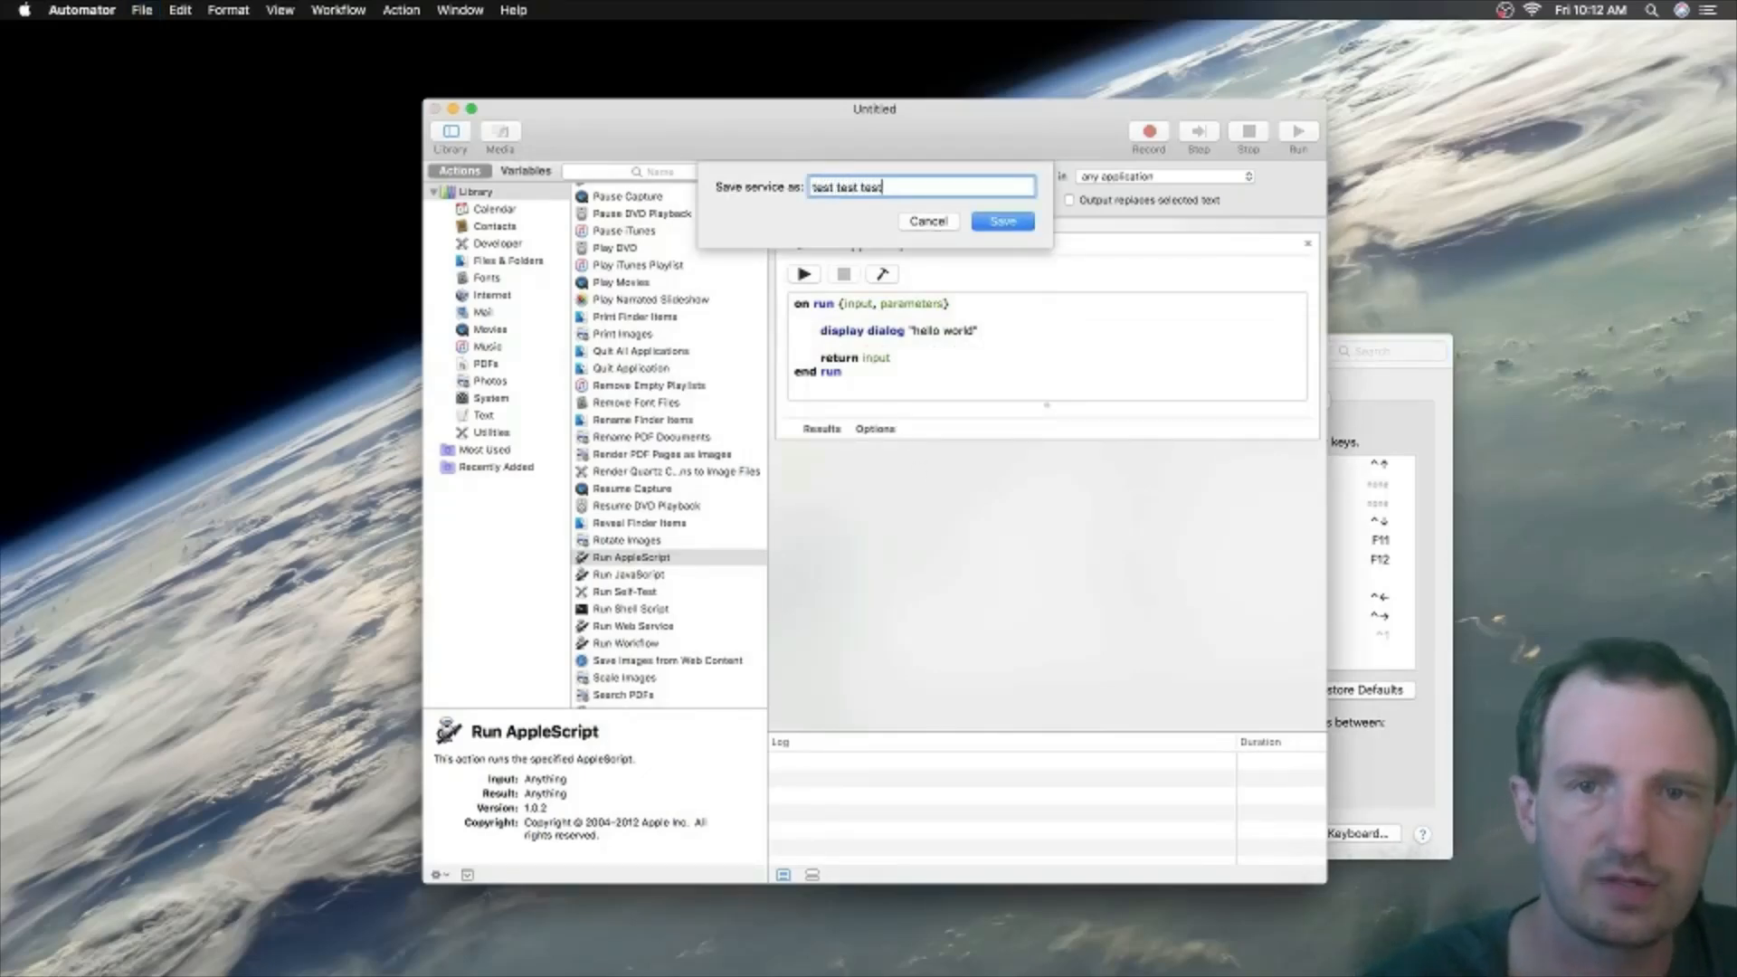
{"action": "left_click", "coordinate": [1001, 220]}
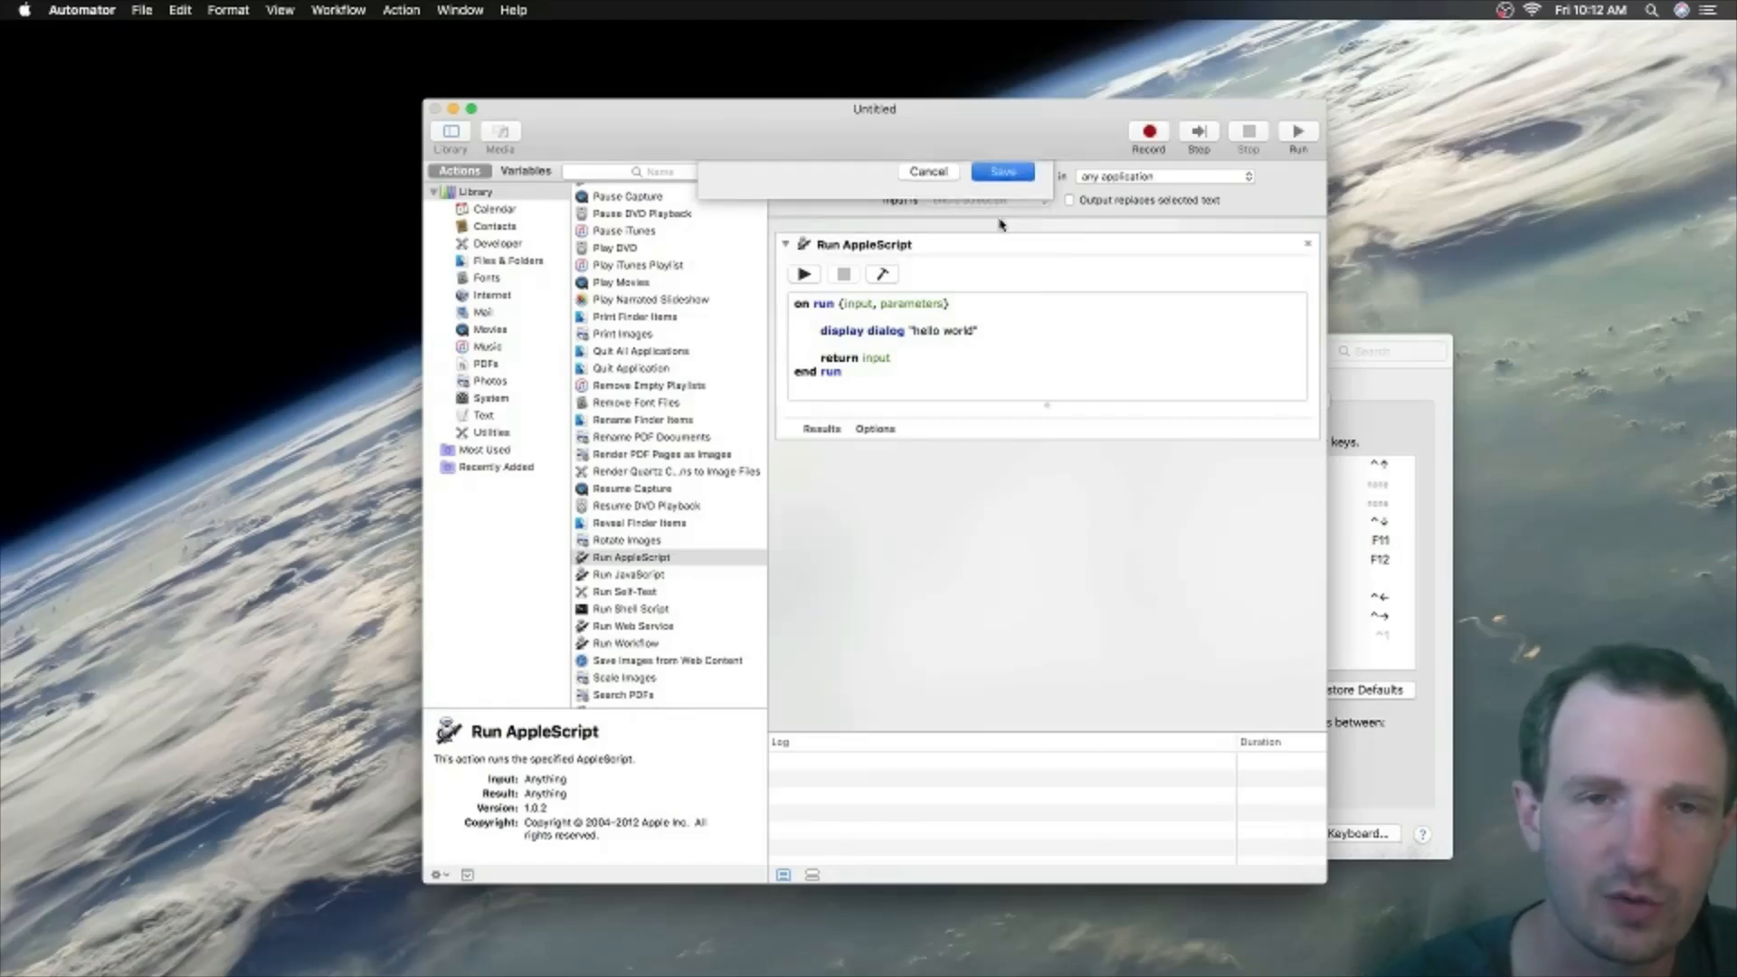
{"action": "left_click", "coordinate": [1001, 172]}
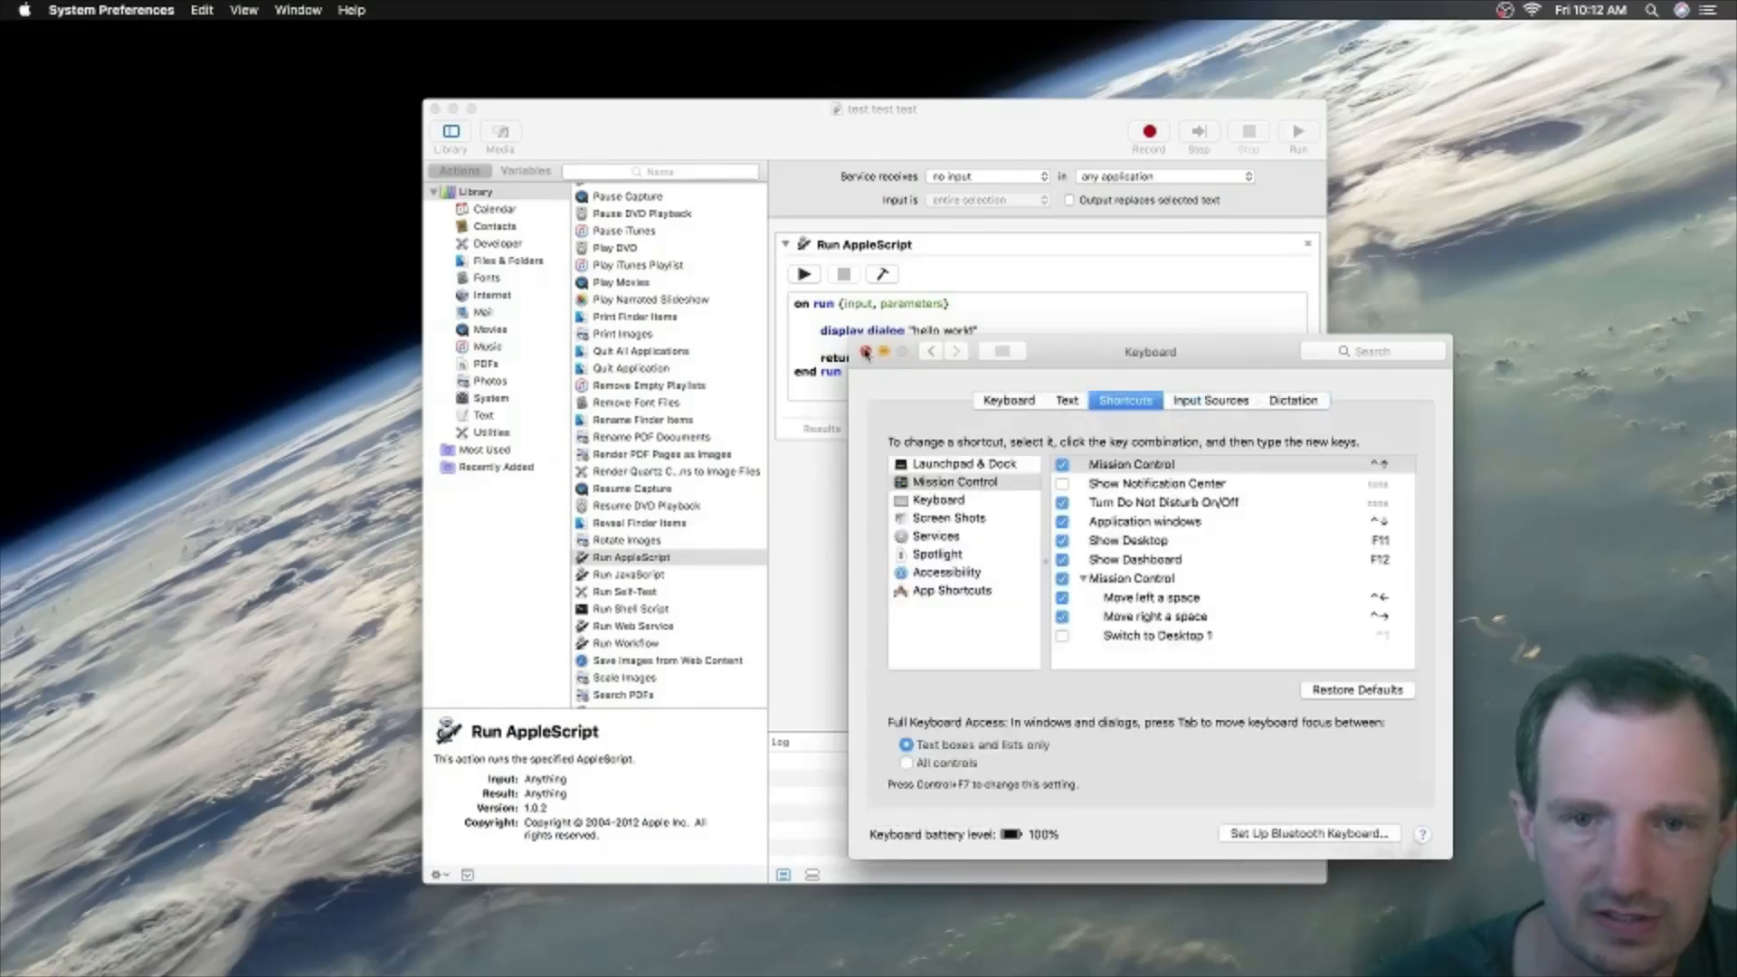
{"action": "left_click", "coordinate": [22, 10]}
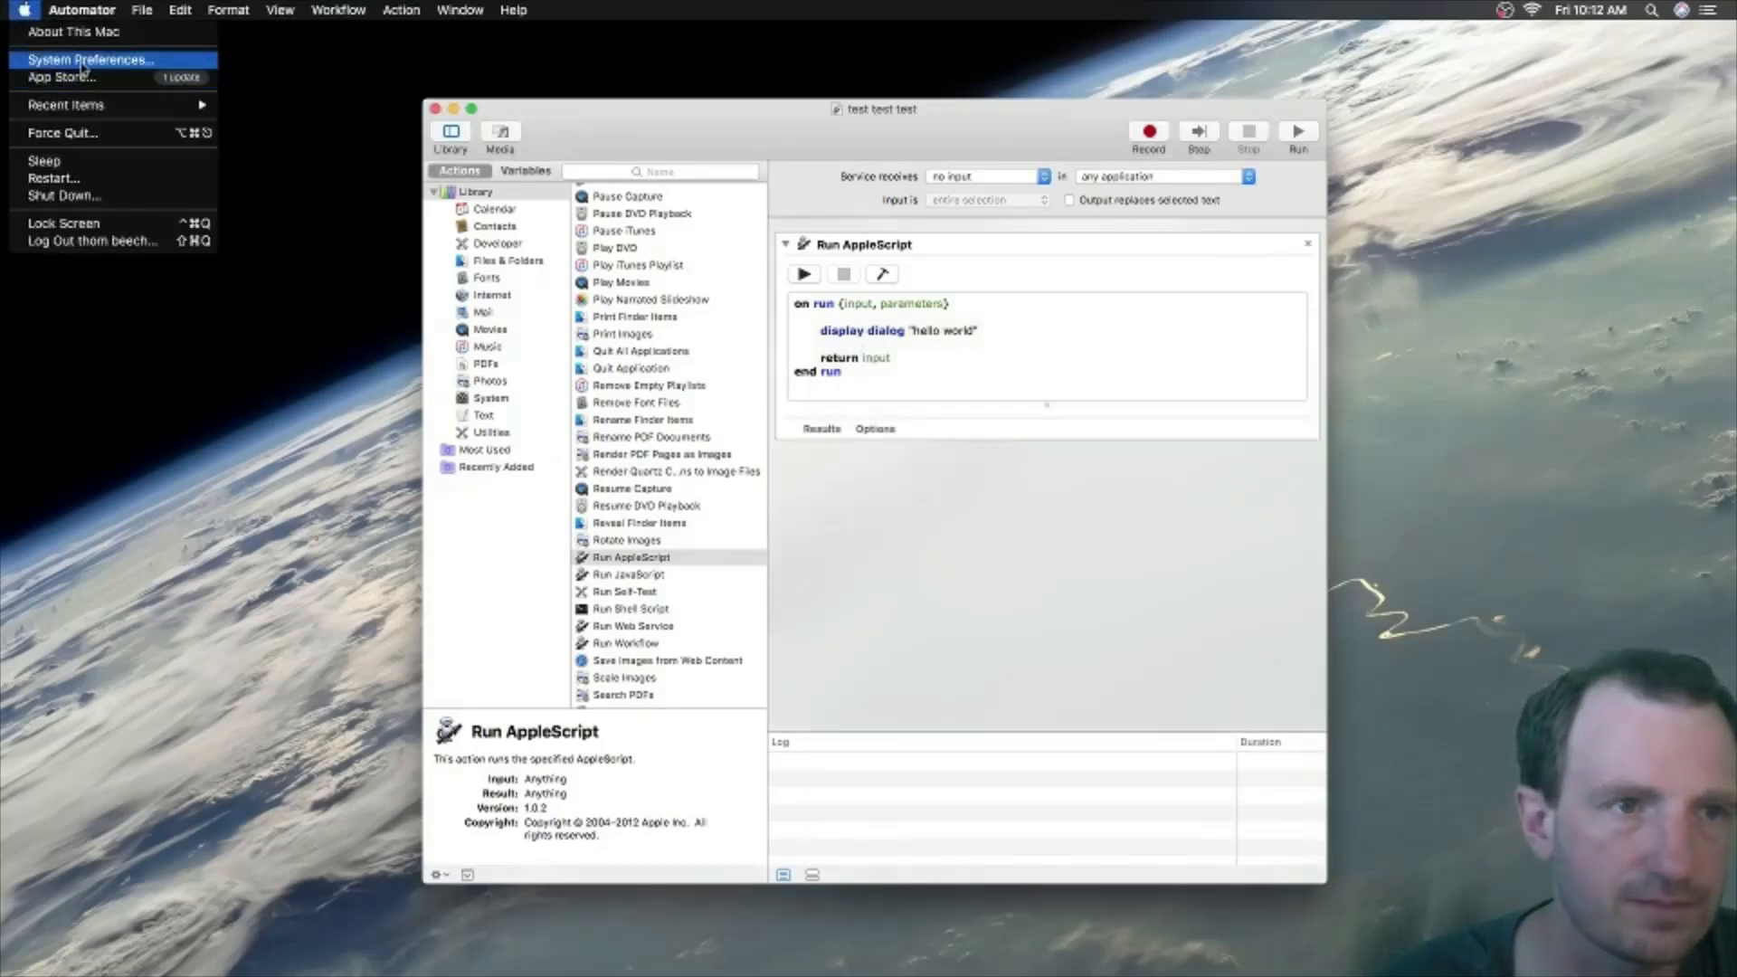
Step: Reopen Keyboard Shortcuts, select Services, and scroll to General to find 'test test test'
{"action": "left_click", "coordinate": [89, 60]}
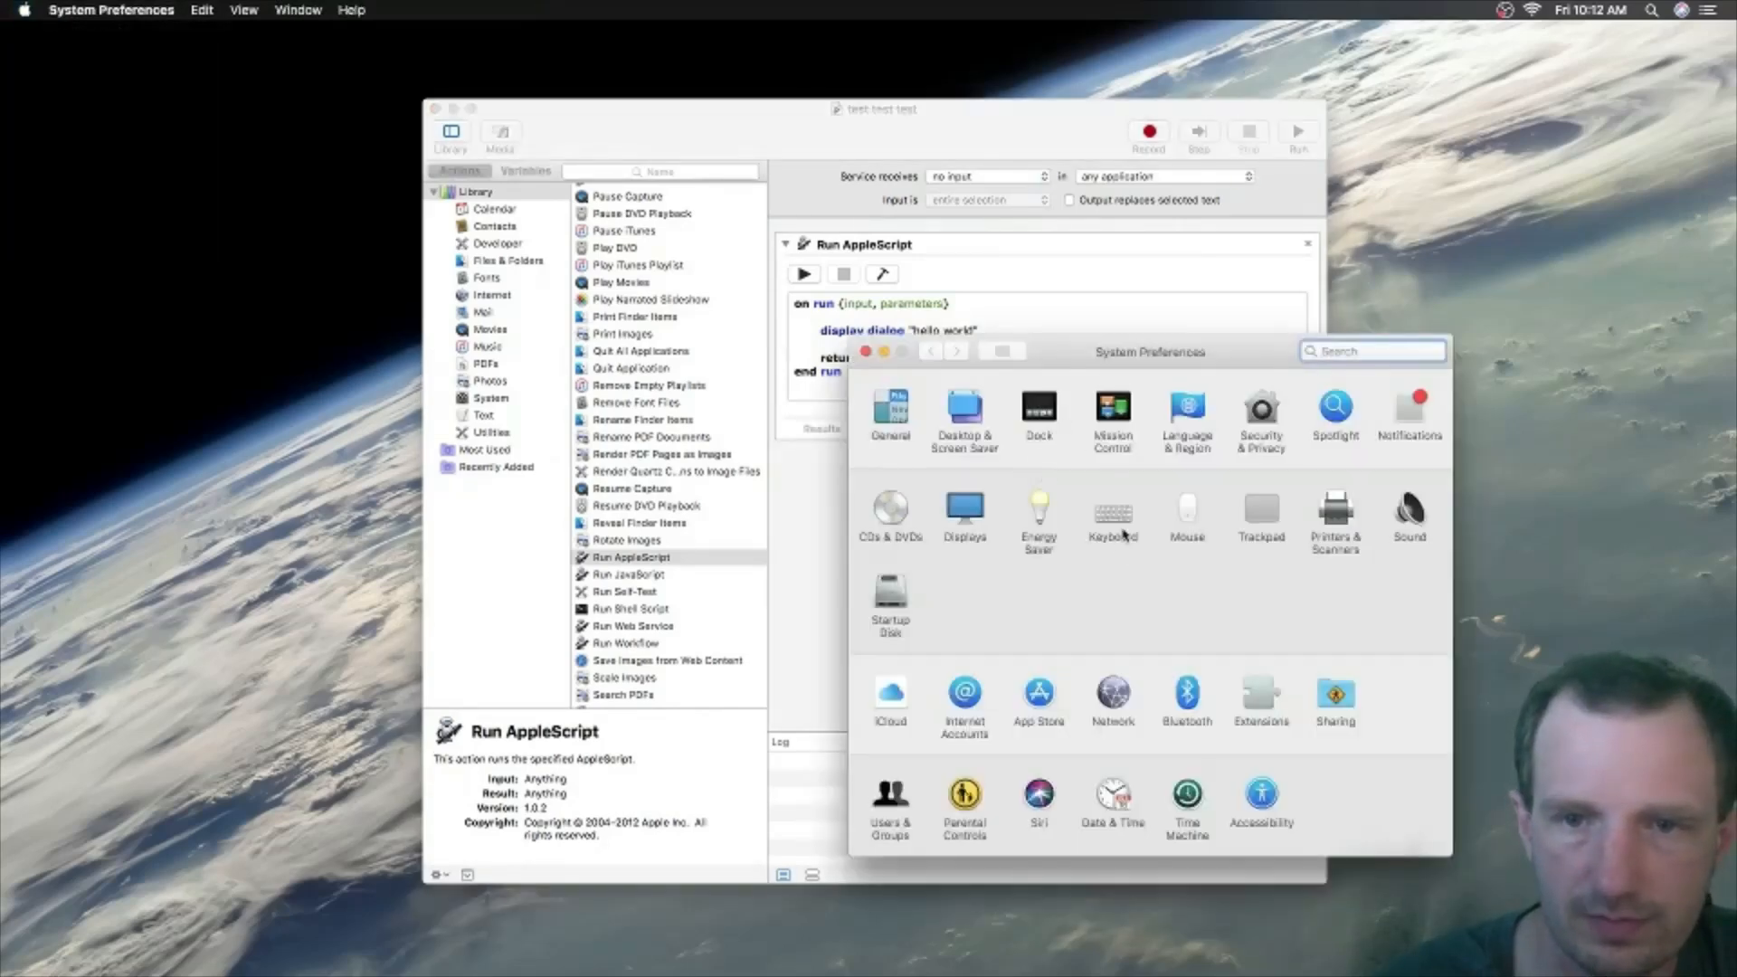
{"action": "left_click", "coordinate": [1112, 512]}
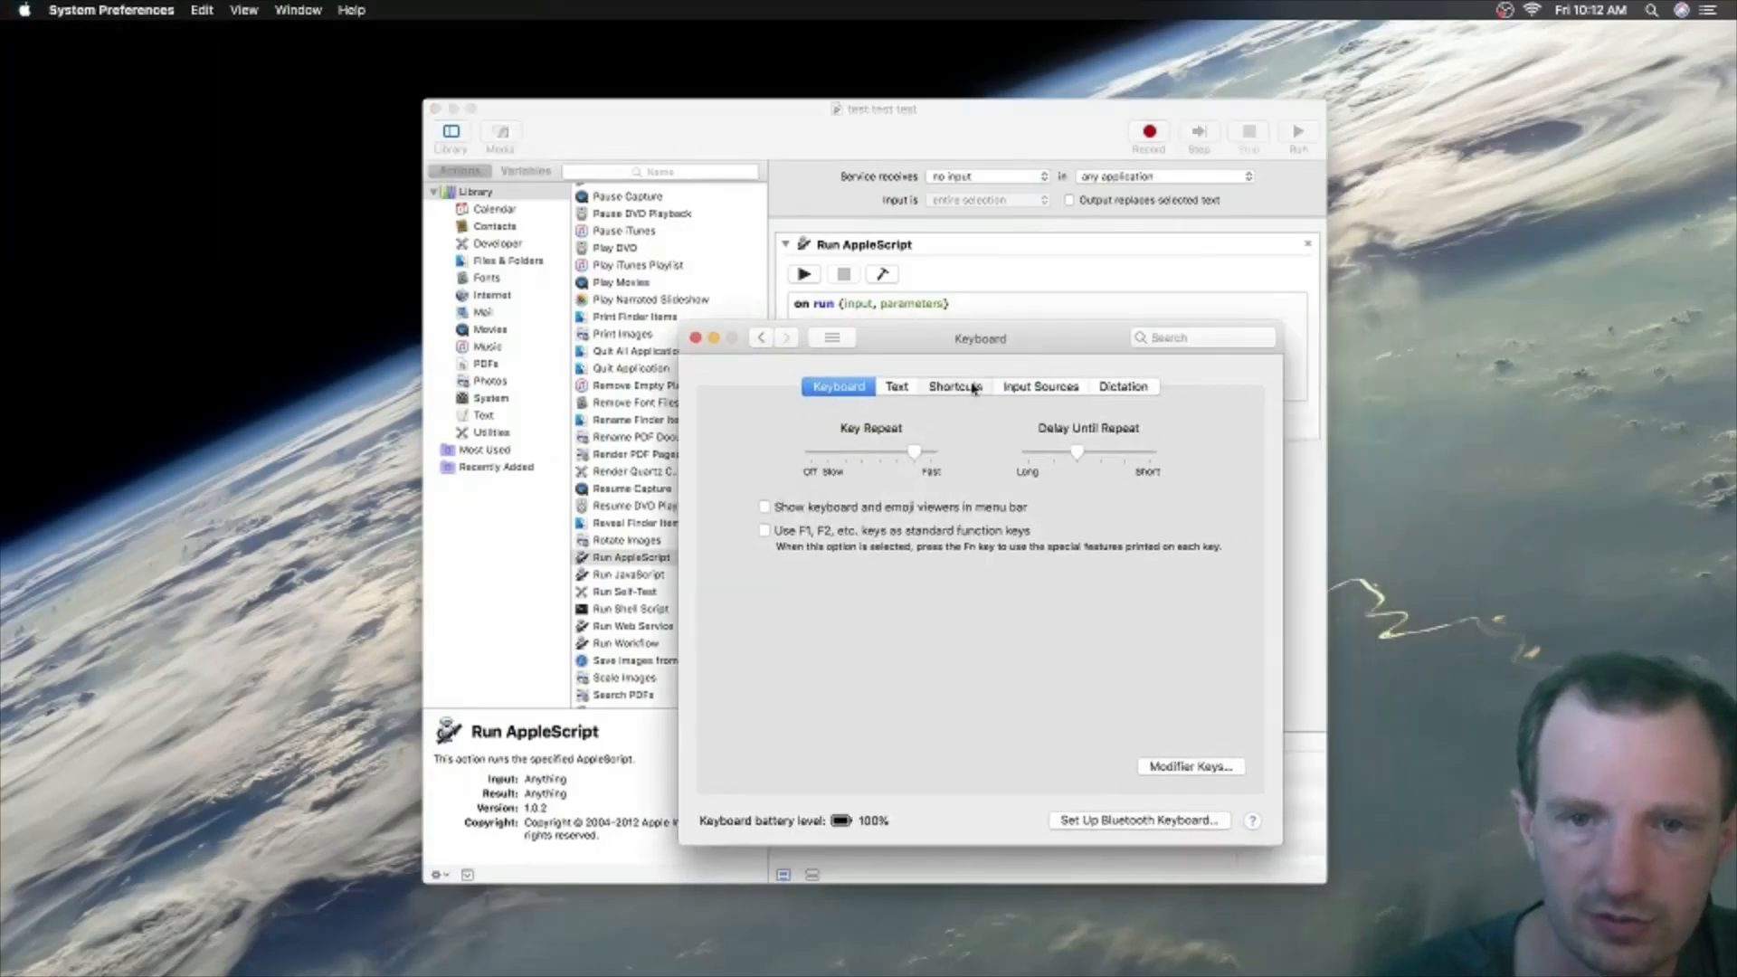
{"action": "left_click", "coordinate": [955, 386]}
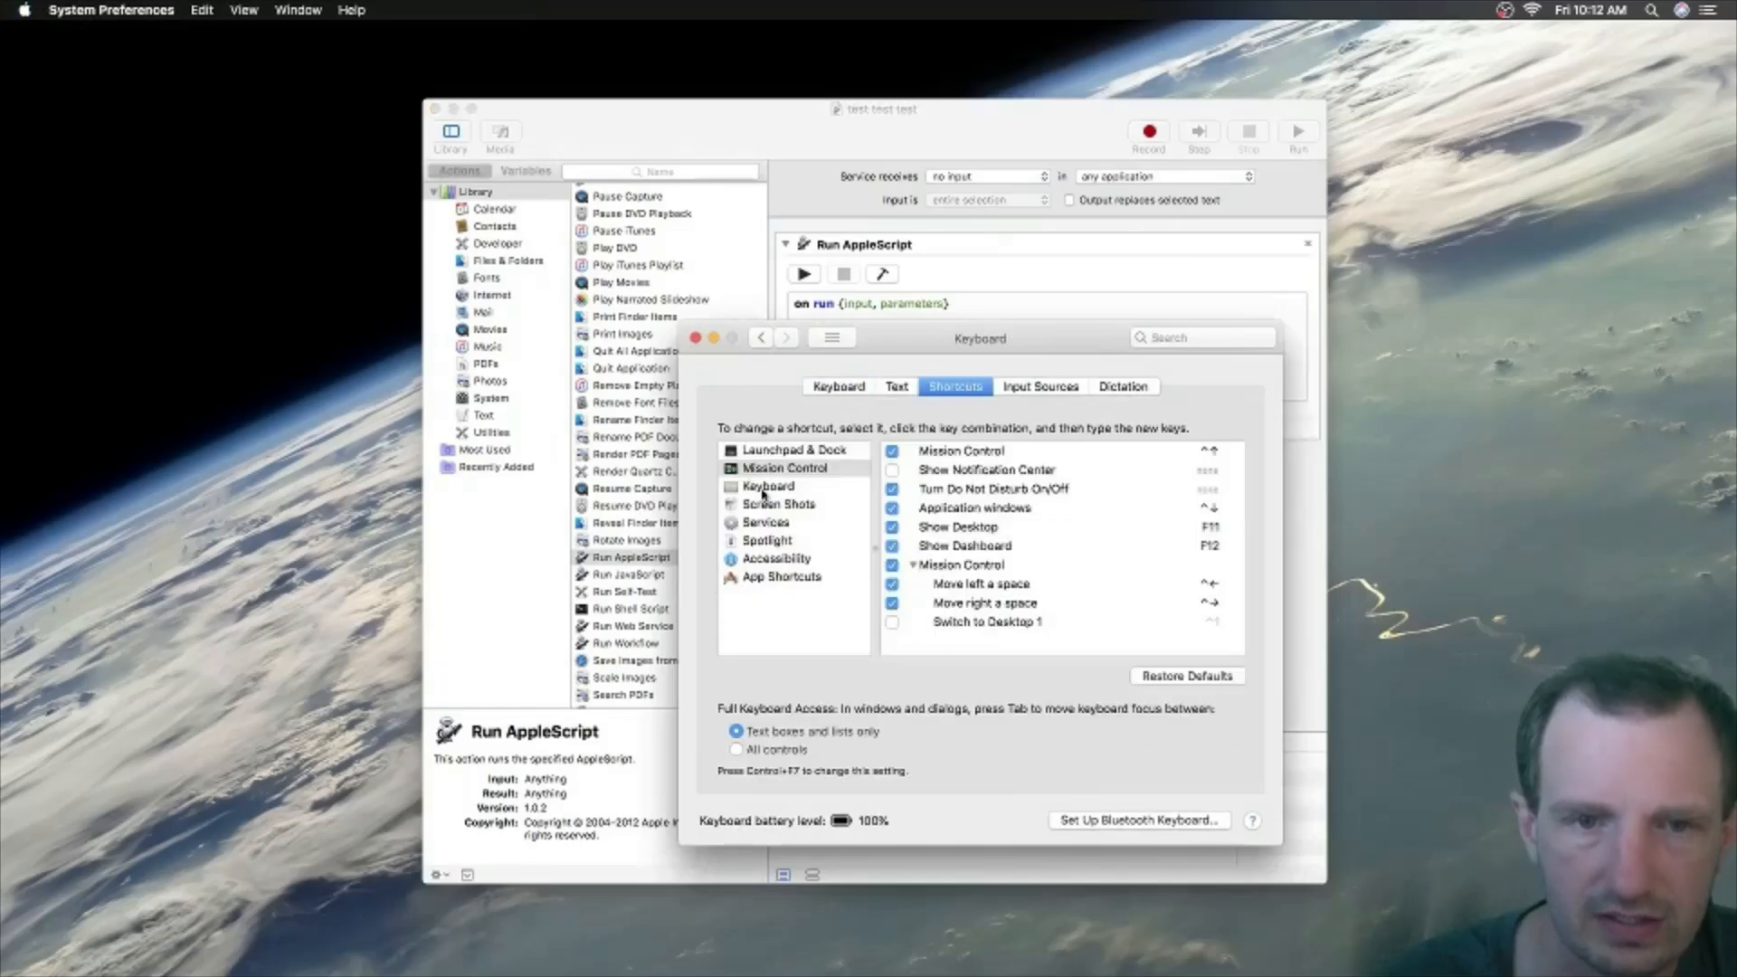
{"action": "left_click", "coordinate": [765, 522]}
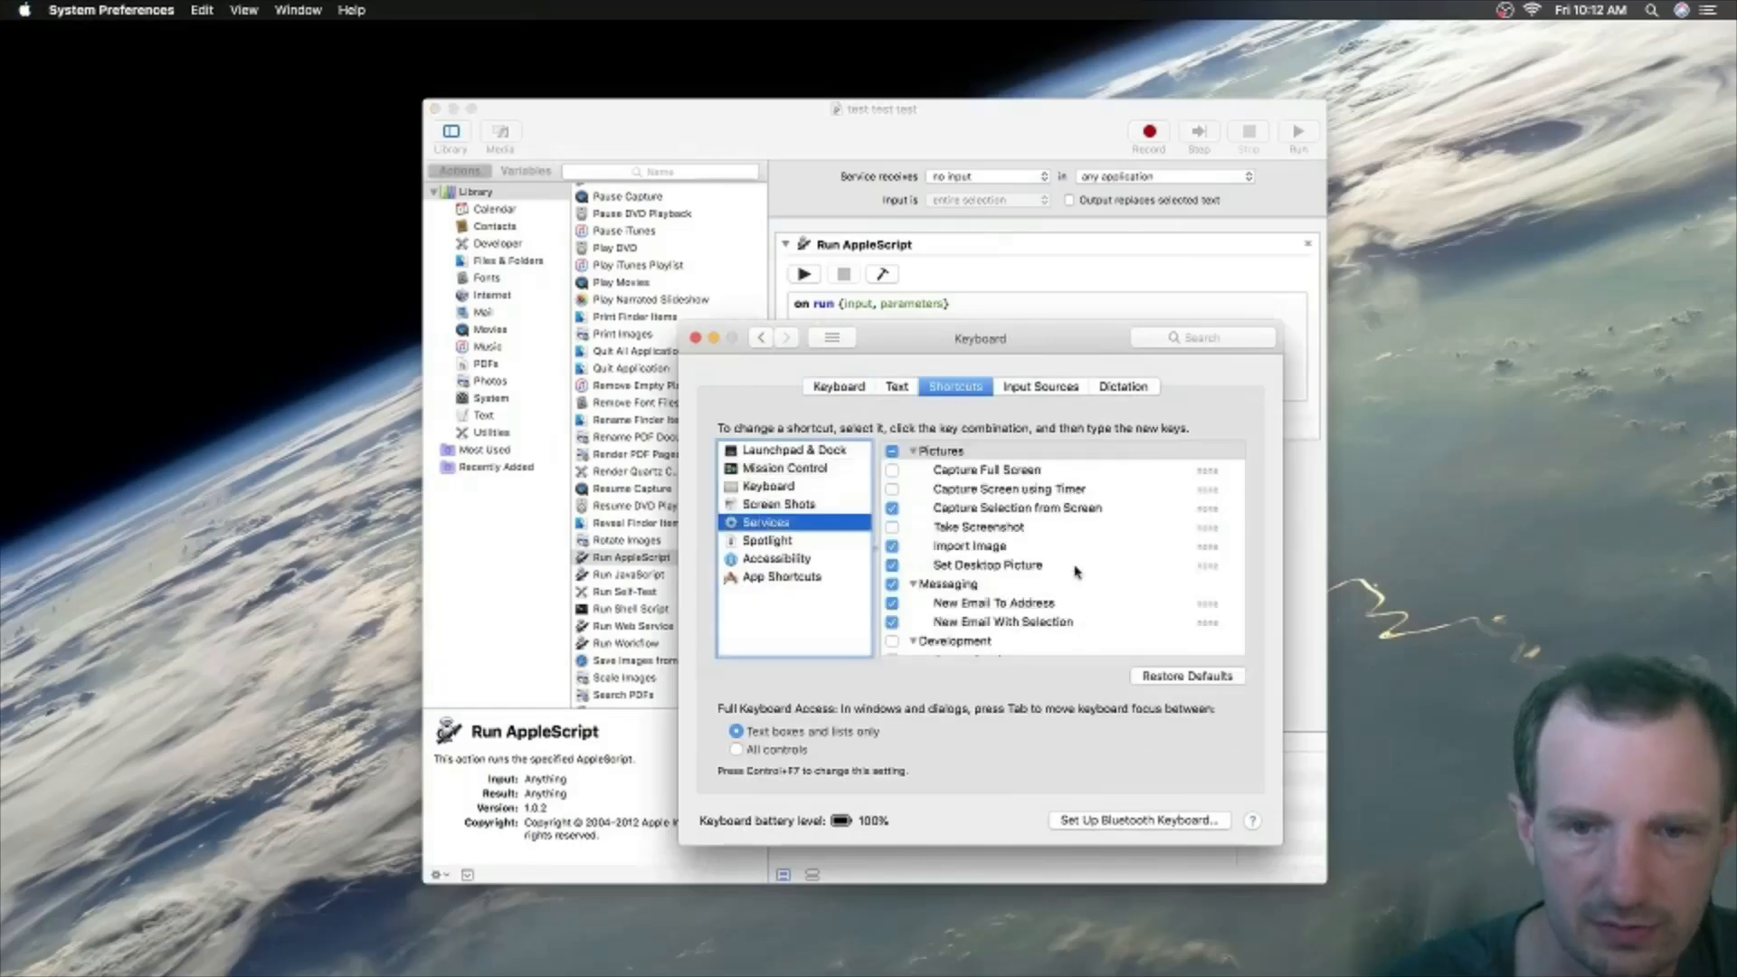
{"action": "scroll", "scroll_direction": "down", "scroll_amount": 3}
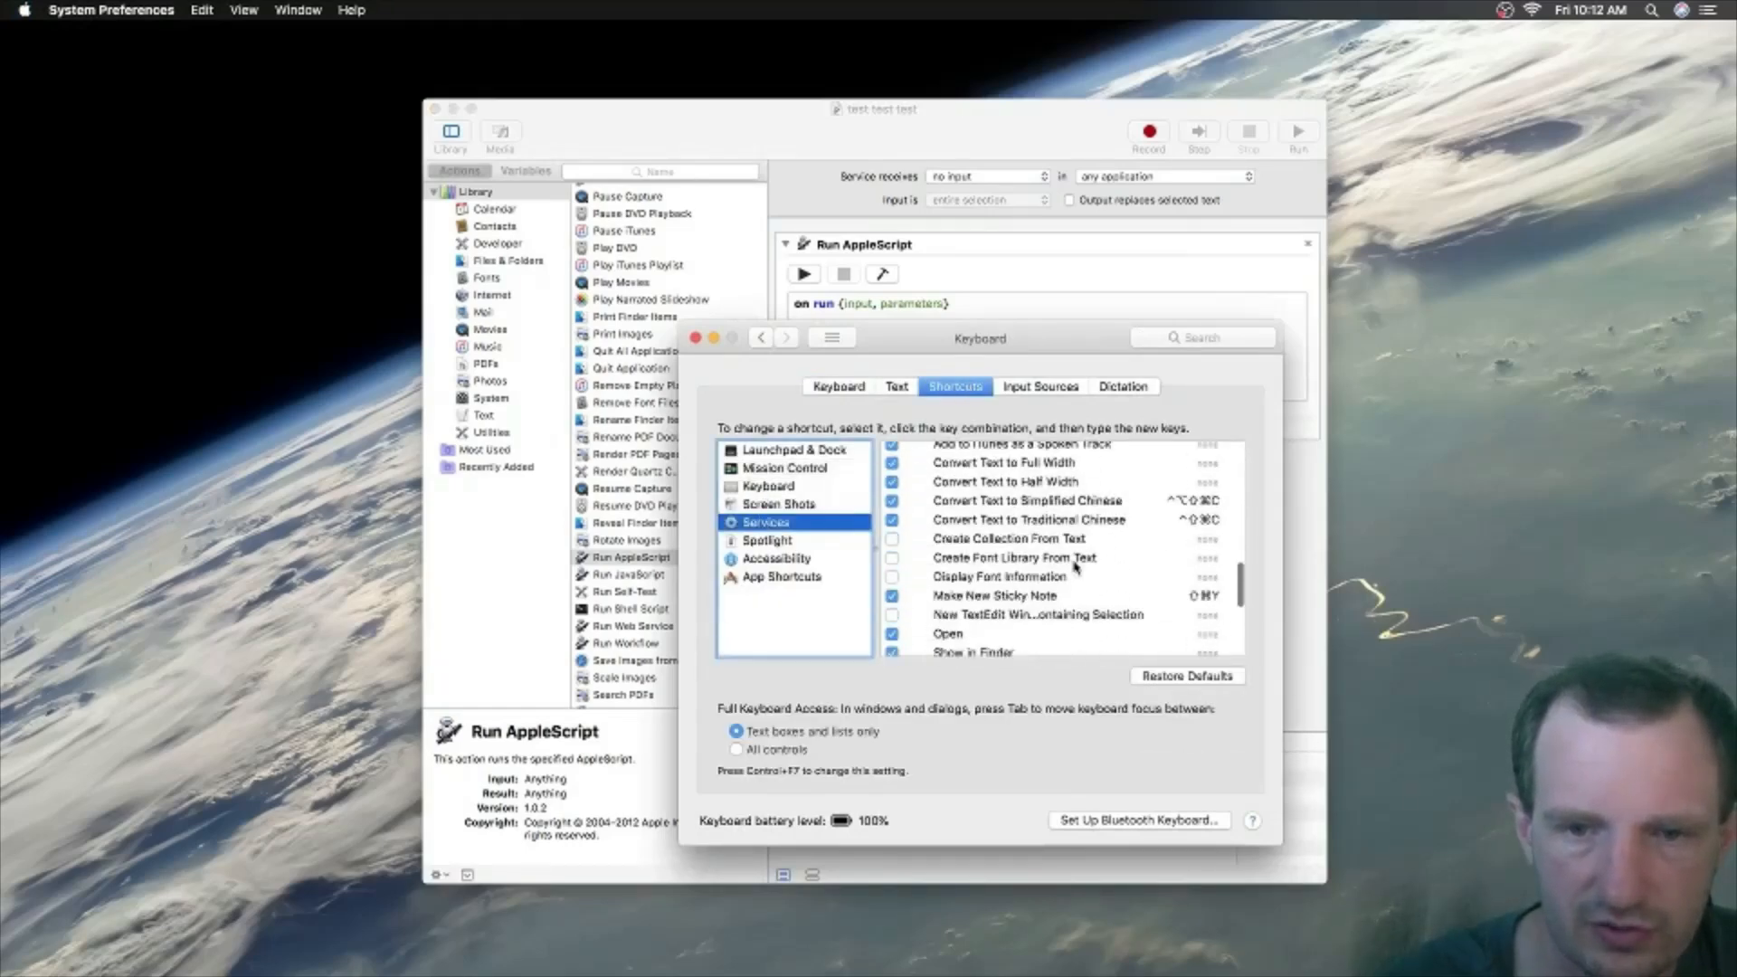
{"action": "scroll", "scroll_direction": "down", "scroll_amount": 3}
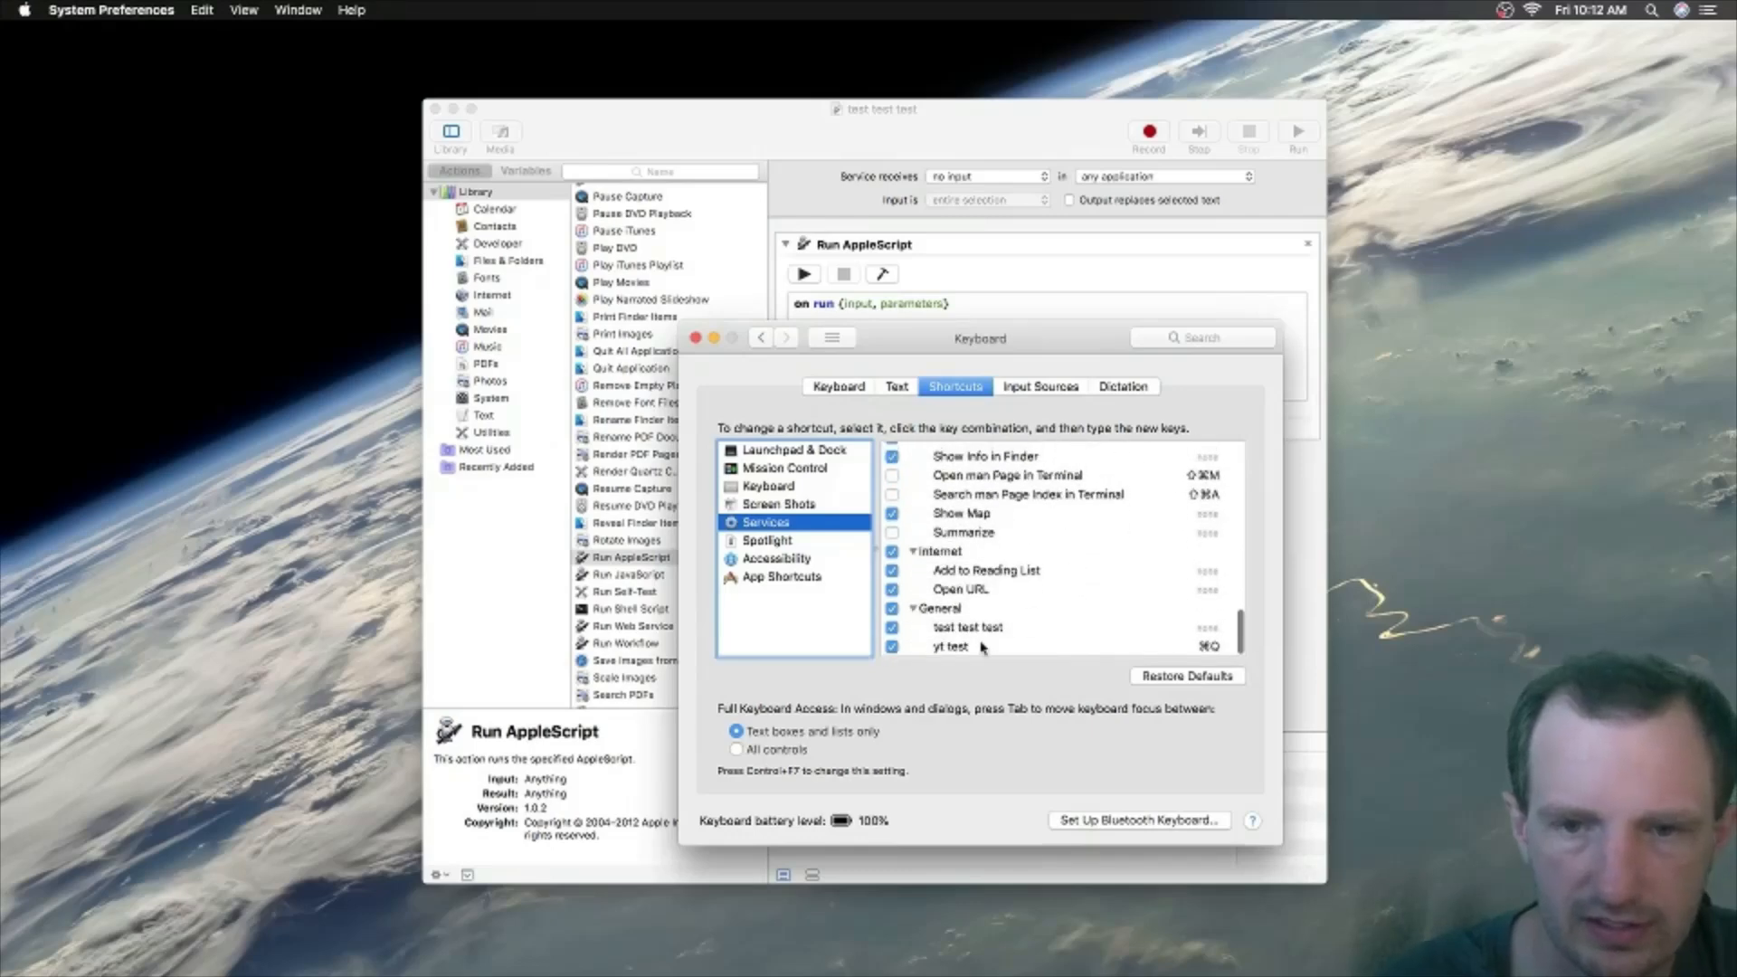
Step: Select the 'test test test' service and add a keyboard shortcut for it
{"action": "left_click", "coordinate": [965, 627]}
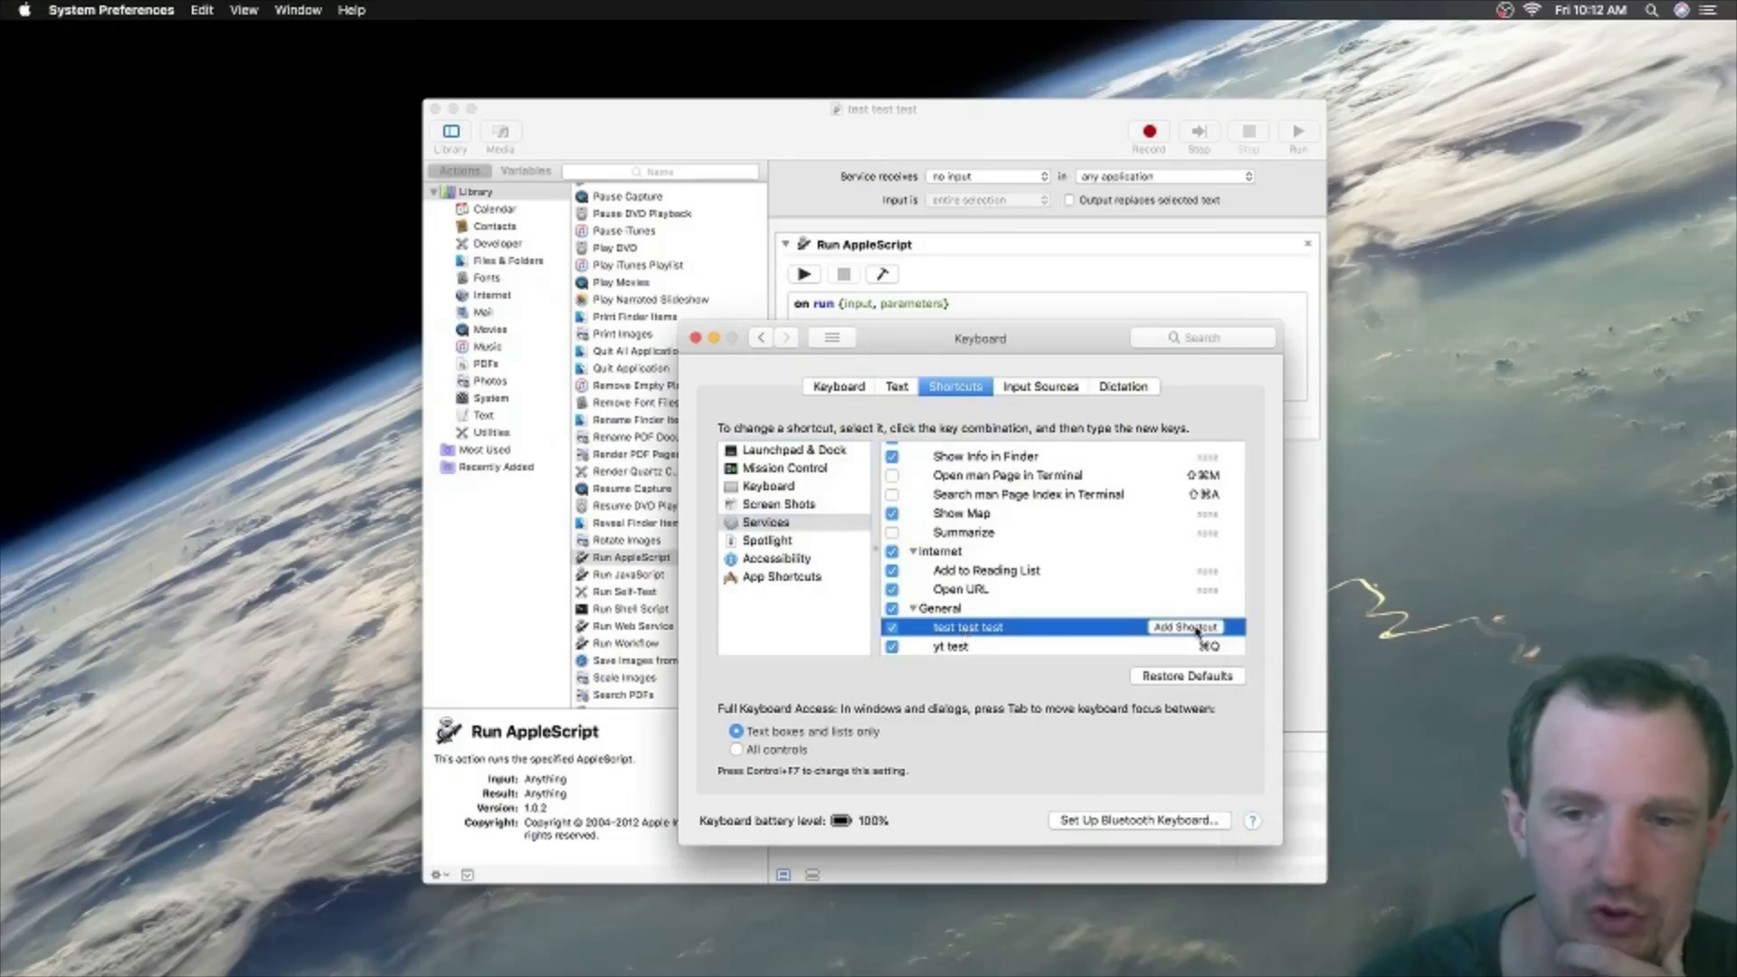
{"action": "left_click", "coordinate": [1184, 626]}
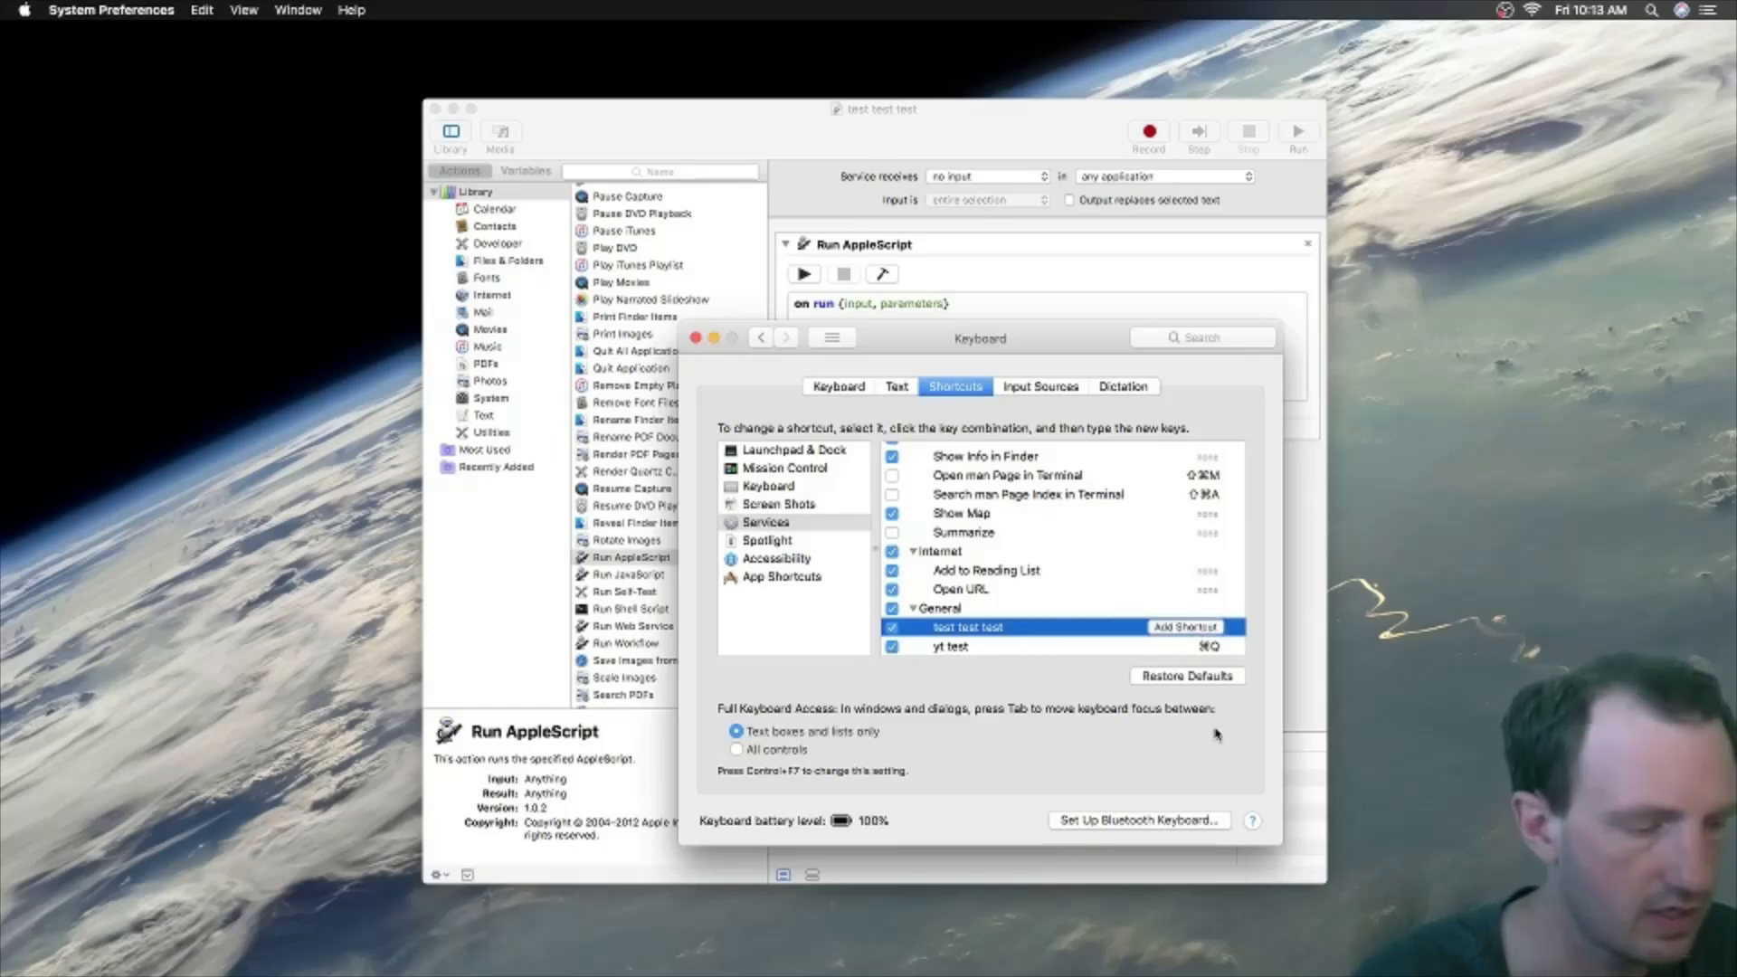
{"action": "left_click", "coordinate": [936, 607]}
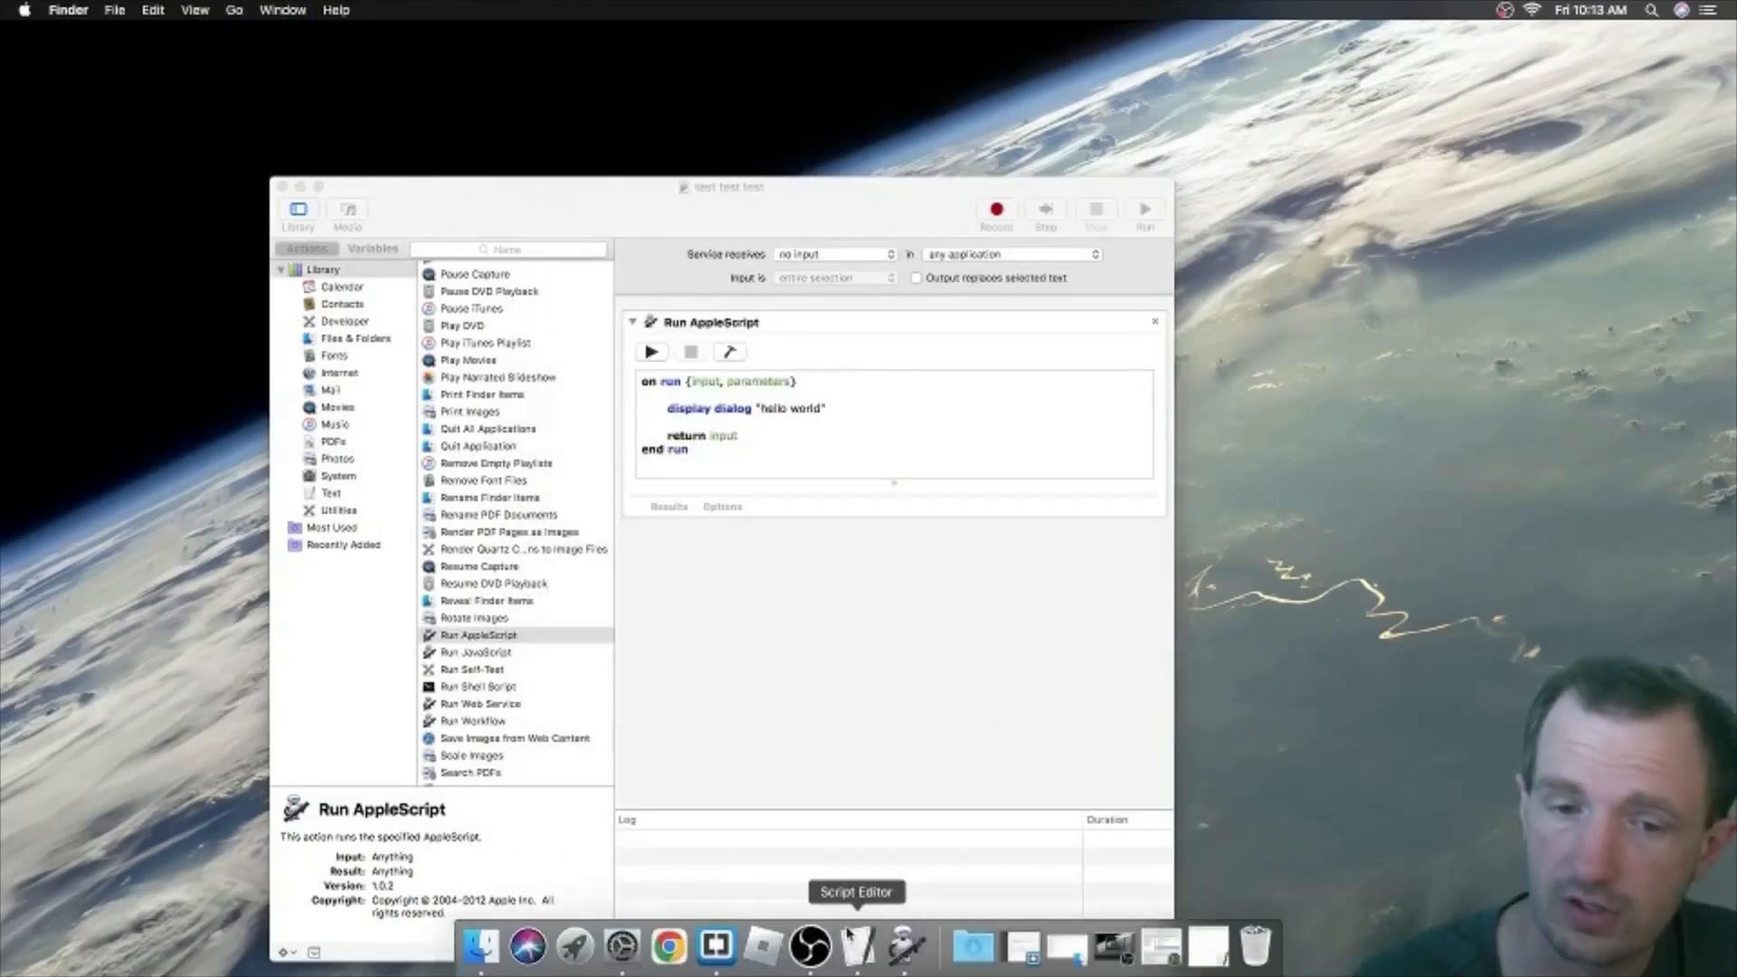
{"action": "mouse_move", "coordinate": [1205, 947]}
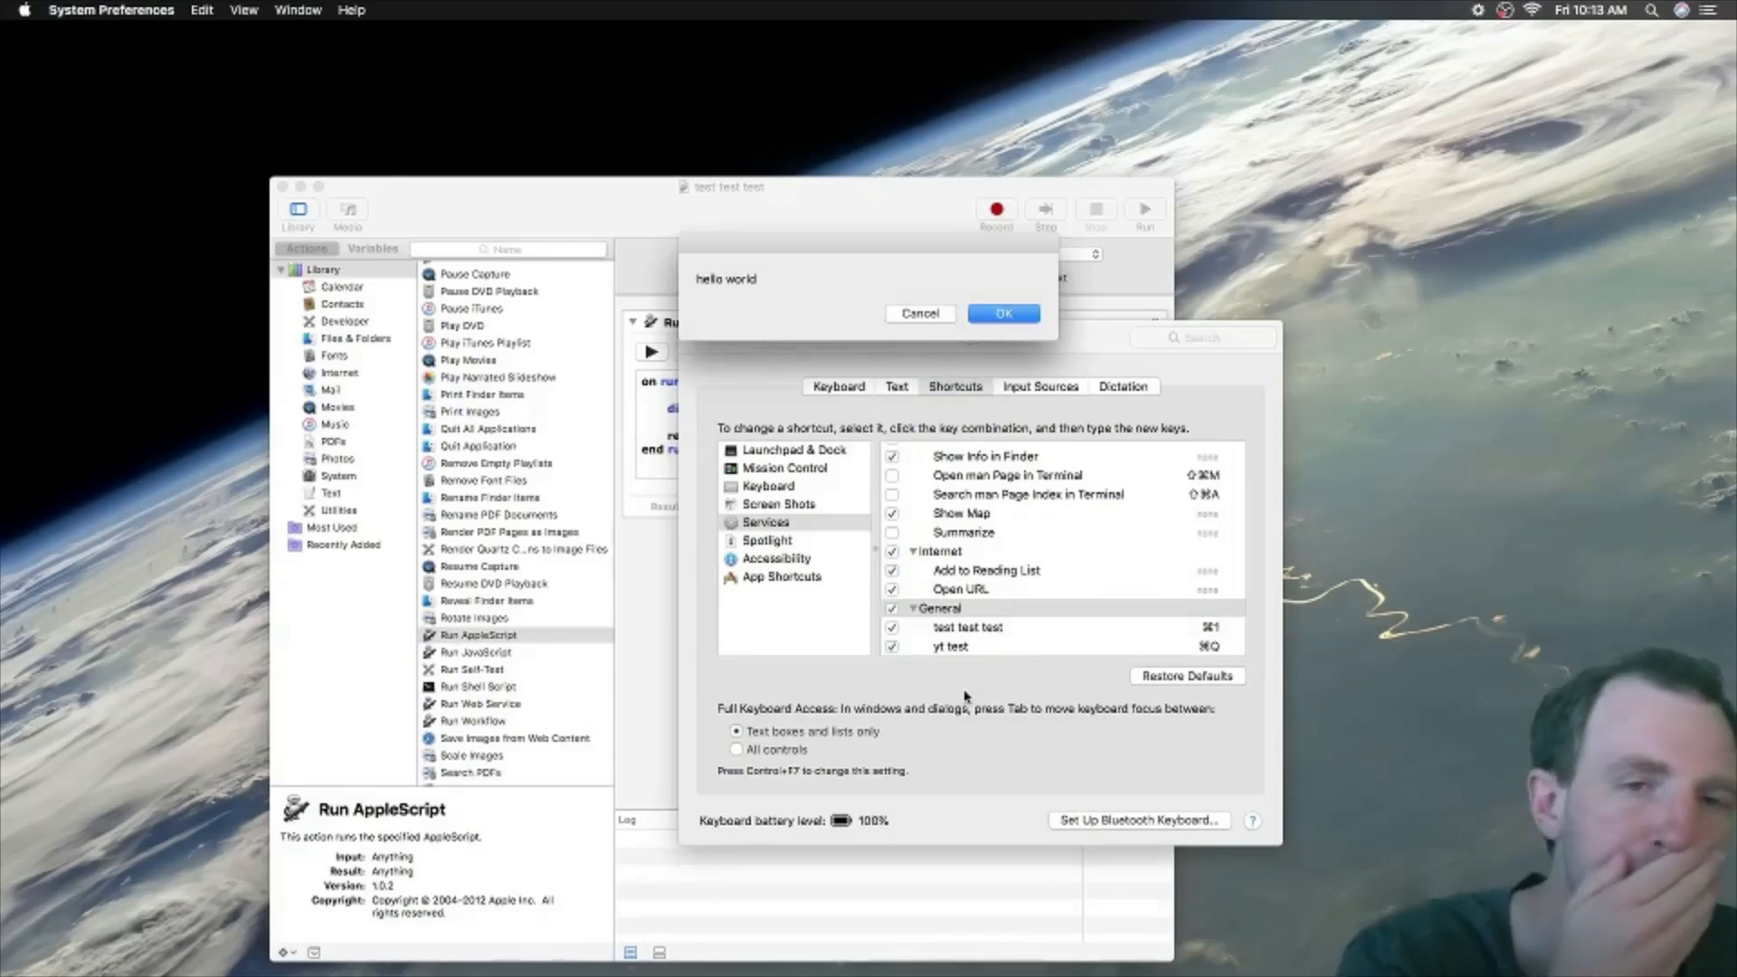
{"action": "mouse_move", "coordinate": [917, 315]}
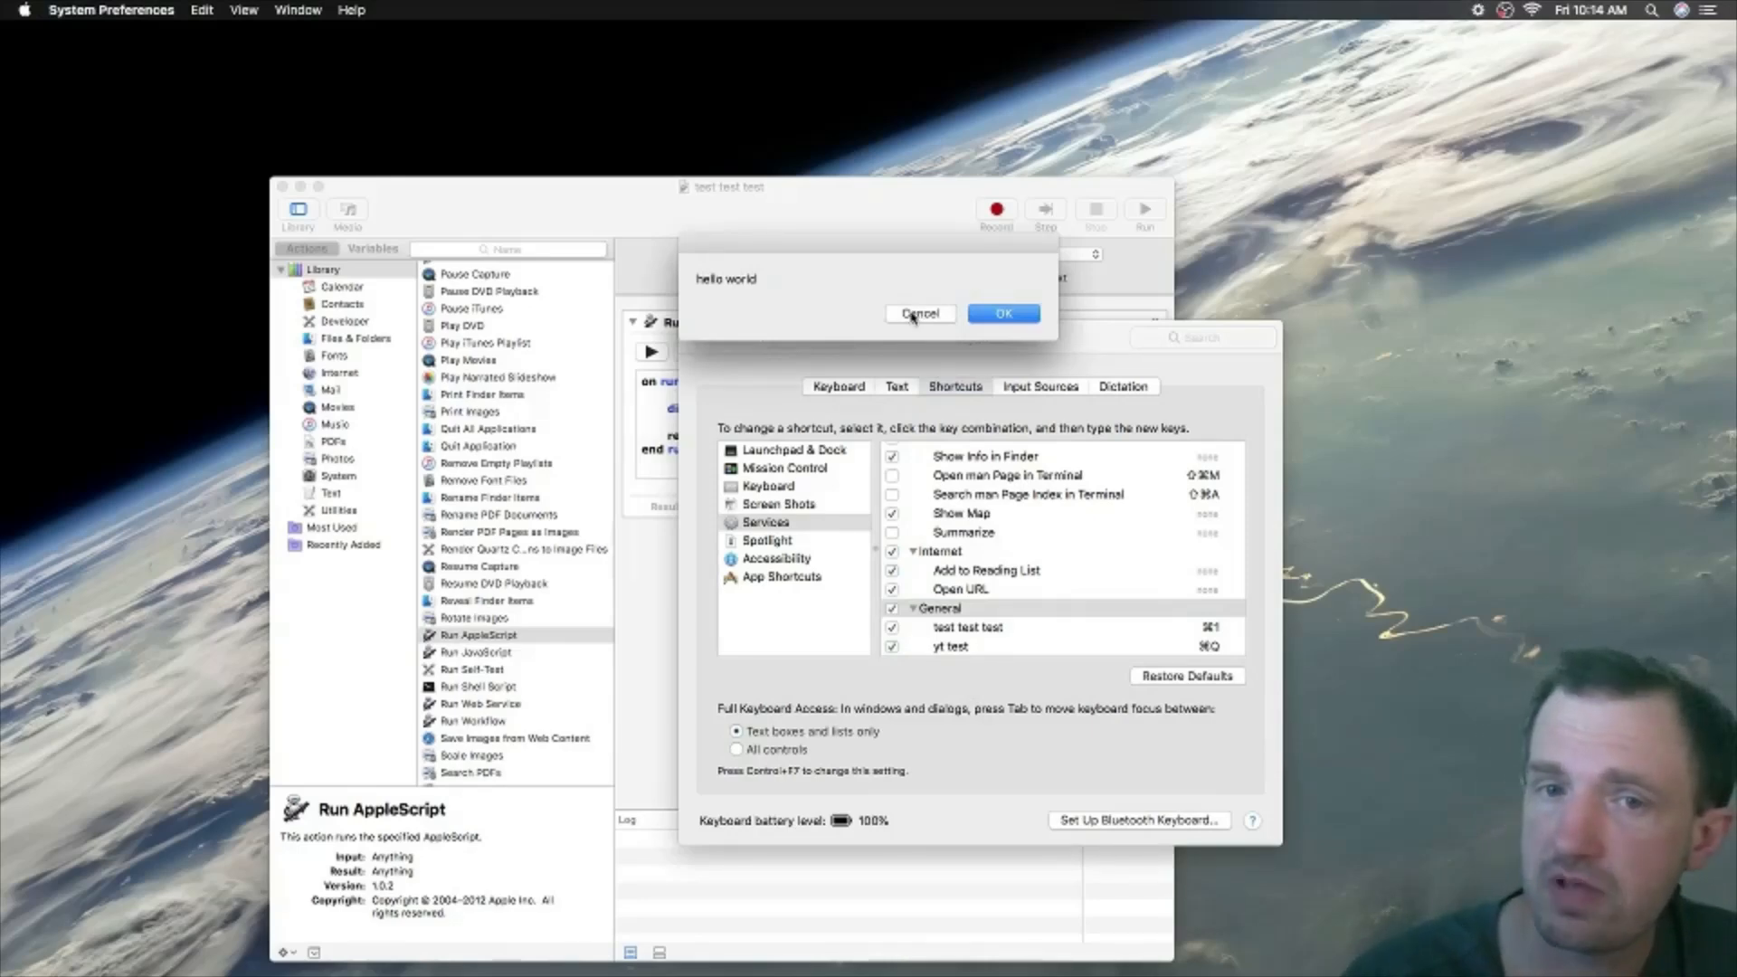
Step: Cancel the hello world dialog that the Cmd-1 shortcut brought up
{"action": "left_click", "coordinate": [1001, 314]}
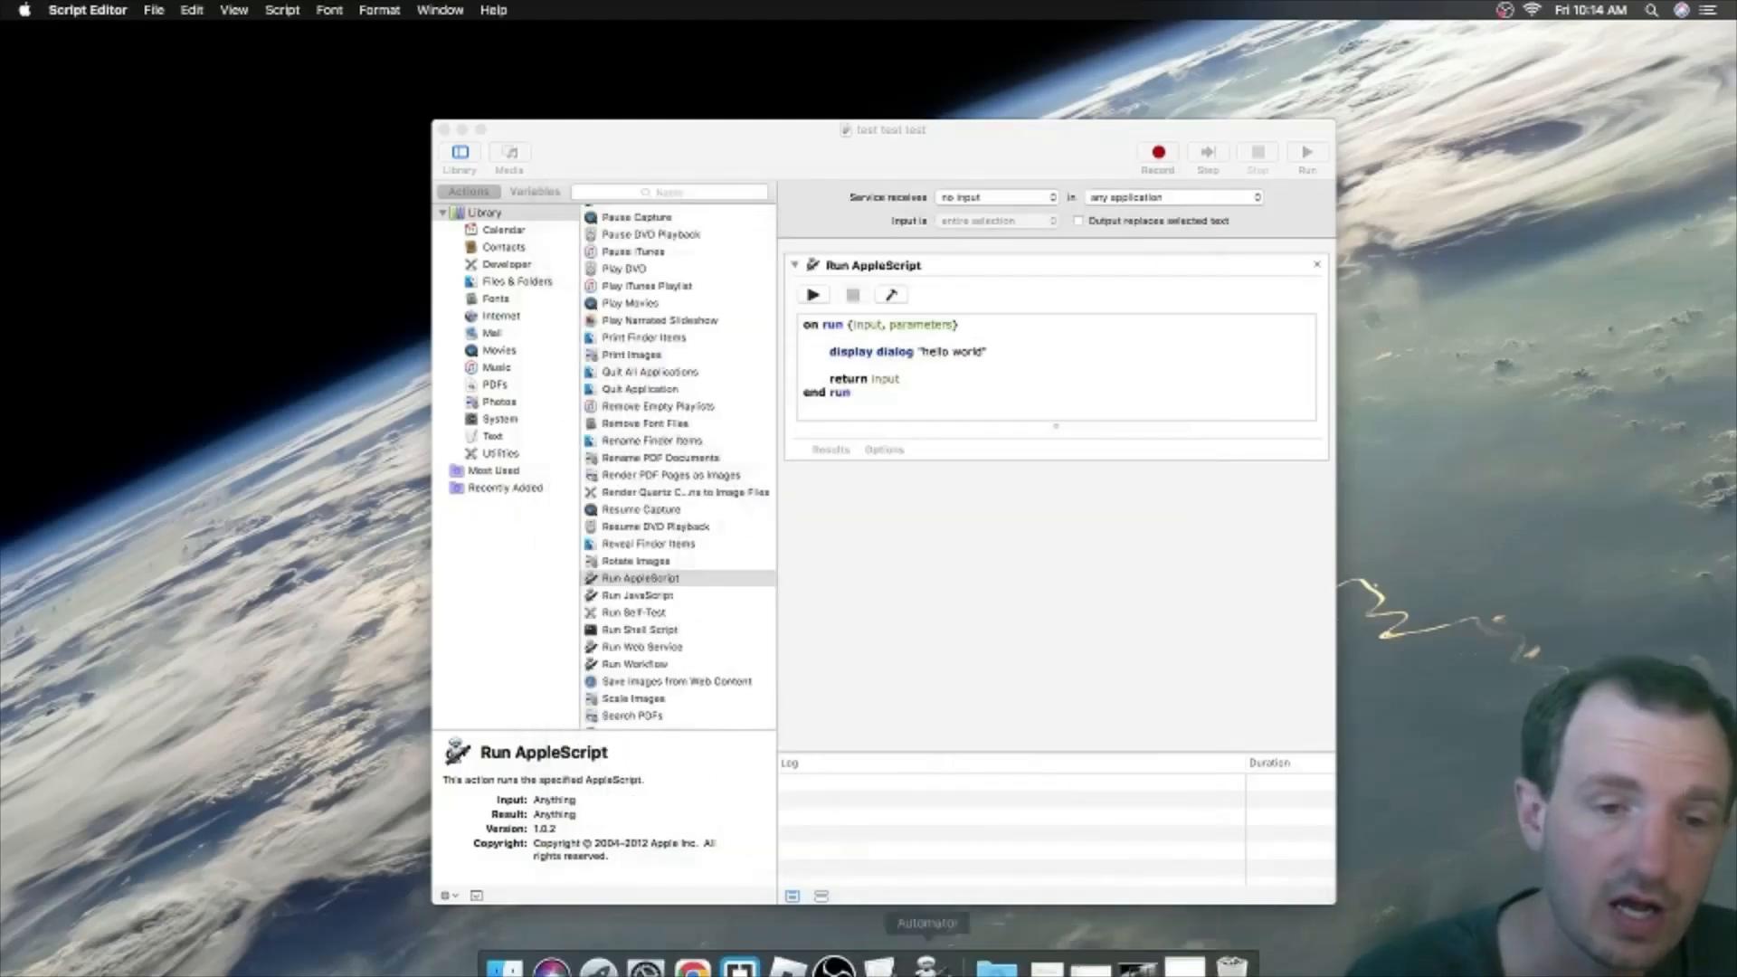
{"action": "mouse_move", "coordinate": [1090, 949]}
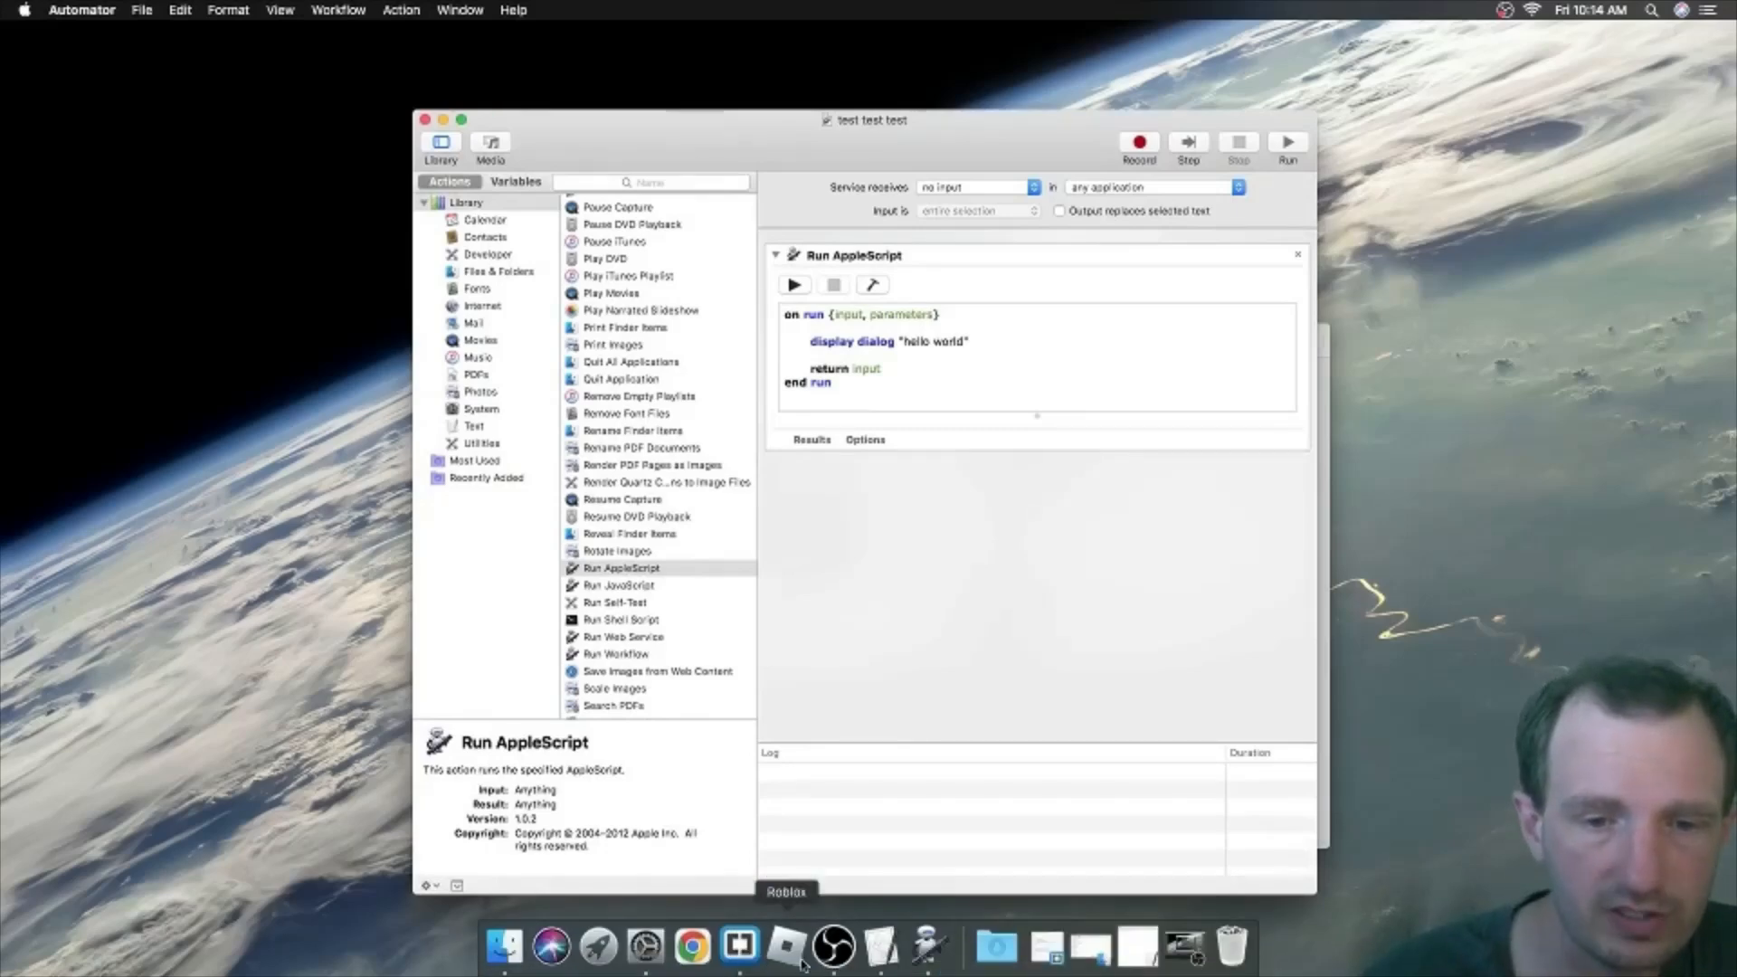
{"action": "left_click", "coordinate": [762, 947]}
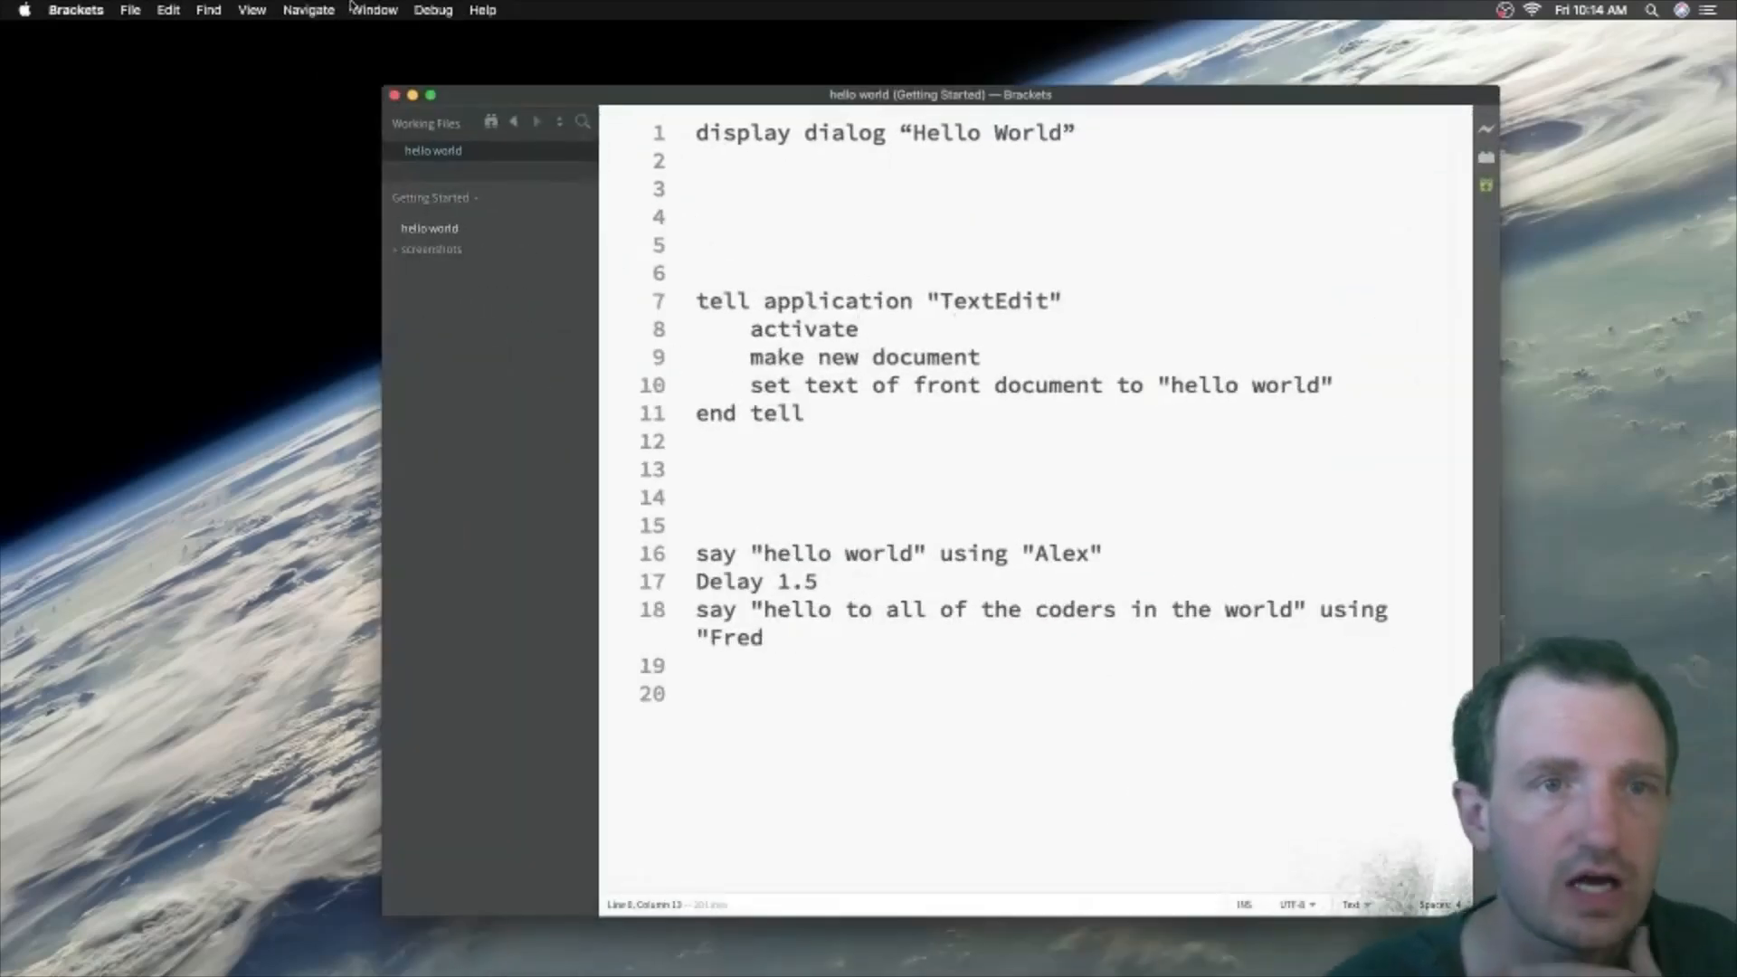
{"action": "left_click", "coordinate": [310, 10]}
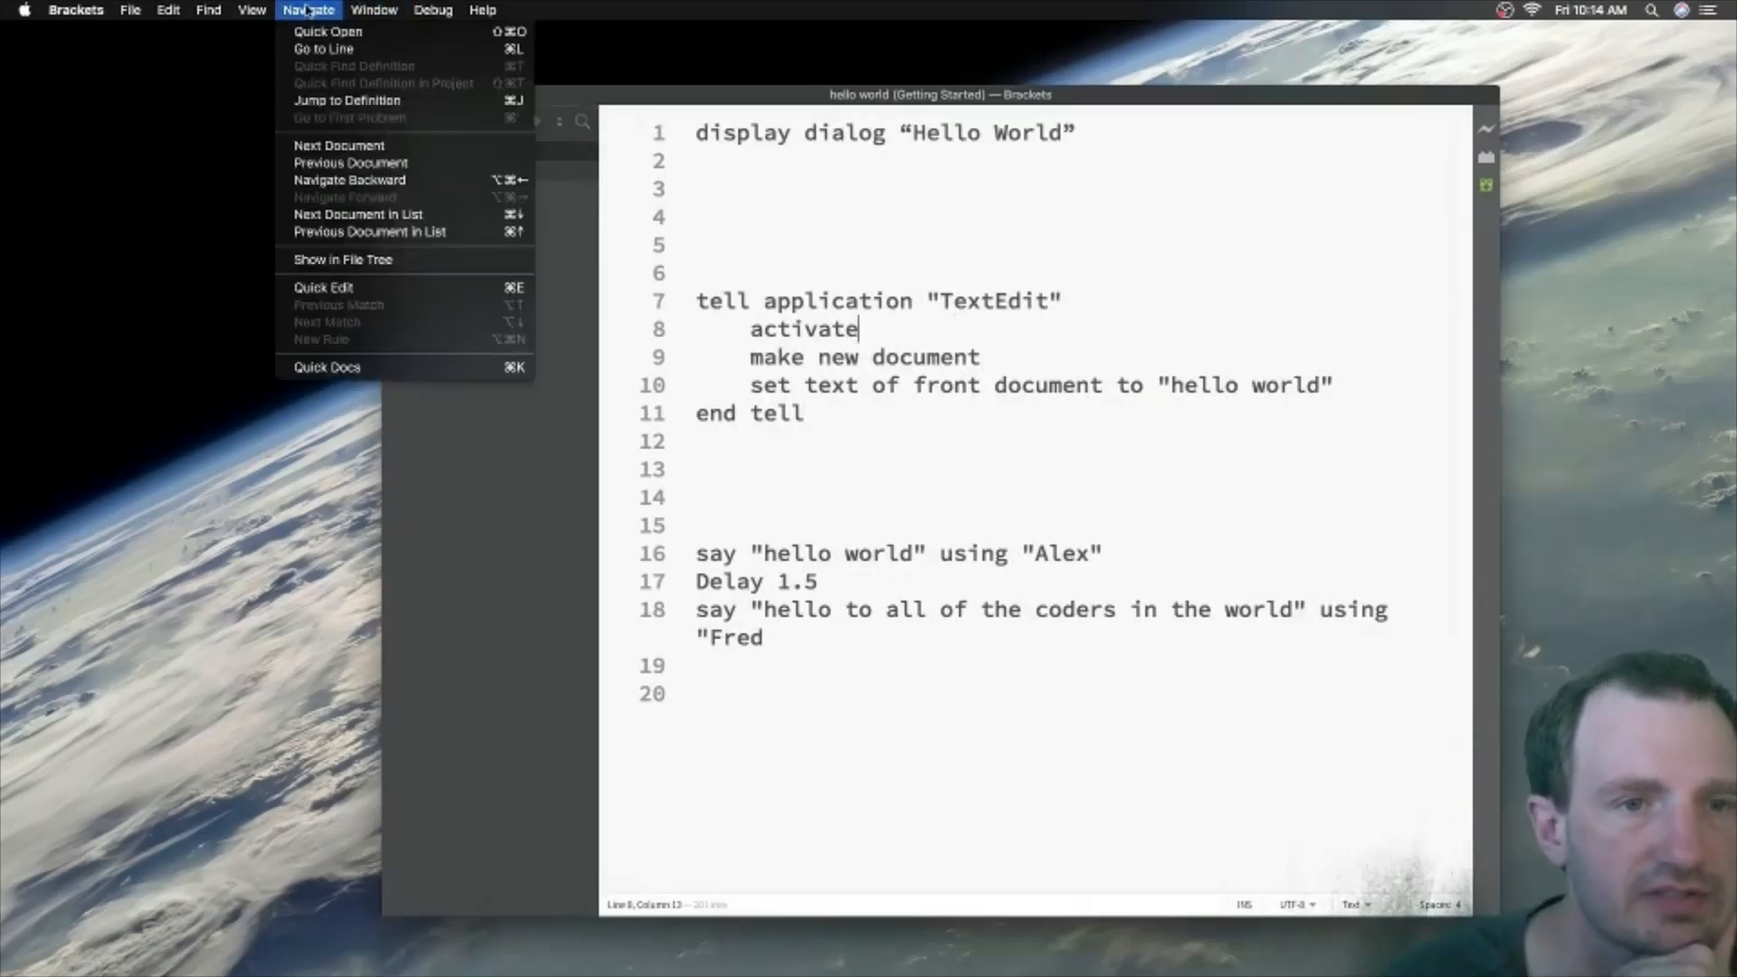
{"action": "left_click", "coordinate": [207, 10]}
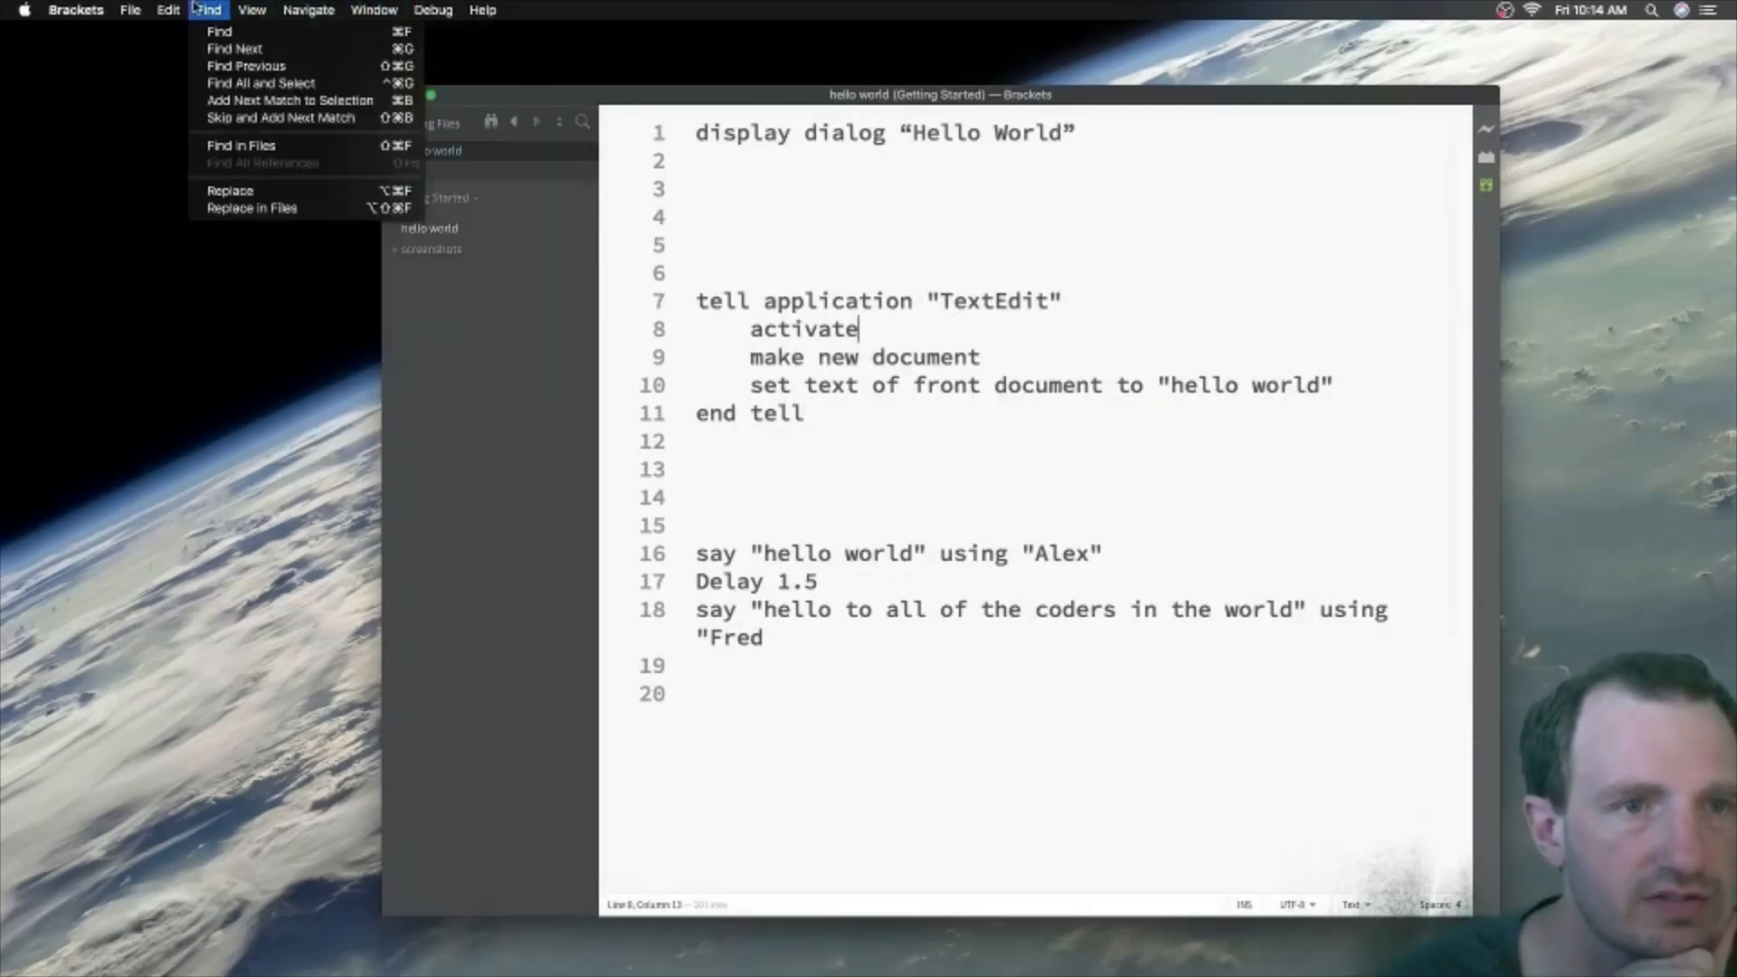
{"action": "left_click", "coordinate": [168, 10]}
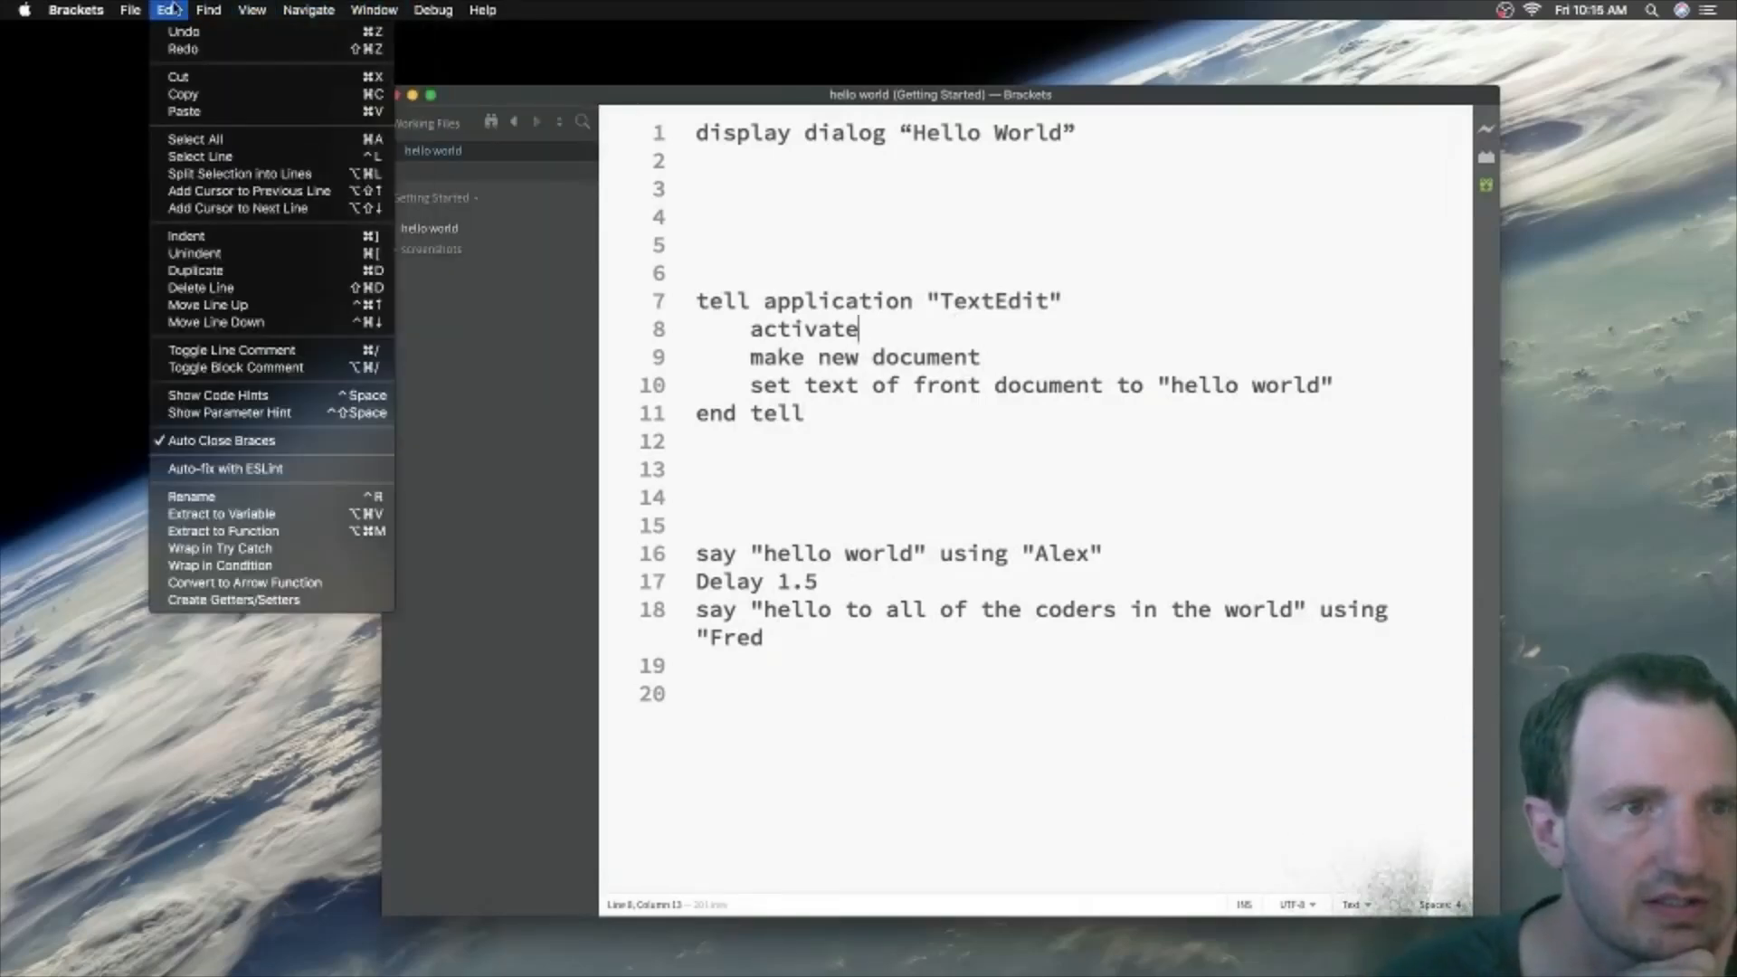
{"action": "left_click", "coordinate": [375, 10]}
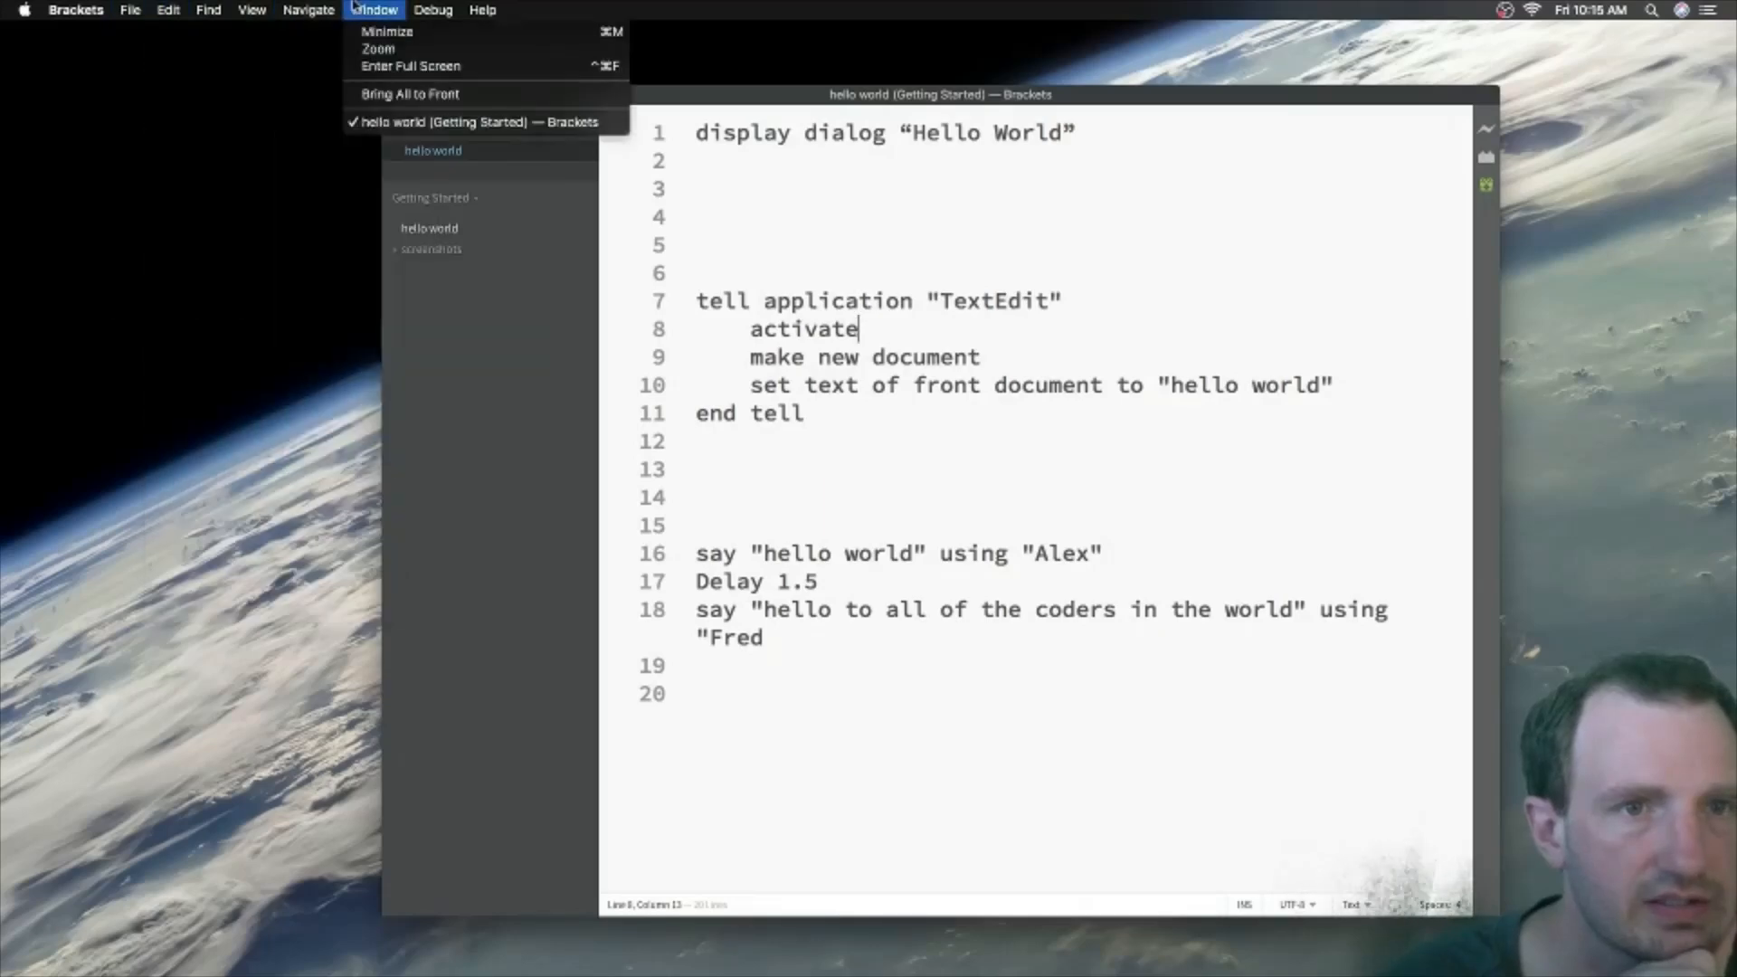
{"action": "left_click", "coordinate": [308, 10]}
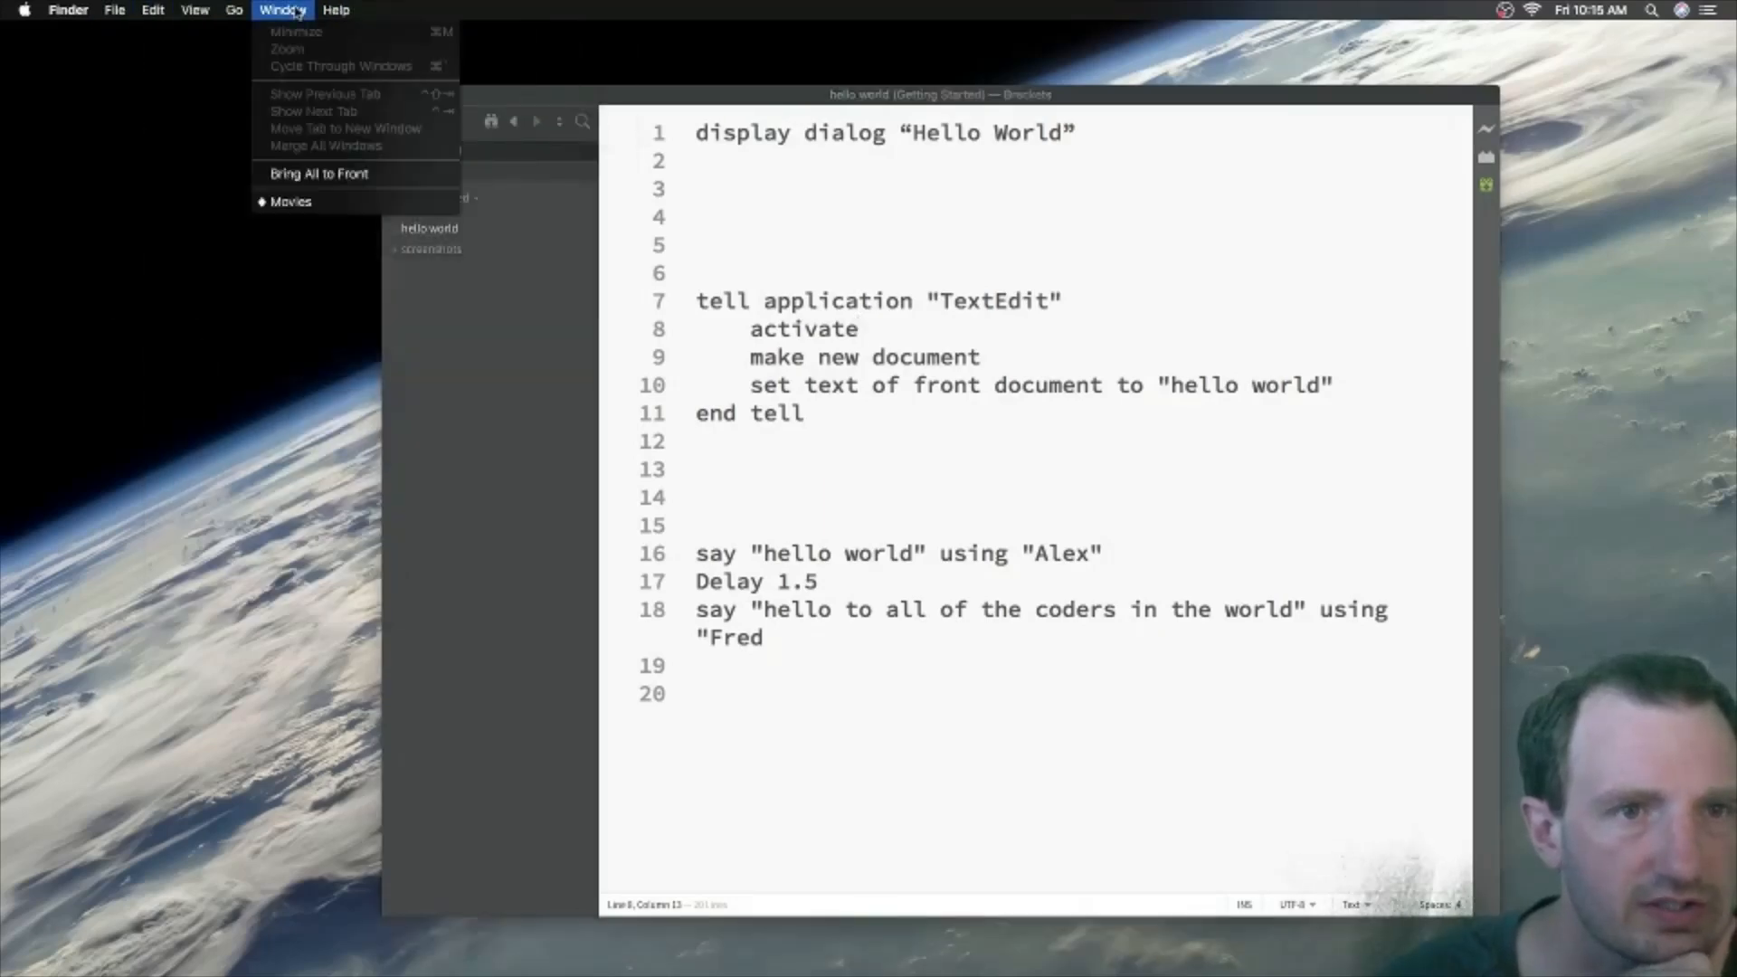
{"action": "left_click", "coordinate": [153, 10]}
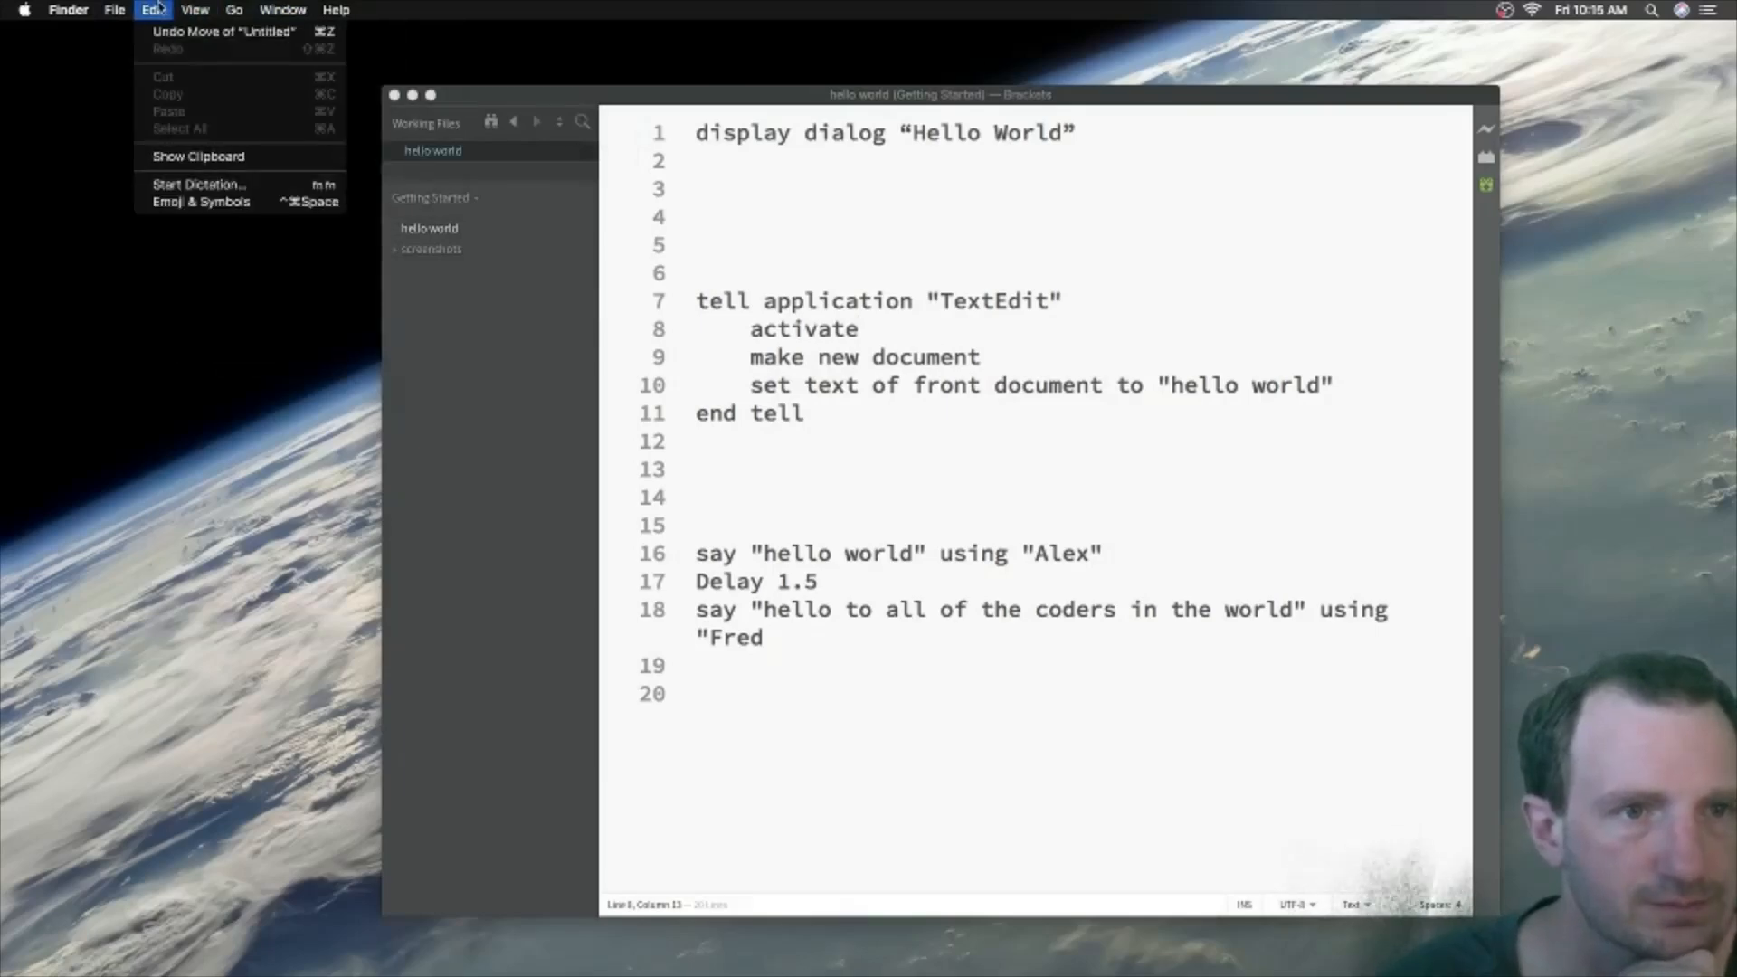
{"action": "left_click", "coordinate": [114, 9]}
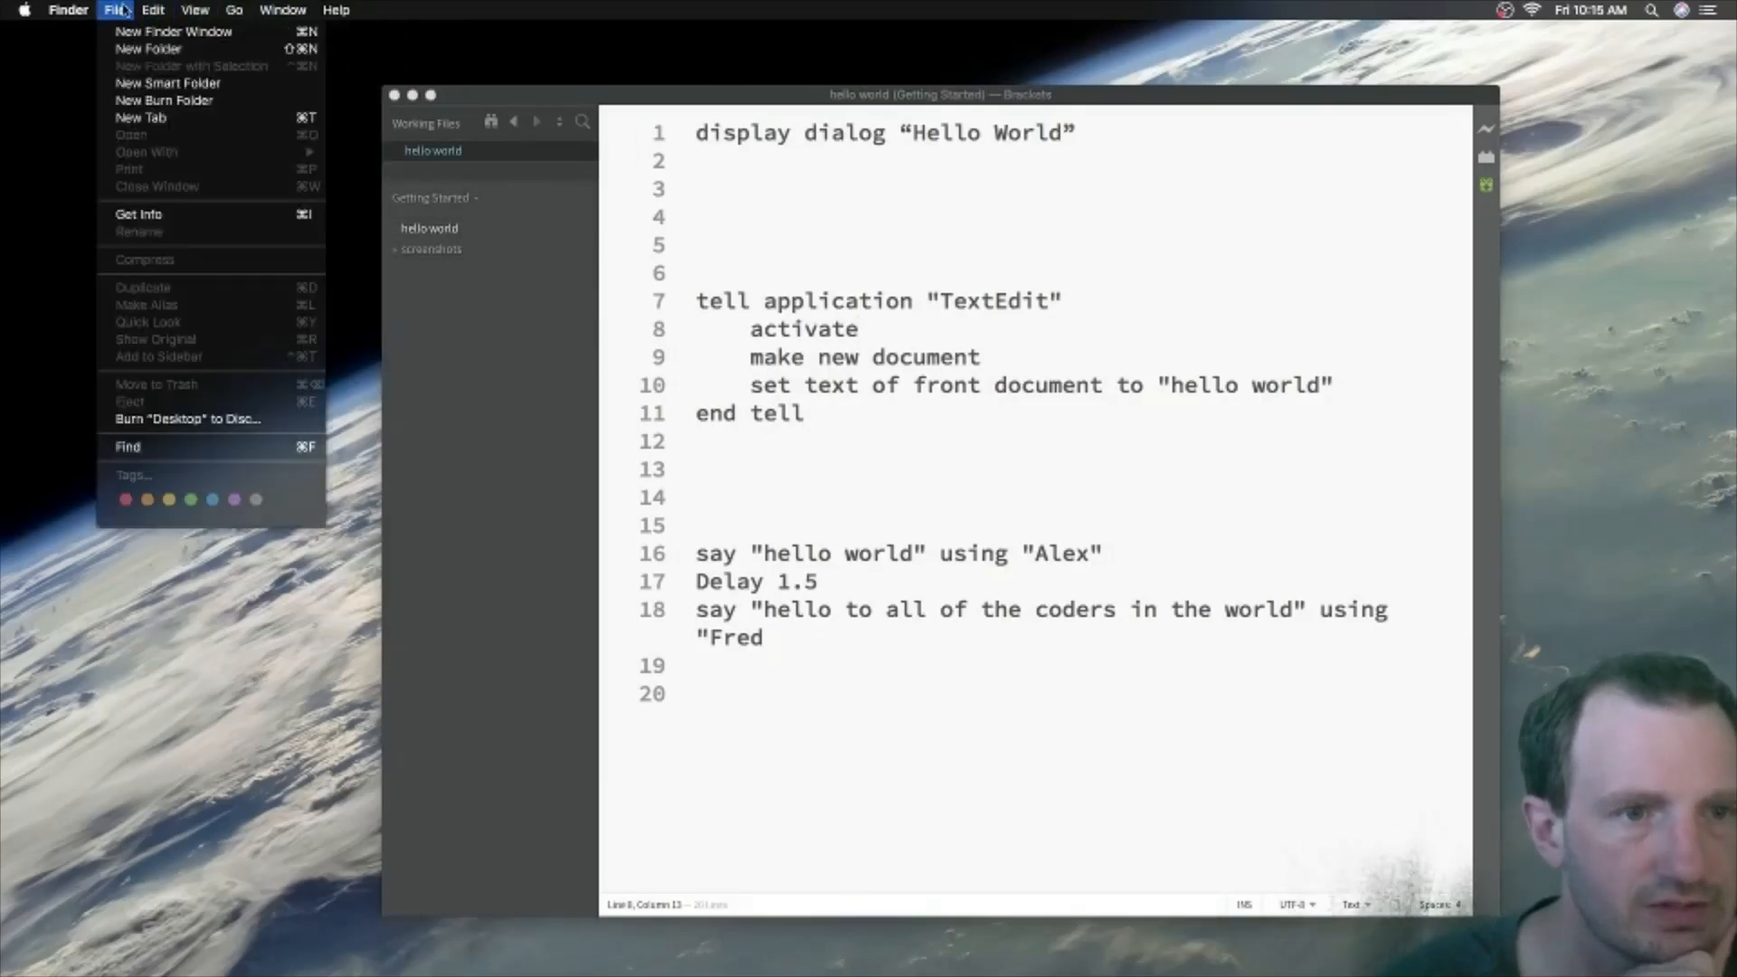
{"action": "left_click", "coordinate": [196, 9]}
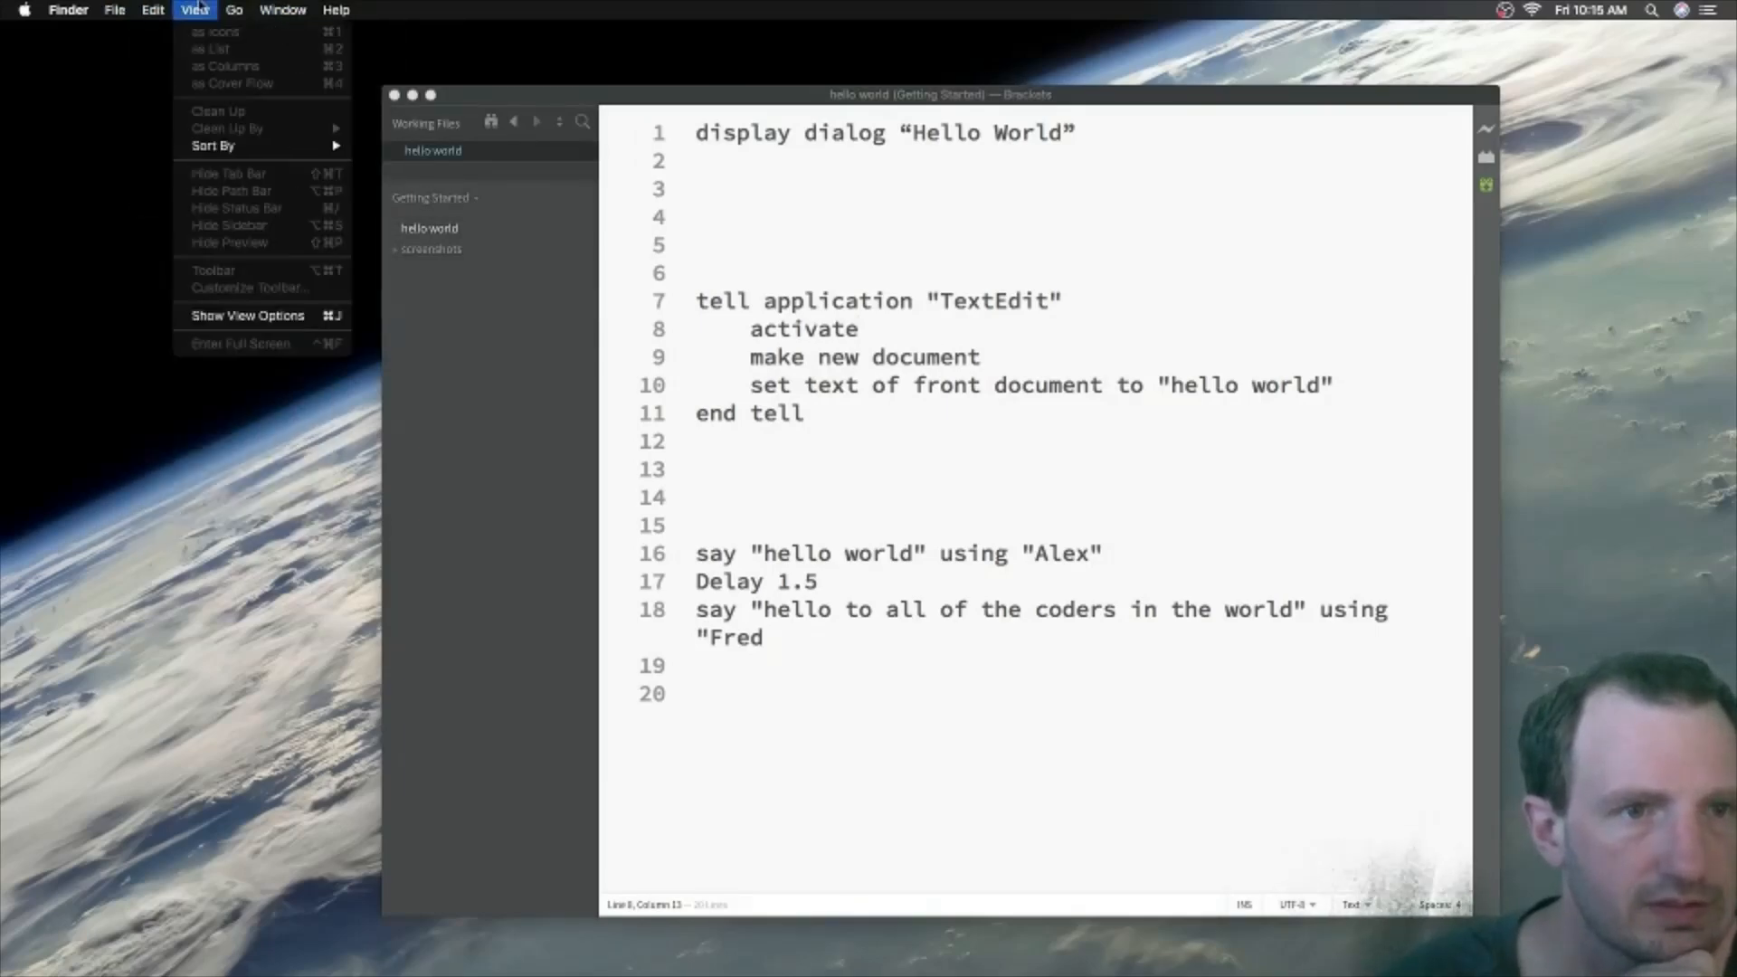
{"action": "left_click", "coordinate": [234, 9]}
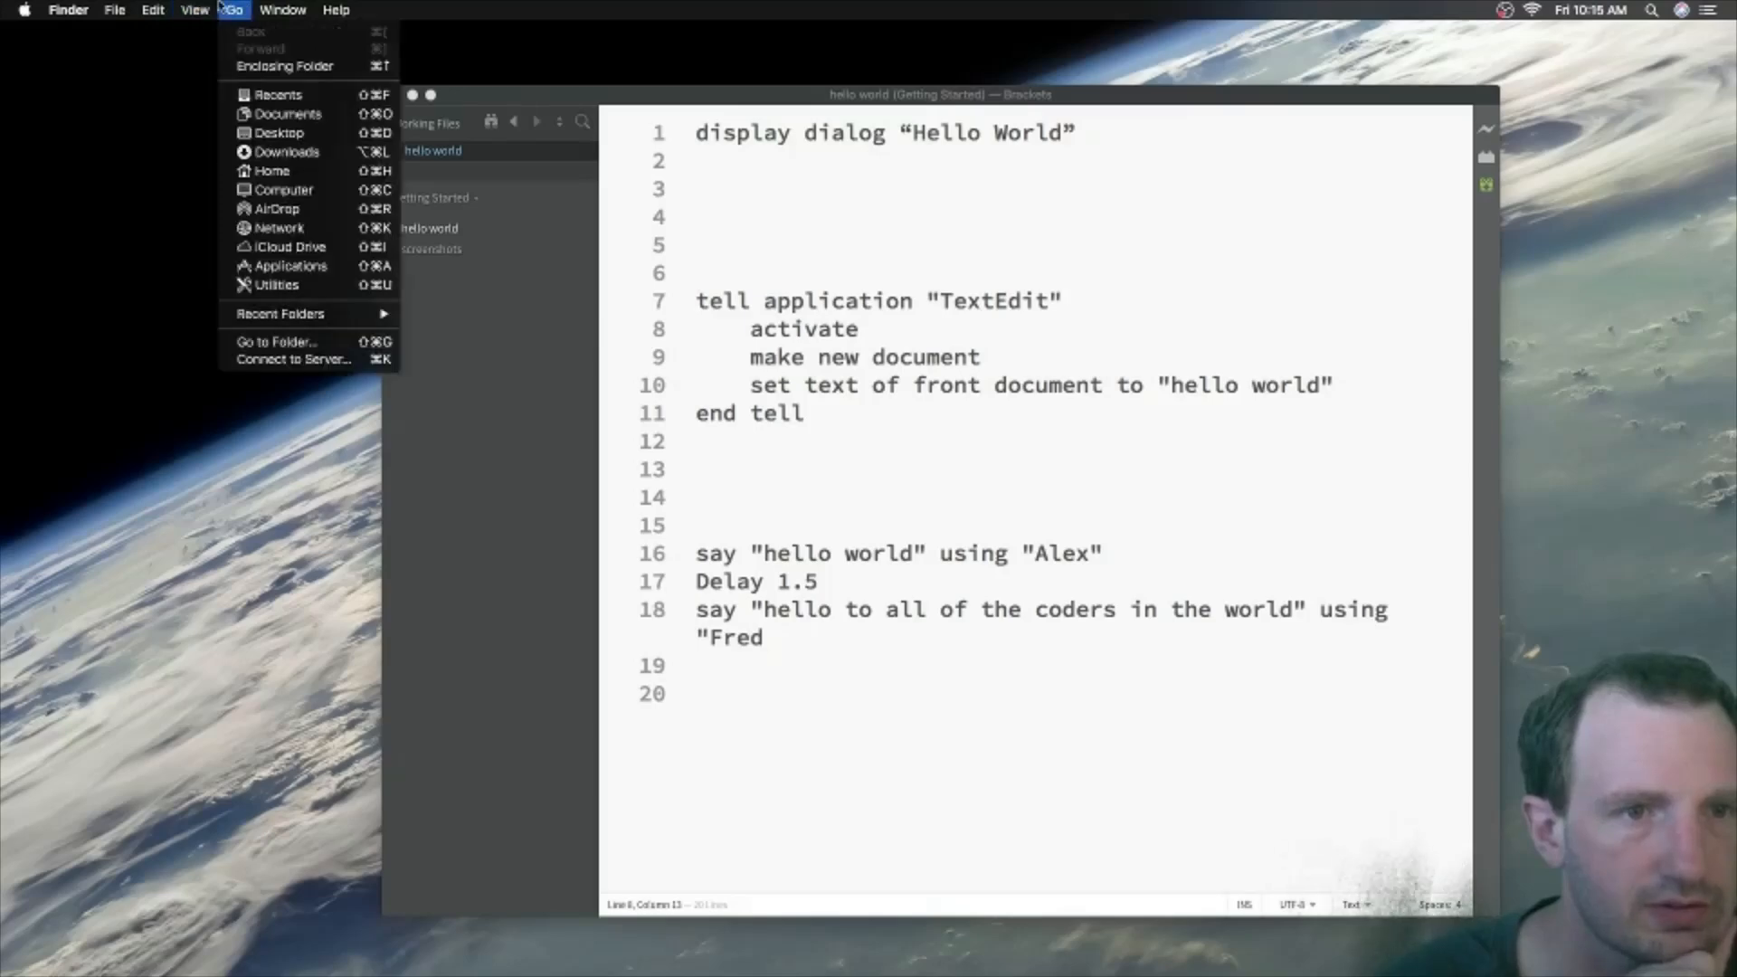
{"action": "left_click", "coordinate": [336, 10]}
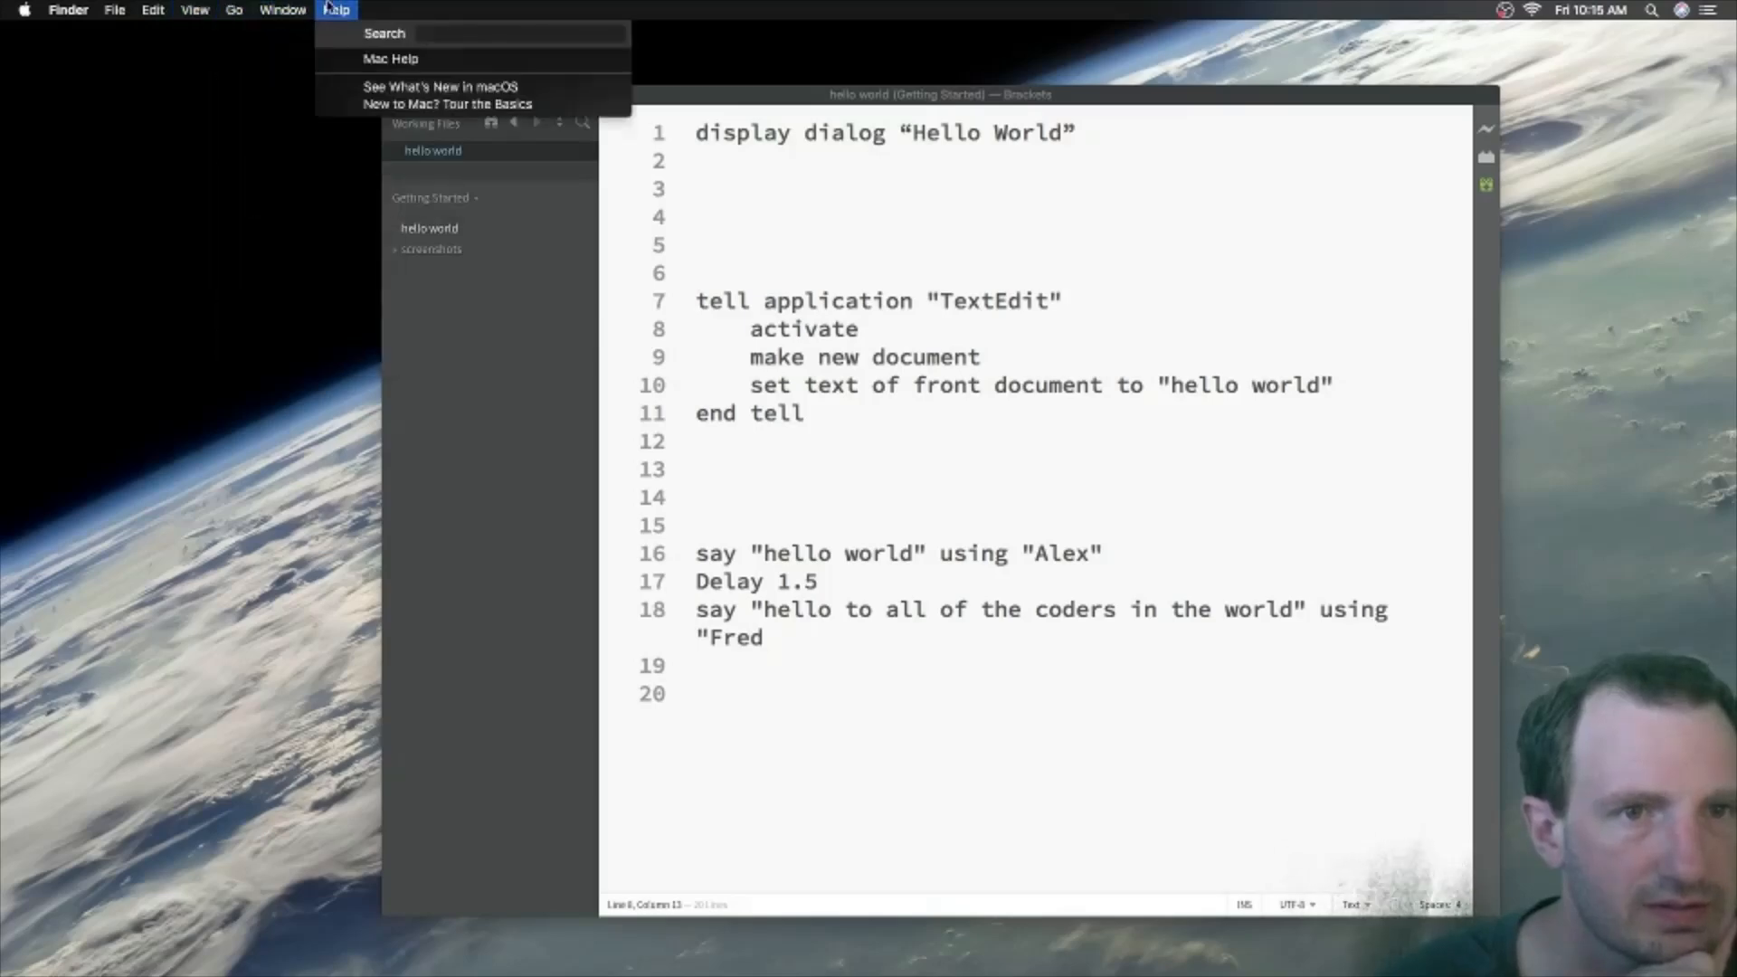
{"action": "left_click", "coordinate": [114, 9]}
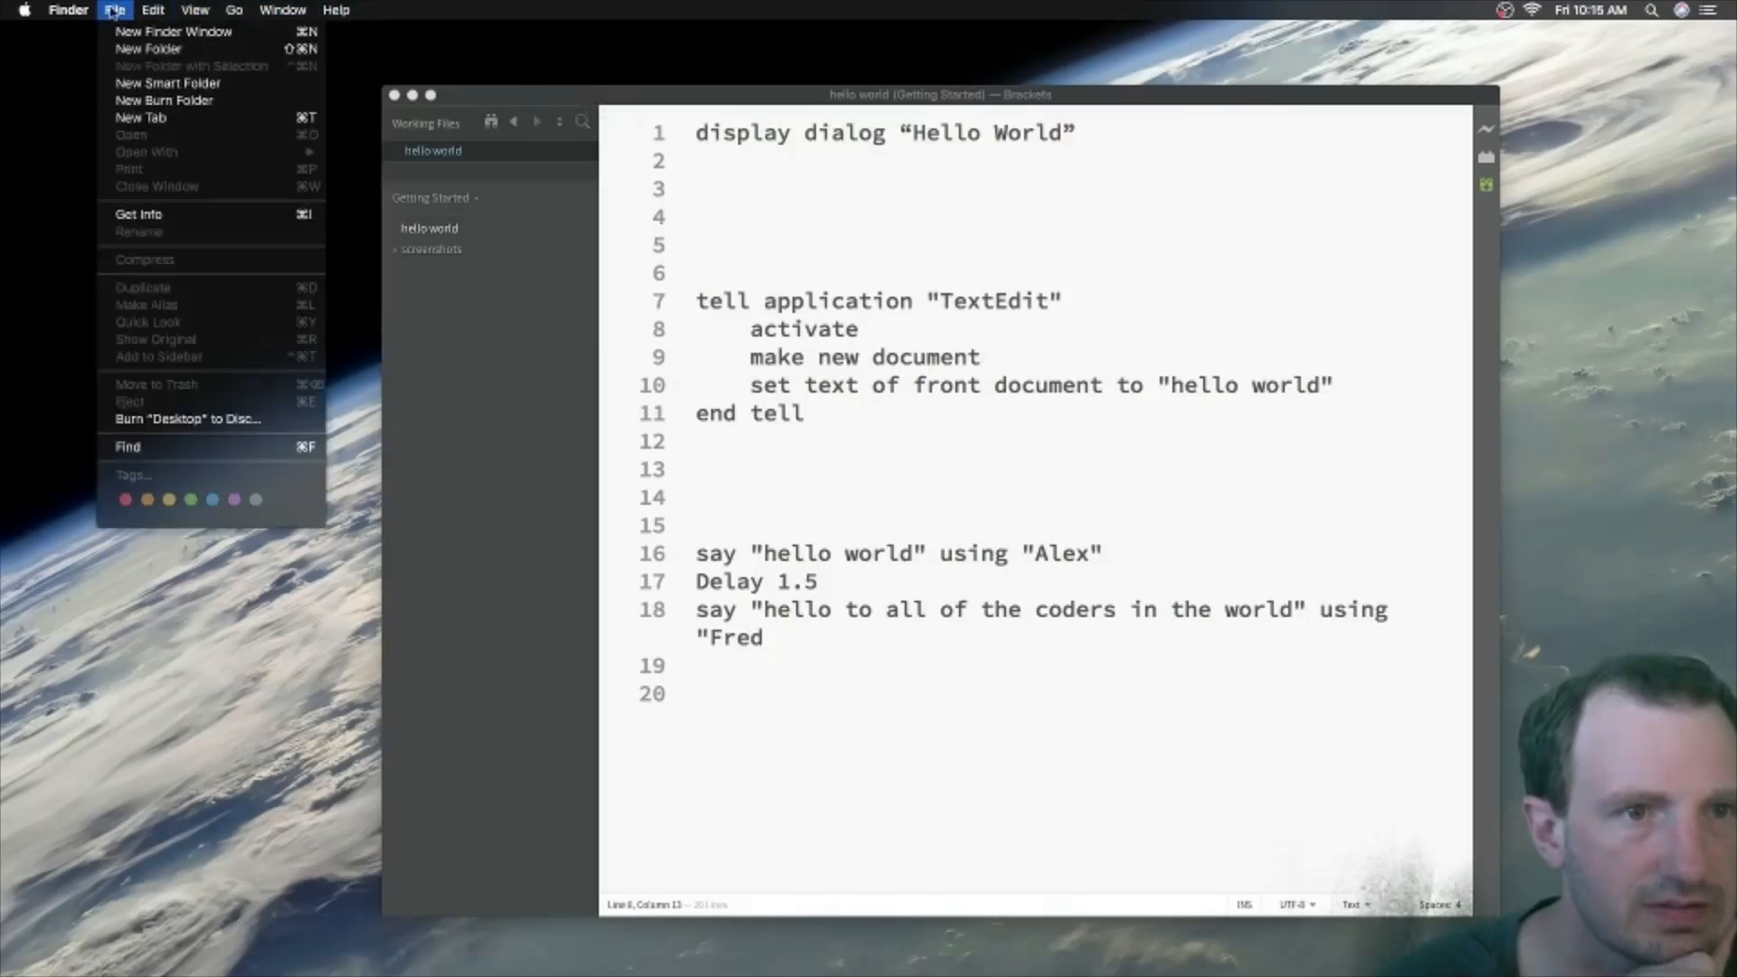
{"action": "left_click", "coordinate": [233, 10]}
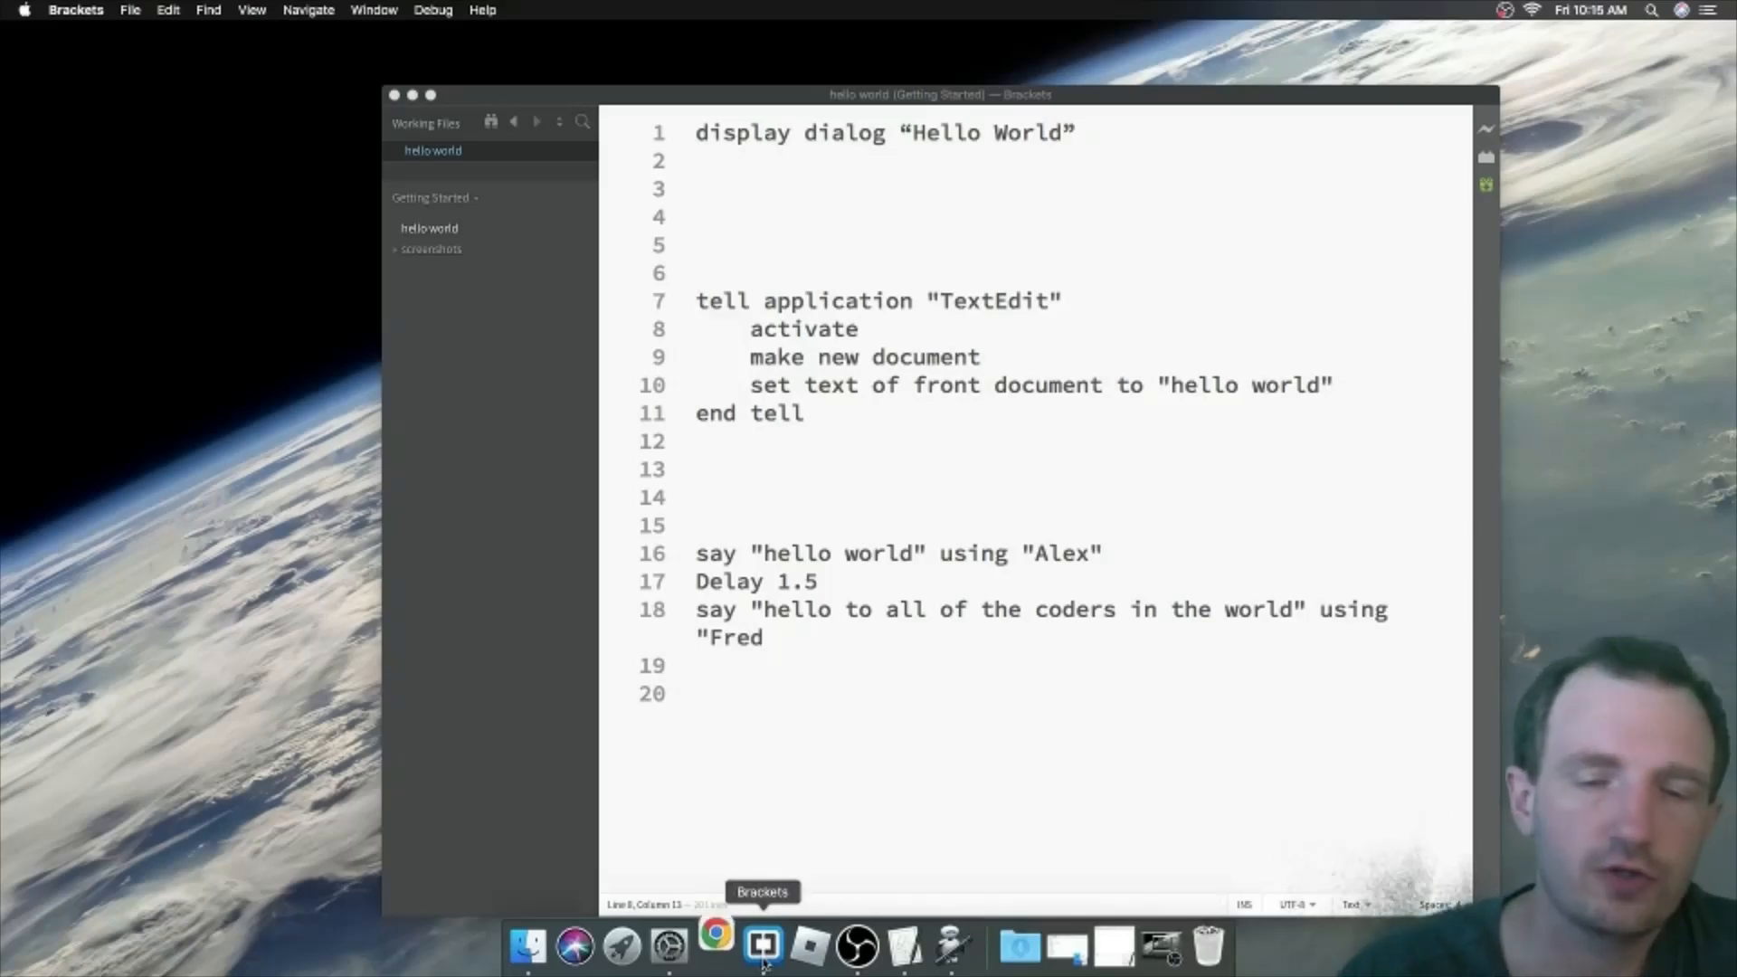
Step: Launch Chrome, move its window, and browse its Window, Bookmarks, File, Edit and View menus
{"action": "left_click", "coordinate": [715, 947]}
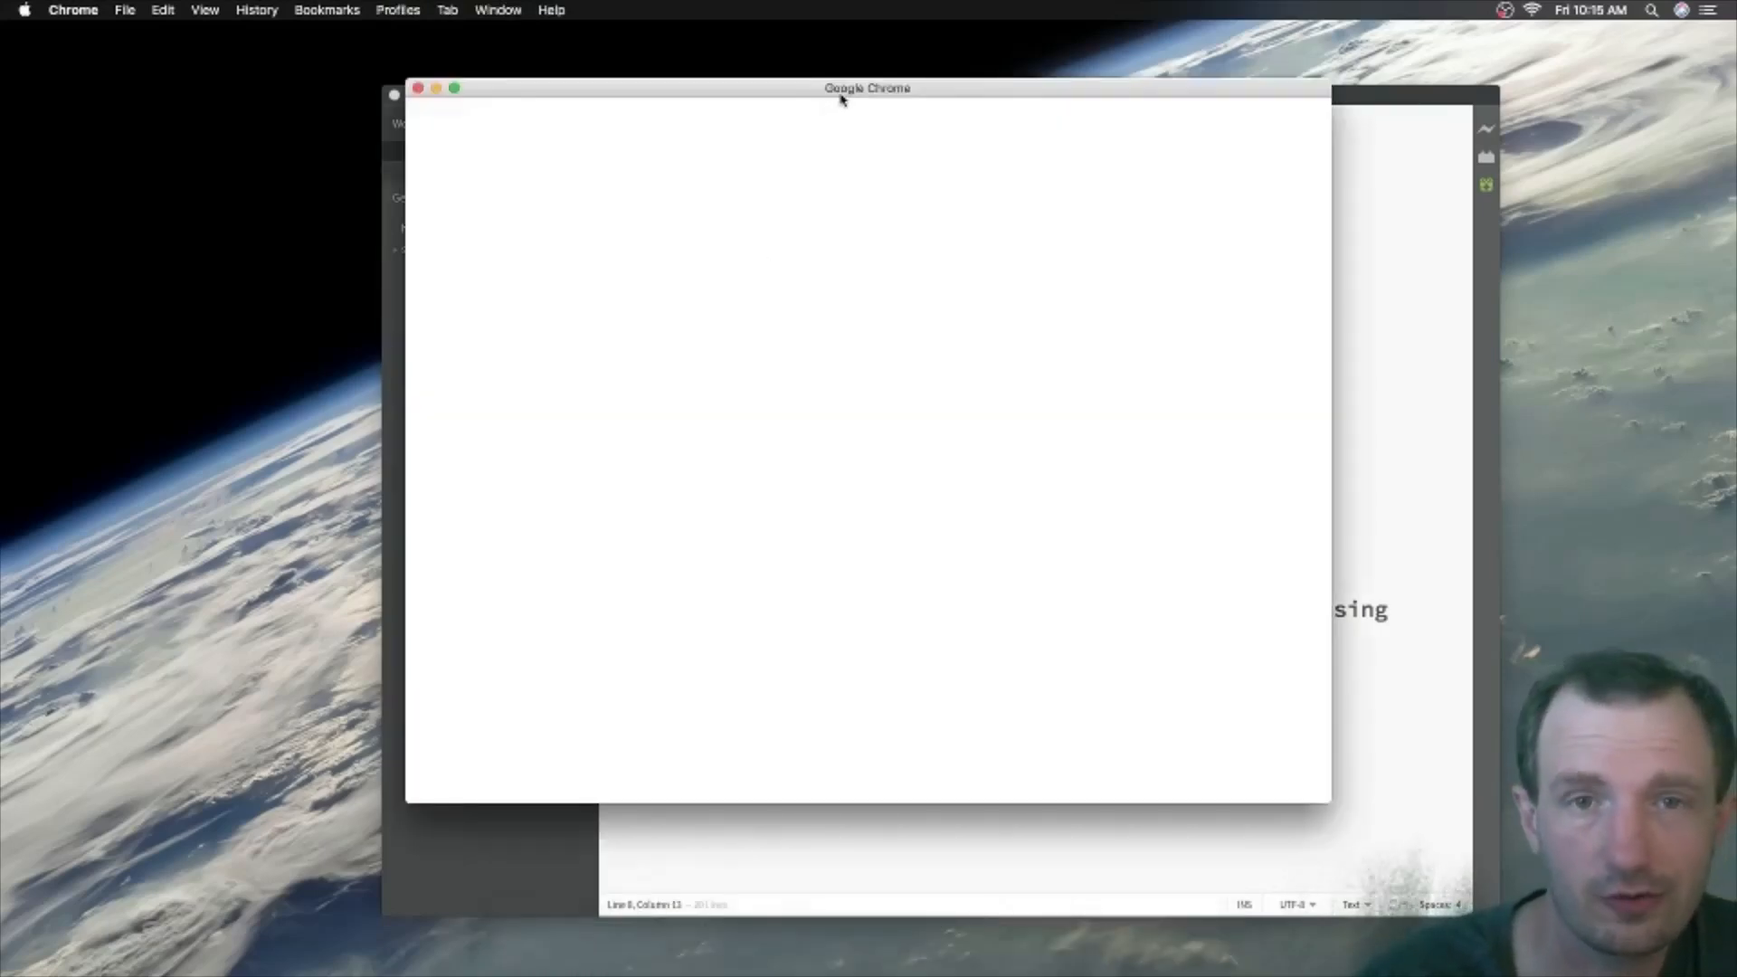
{"action": "left_click_drag", "start_coordinate": [868, 88], "coordinate": [767, 142]}
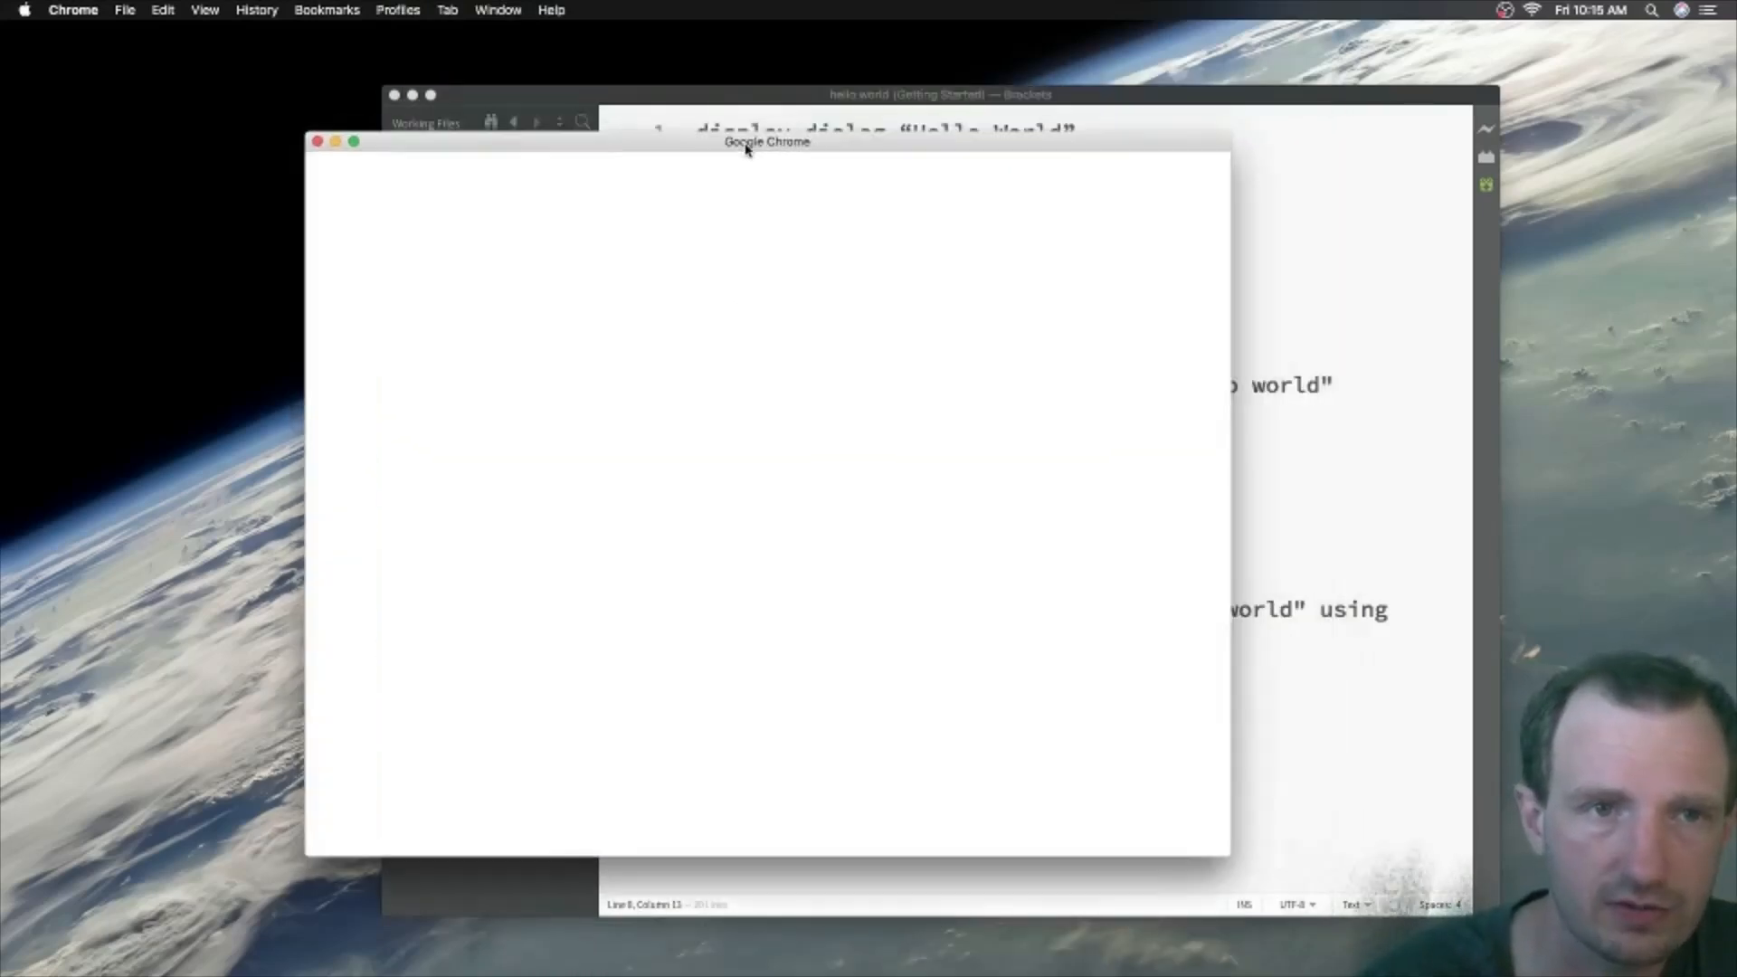
{"action": "left_click", "coordinate": [497, 10]}
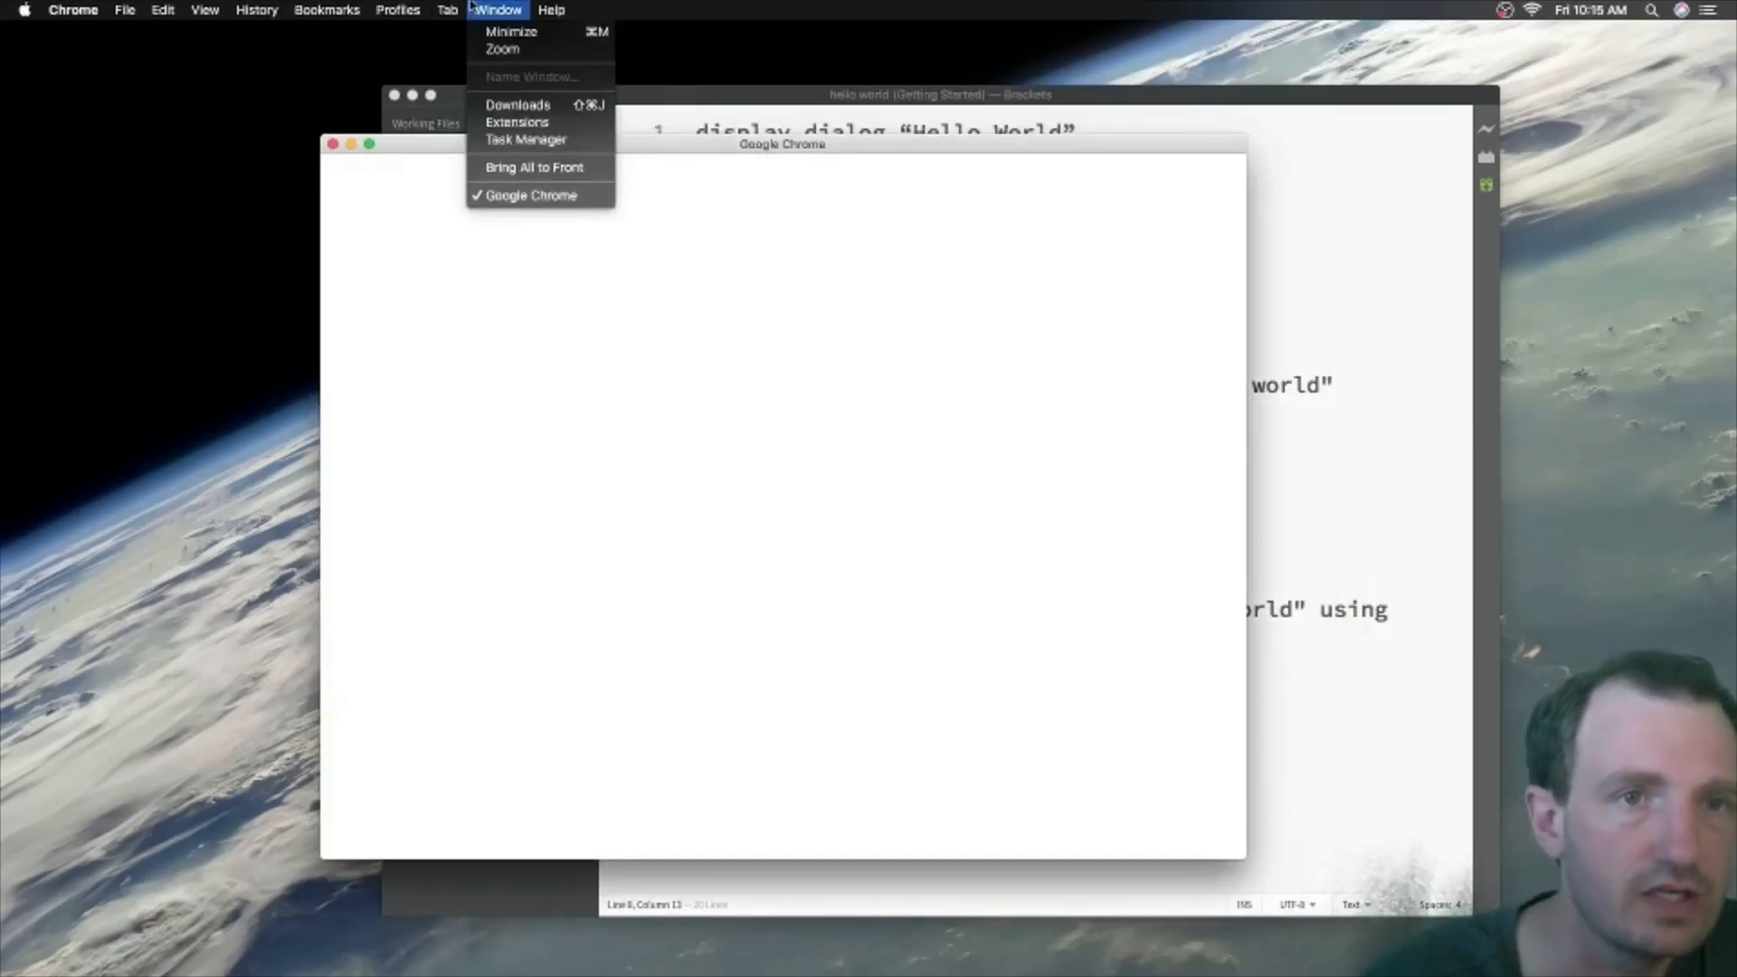
{"action": "left_click", "coordinate": [326, 10]}
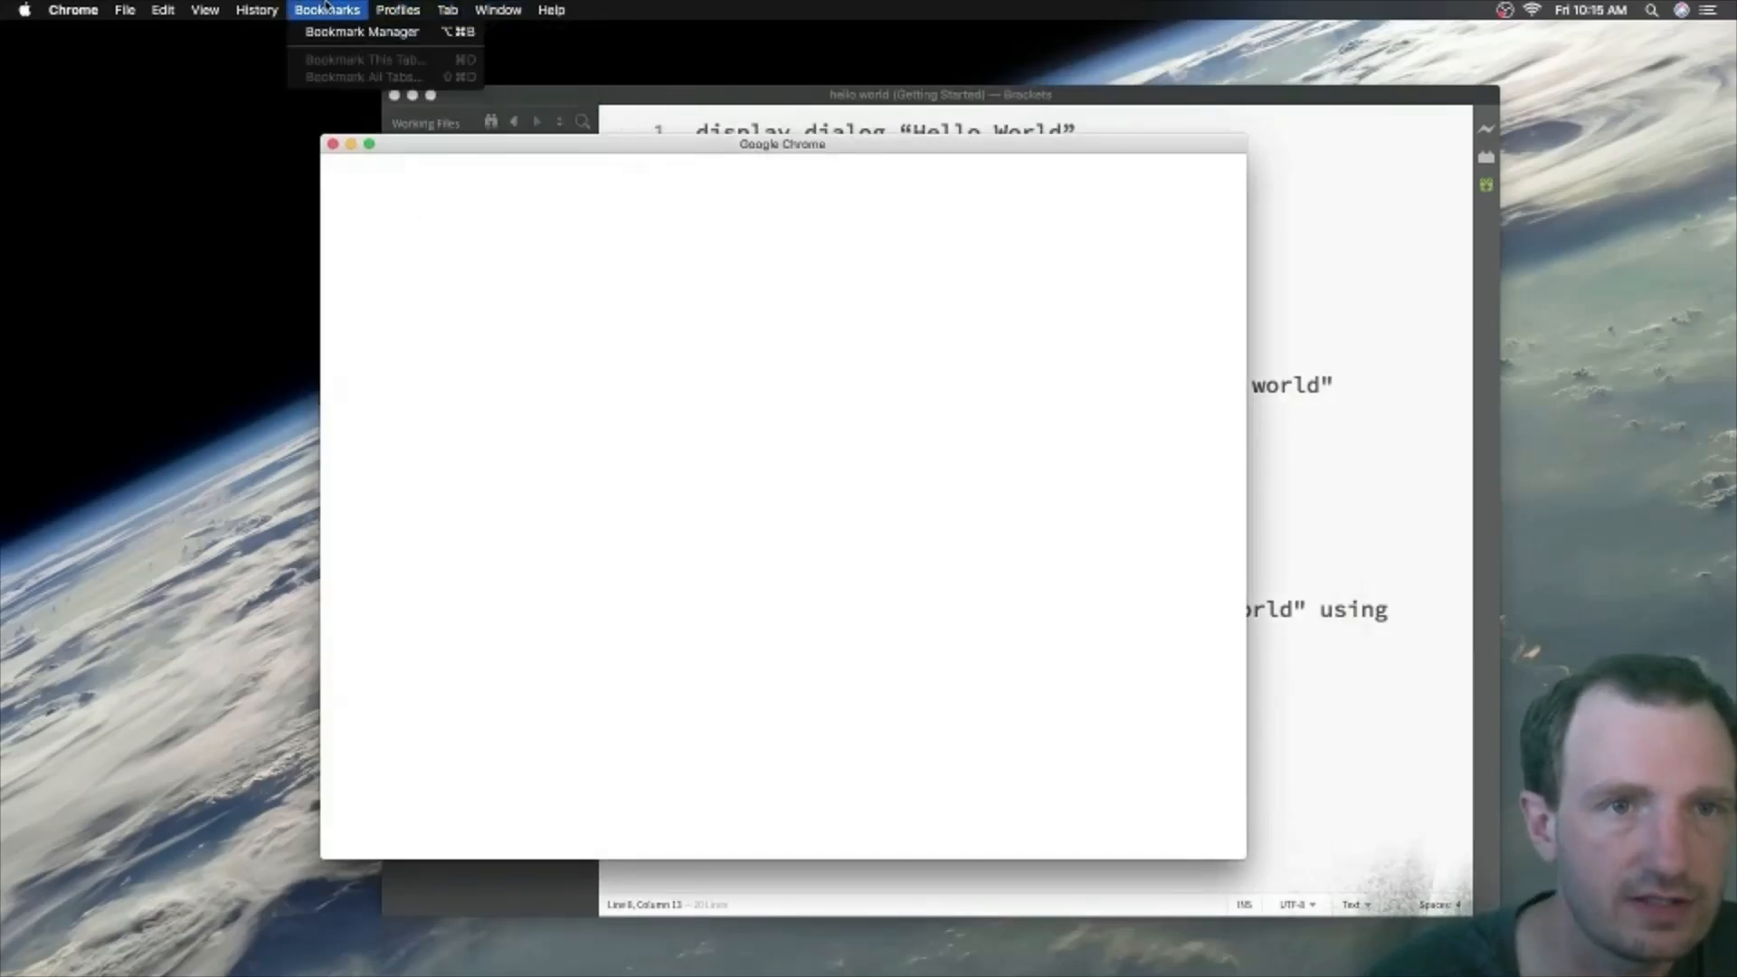
{"action": "left_click", "coordinate": [204, 9]}
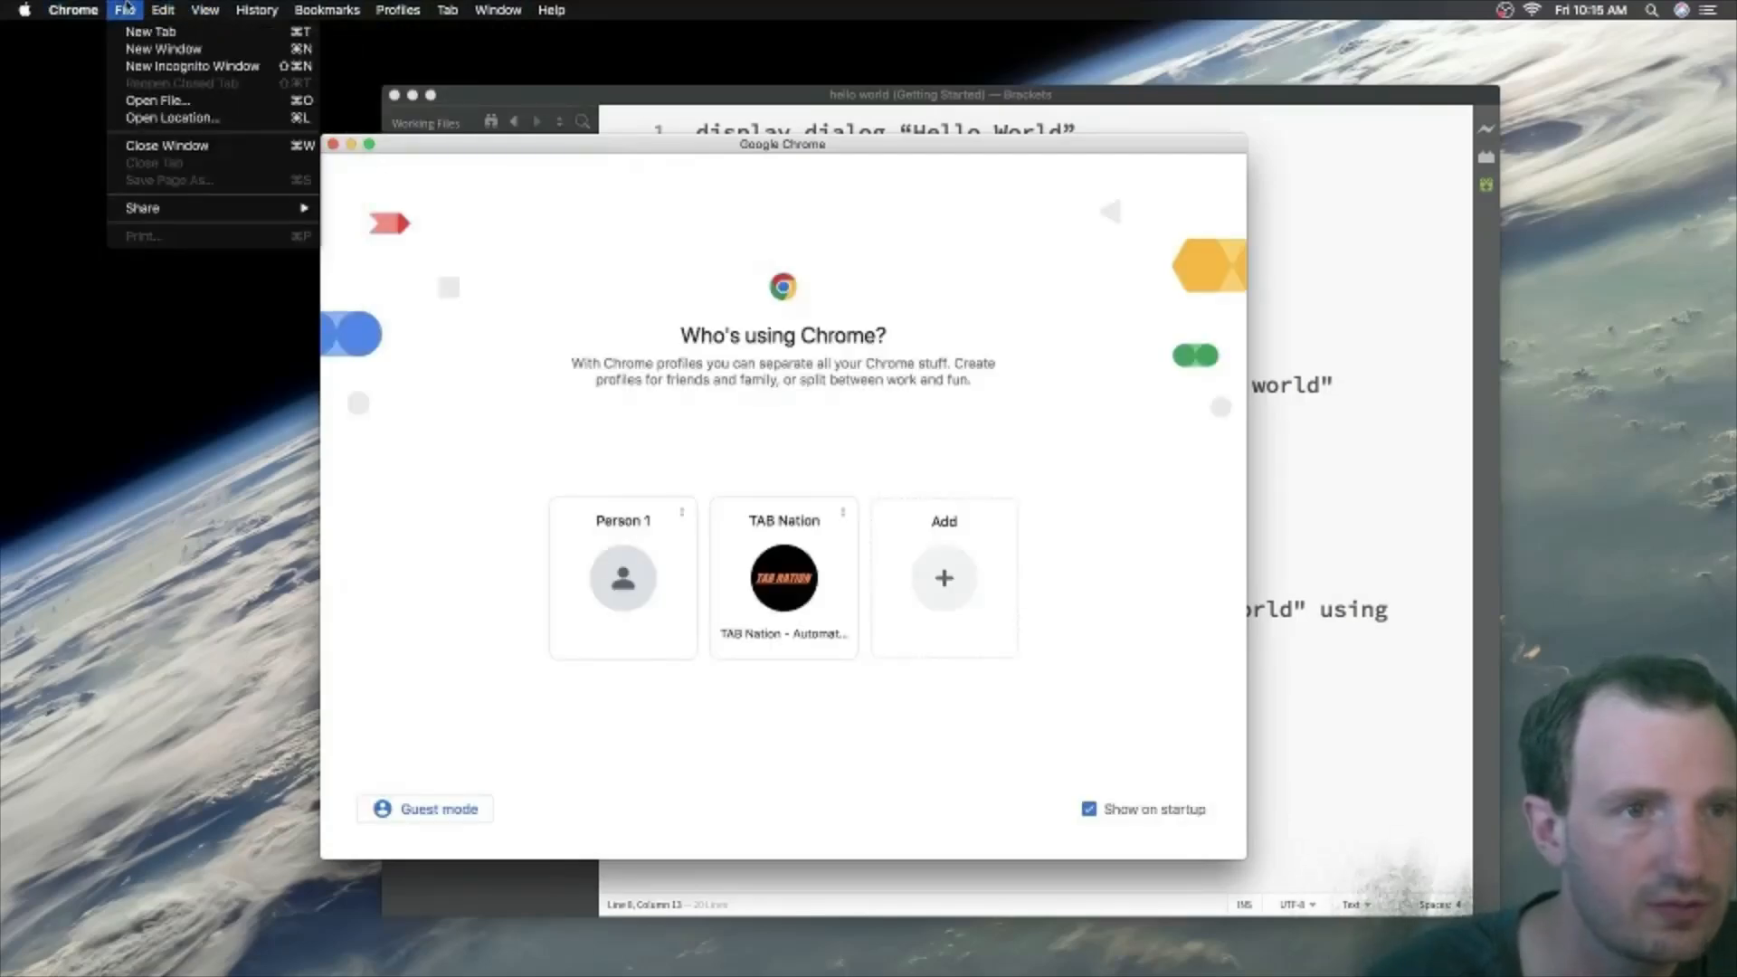
{"action": "left_click", "coordinate": [163, 10]}
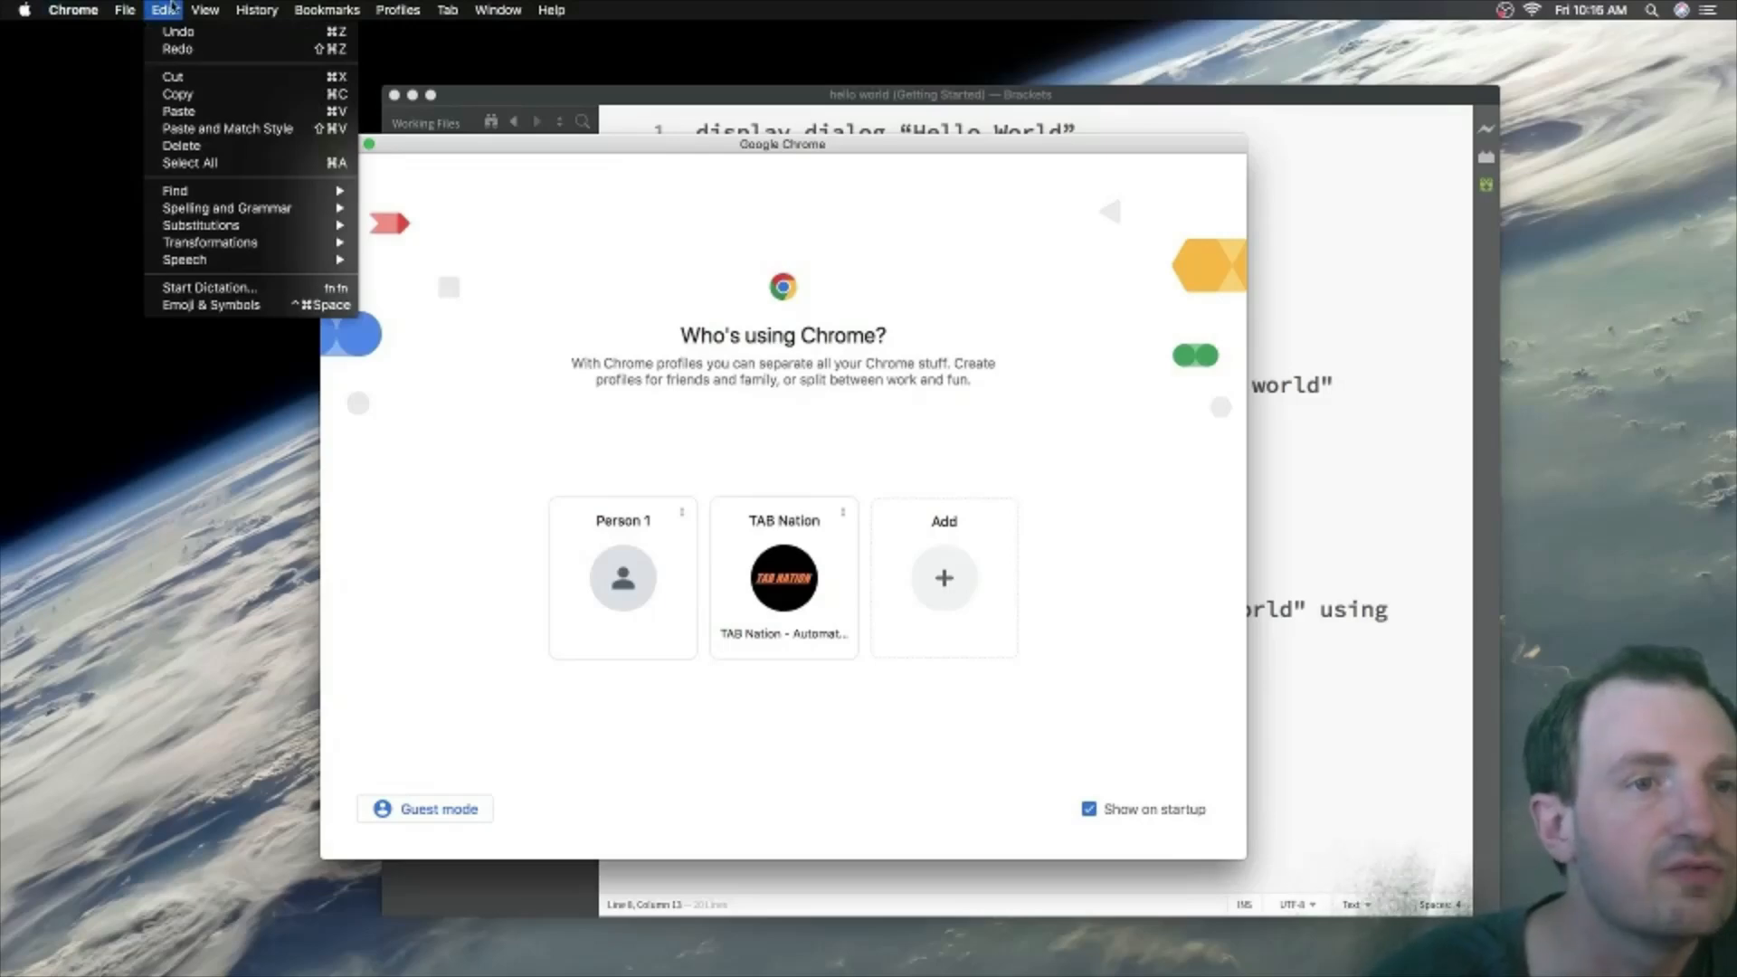
{"action": "left_click", "coordinate": [206, 10]}
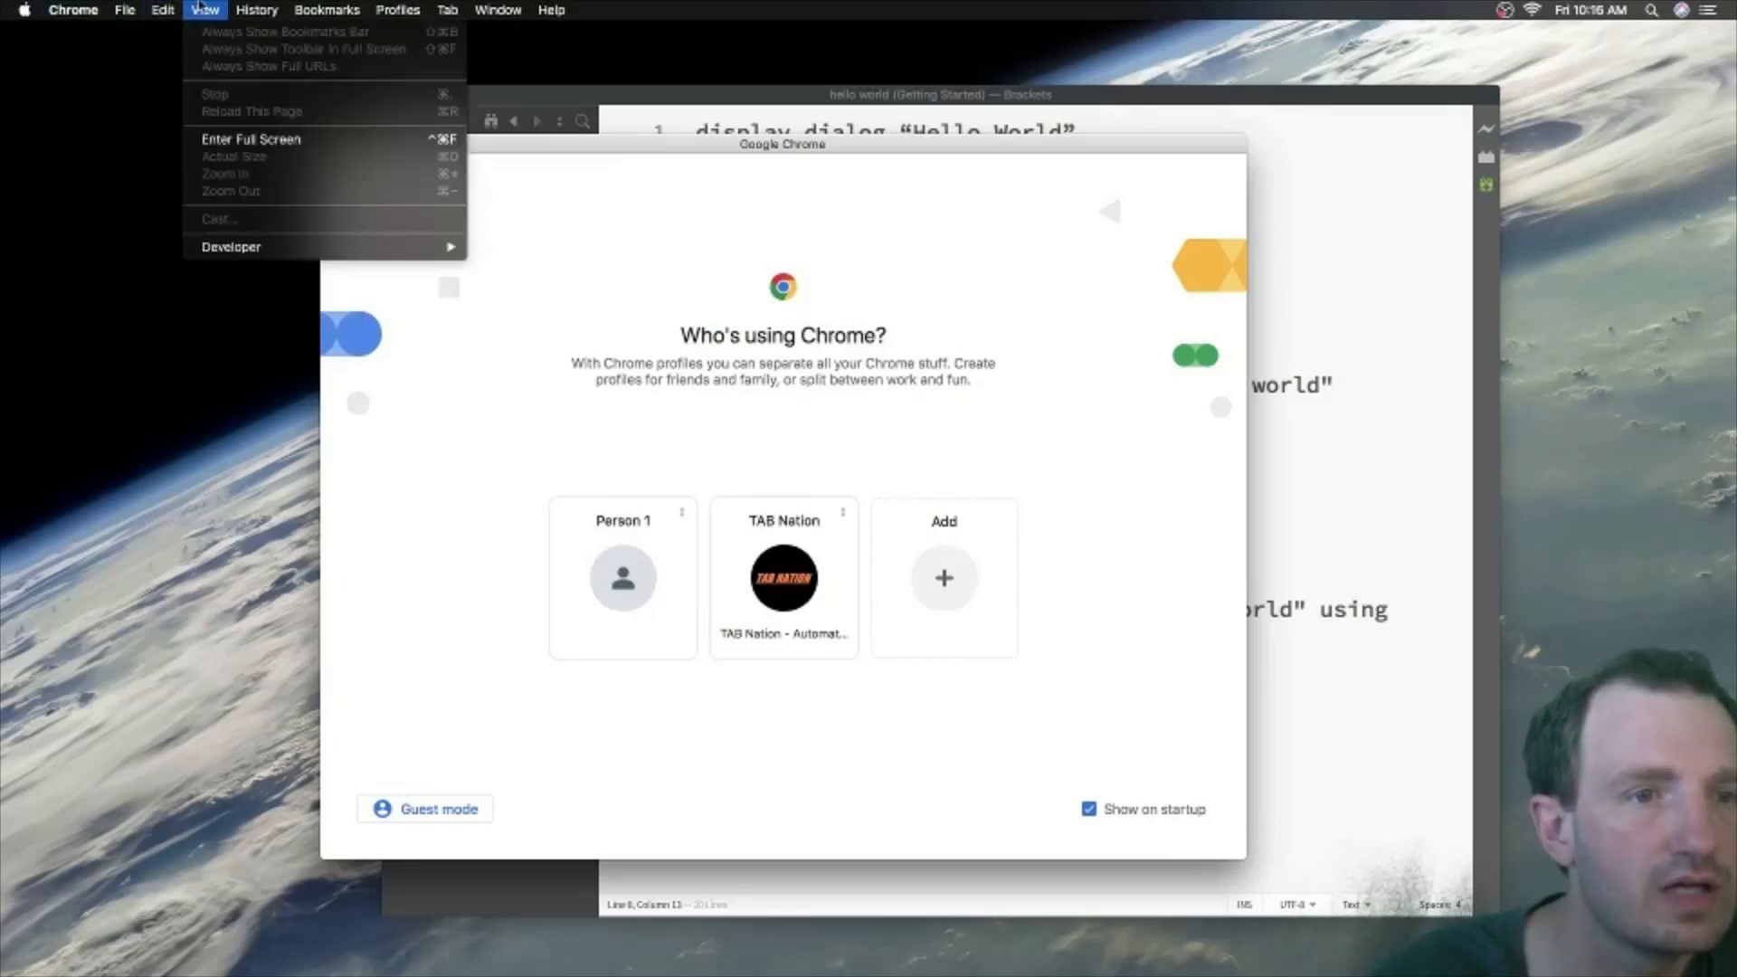
Step: Browse the History, Tab, Help, Apple and Chrome menus for the service, then dismiss the menu
{"action": "left_click", "coordinate": [257, 10]}
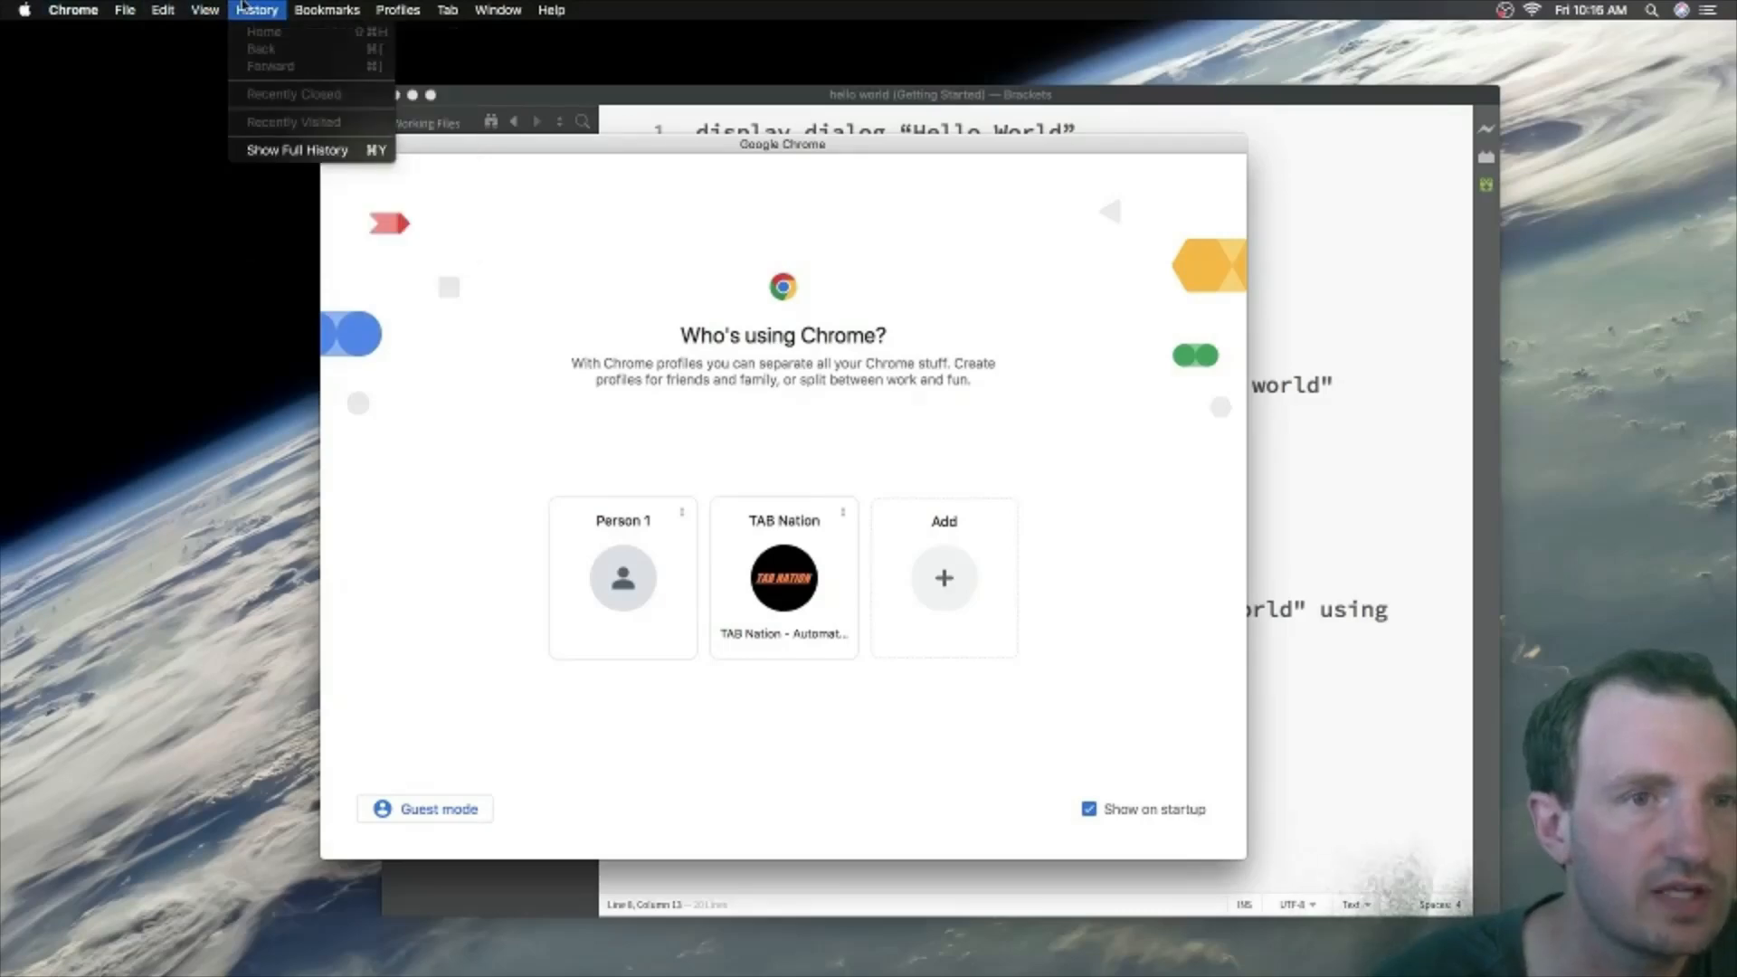
{"action": "left_click", "coordinate": [448, 10]}
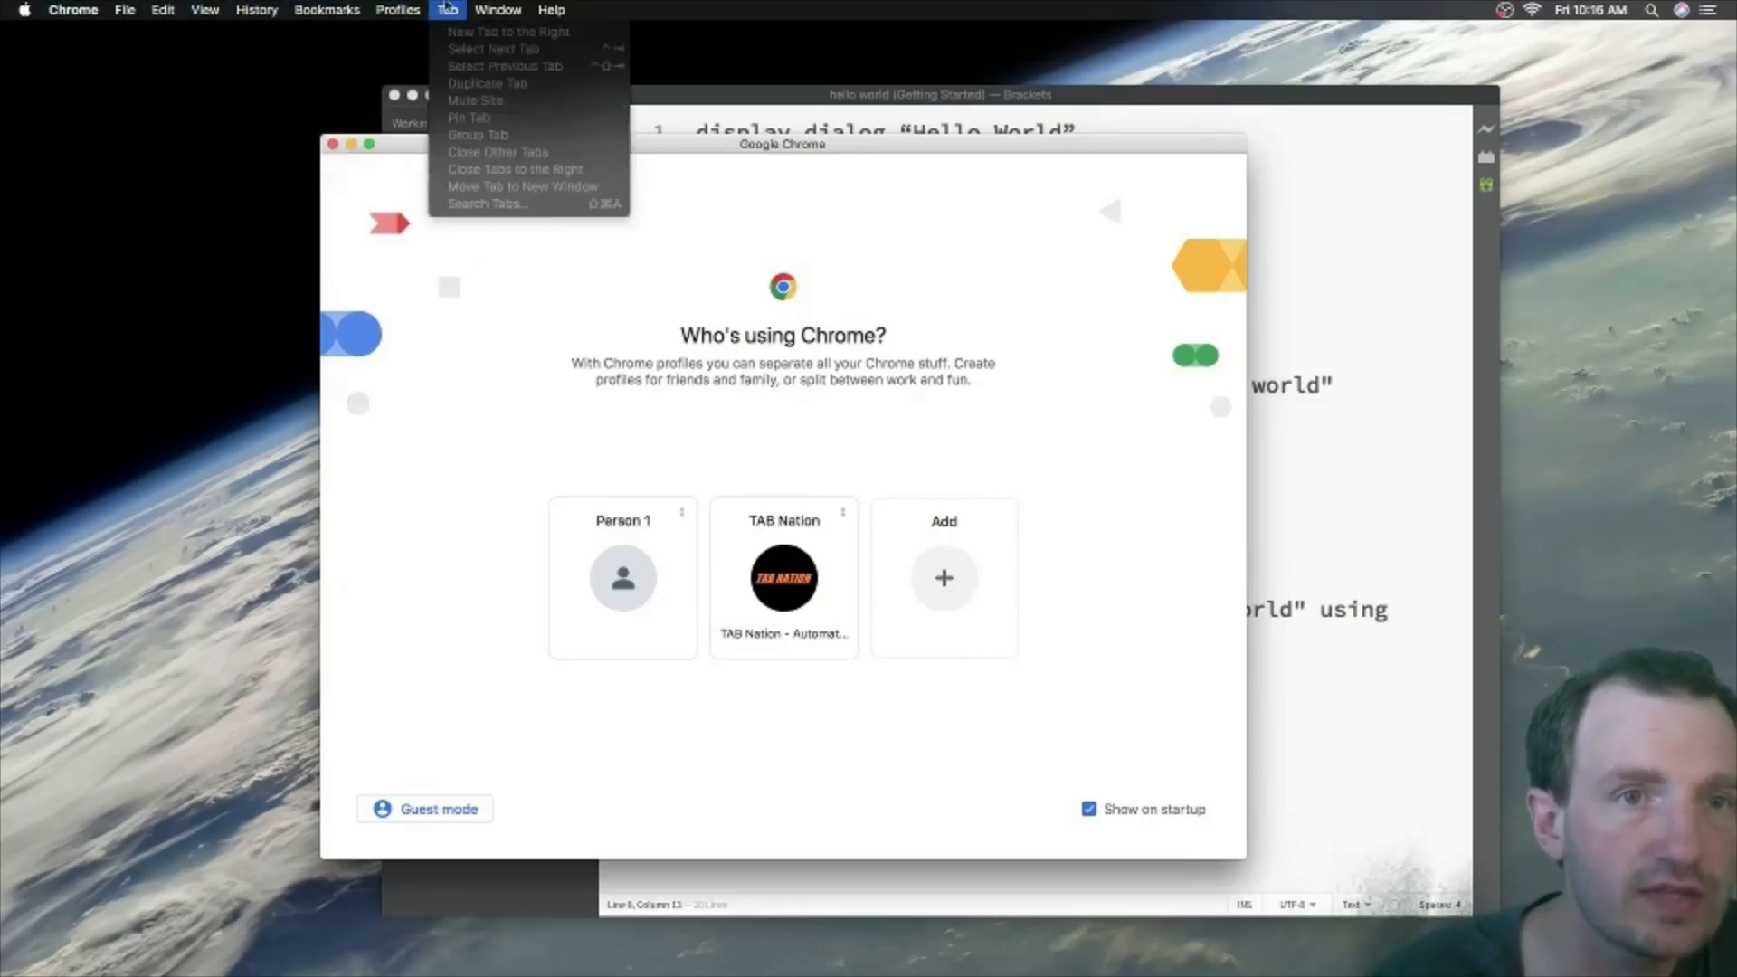
{"action": "left_click", "coordinate": [551, 10]}
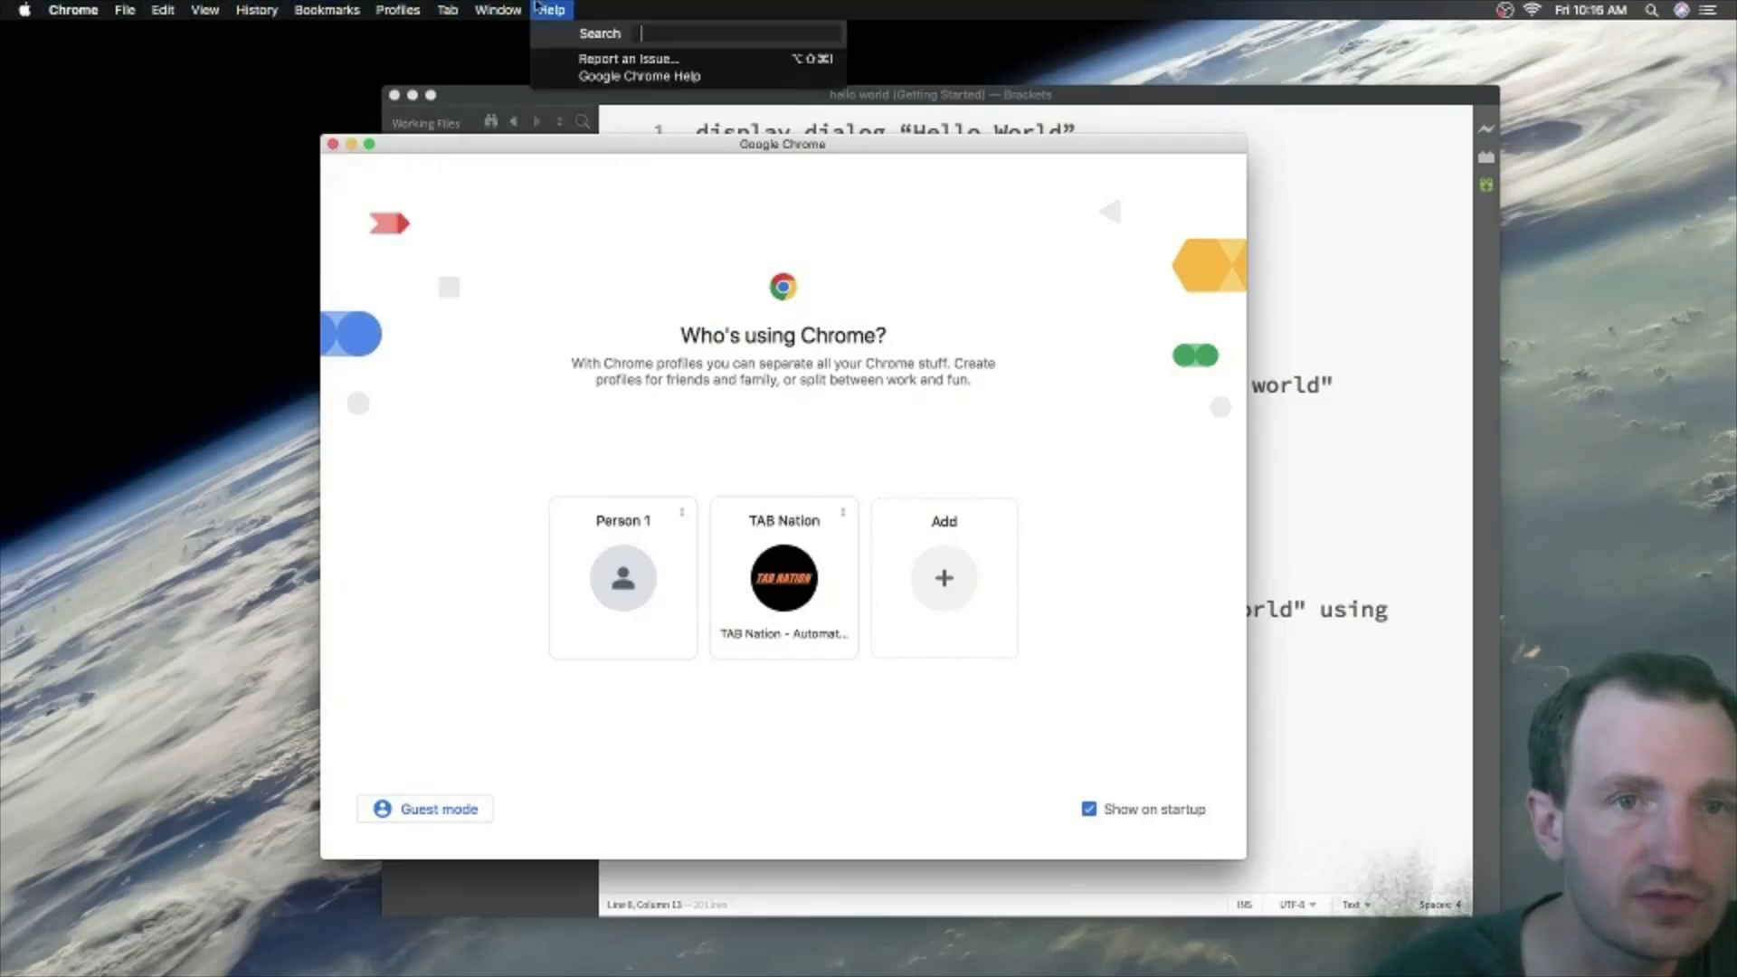
{"action": "left_click", "coordinate": [22, 10]}
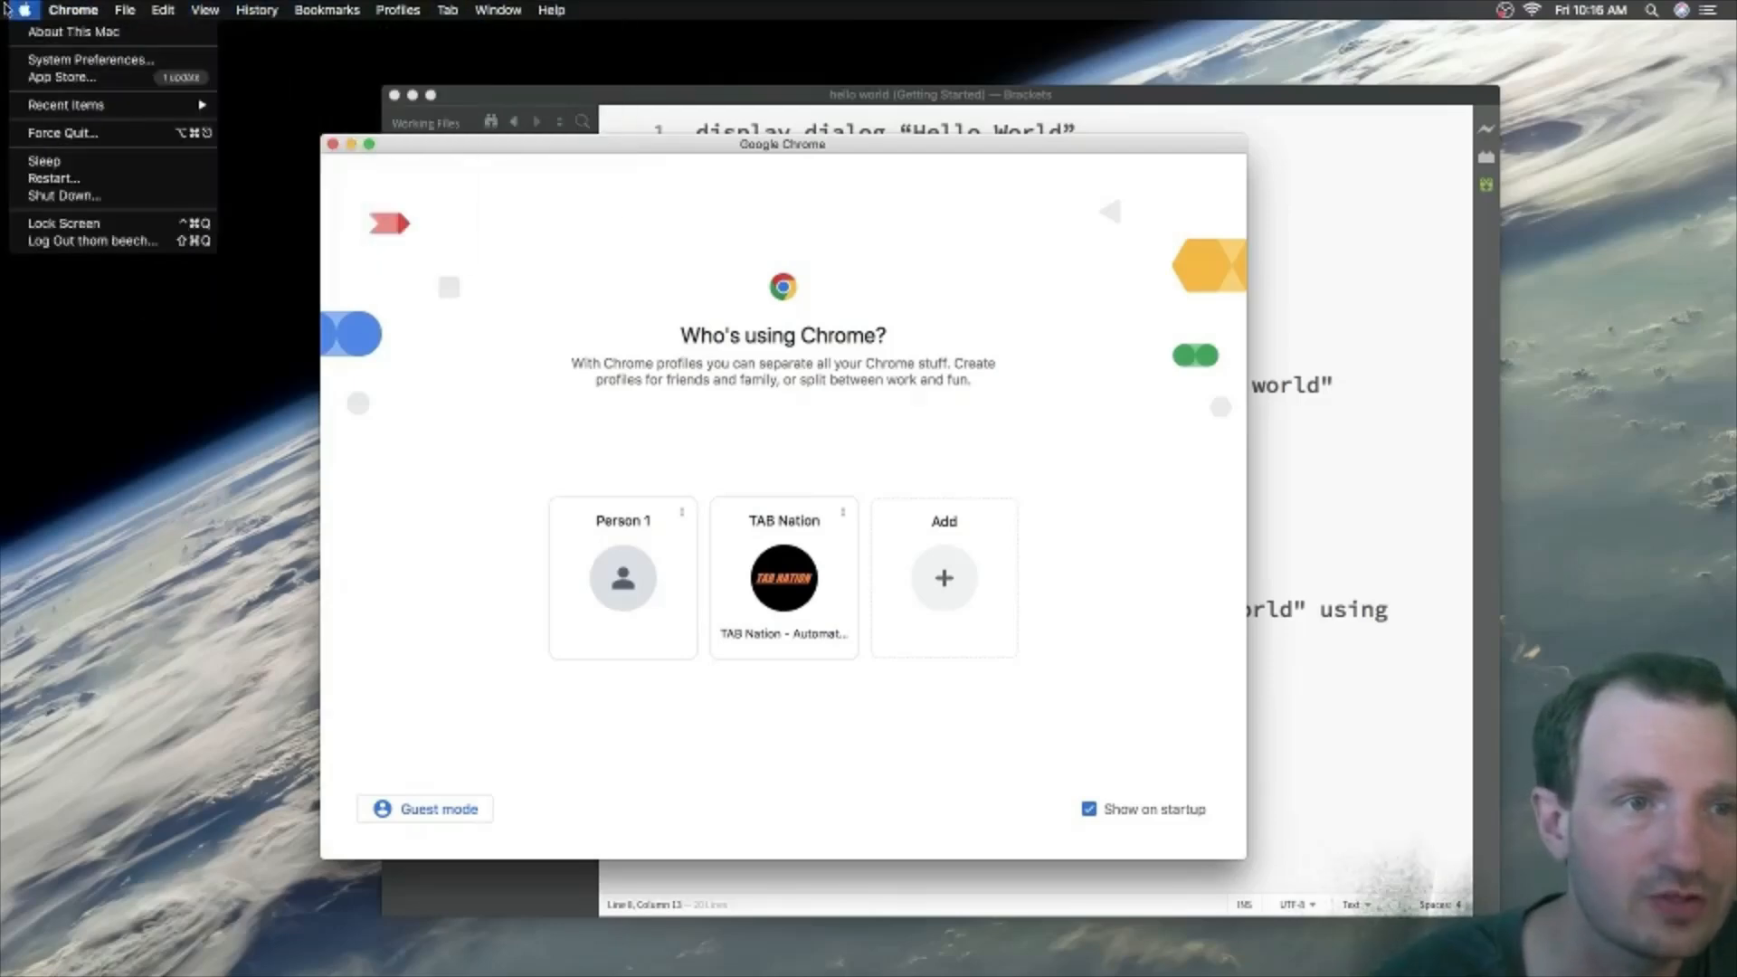
{"action": "left_click", "coordinate": [74, 10]}
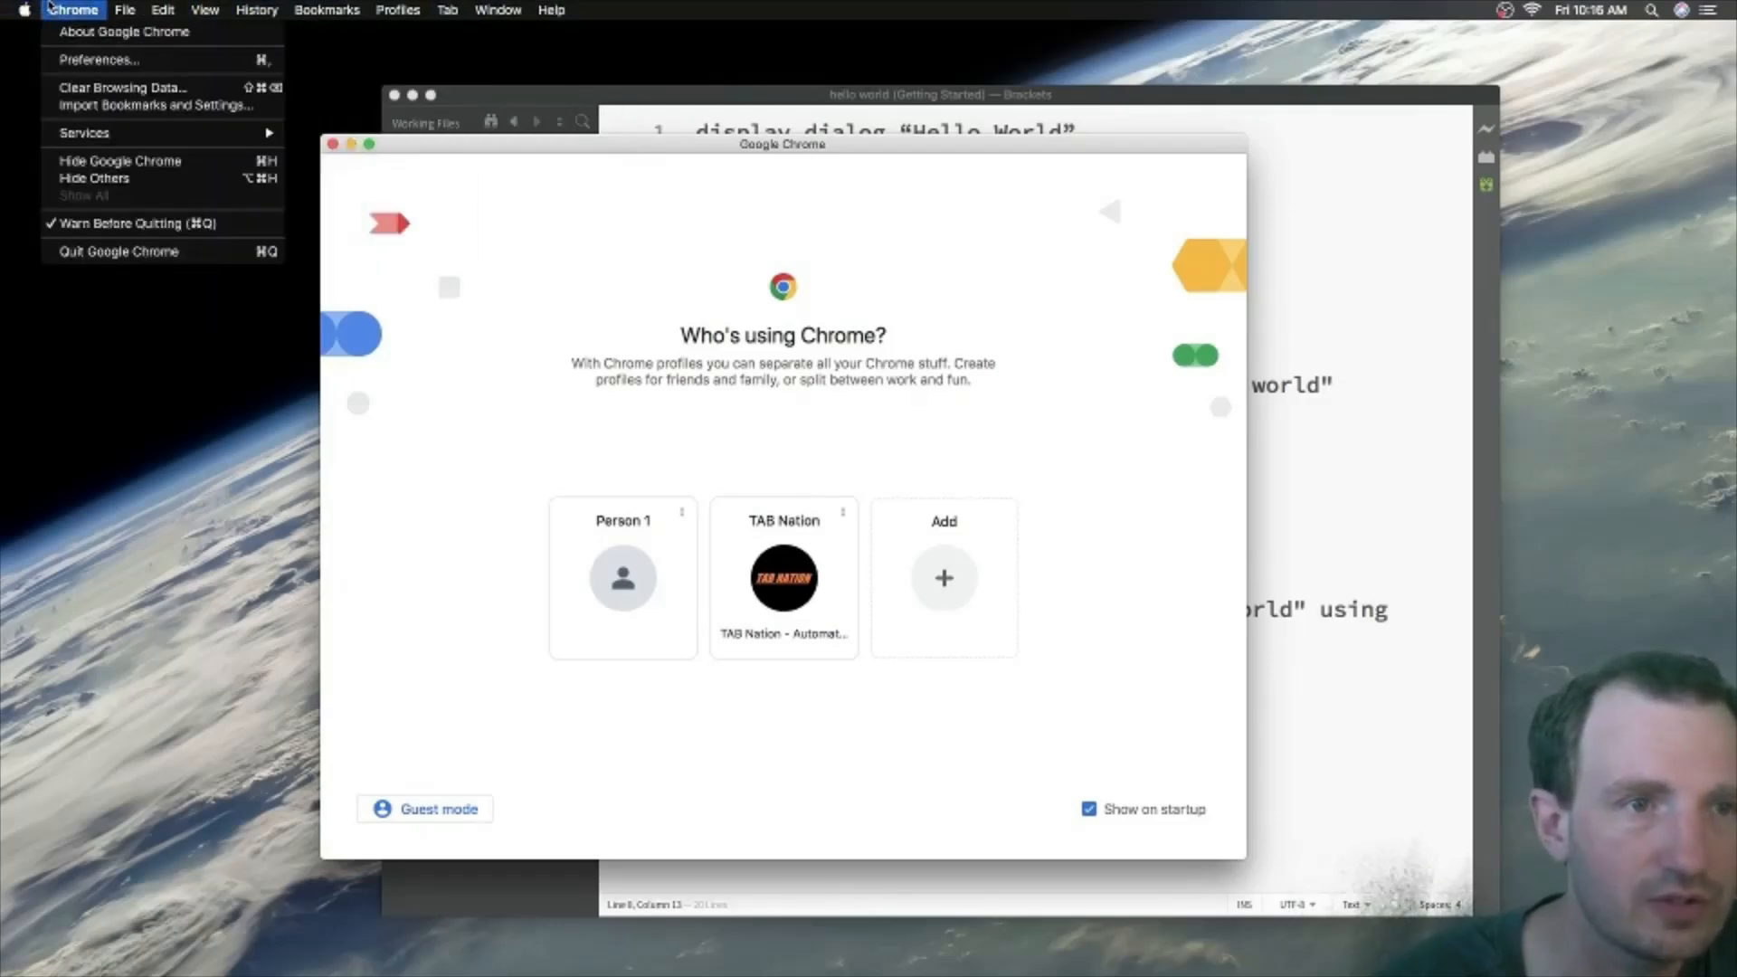
{"action": "left_click", "coordinate": [125, 10]}
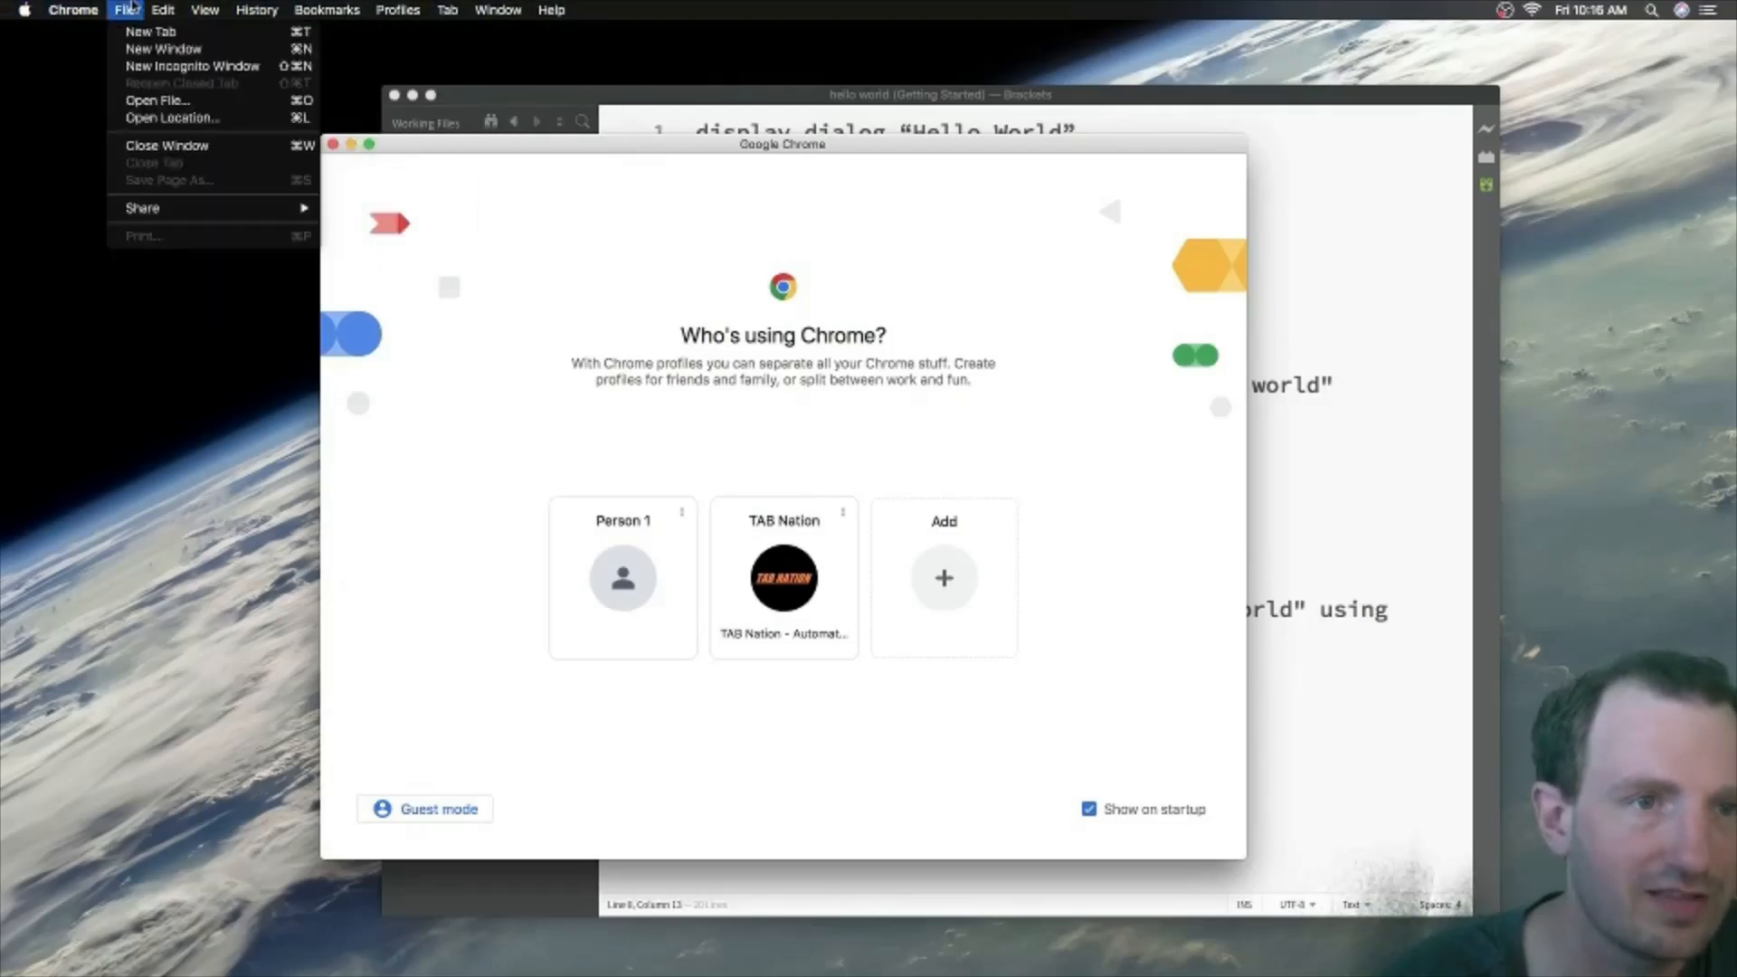
{"action": "left_click", "coordinate": [162, 10]}
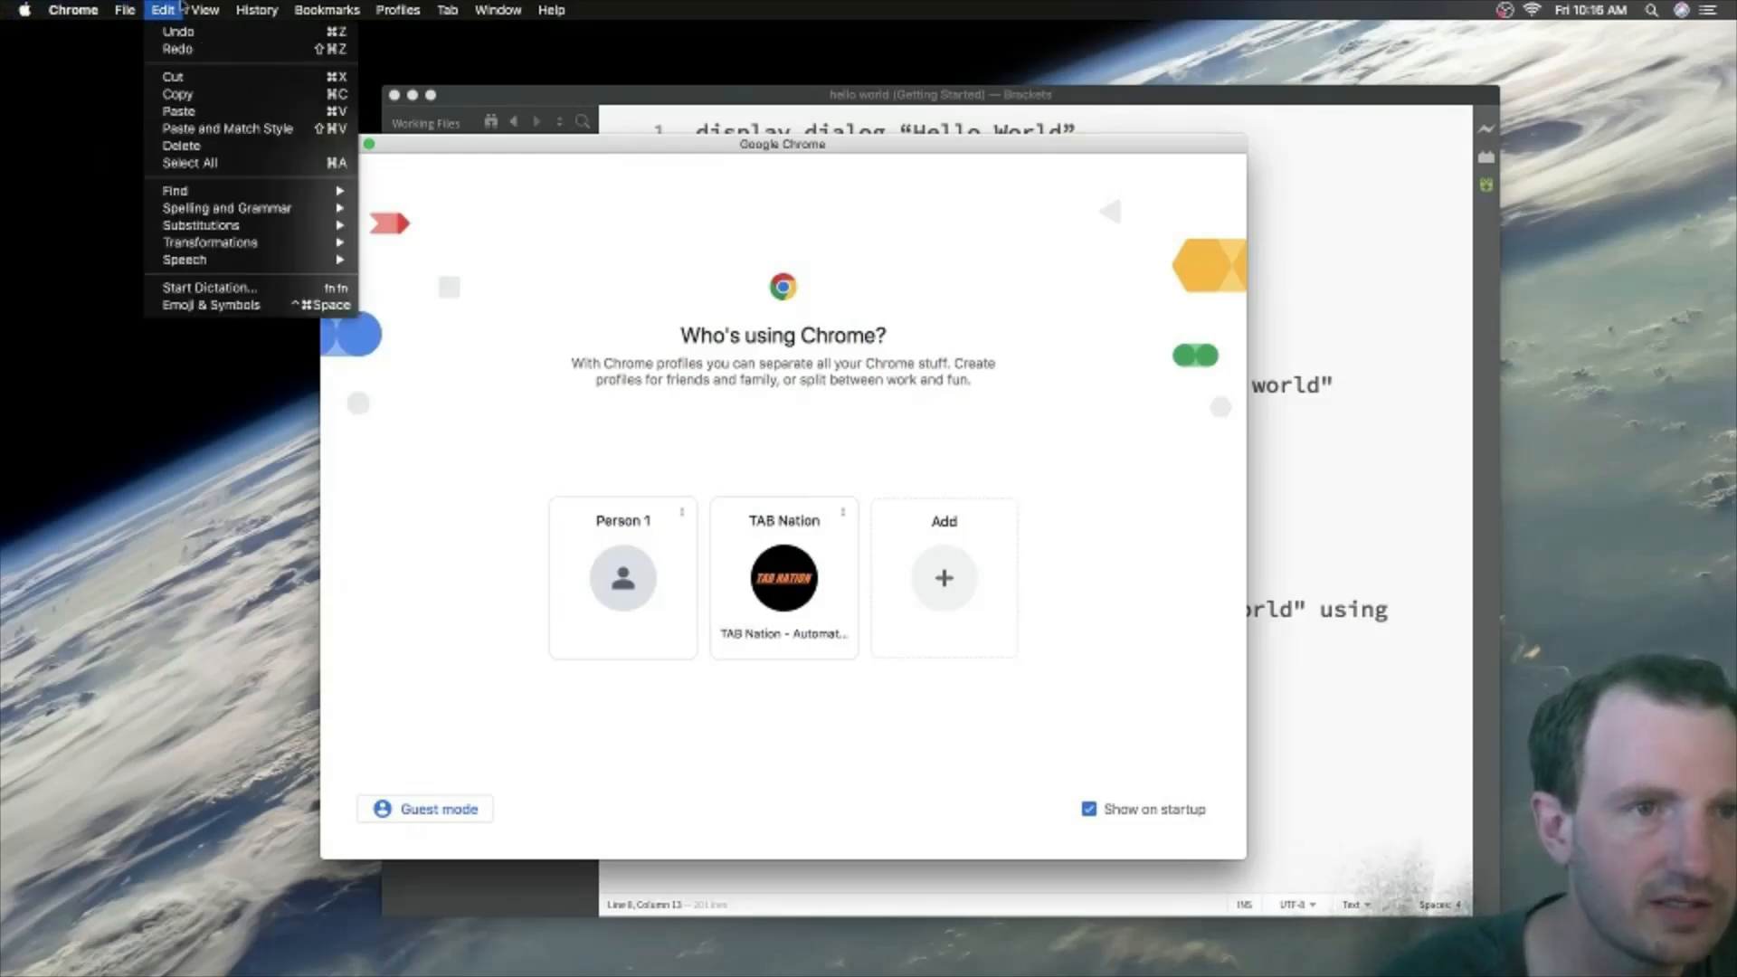
{"action": "left_click", "coordinate": [398, 10]}
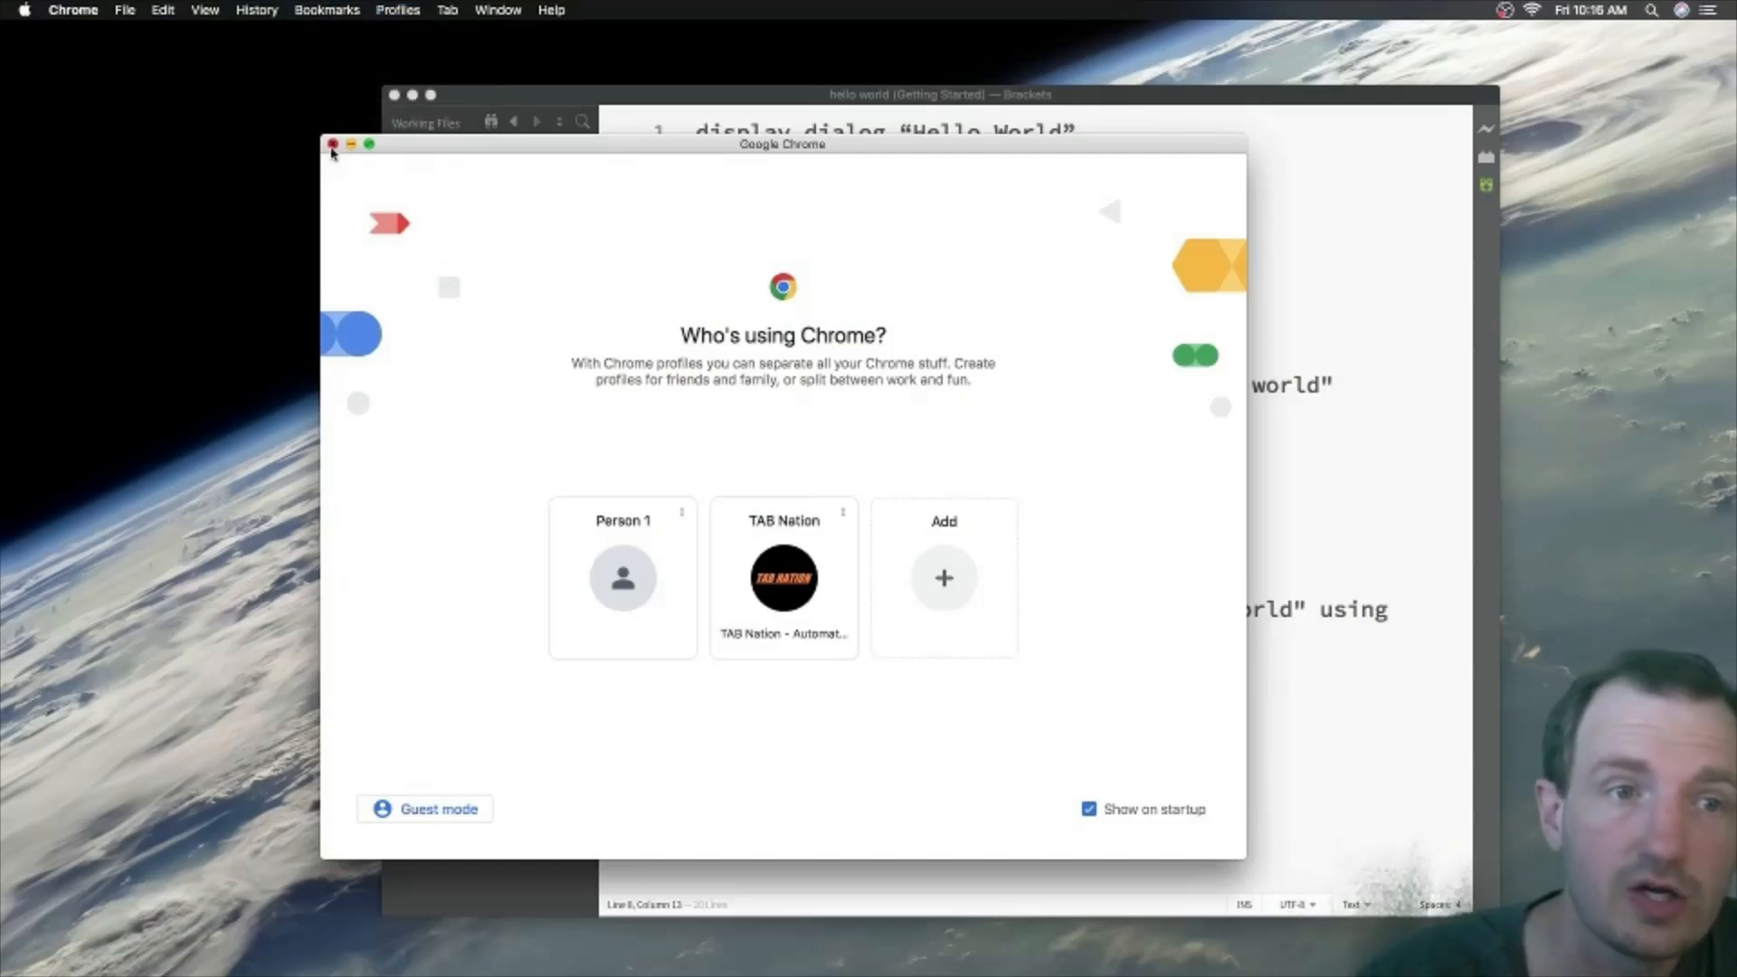
Step: Close Chrome's Who's using Chrome? window, bringing back the test test test service
{"action": "left_click", "coordinate": [334, 144]}
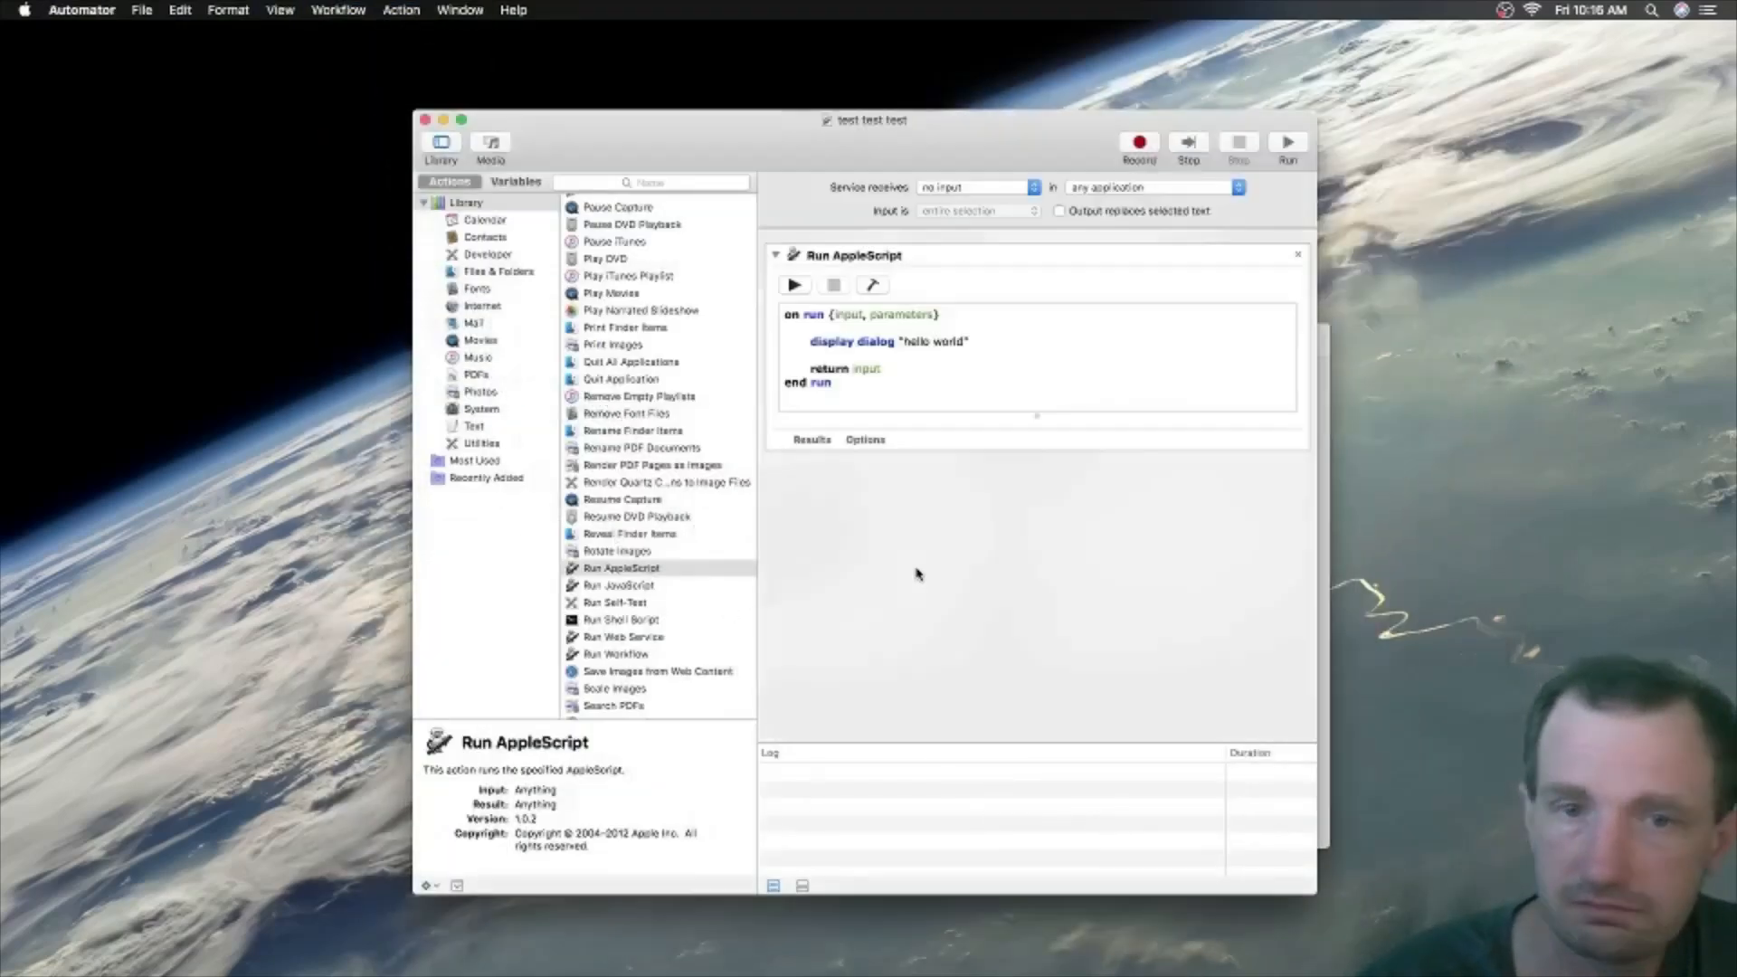
{"action": "mouse_move", "coordinate": [789, 125]}
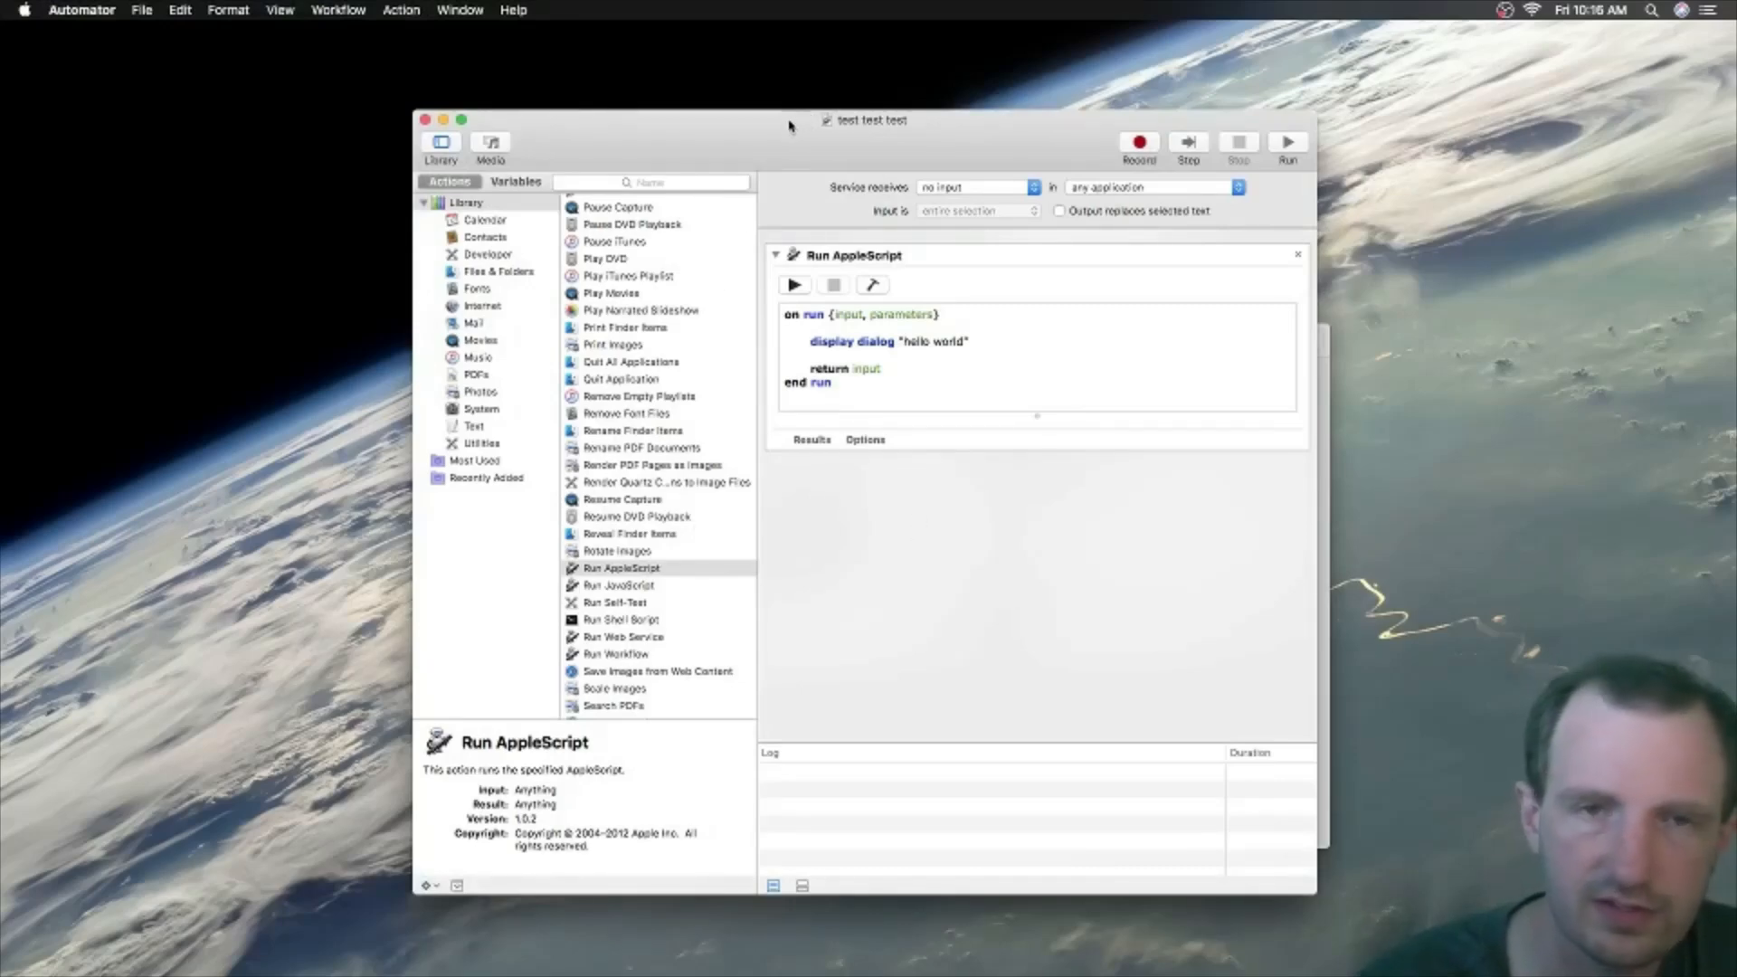
{"action": "mouse_move", "coordinate": [936, 678]}
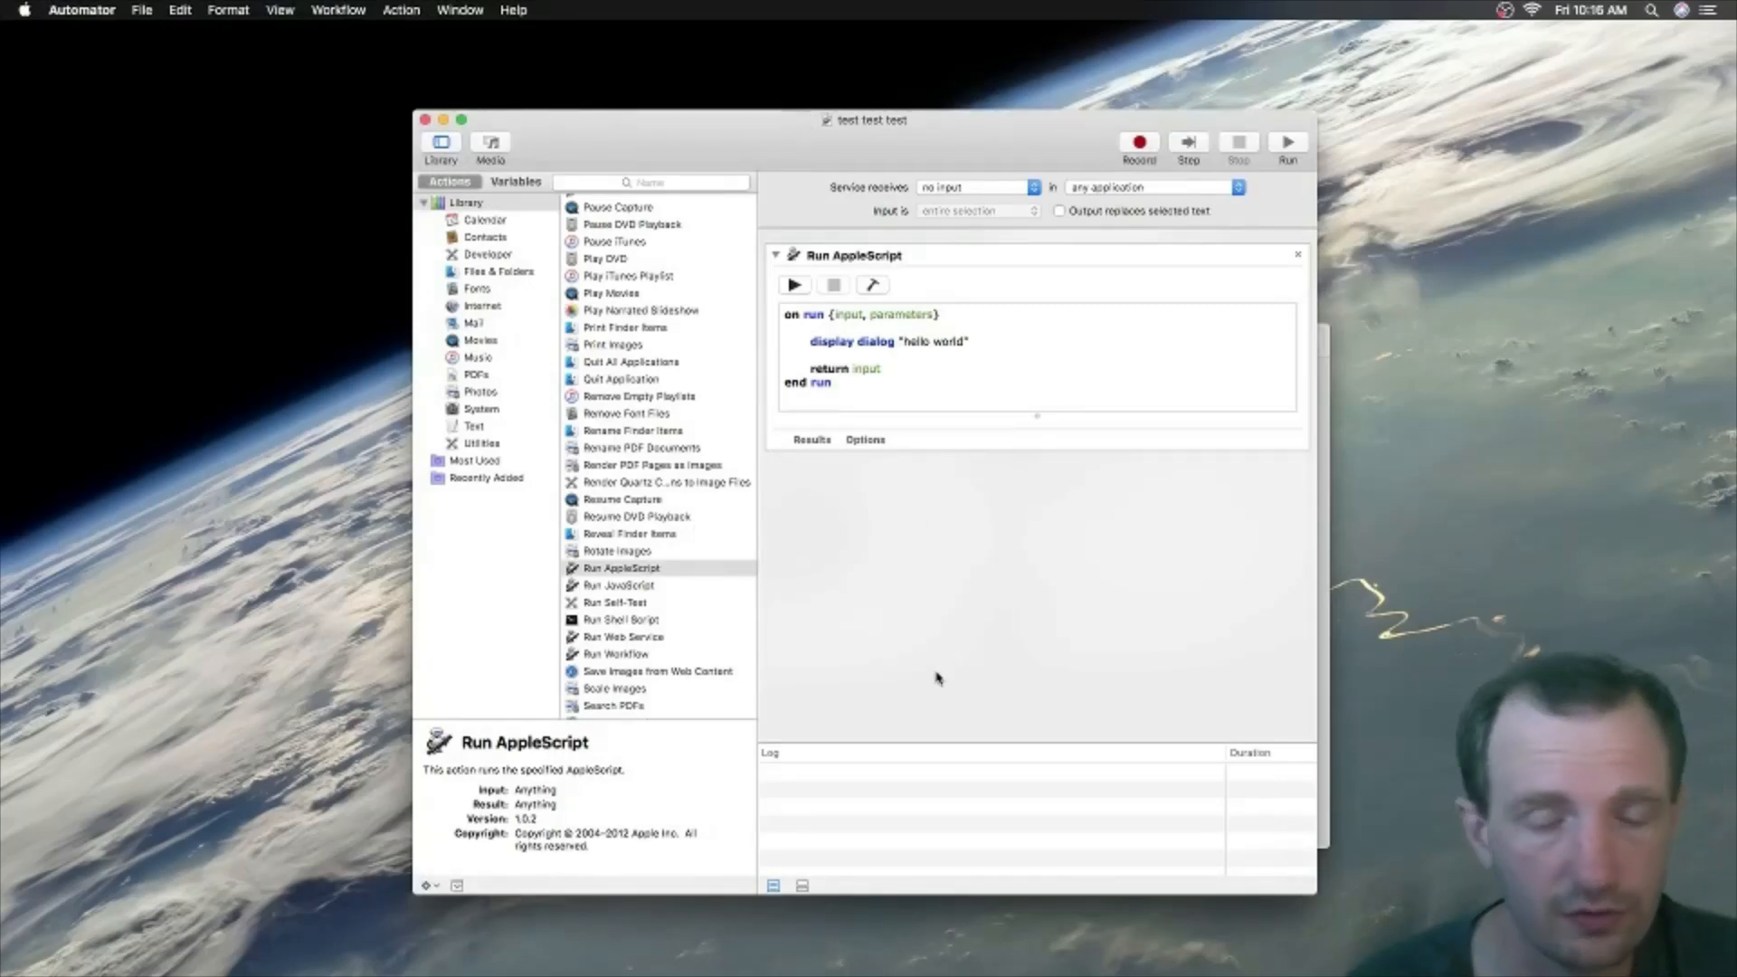